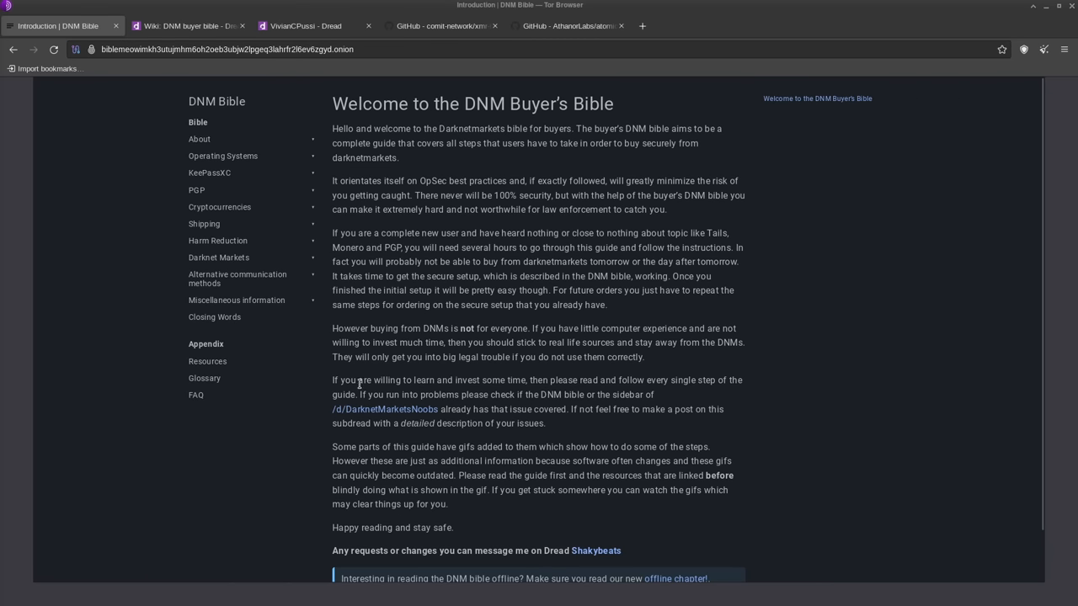
mouse_move(373, 144)
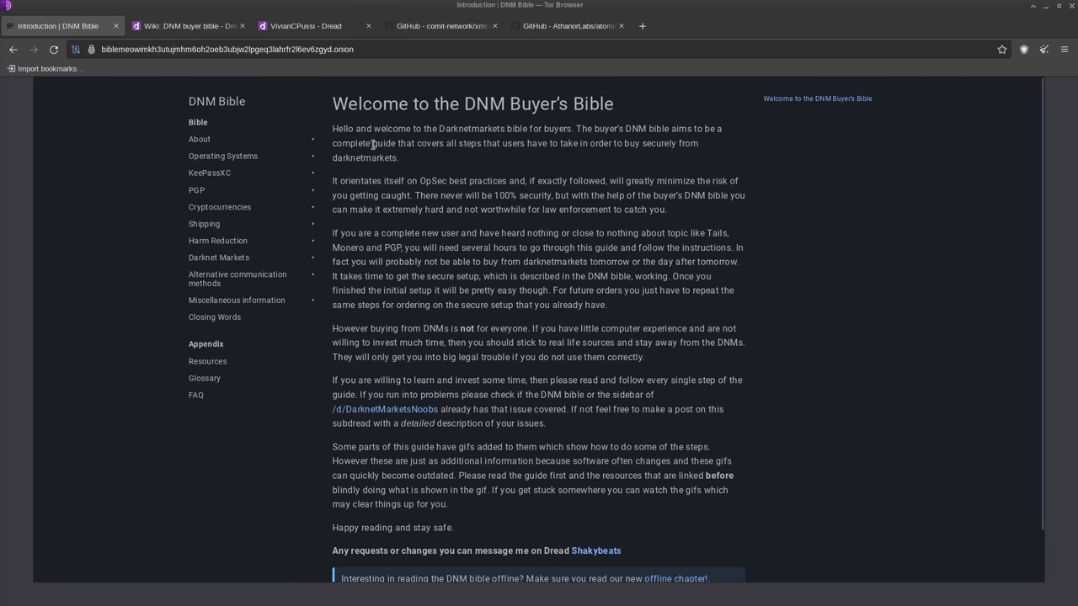
- Switch to the Dread user profile tab showing the Honest Confessions Thread and OPSEC Bible posts
click(305, 25)
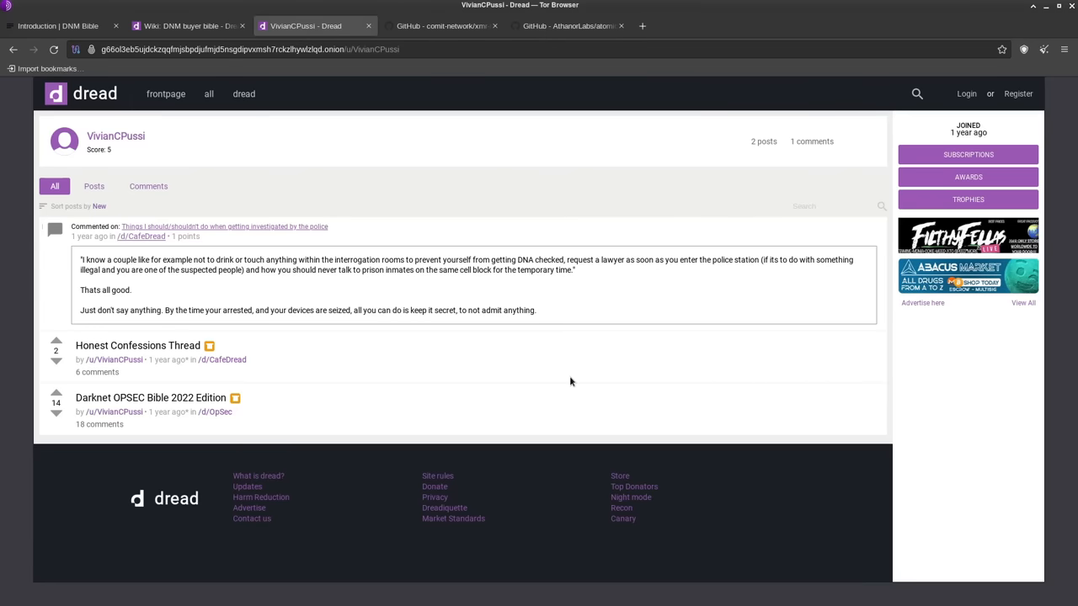
mouse_move(165, 423)
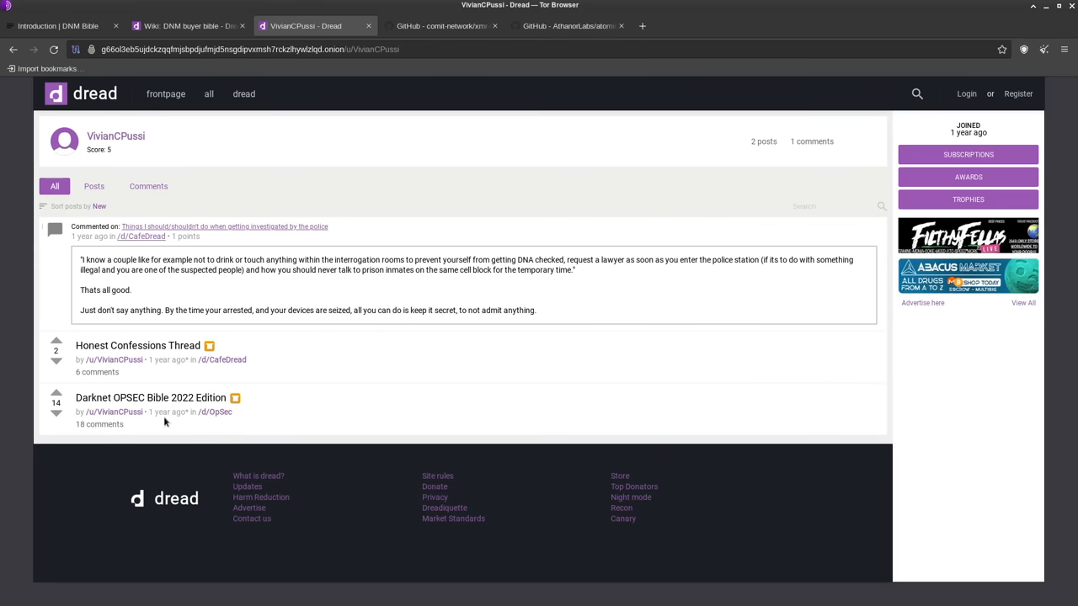
mouse_move(151, 403)
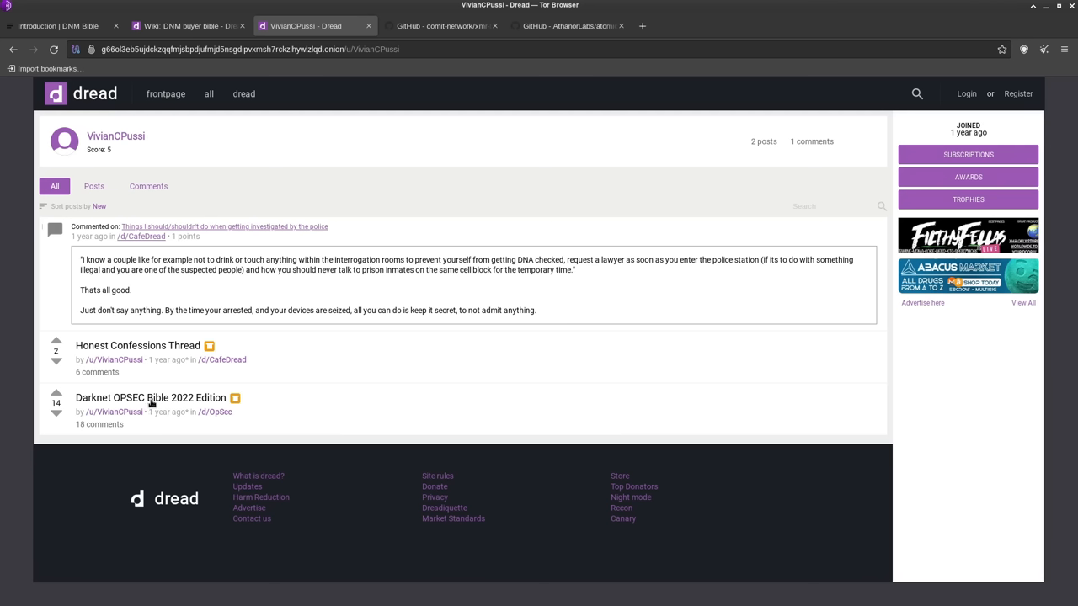
mouse_move(459, 416)
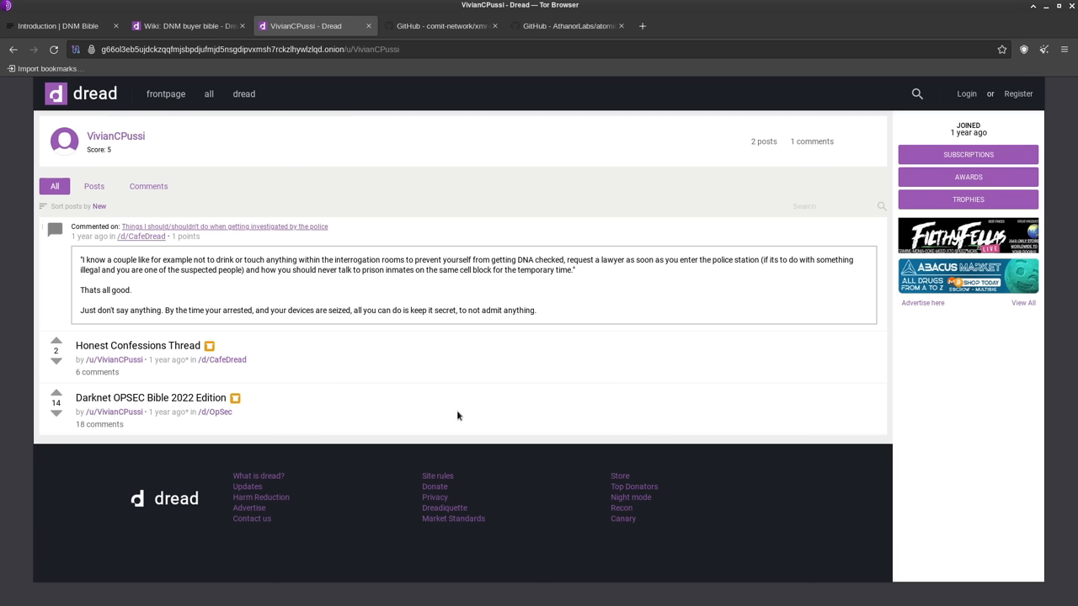
mouse_move(124, 136)
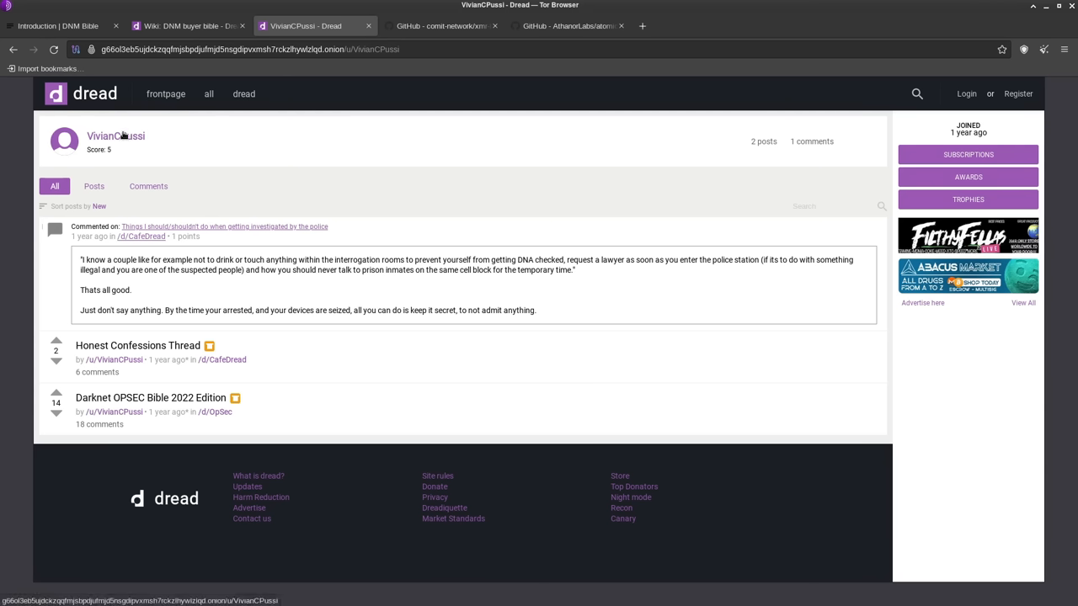
mouse_move(509, 282)
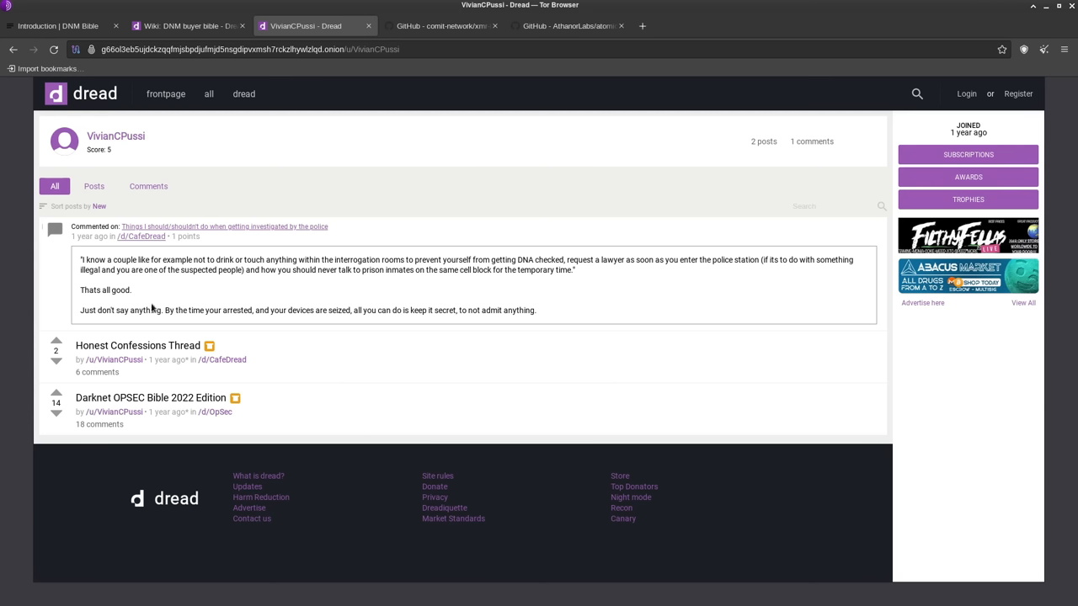
mouse_move(613, 338)
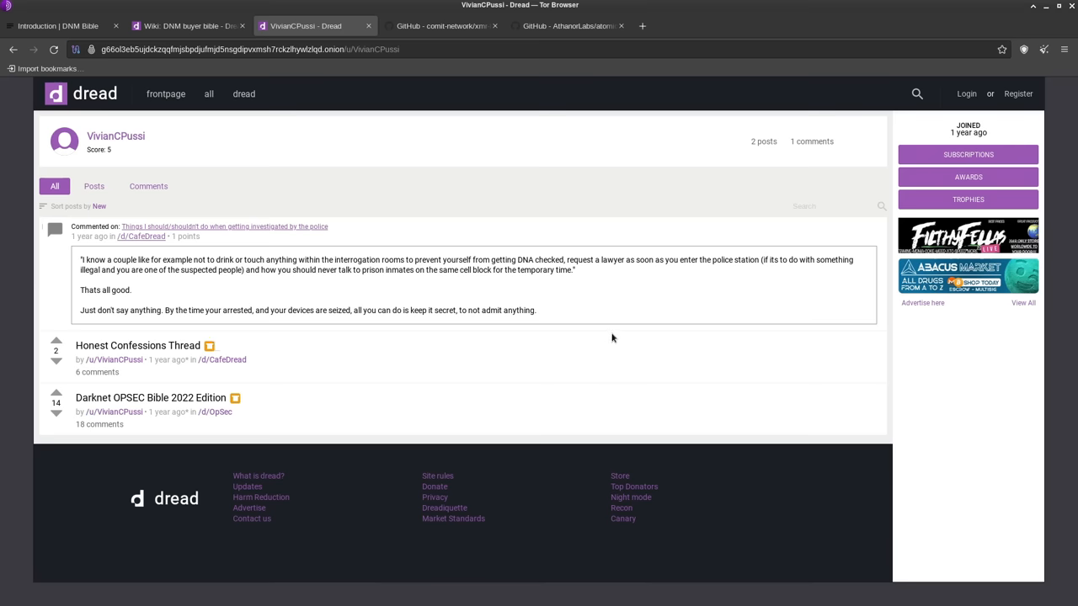
mouse_move(612, 342)
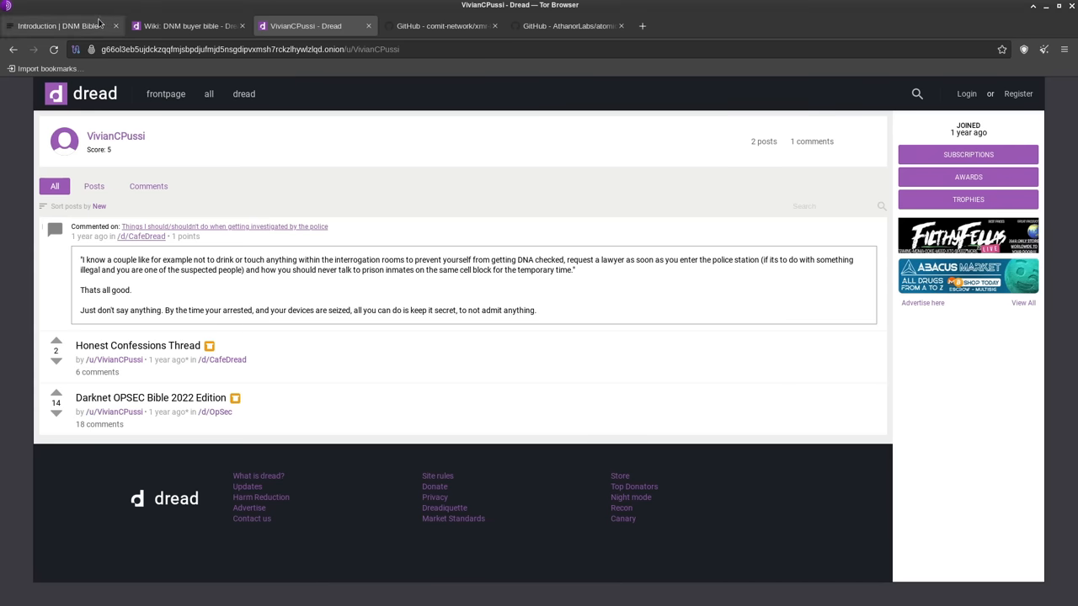
- View the DNM Bible About page credits, then glance at the Dread wiki tab about the move
click(59, 25)
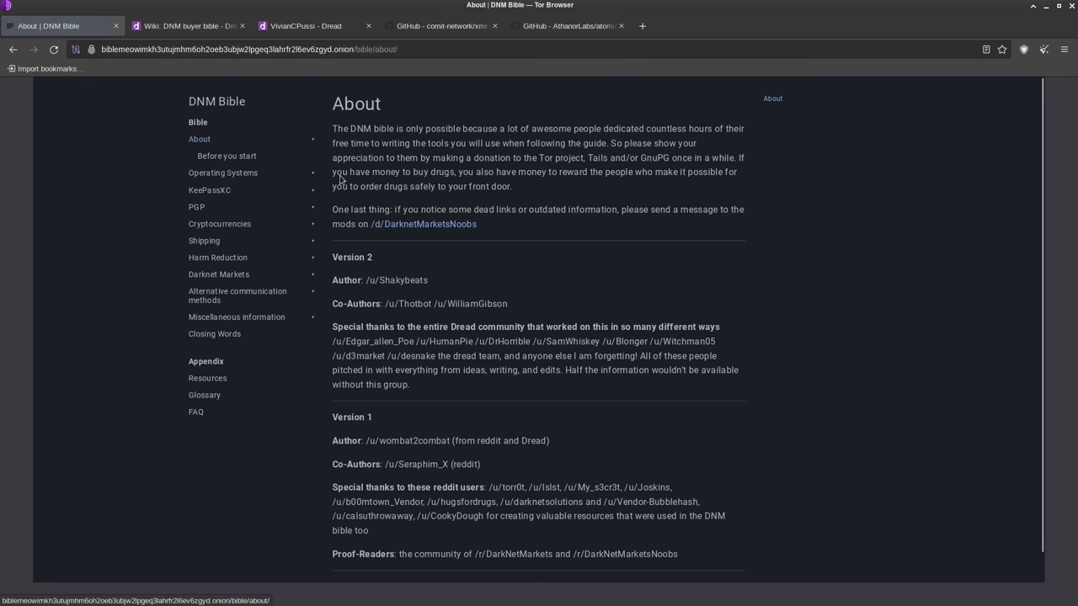
mouse_move(762, 338)
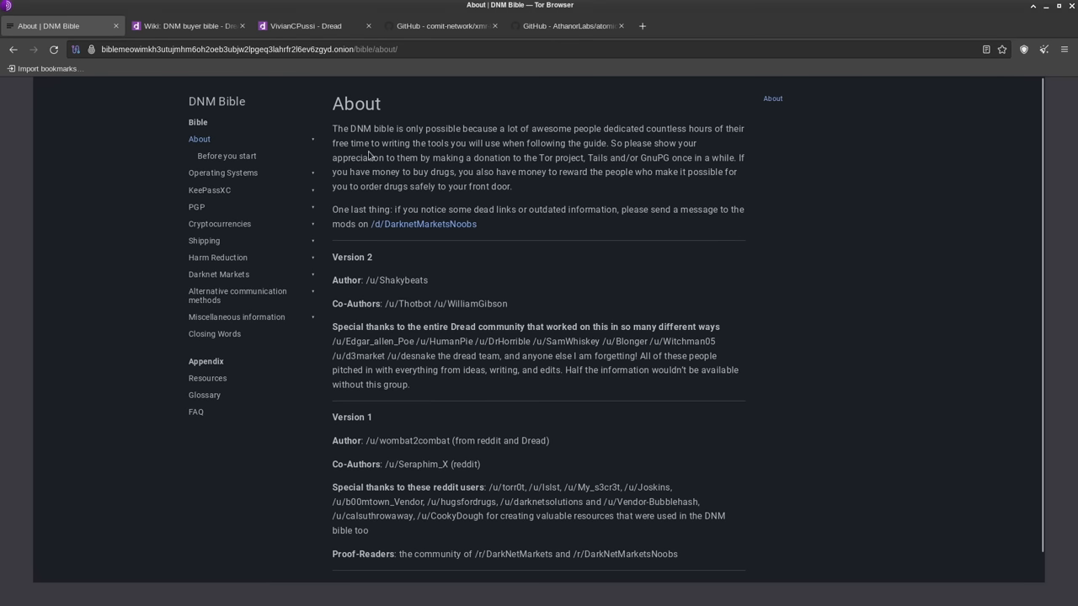
mouse_move(247, 113)
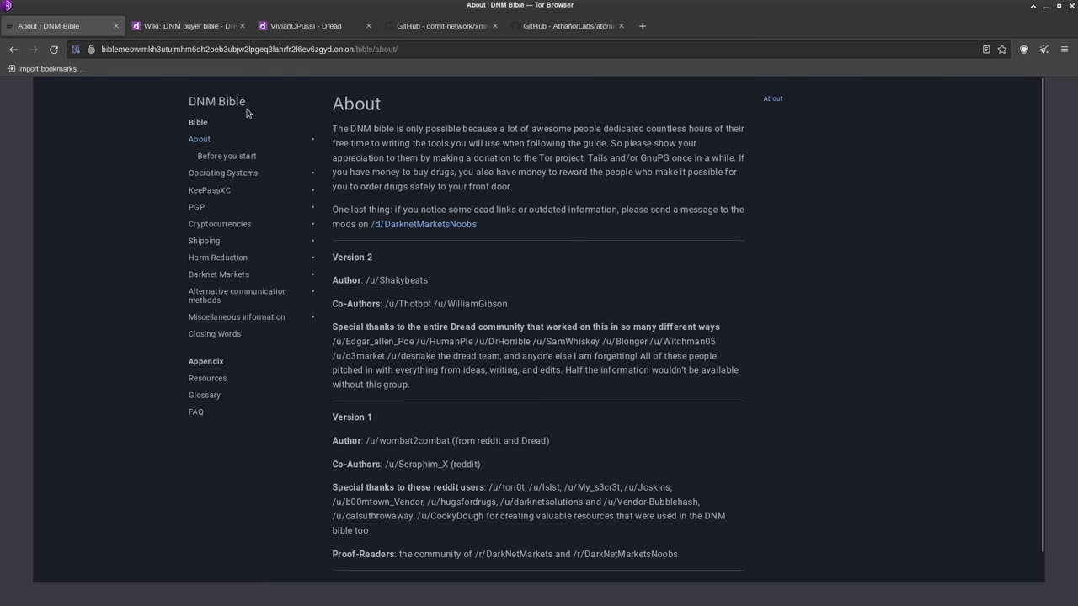
click(187, 25)
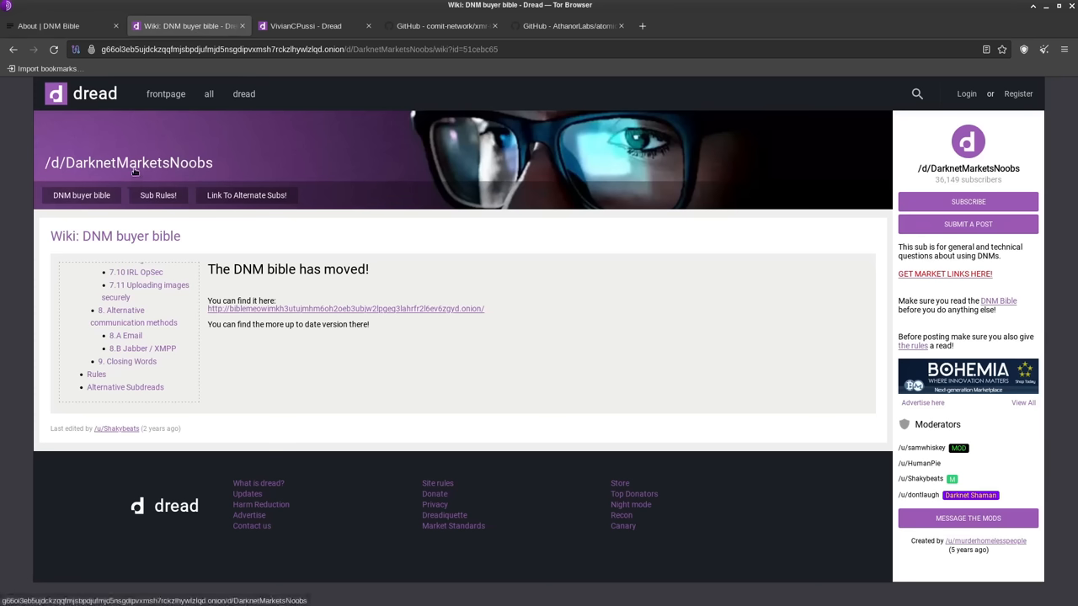
mouse_move(595, 176)
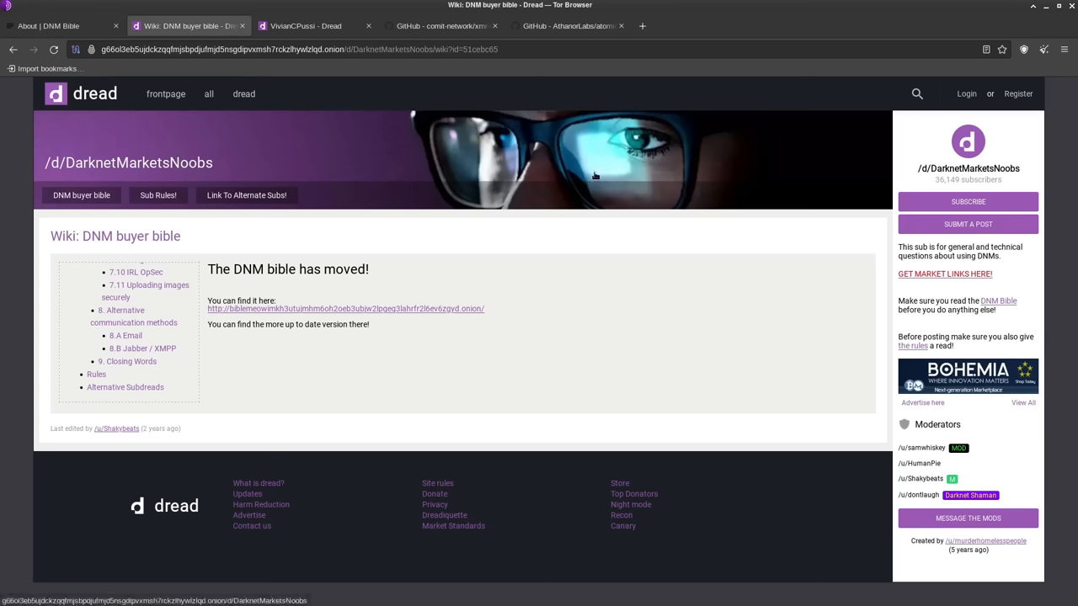
mouse_move(601, 194)
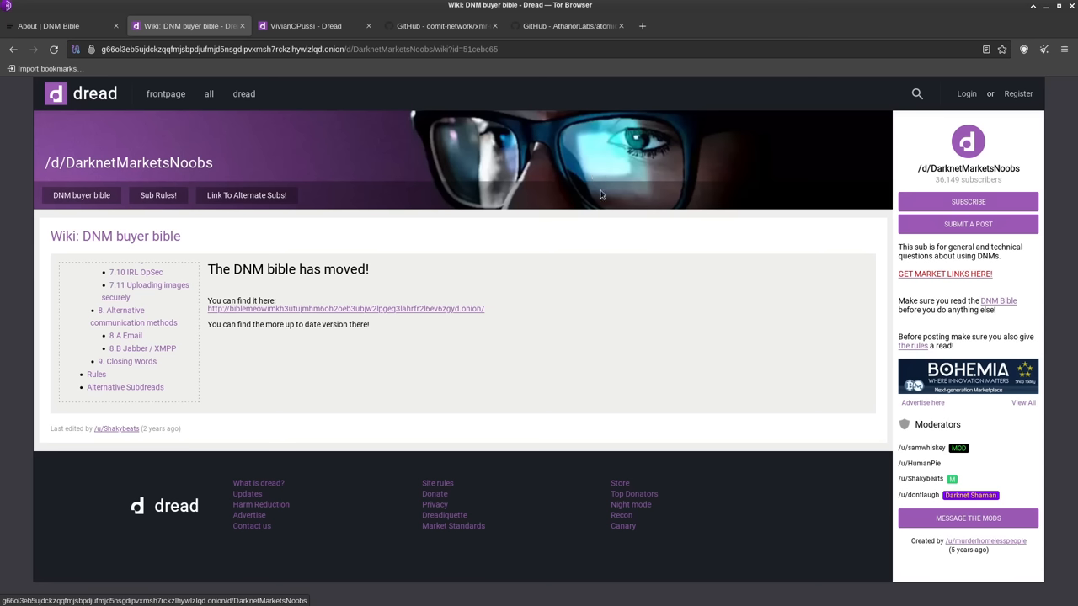
mouse_move(602, 353)
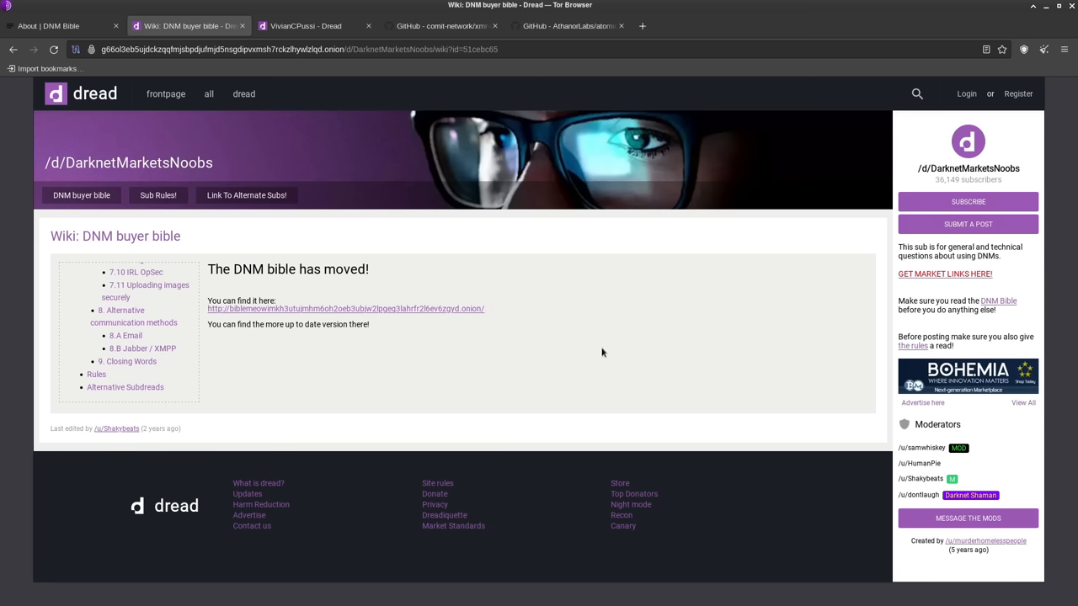
mouse_move(599, 340)
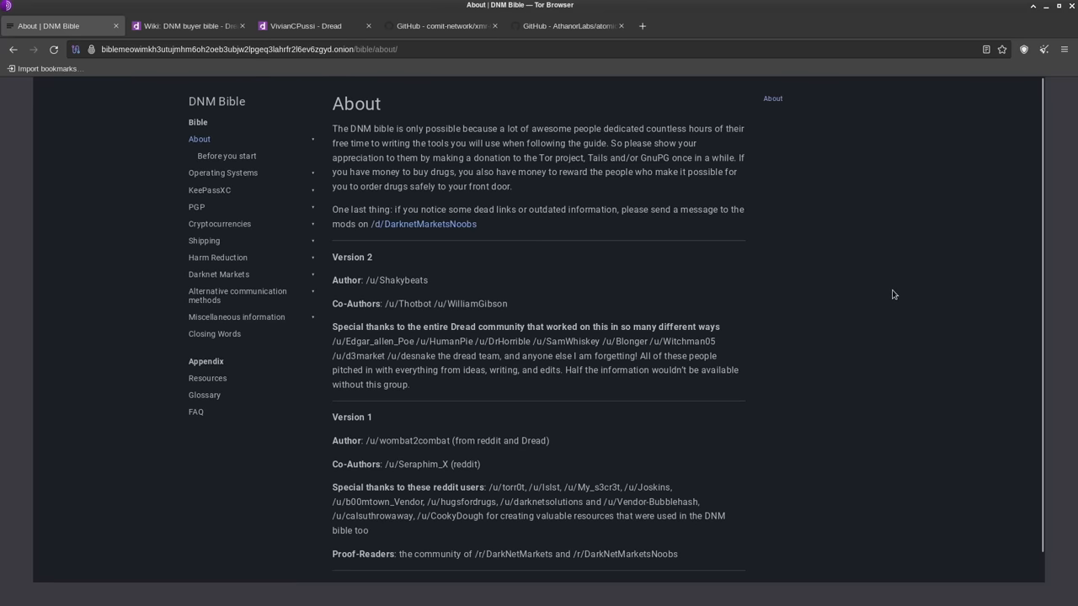
mouse_move(222, 172)
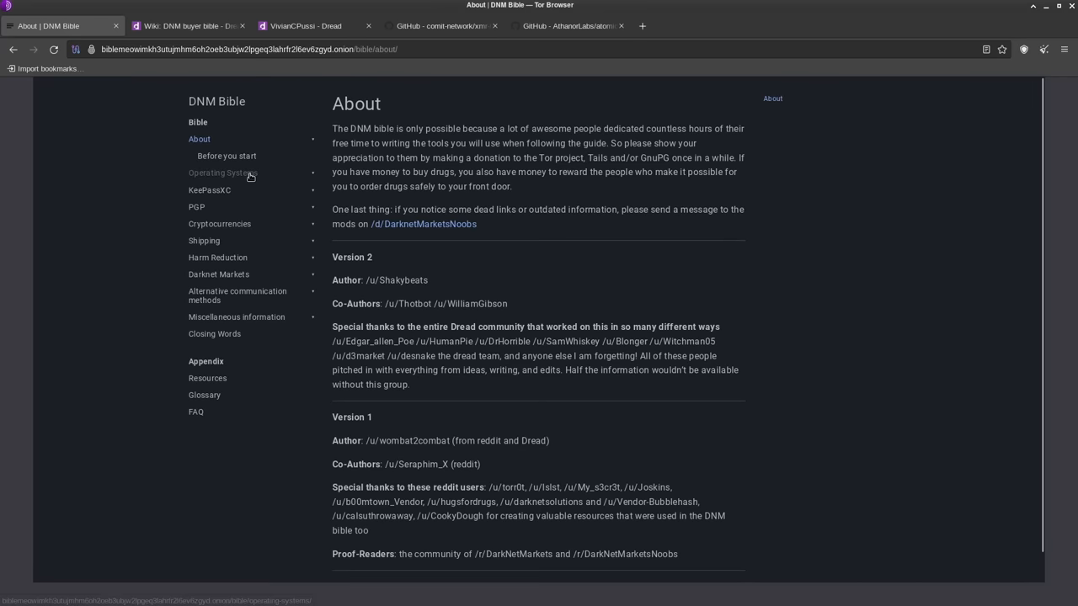
- Read the Operating Systems chapter down to its Tails, Whonix and Whonix/Qubes setup comparisons
click(222, 173)
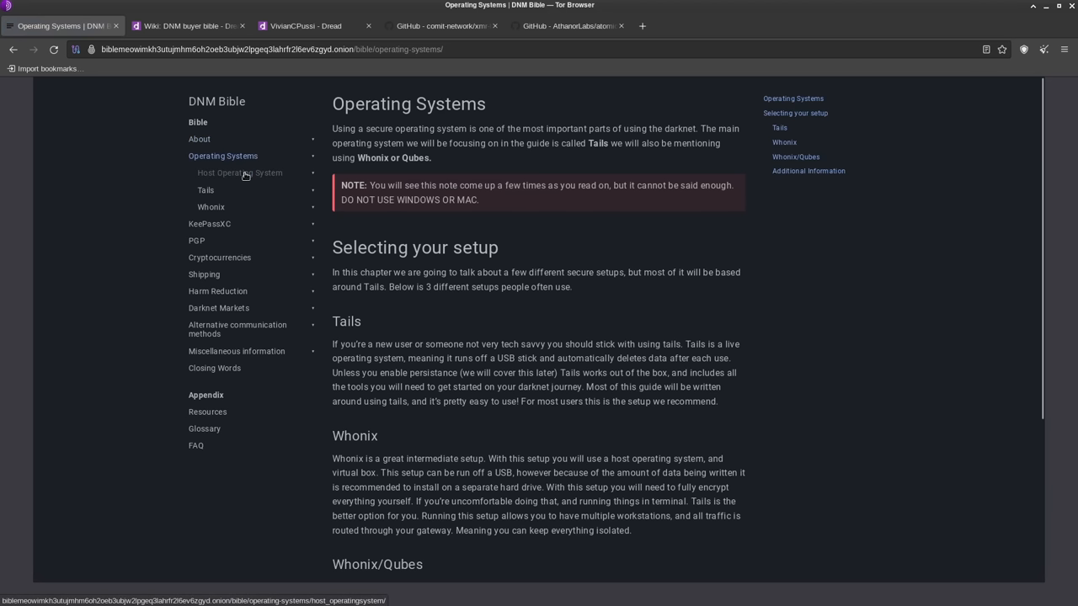
mouse_move(880, 312)
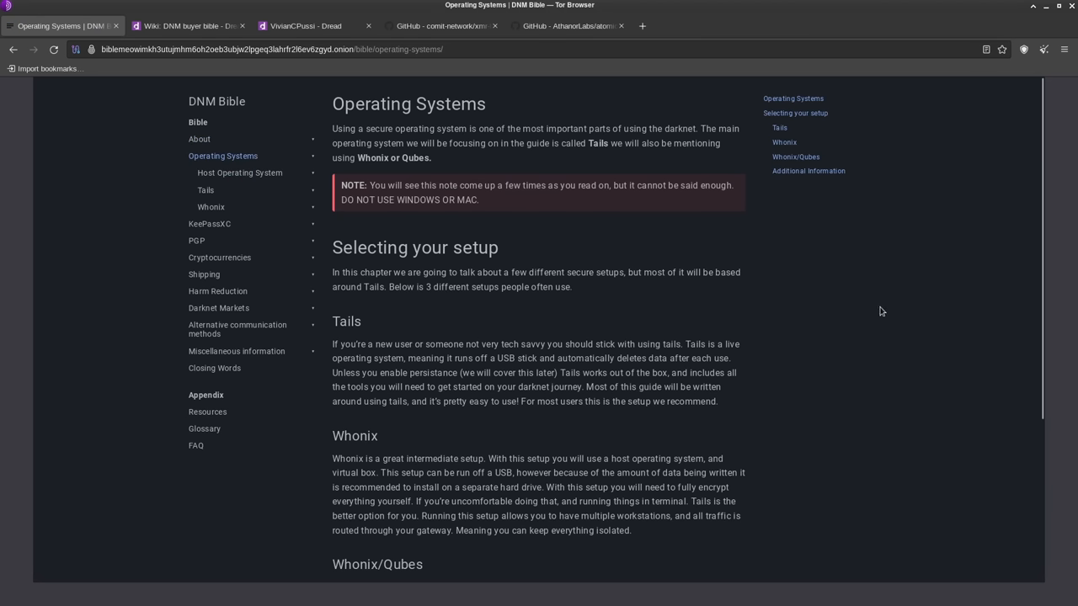
scroll(down, 3)
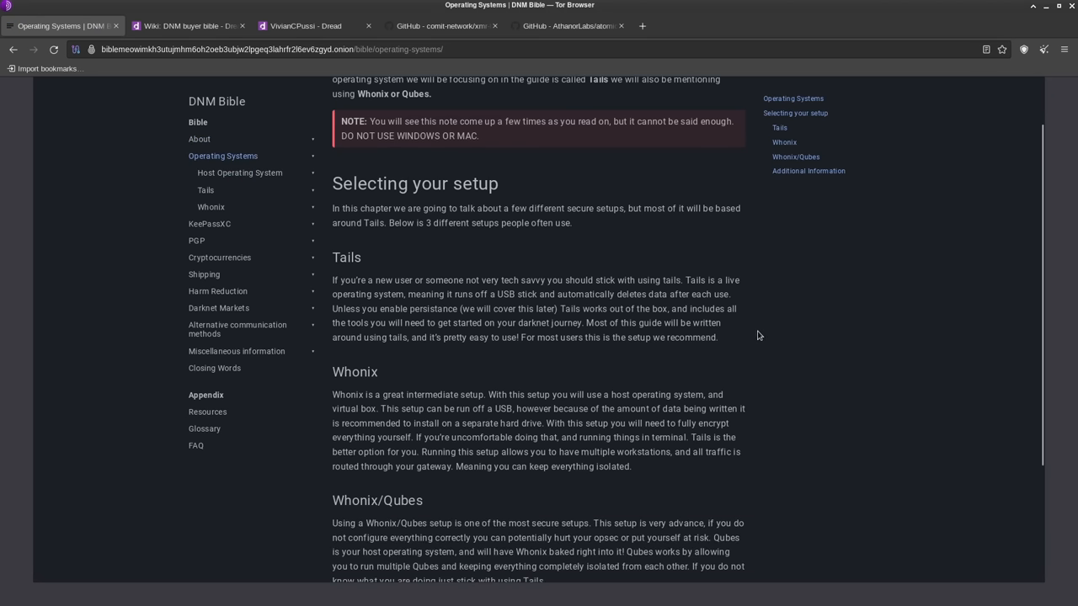
mouse_move(532, 411)
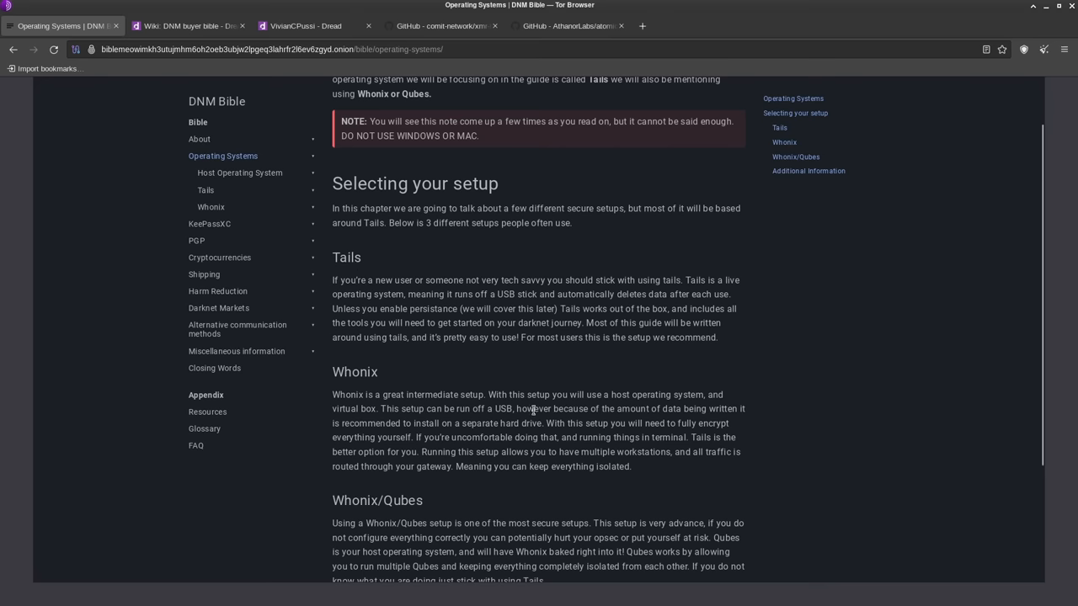
scroll(down, 3)
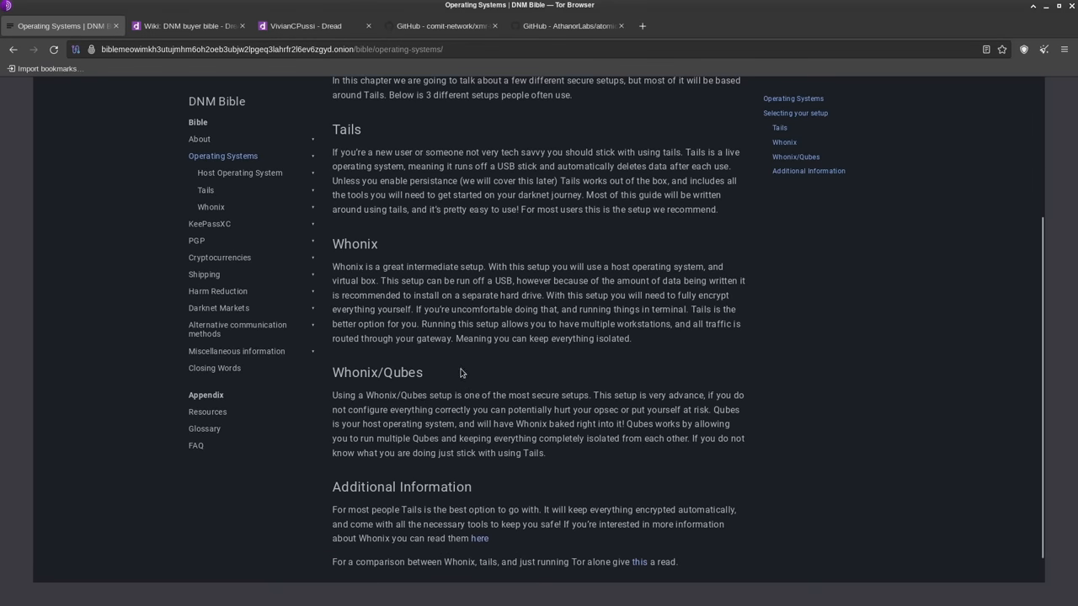
mouse_move(660, 354)
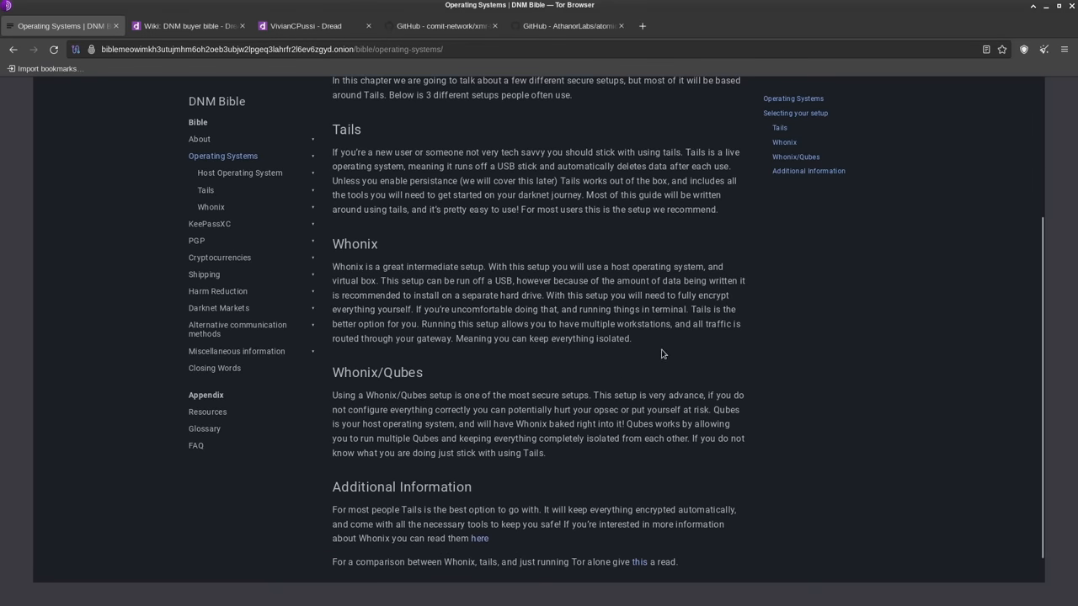
mouse_move(658, 339)
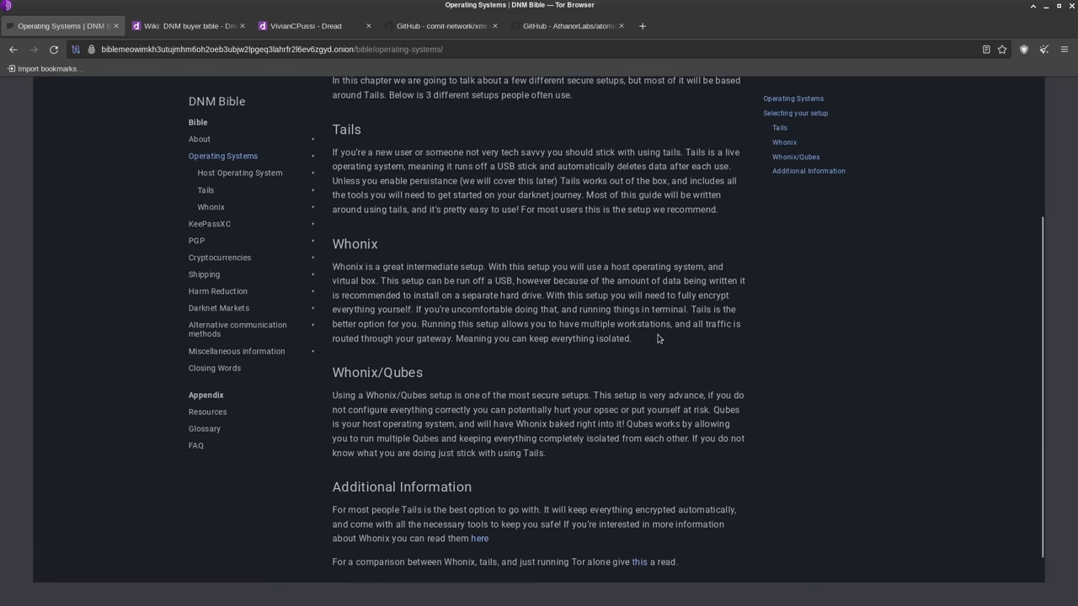
mouse_move(675, 343)
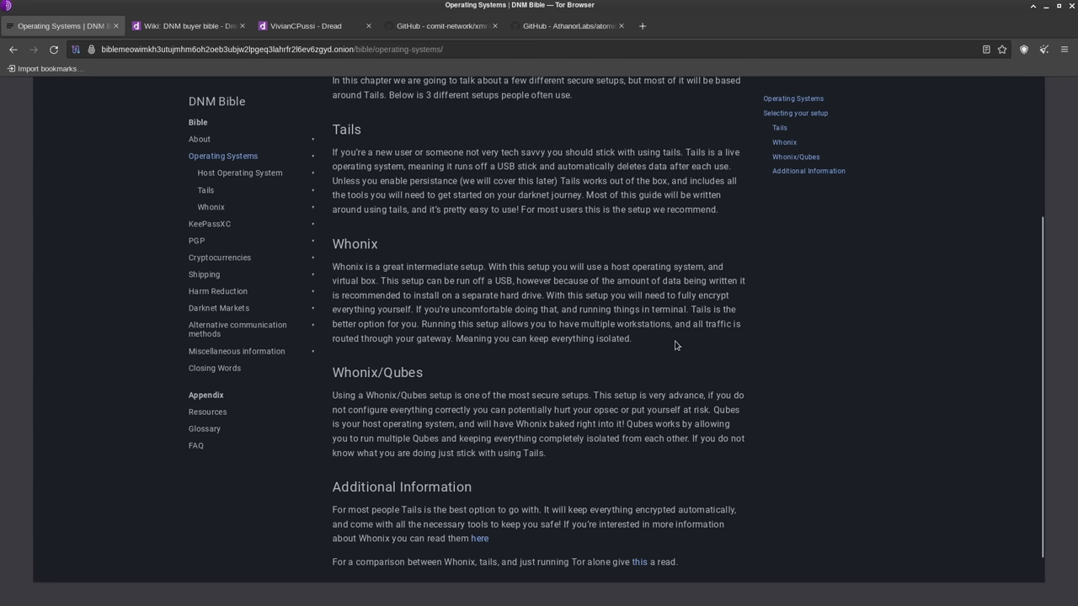
mouse_move(719, 320)
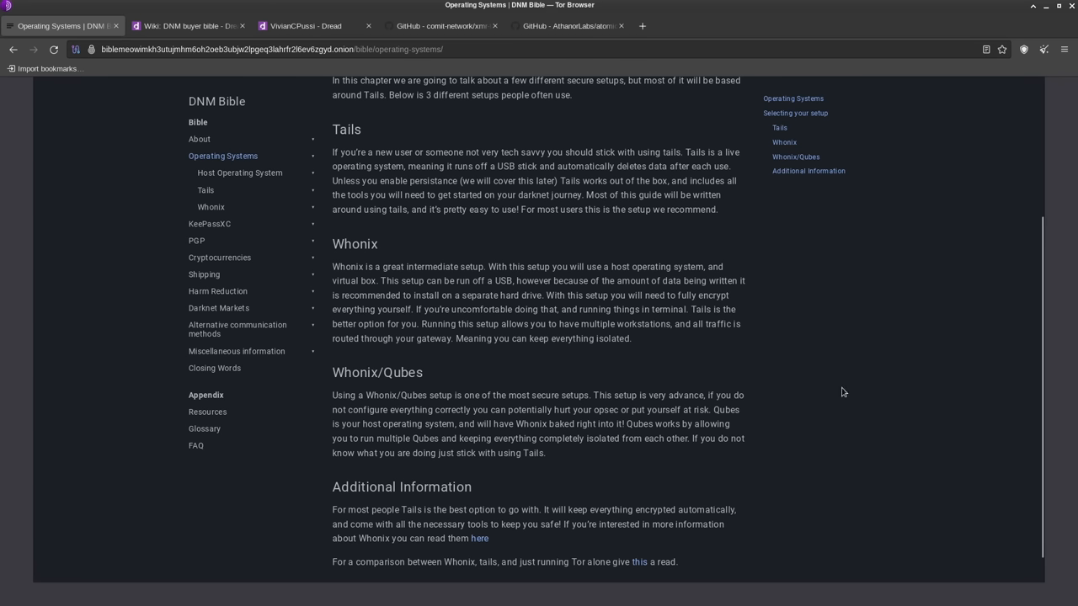
mouse_move(837, 398)
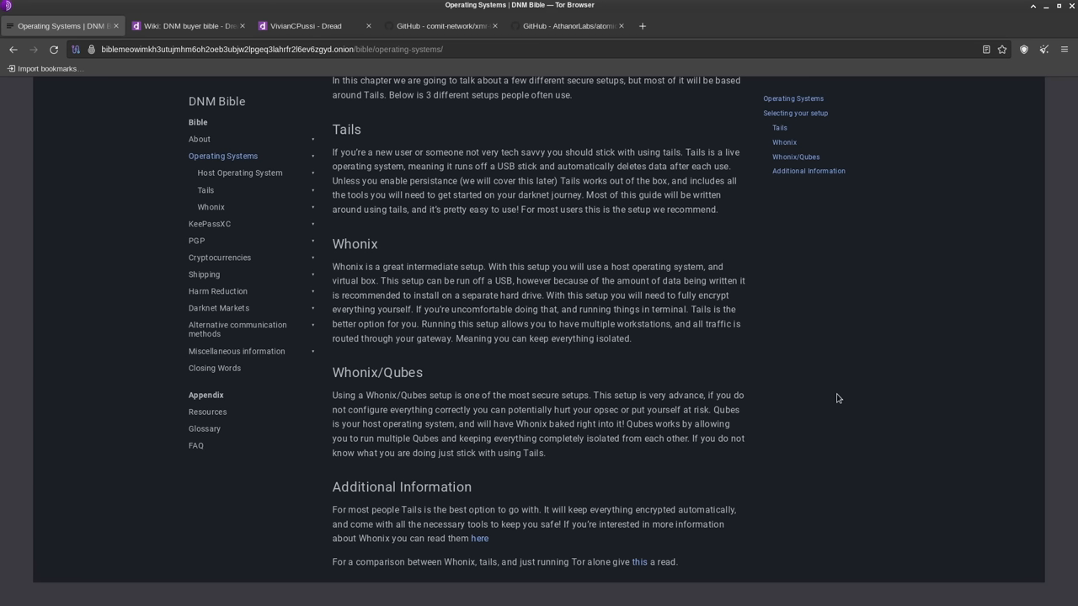
mouse_move(674, 394)
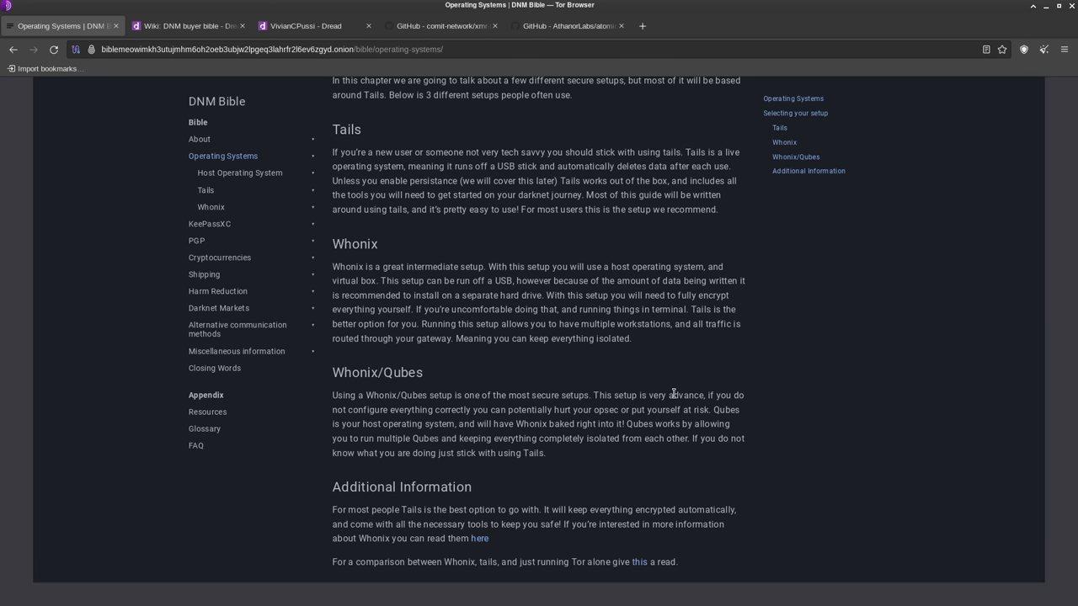
mouse_move(795, 365)
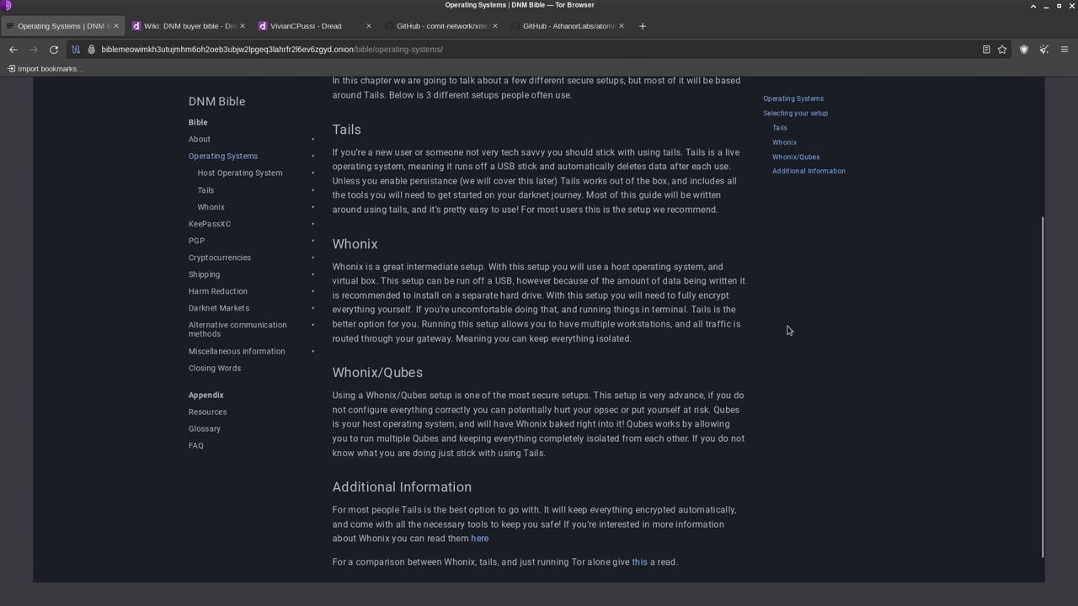
mouse_move(736, 347)
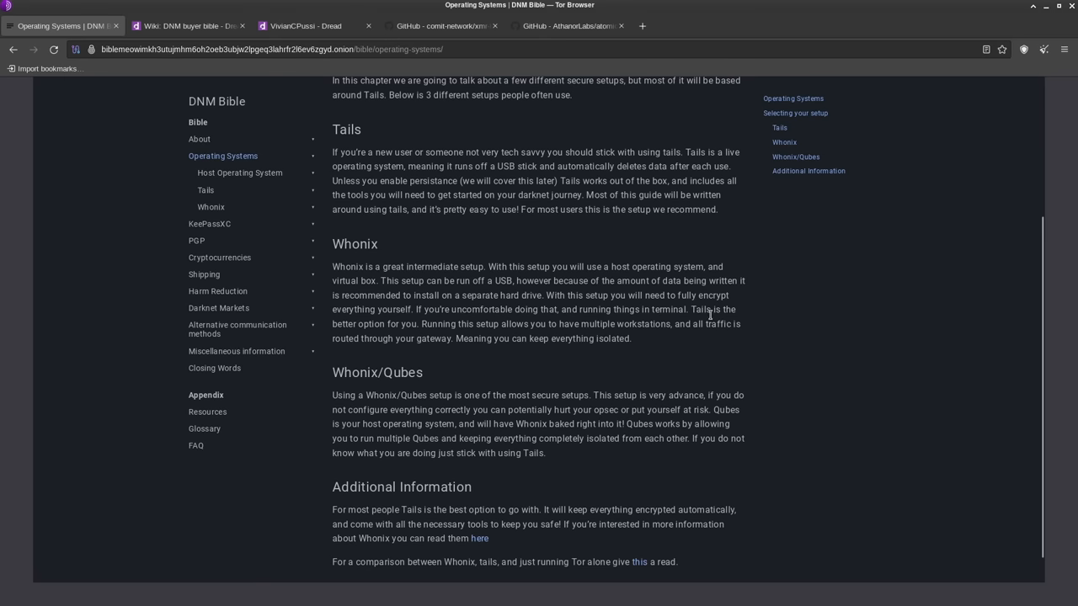
mouse_move(594, 375)
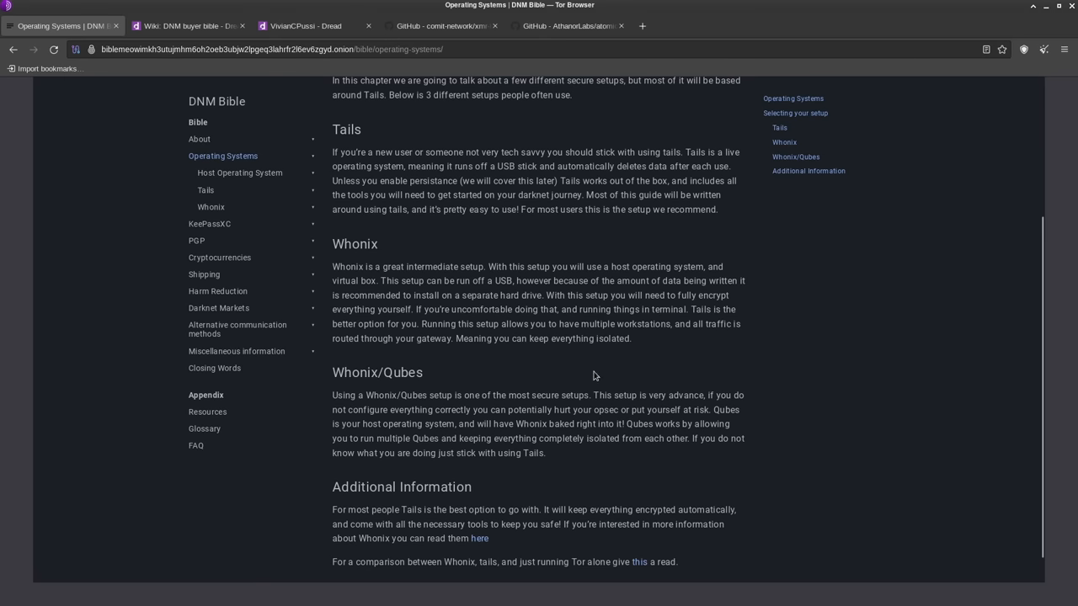
scroll(down, 3)
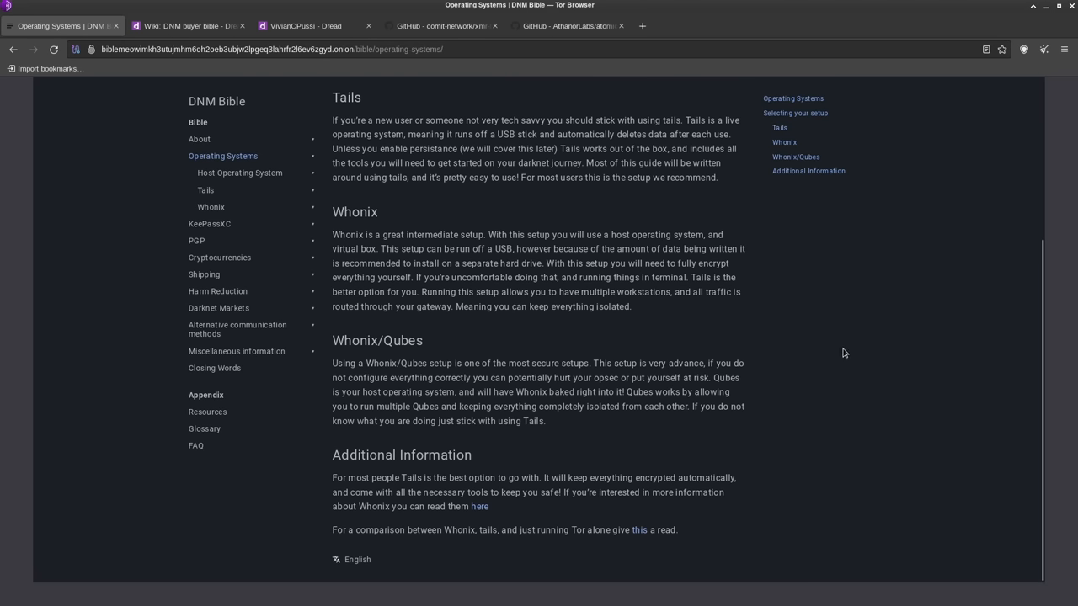
scroll(up, 3)
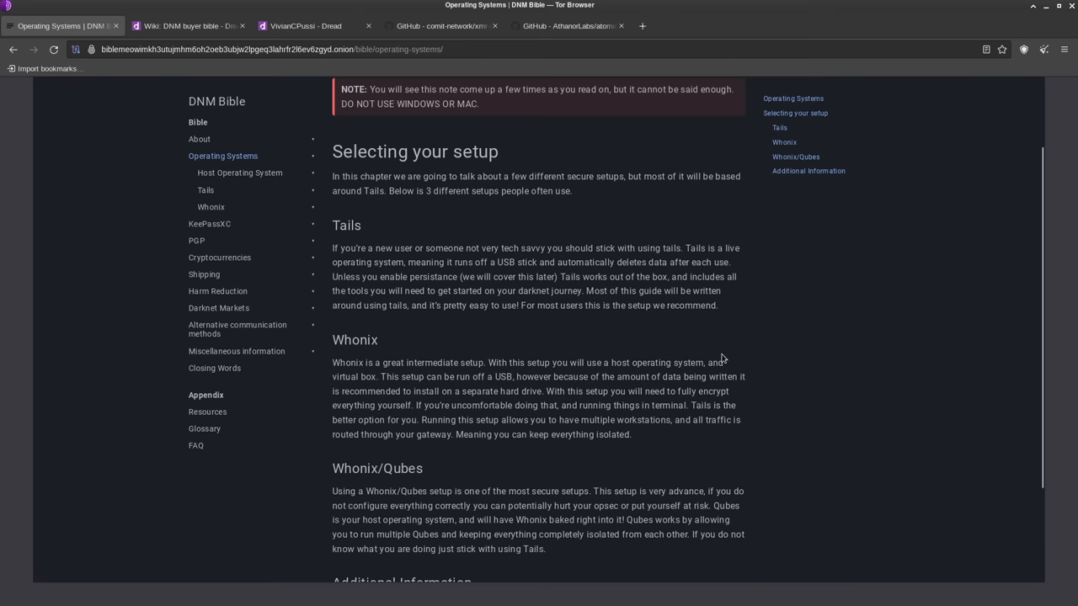
mouse_move(354, 238)
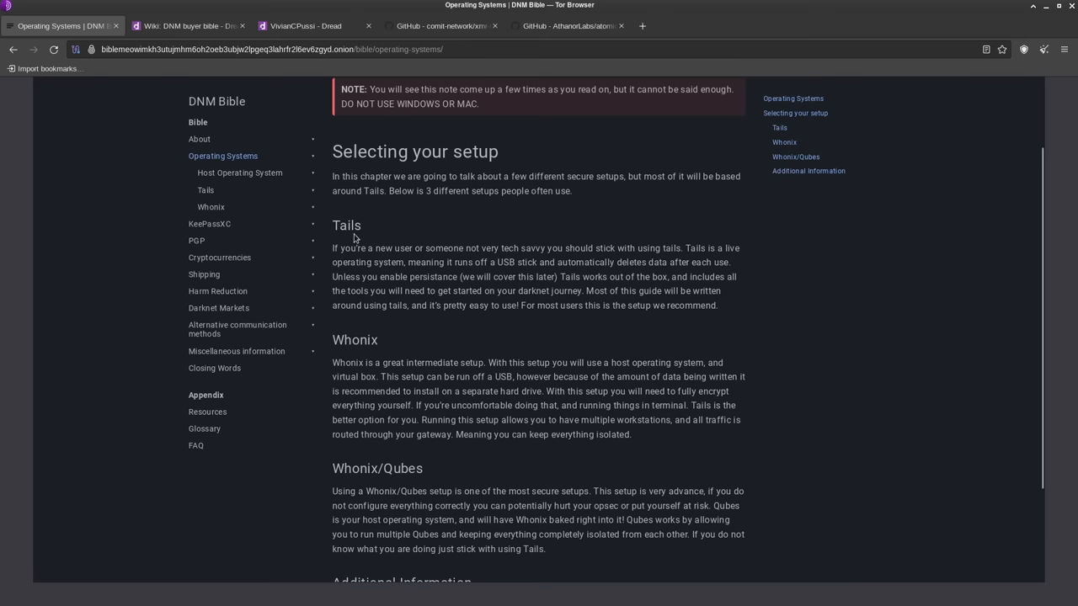
mouse_move(665, 360)
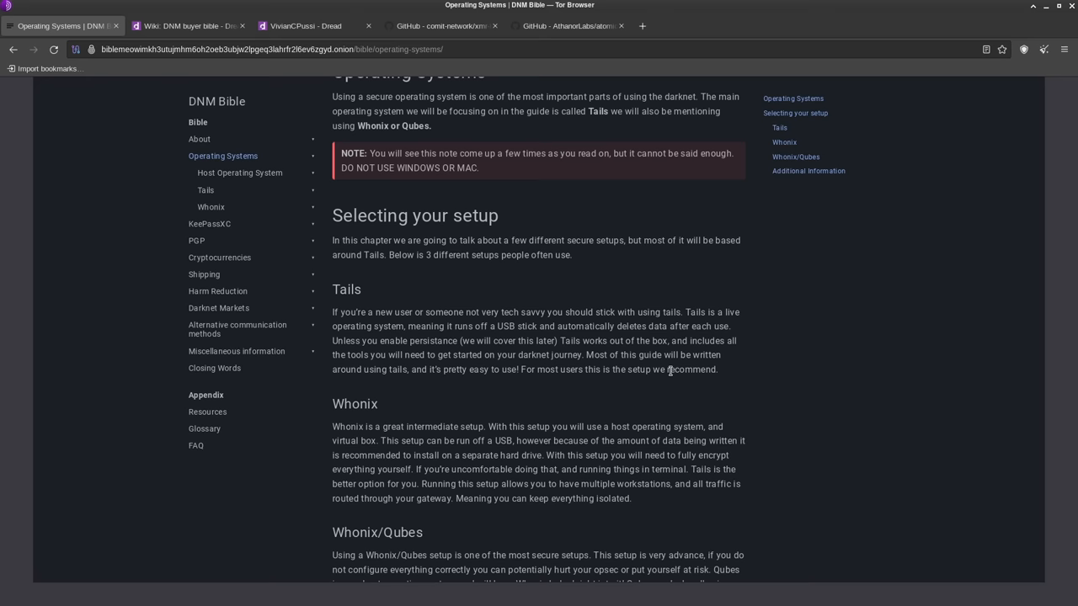
mouse_move(666, 389)
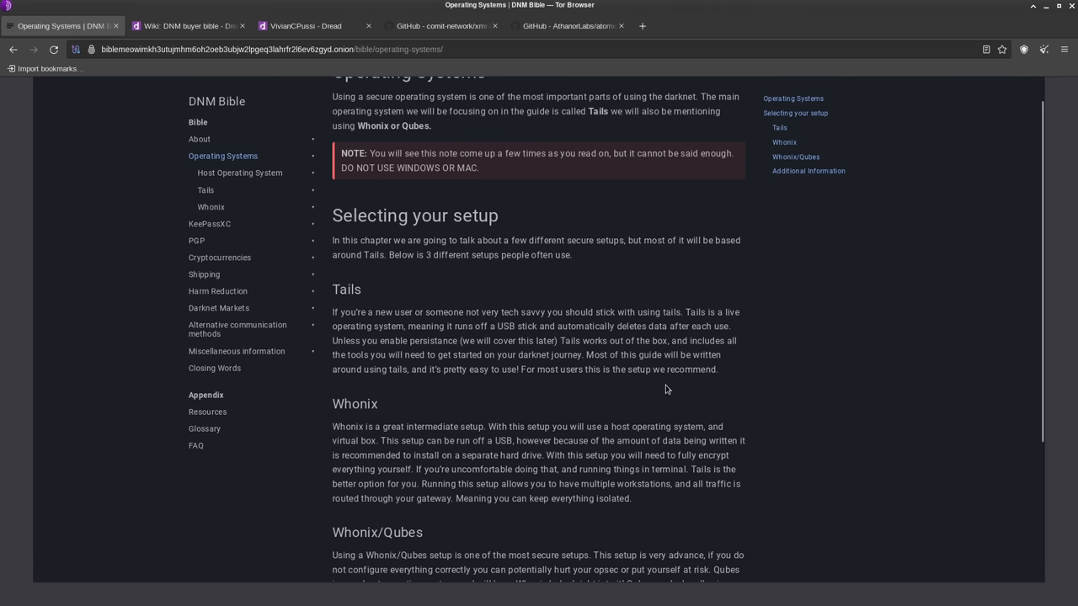
scroll(down, 3)
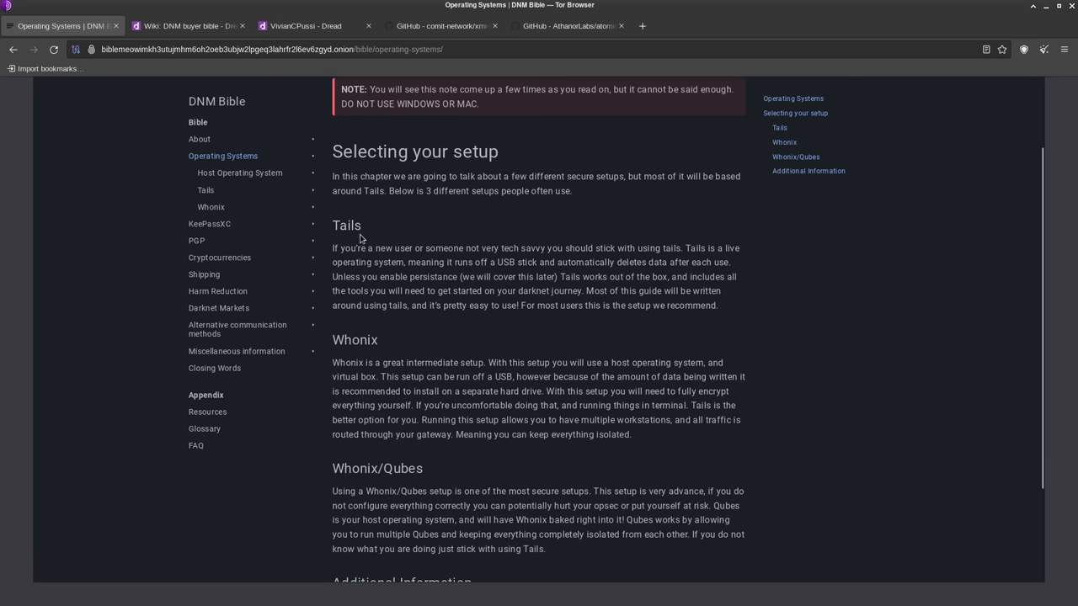
mouse_move(740, 321)
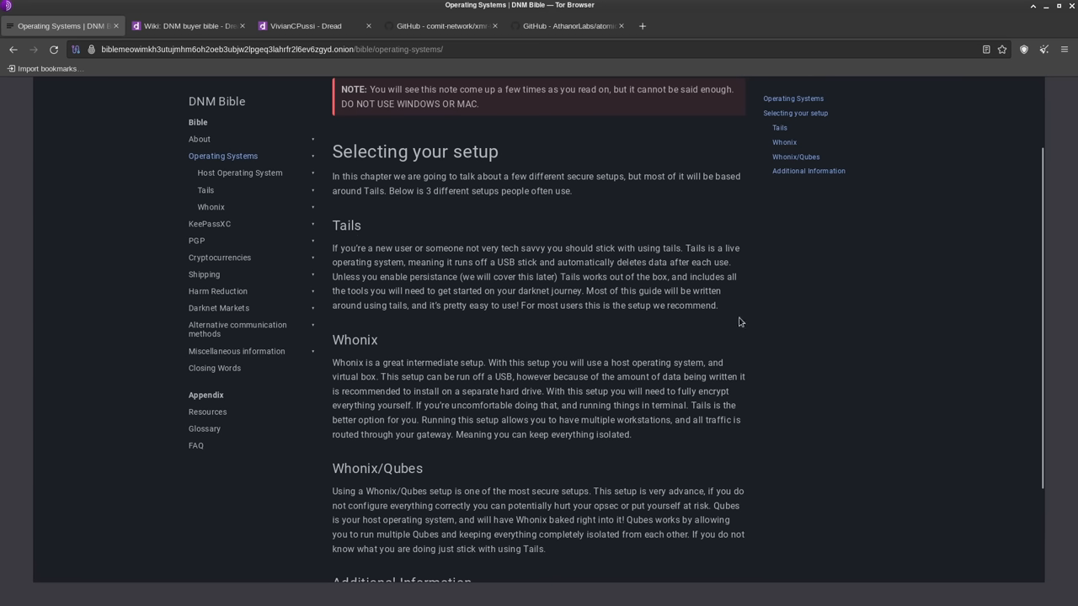
mouse_move(741, 315)
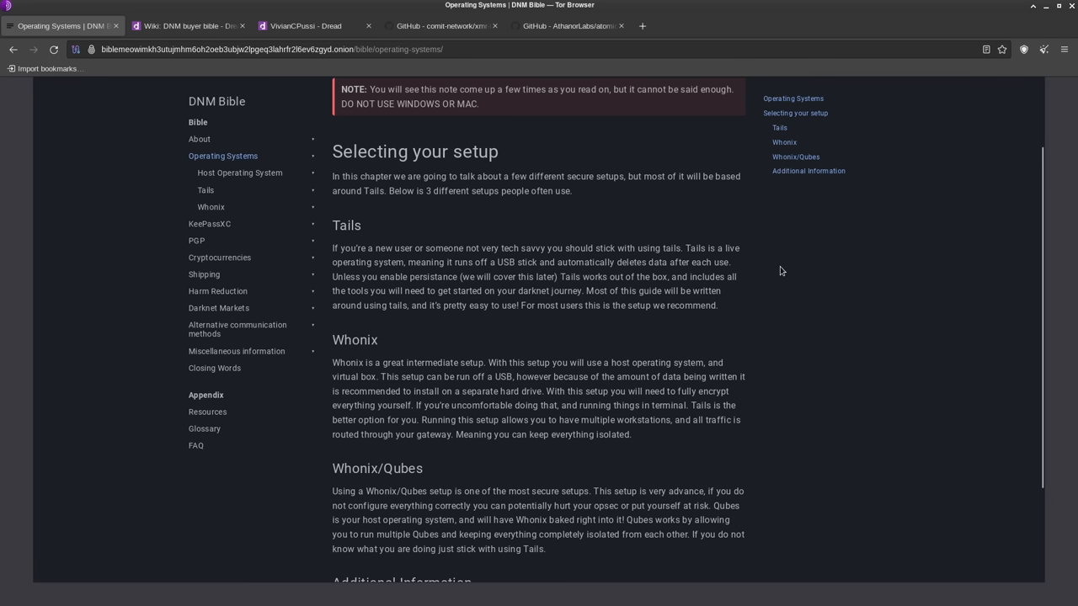
mouse_move(769, 297)
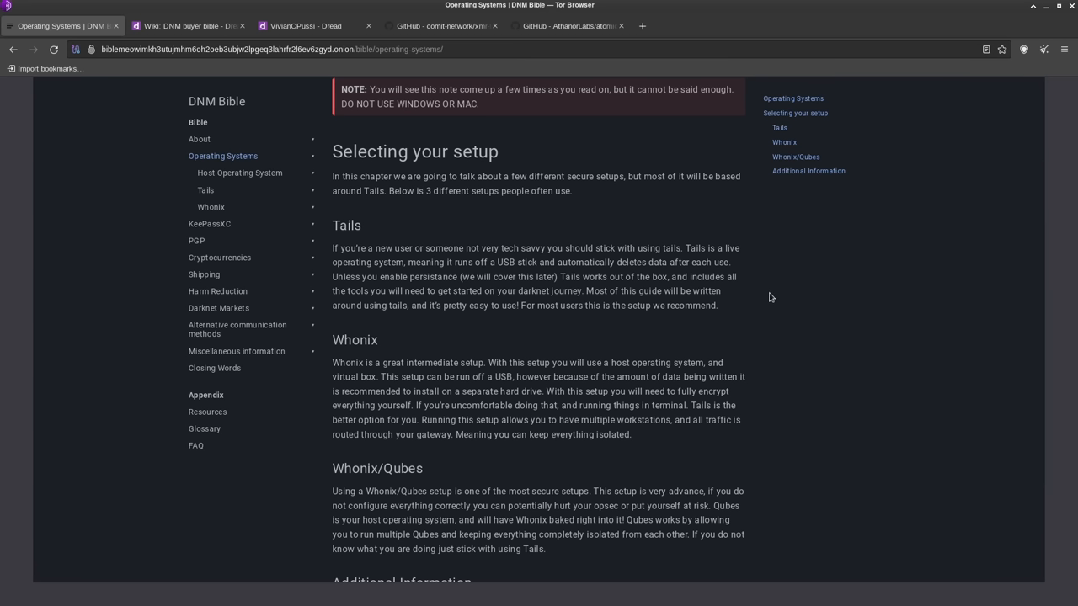
mouse_move(758, 313)
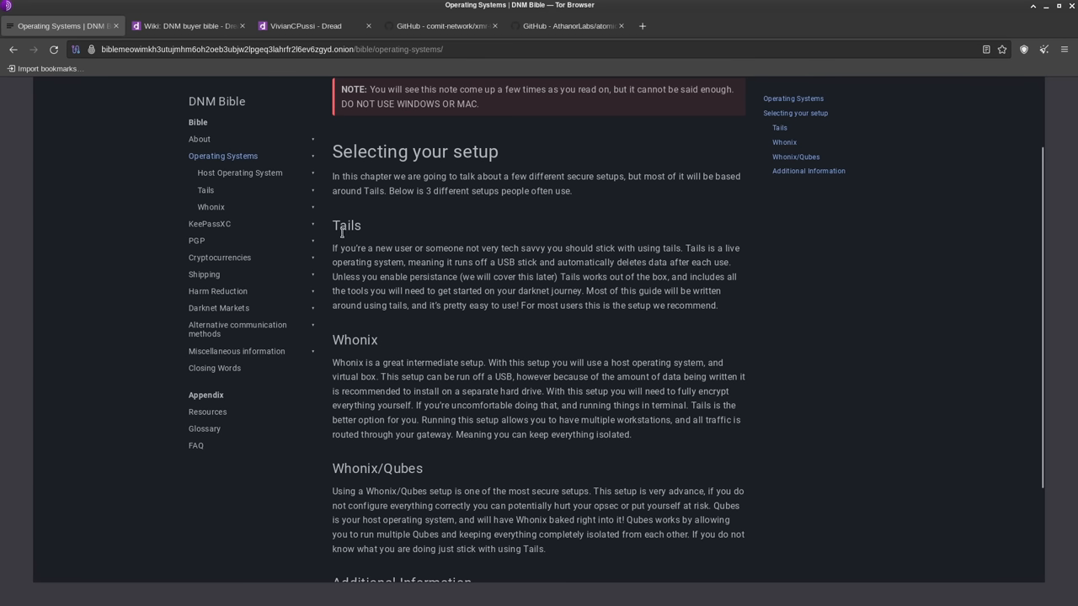
mouse_move(468, 247)
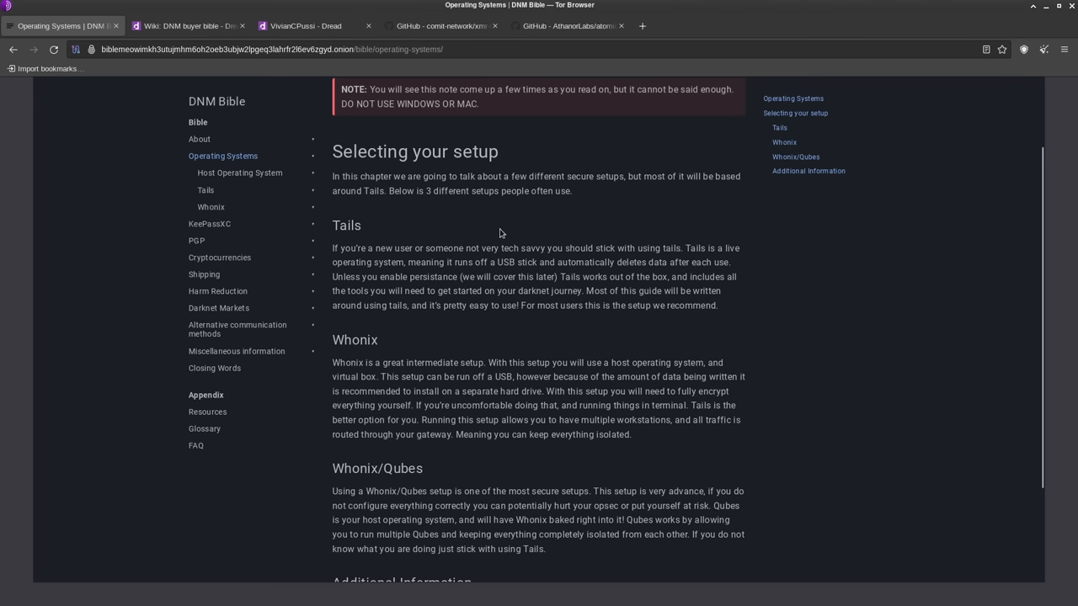
scroll(down, 3)
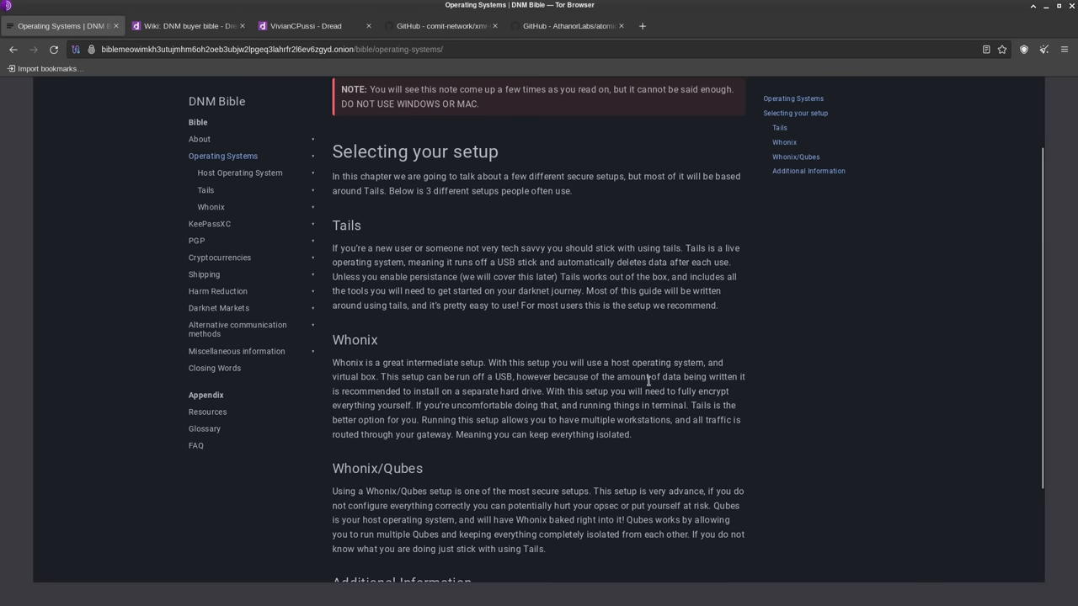
scroll(down, 3)
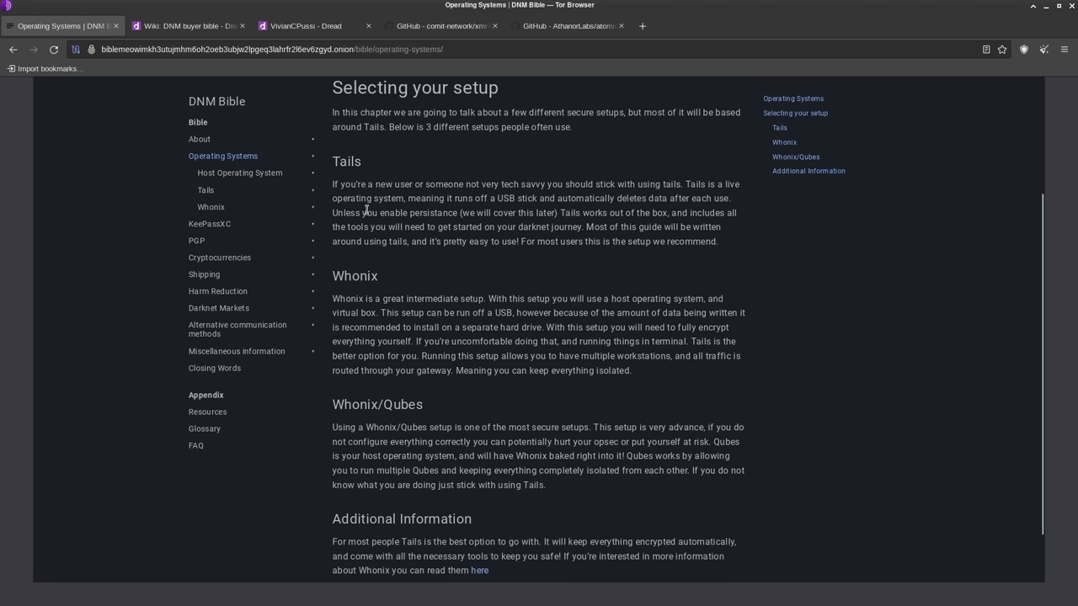
mouse_move(480, 225)
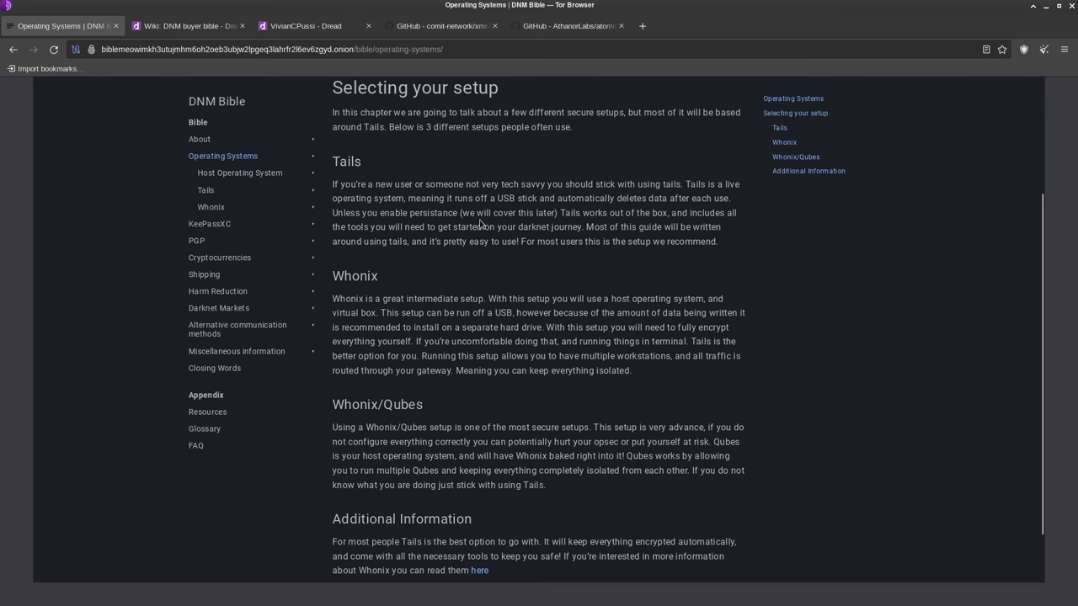
mouse_move(537, 224)
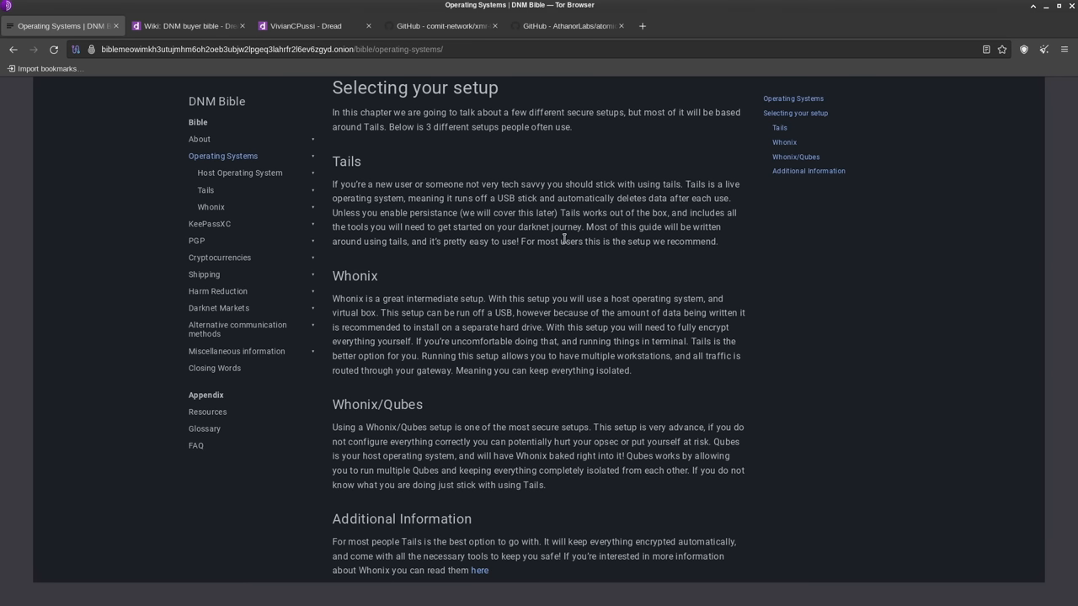
scroll(down, 3)
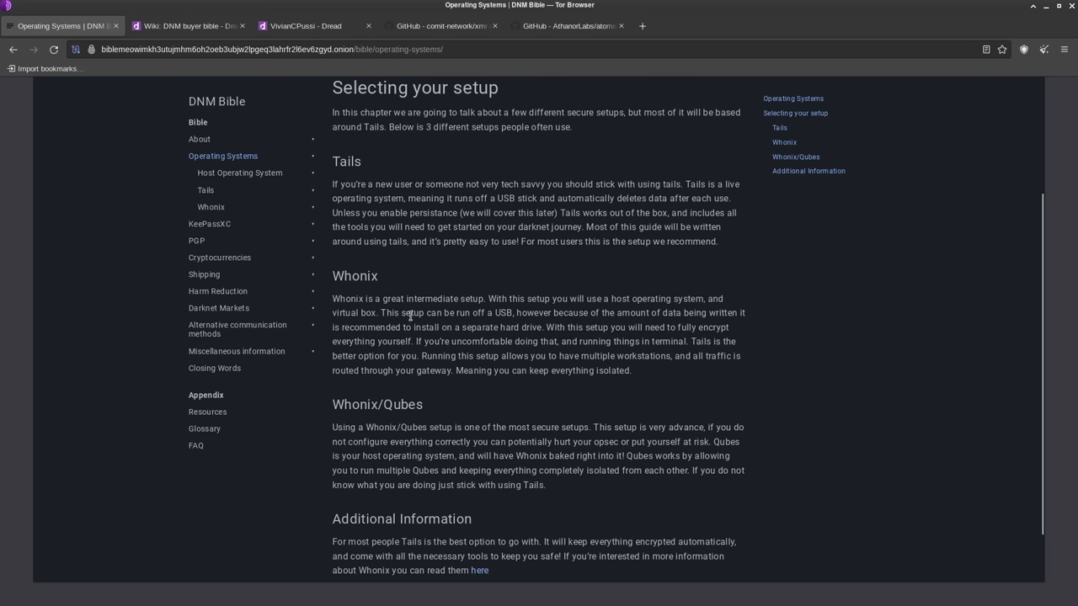
scroll(up, 3)
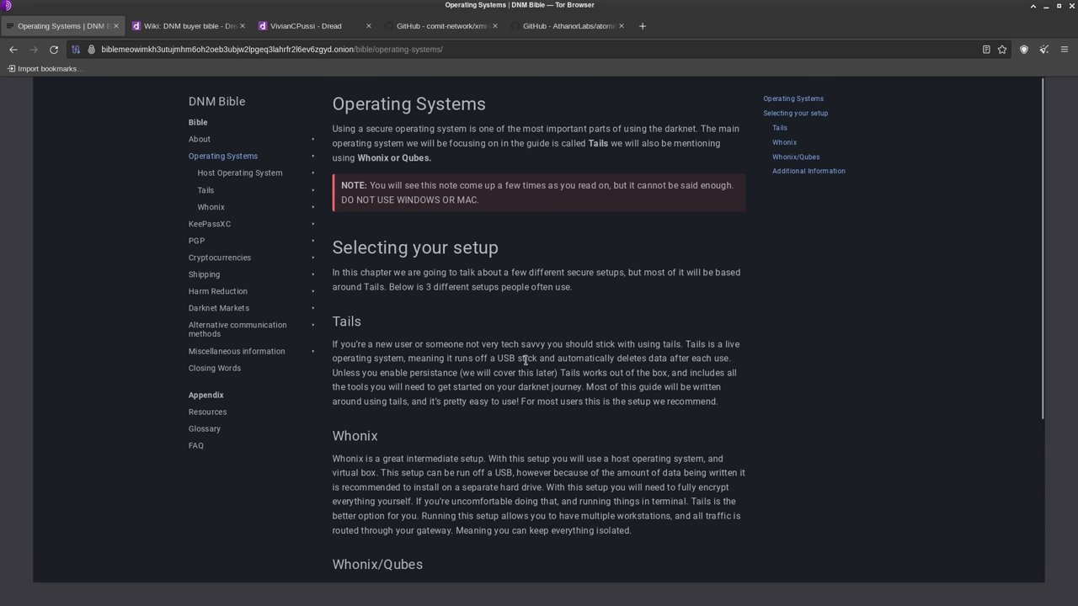
mouse_move(441, 373)
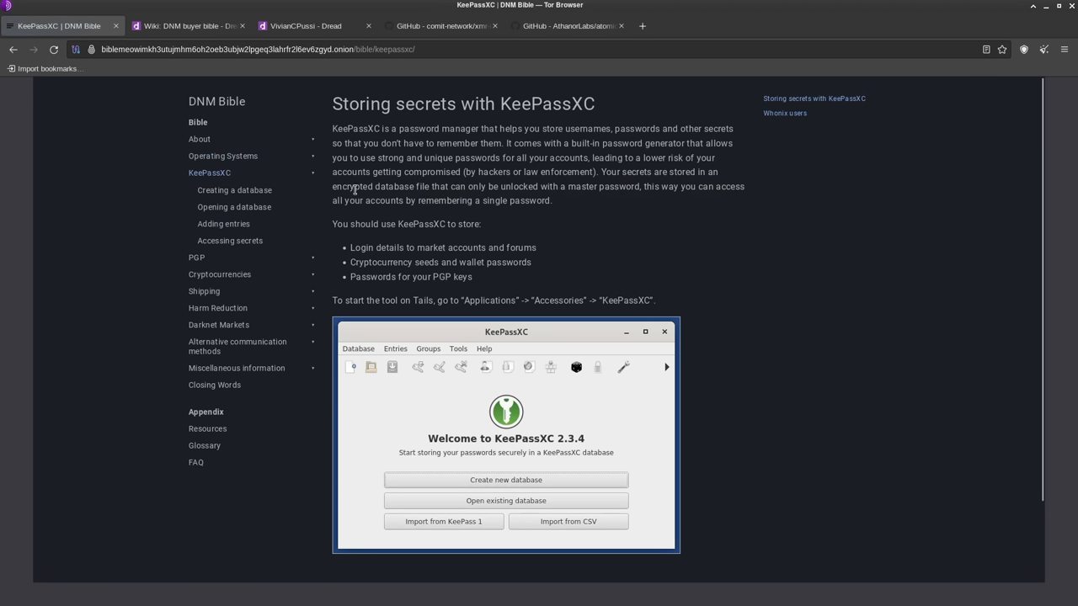
mouse_move(415, 152)
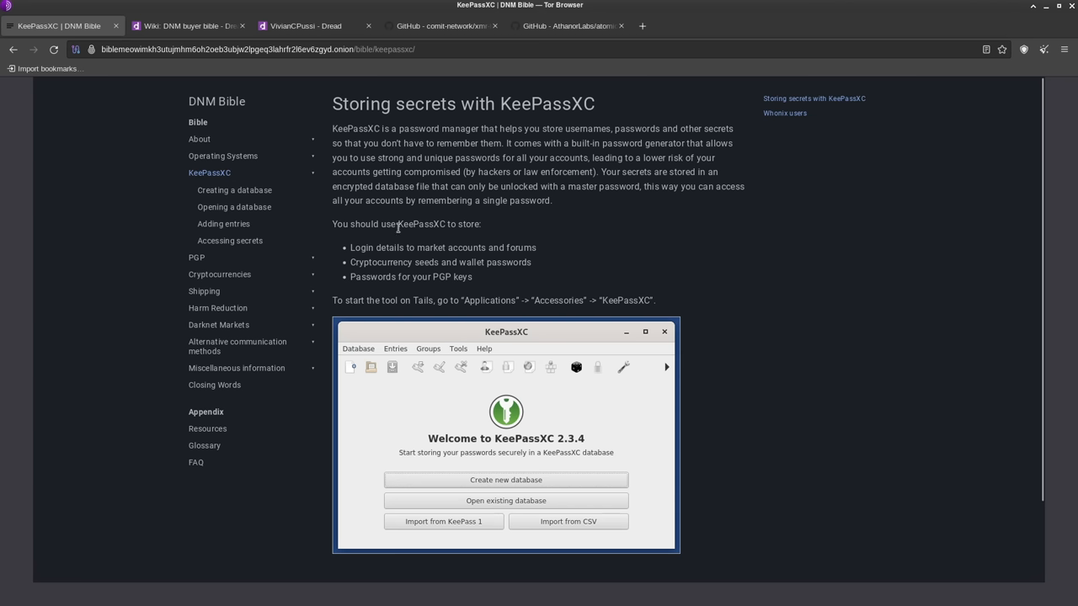
mouse_move(564, 266)
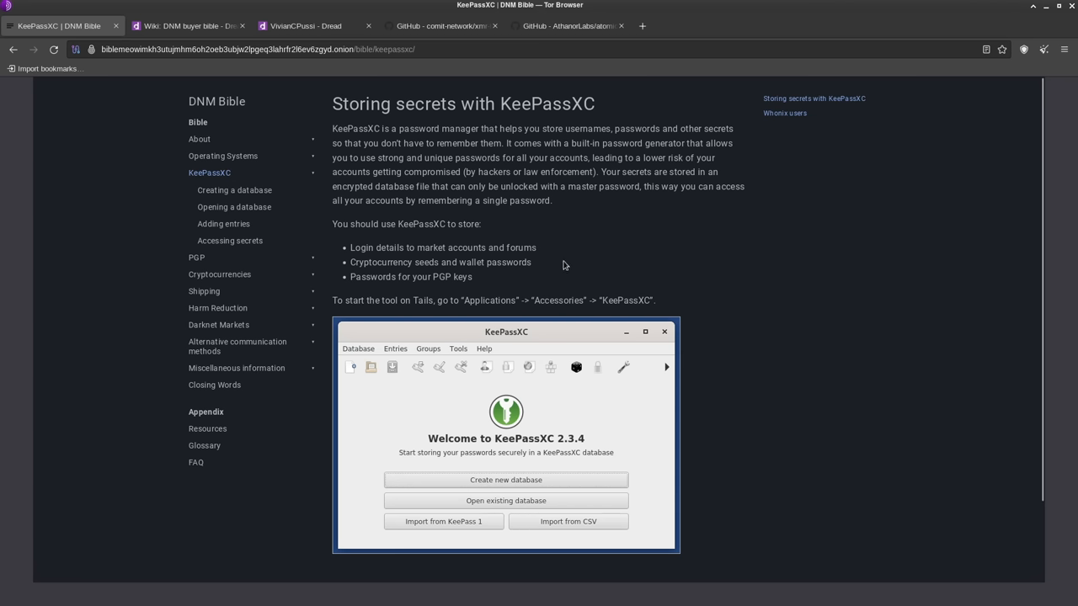
mouse_move(526, 244)
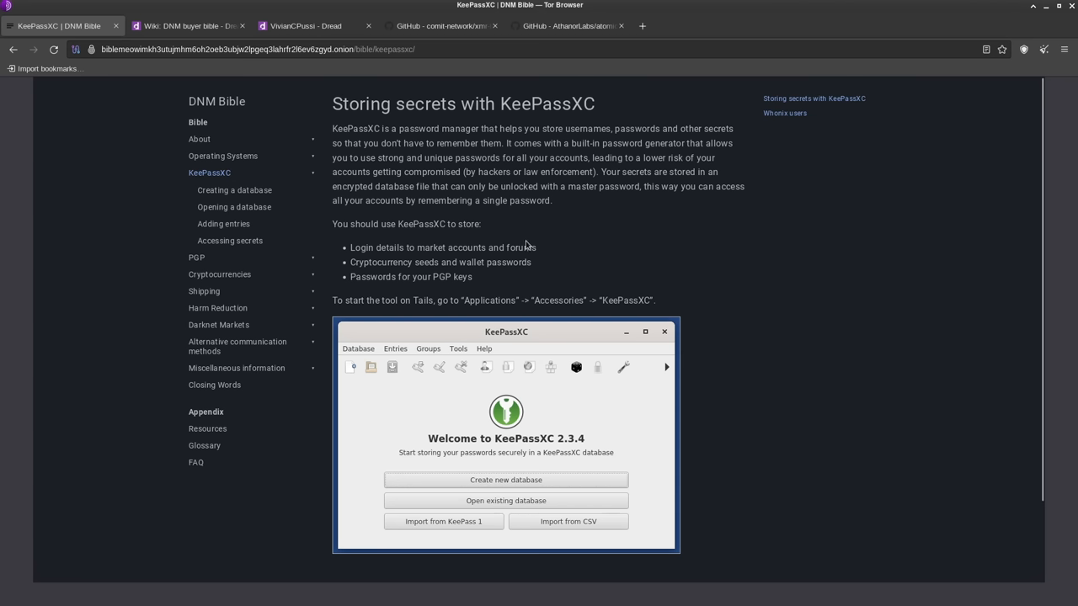
mouse_move(560, 269)
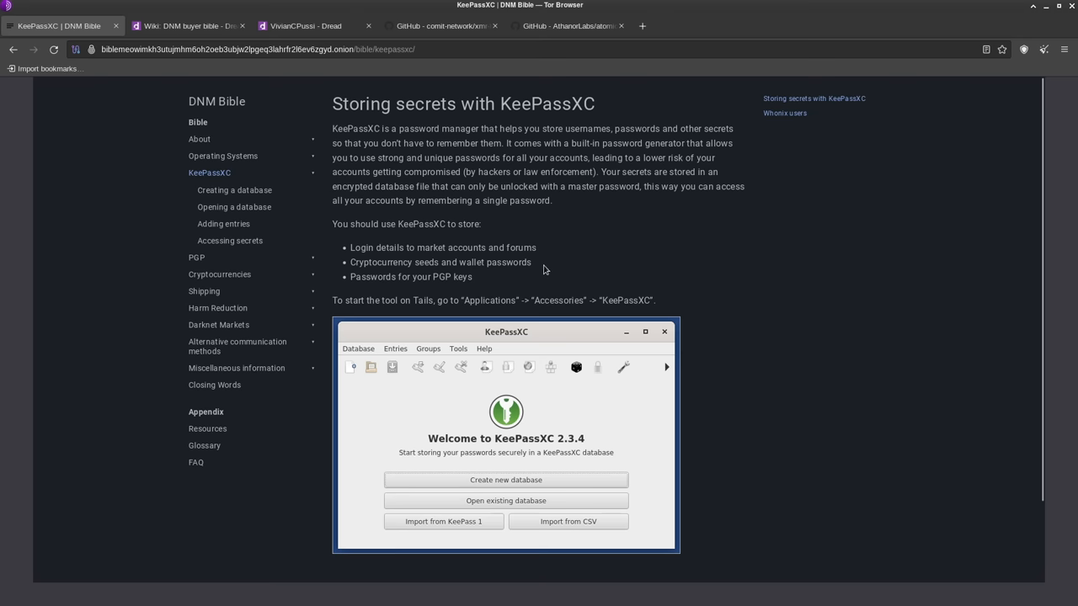
- Scroll through the KeePassXC chapter down to its note for Whonix users
scroll(down, 3)
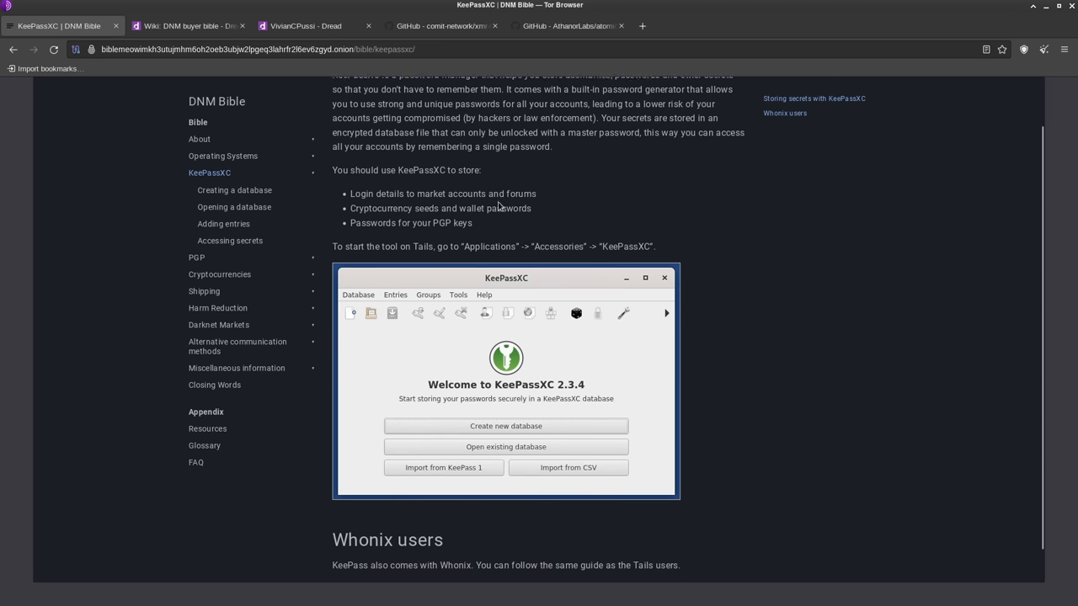
scroll(down, 3)
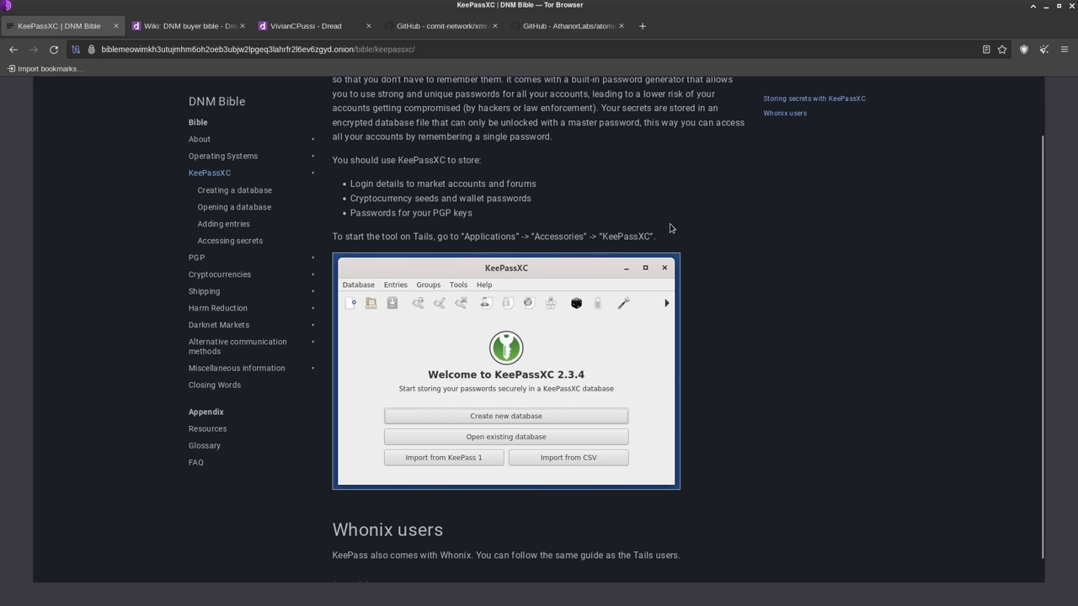
scroll(down, 3)
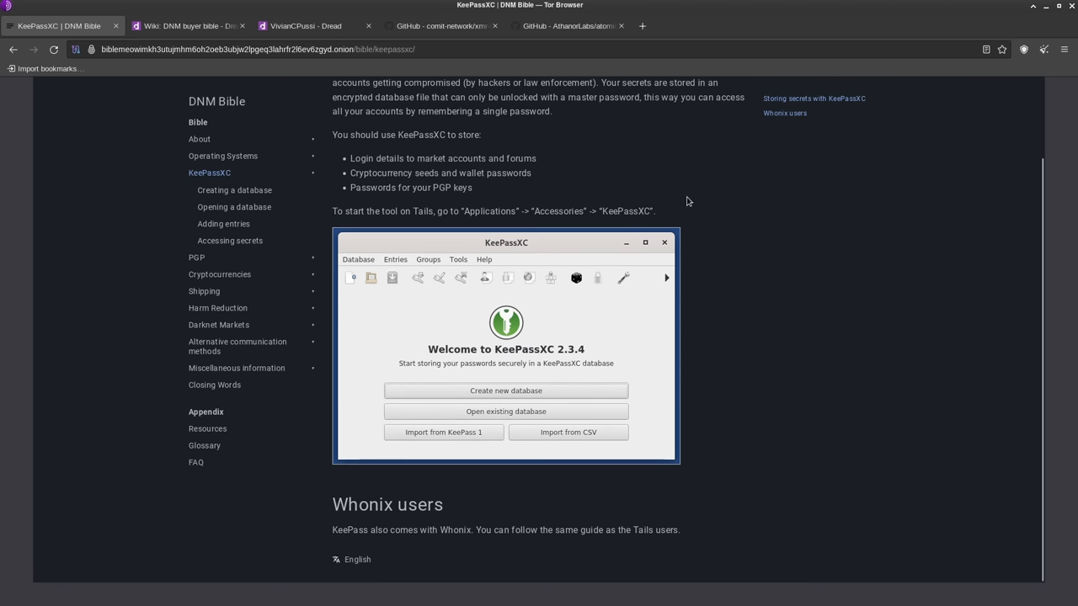
mouse_move(700, 284)
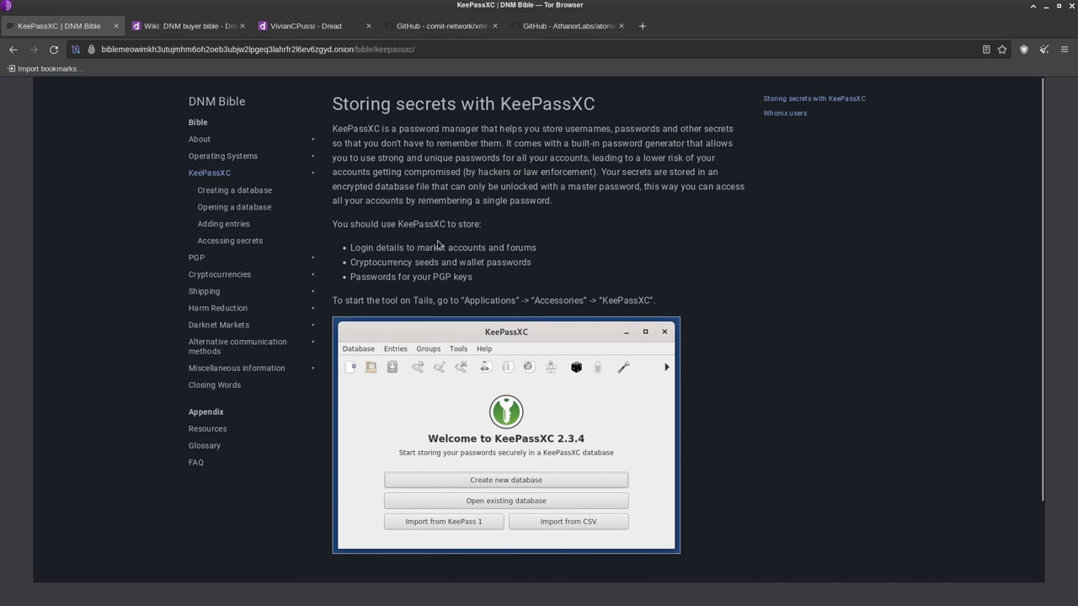
mouse_move(403, 236)
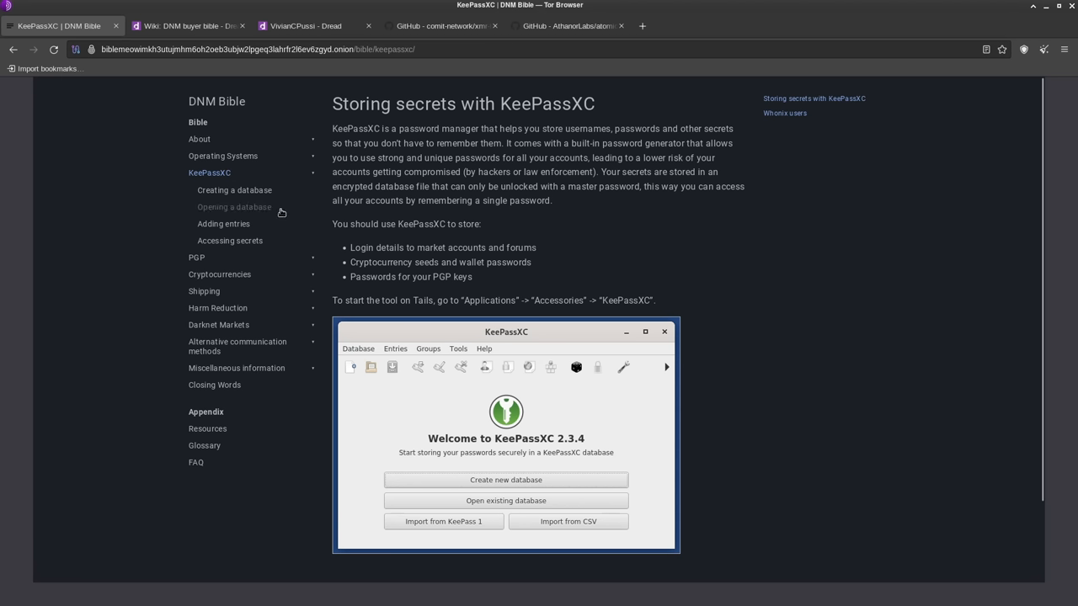
- Read the 'Creating a database' KeePassXC guide down to its reminder to restart Tails
click(234, 189)
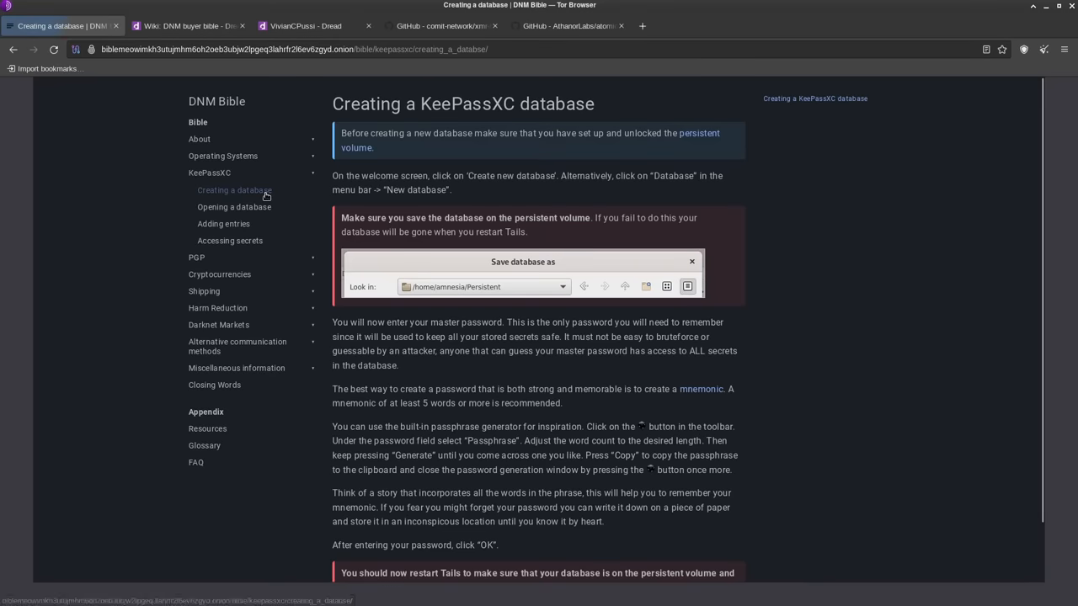
scroll(down, 3)
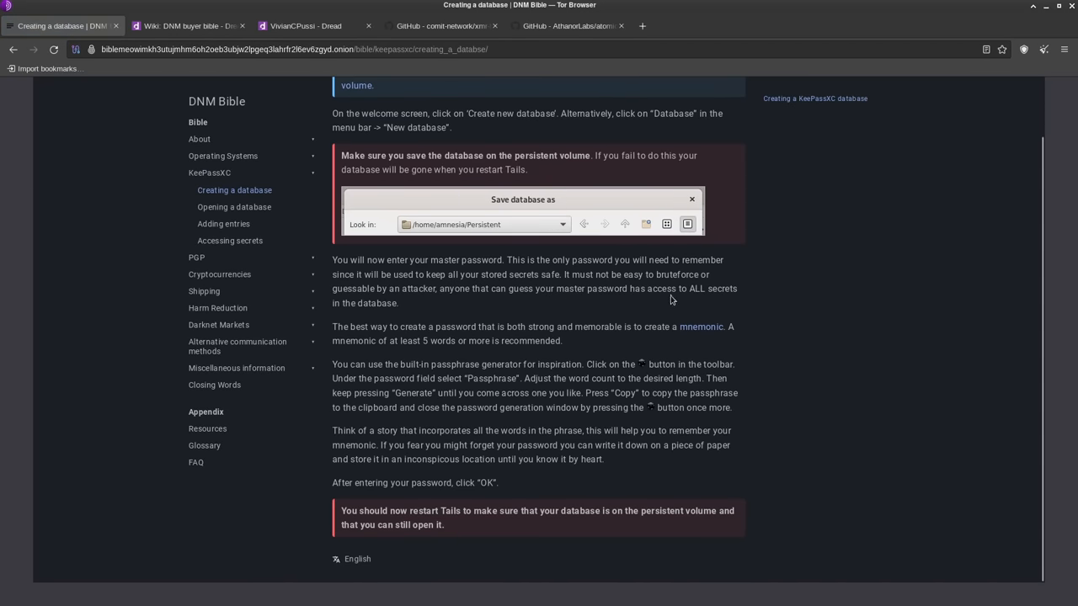
mouse_move(650, 327)
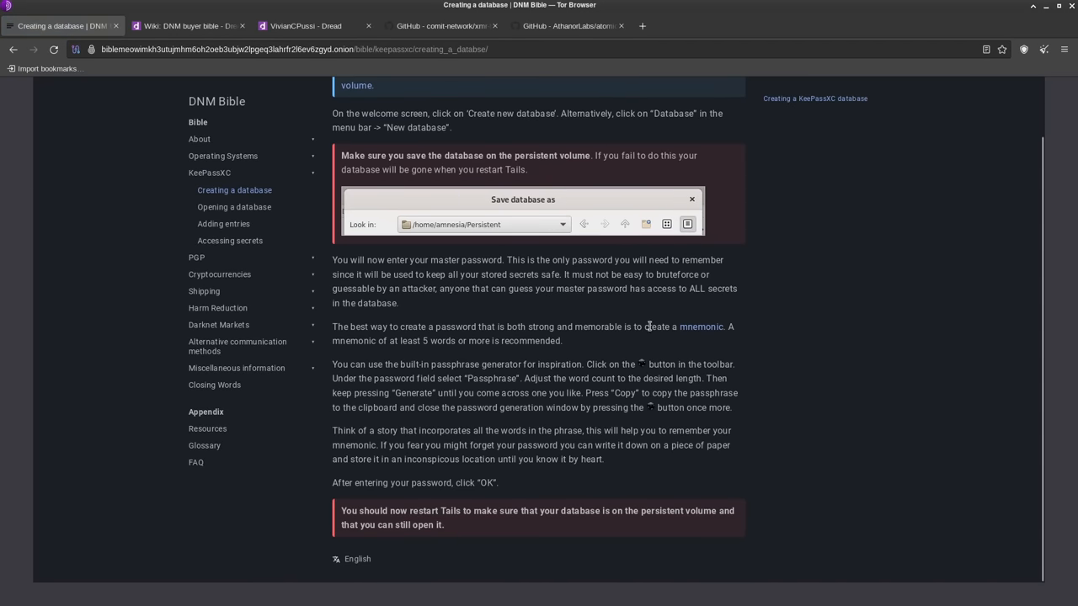
mouse_move(619, 379)
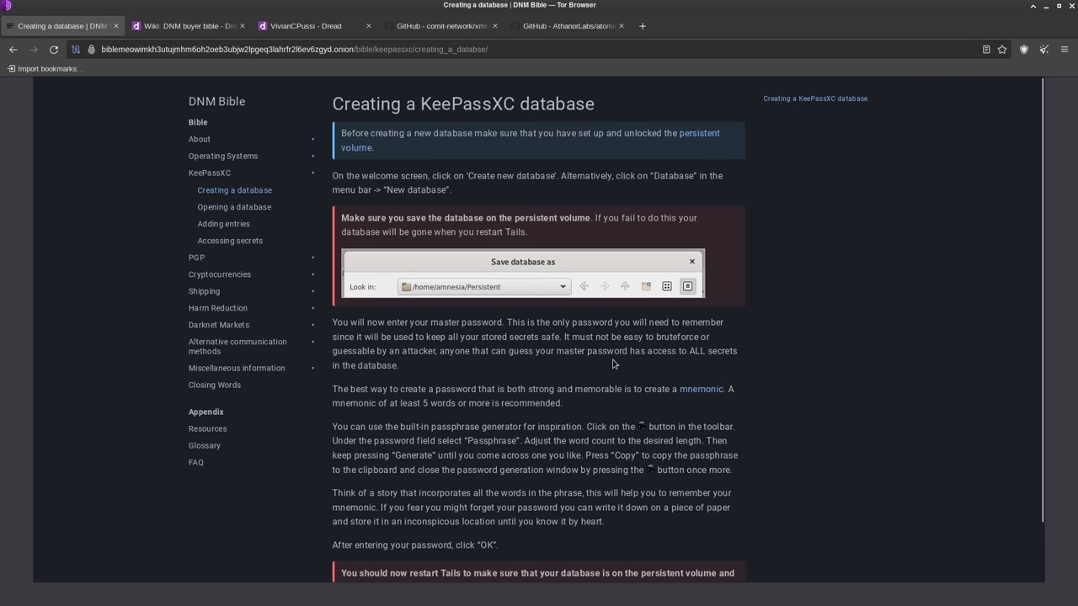
mouse_move(499, 210)
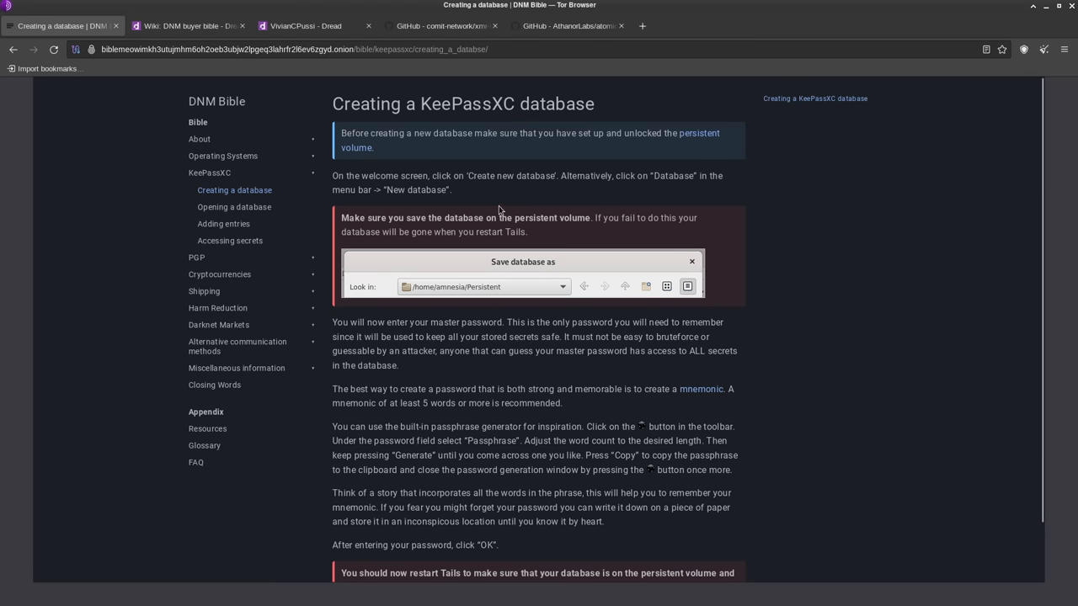
mouse_move(469, 215)
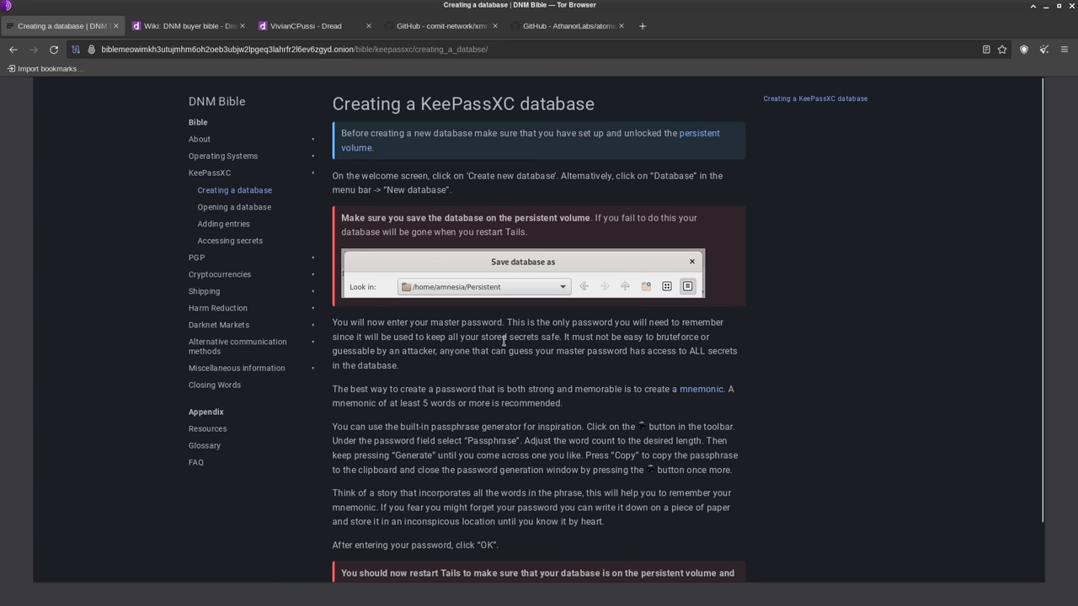
mouse_move(500, 313)
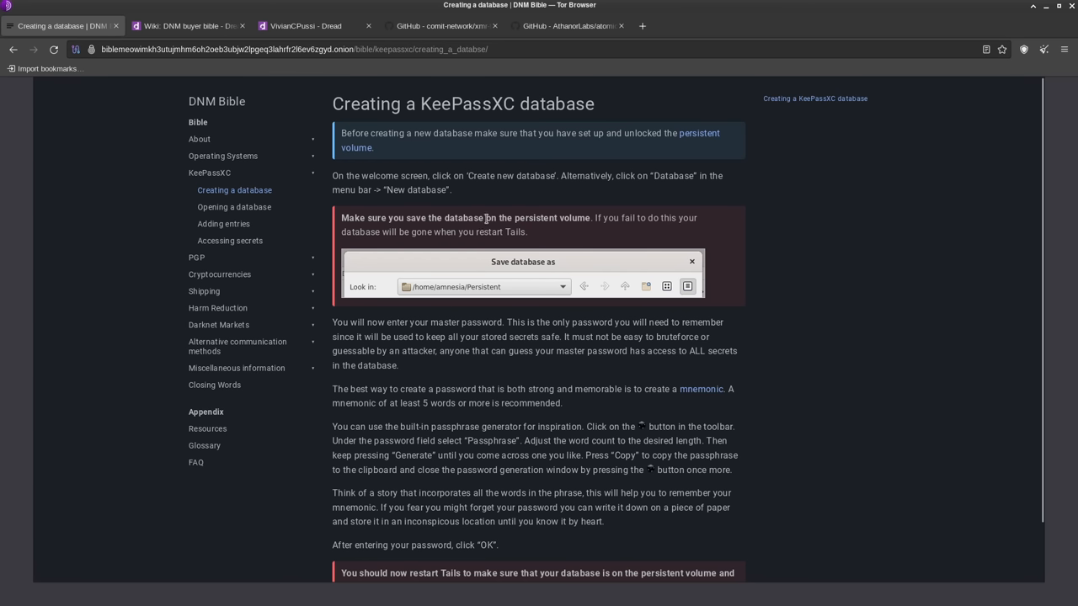
mouse_move(505, 206)
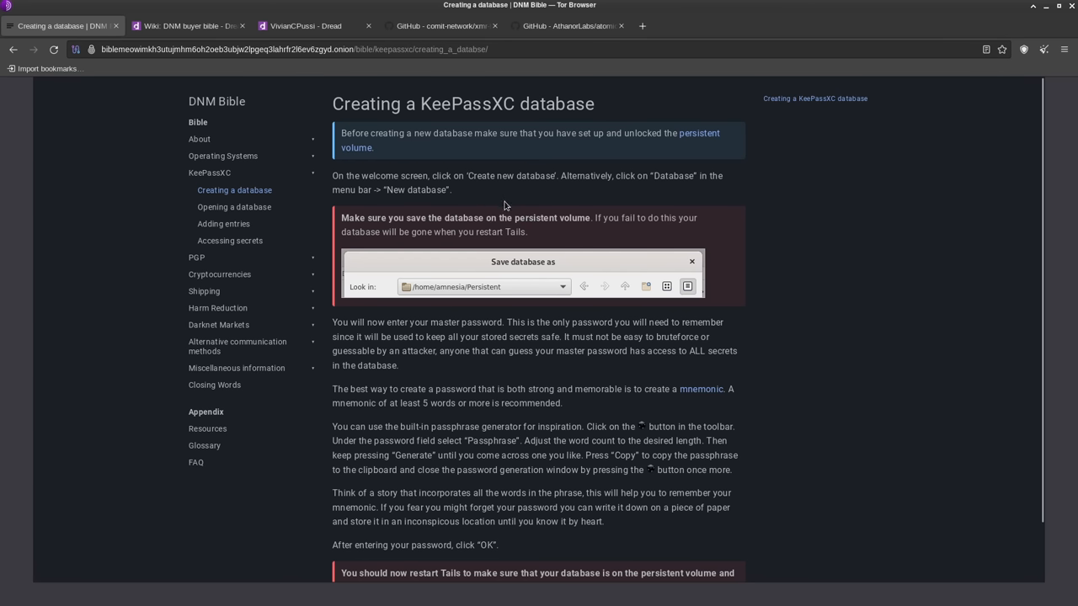
mouse_move(589, 217)
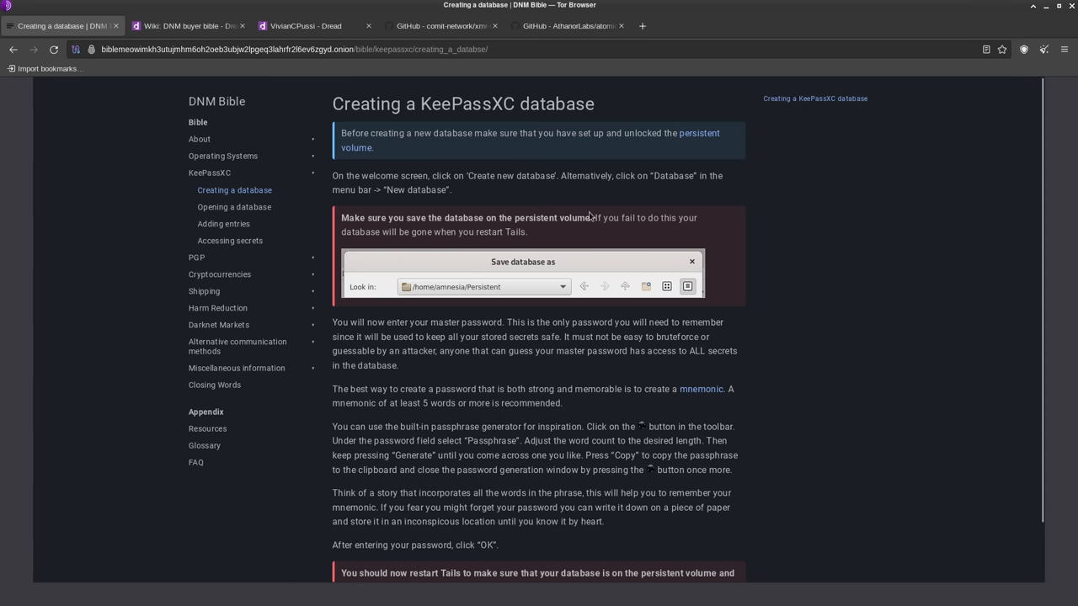
mouse_move(586, 228)
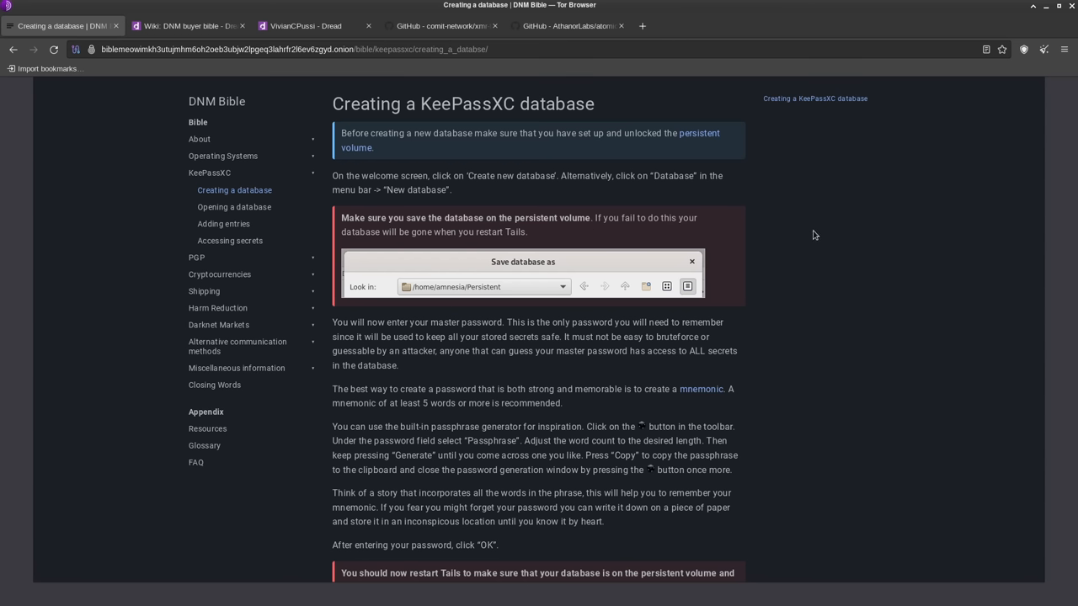
scroll(down, 3)
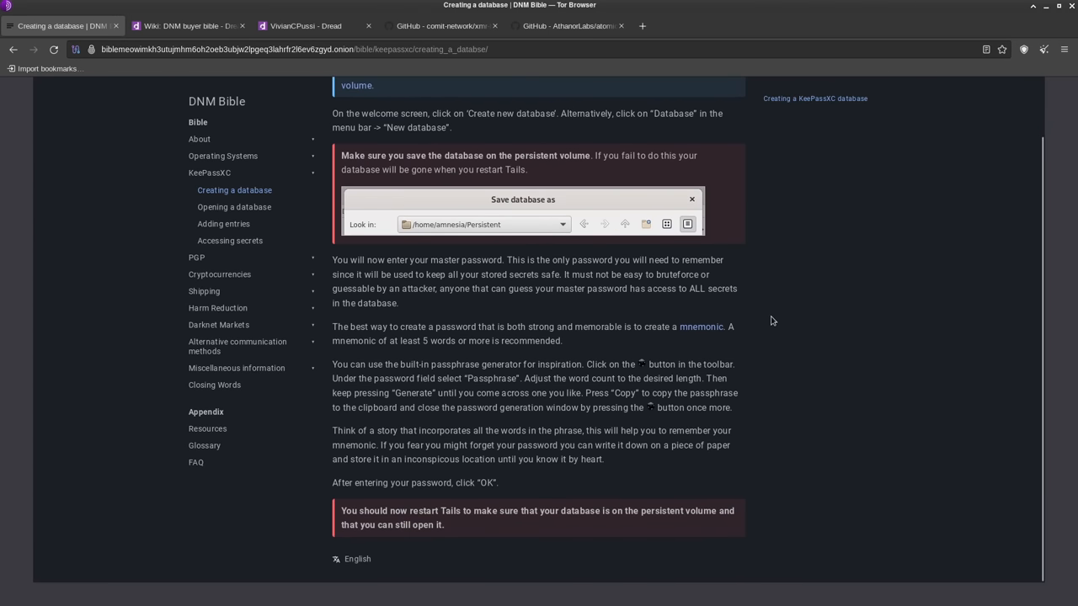
mouse_move(744, 292)
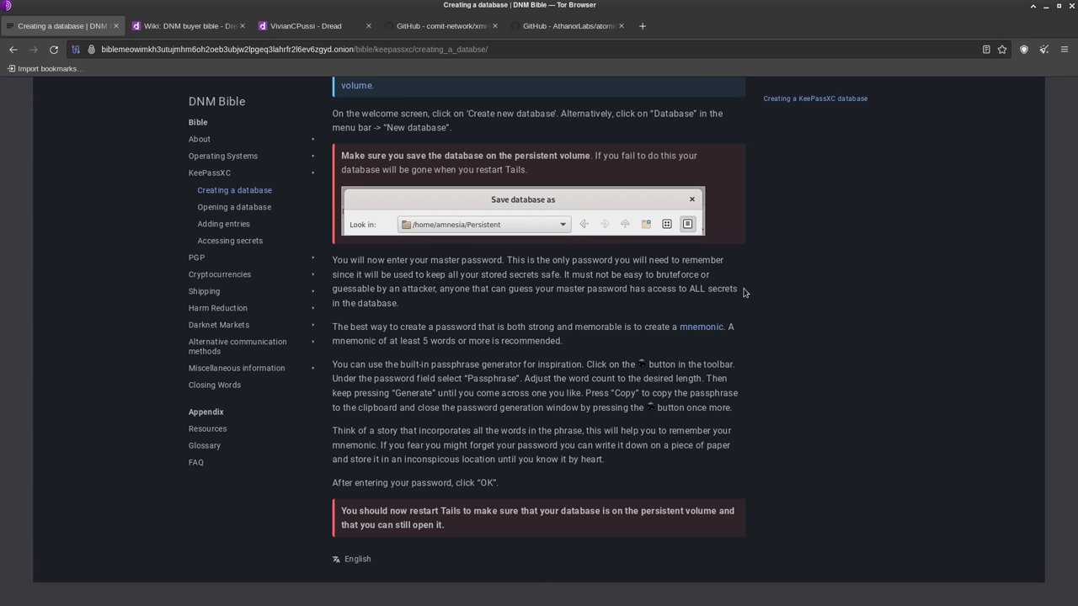
mouse_move(749, 299)
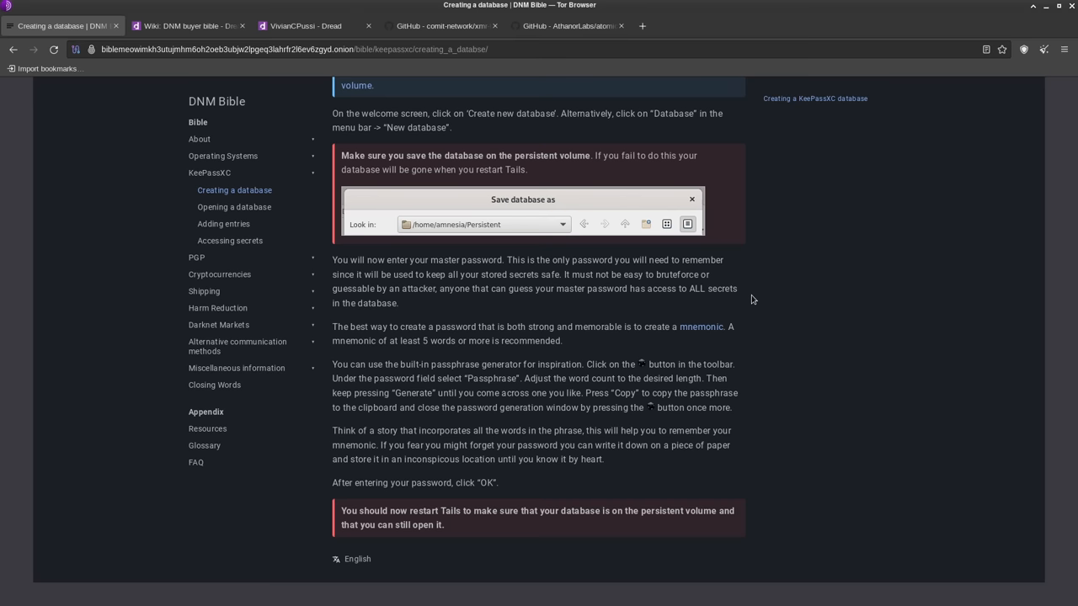
mouse_move(754, 309)
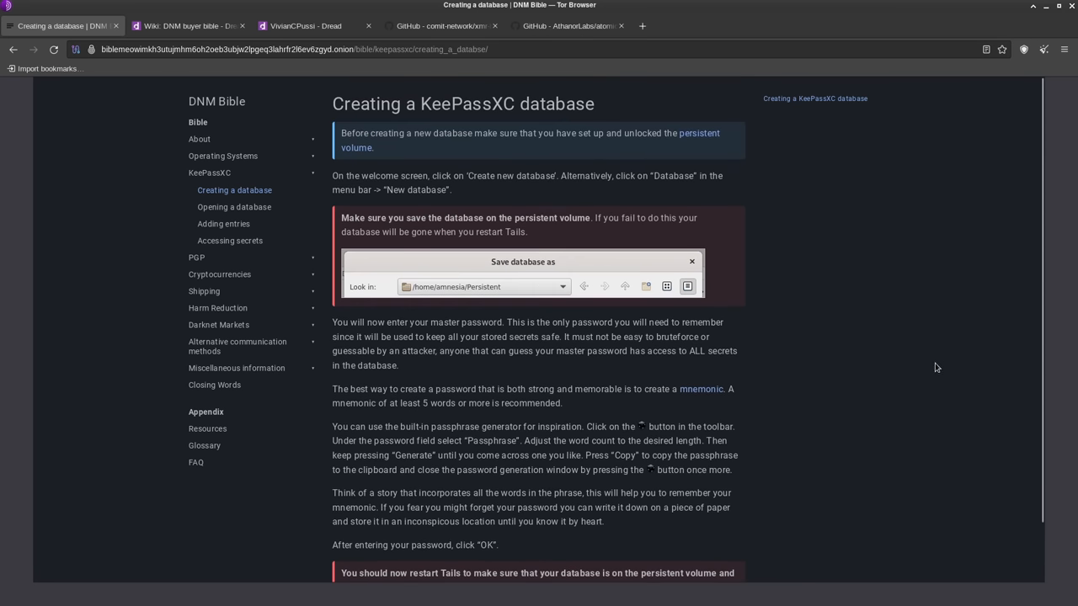
mouse_move(935, 354)
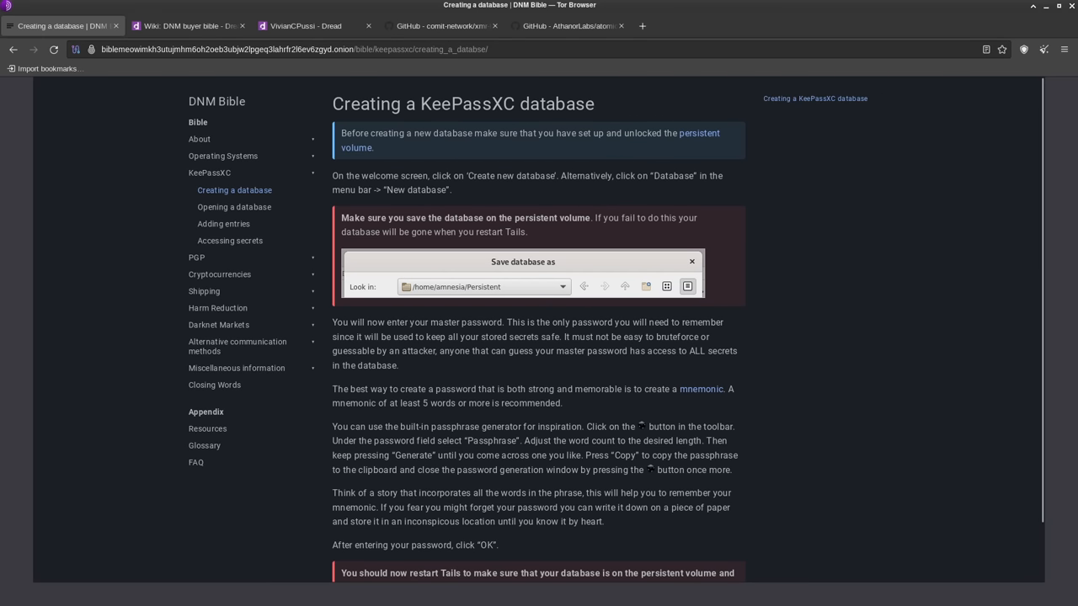
mouse_move(918, 219)
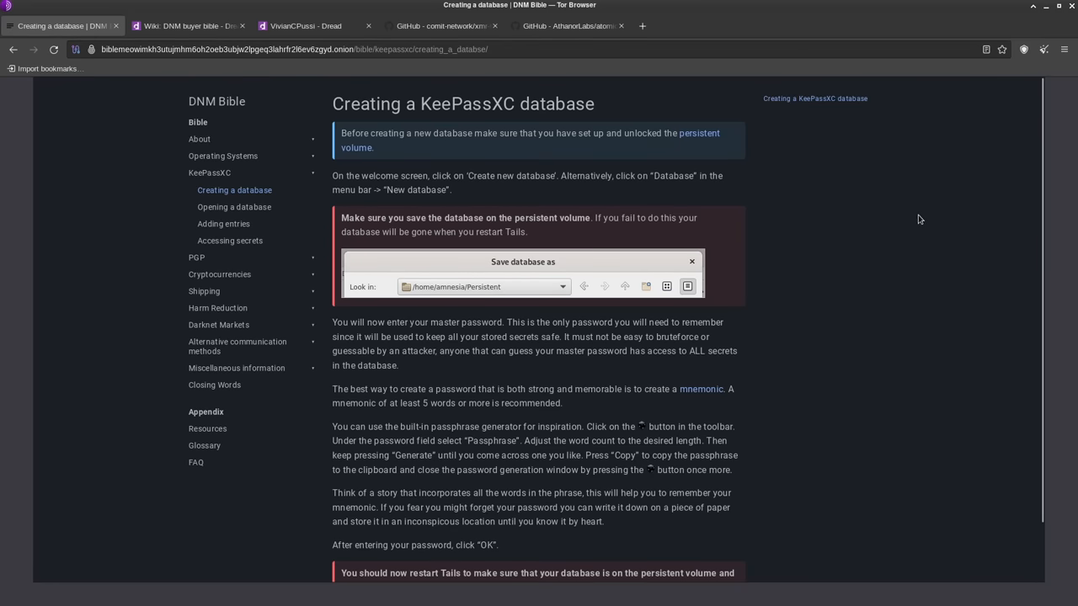
scroll(down, 3)
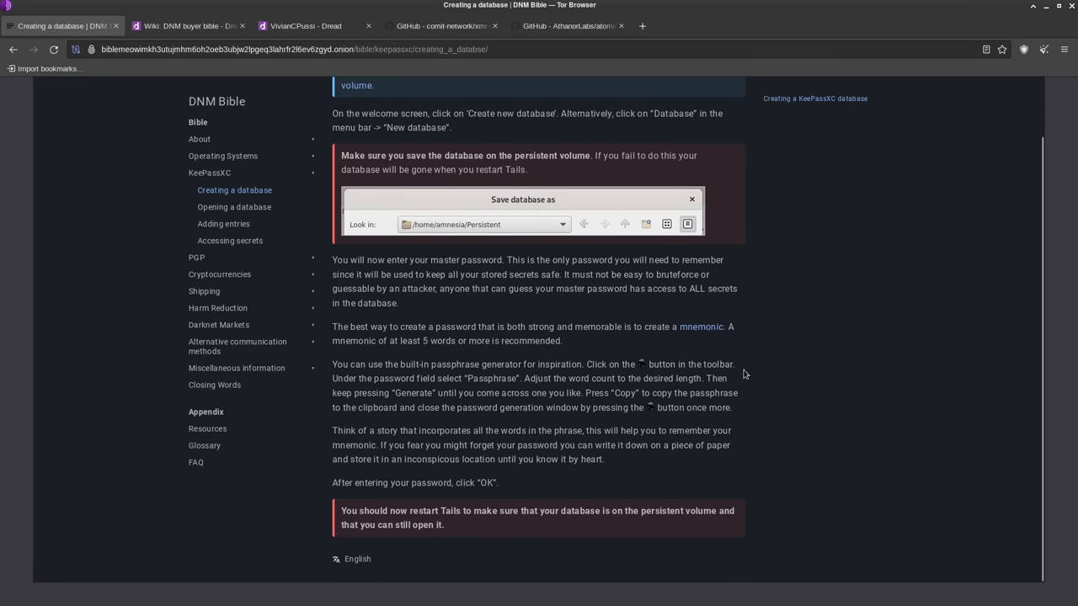
mouse_move(766, 281)
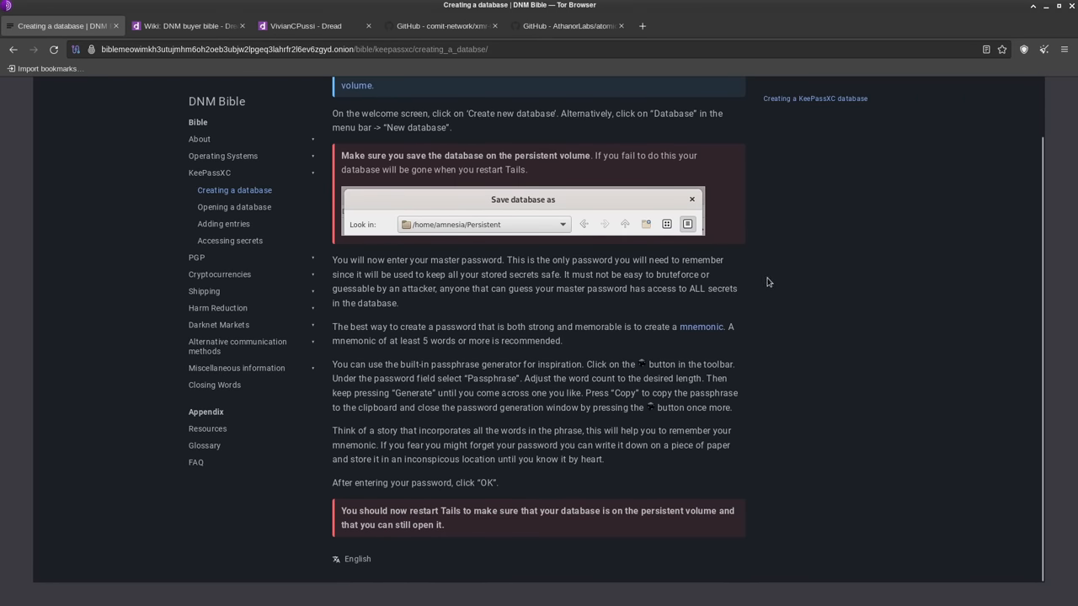
mouse_move(766, 281)
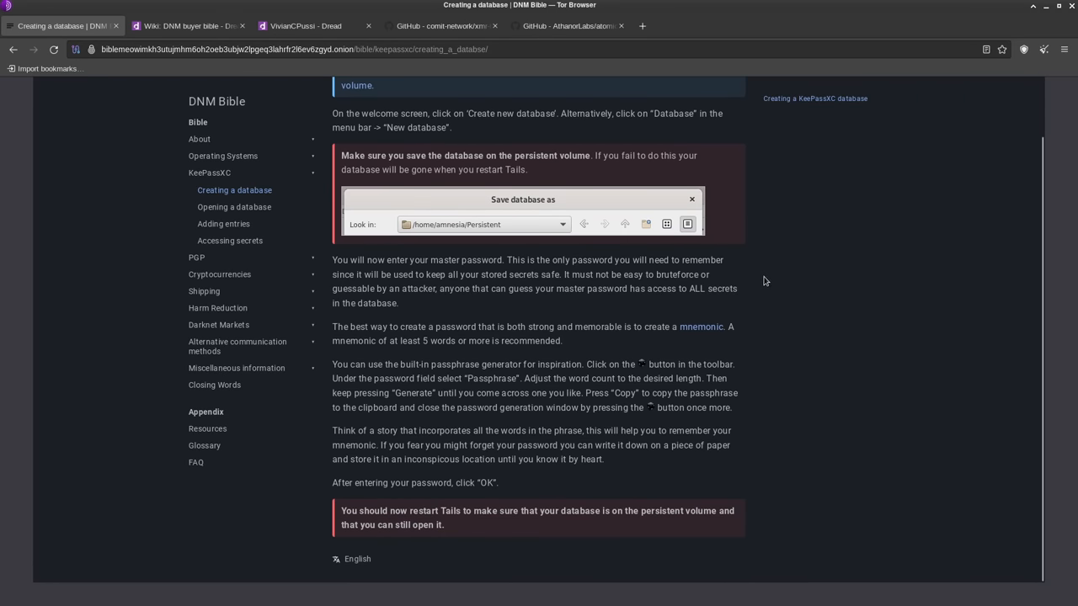
mouse_move(763, 287)
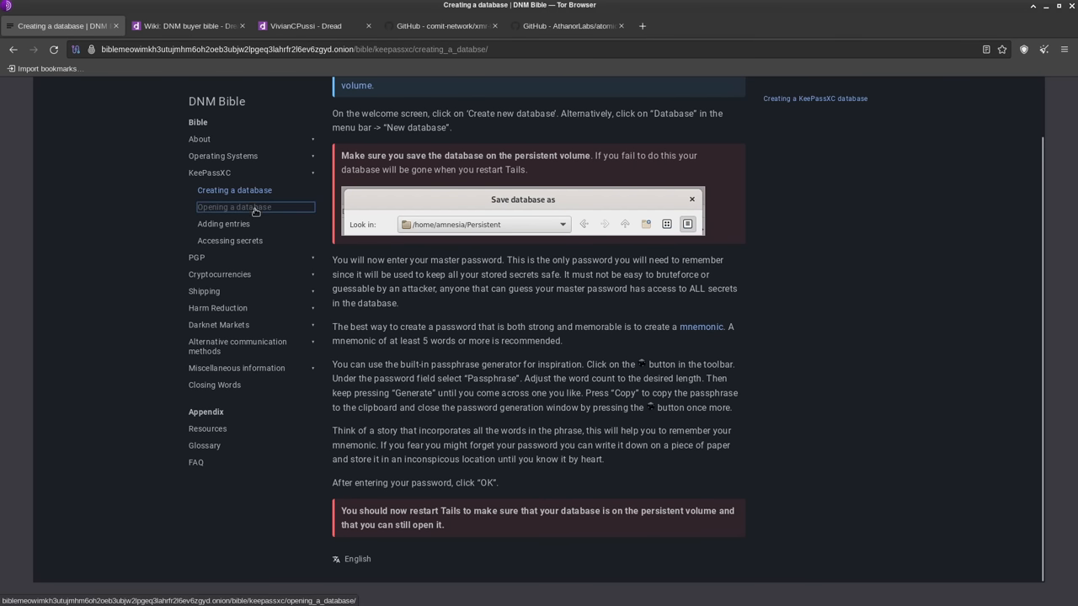
- Skim 'Opening a database', then read the PGP chapter down to its PGP versus GPG FAQ
click(235, 207)
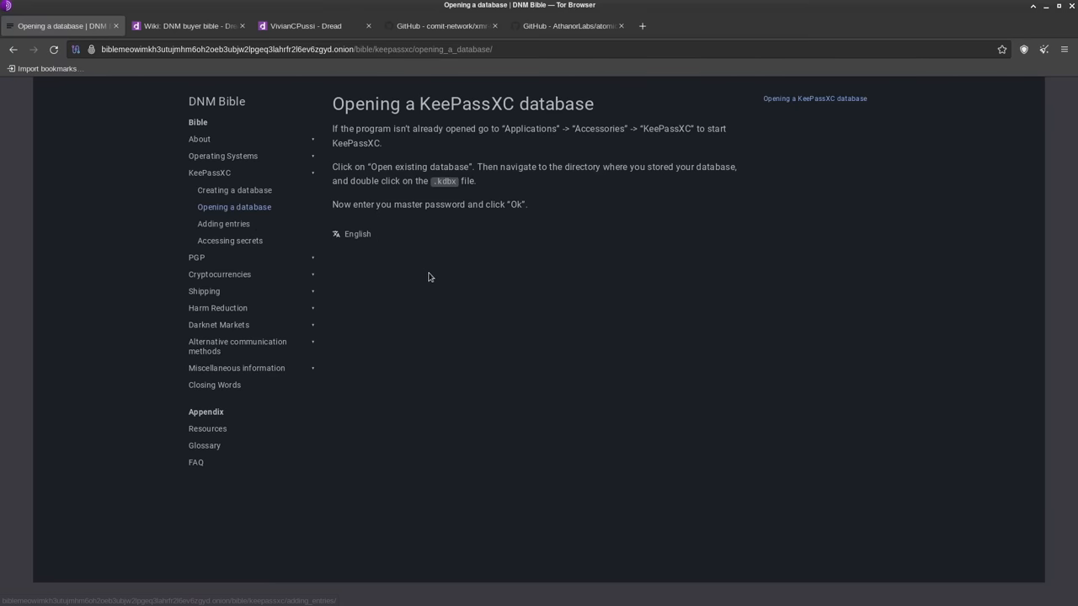
mouse_move(197, 258)
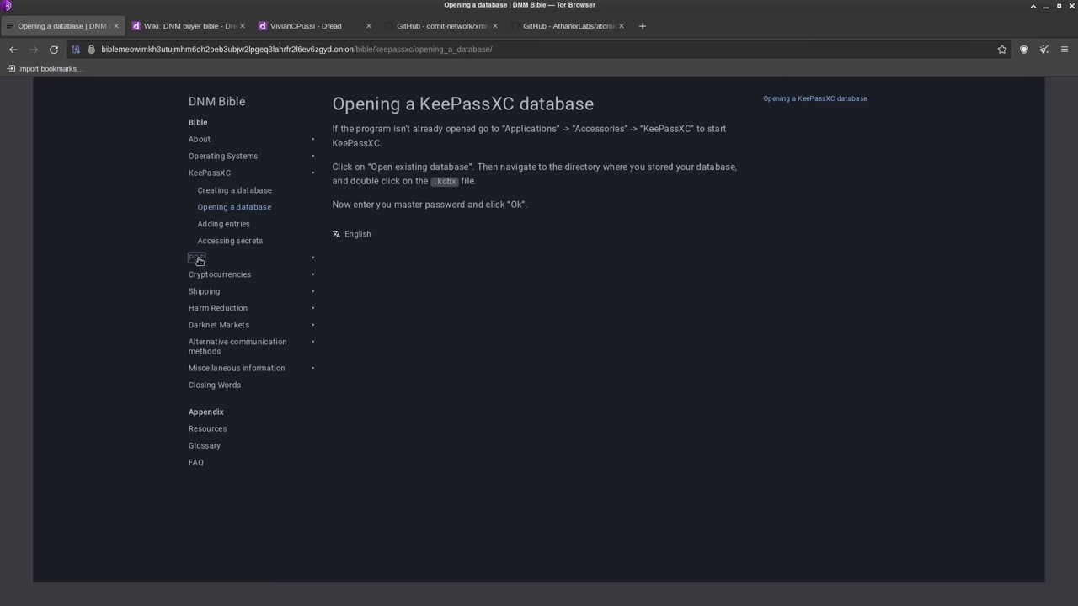
click(196, 258)
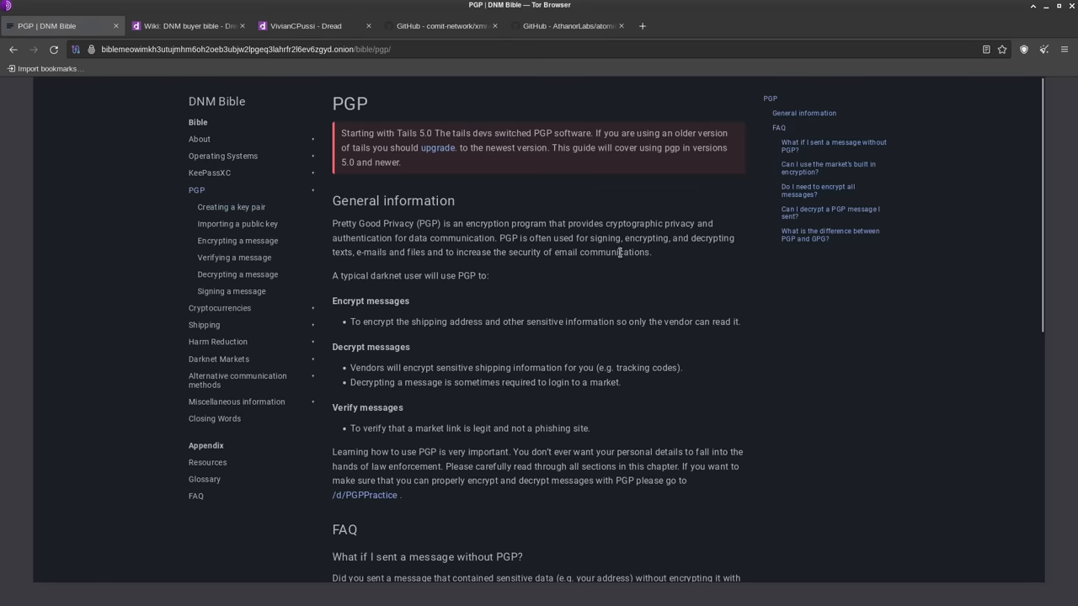
scroll(down, 3)
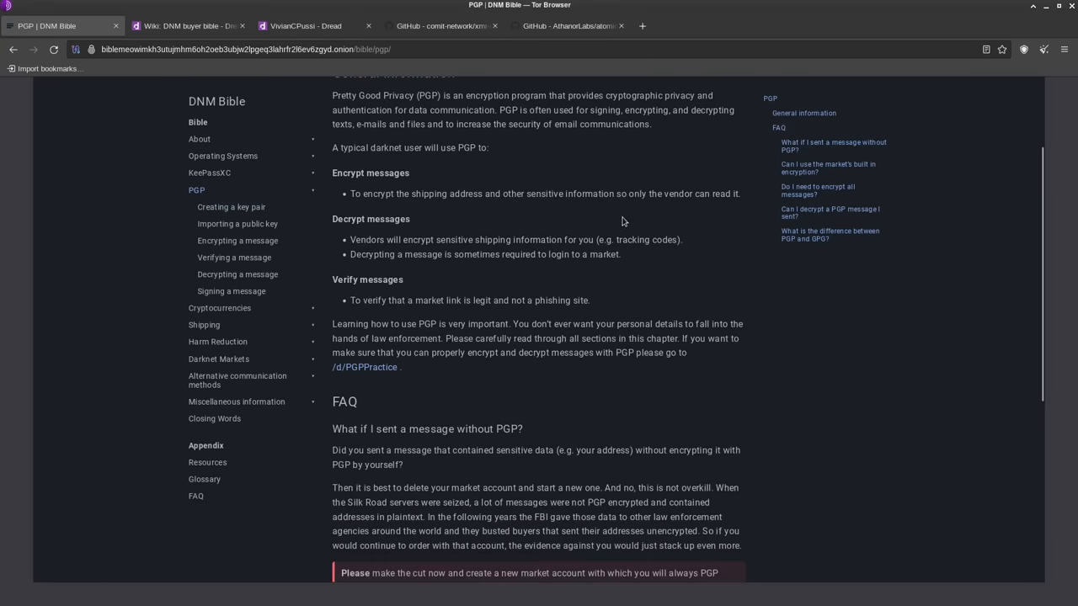
scroll(down, 3)
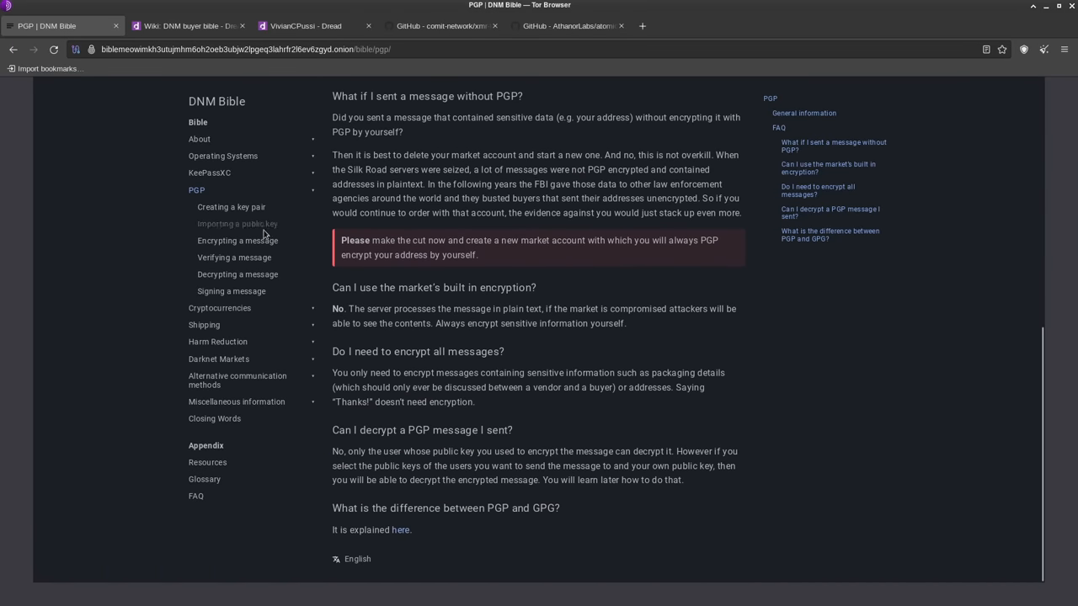
- Read the 'Creating a key pair' PGP guide down to the Kleopatra wizard steps
click(230, 206)
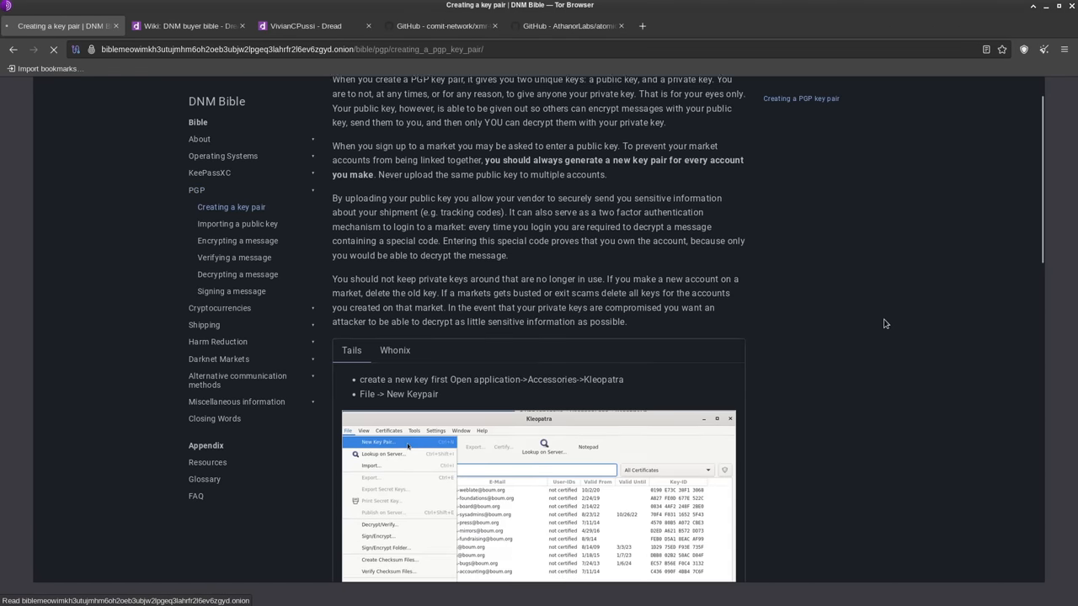
scroll(down, 3)
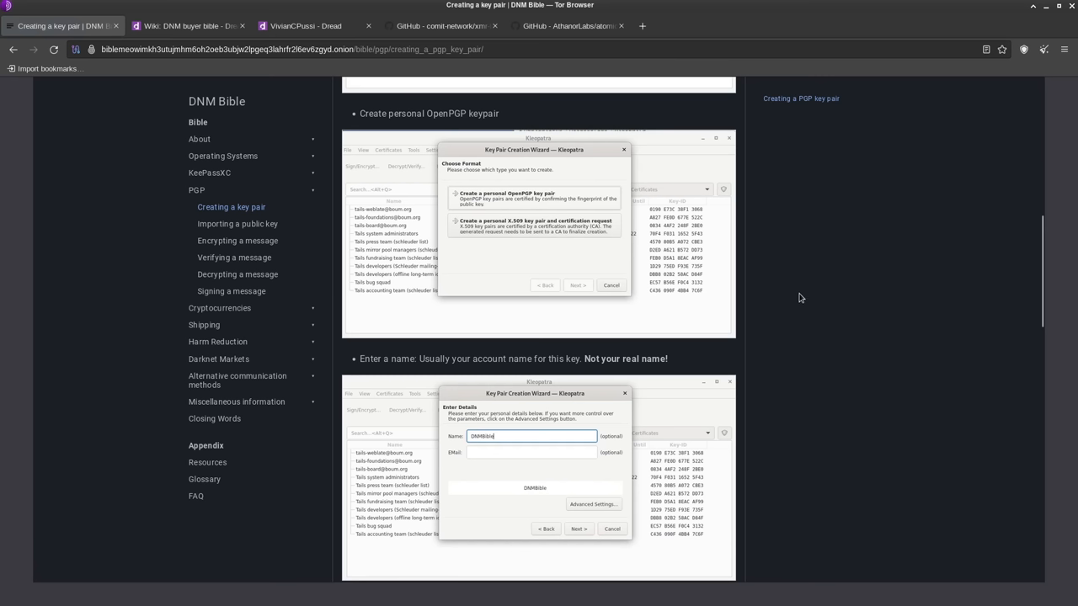
mouse_move(800, 298)
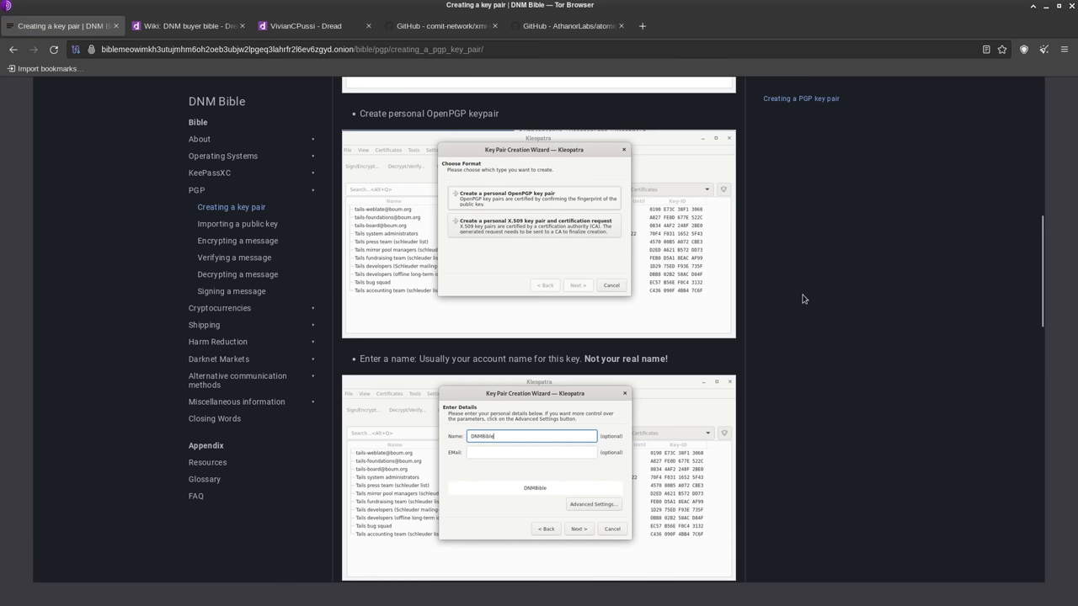
mouse_move(812, 285)
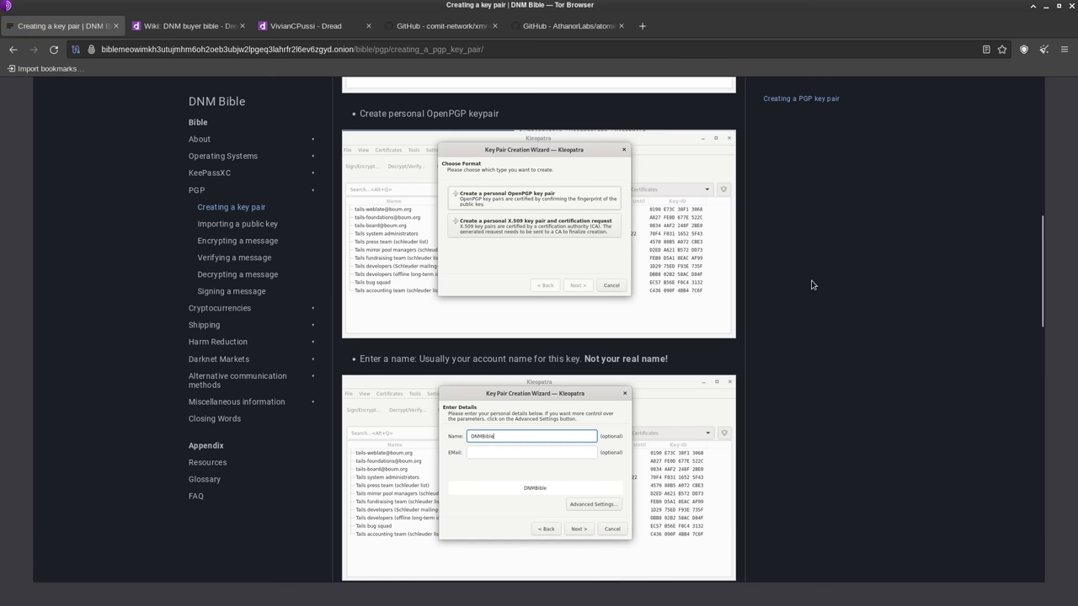
mouse_move(260, 233)
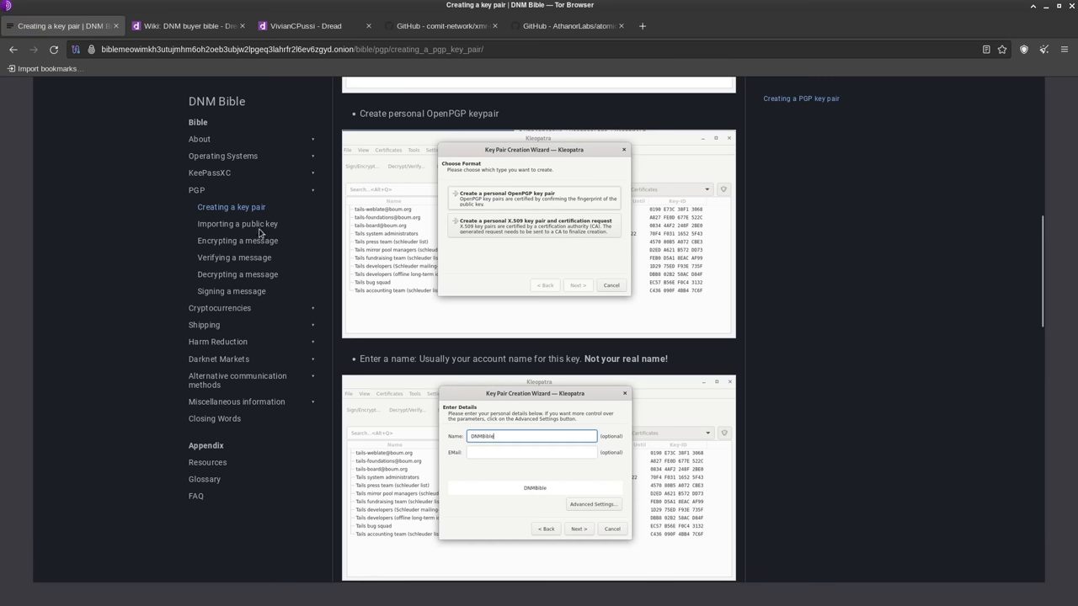
mouse_move(237, 240)
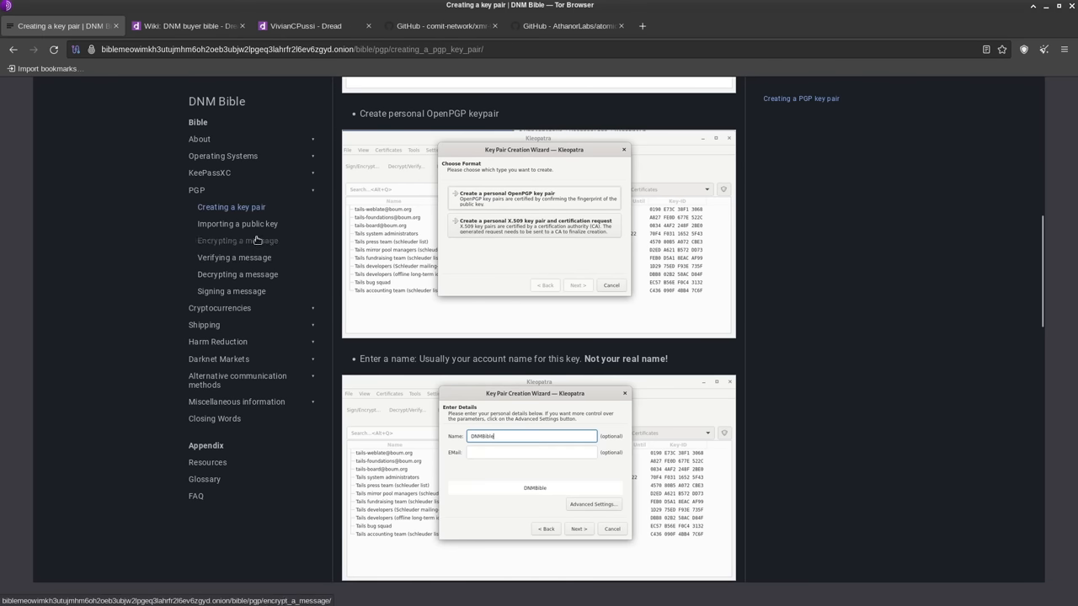
- Read the 'Importing a public key' guide down to certifying the imported key
click(238, 223)
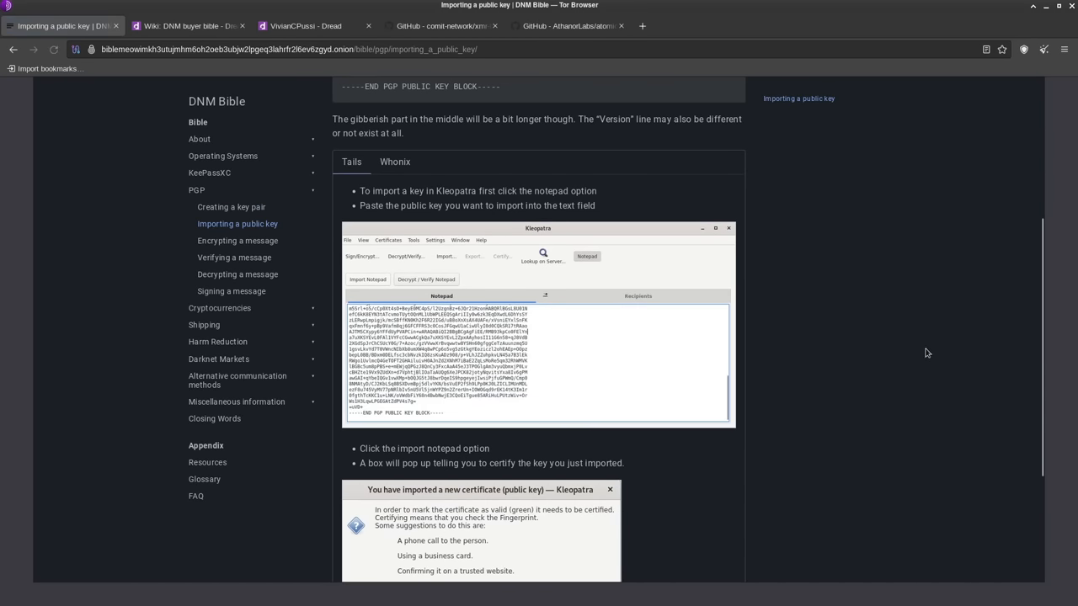
scroll(down, 3)
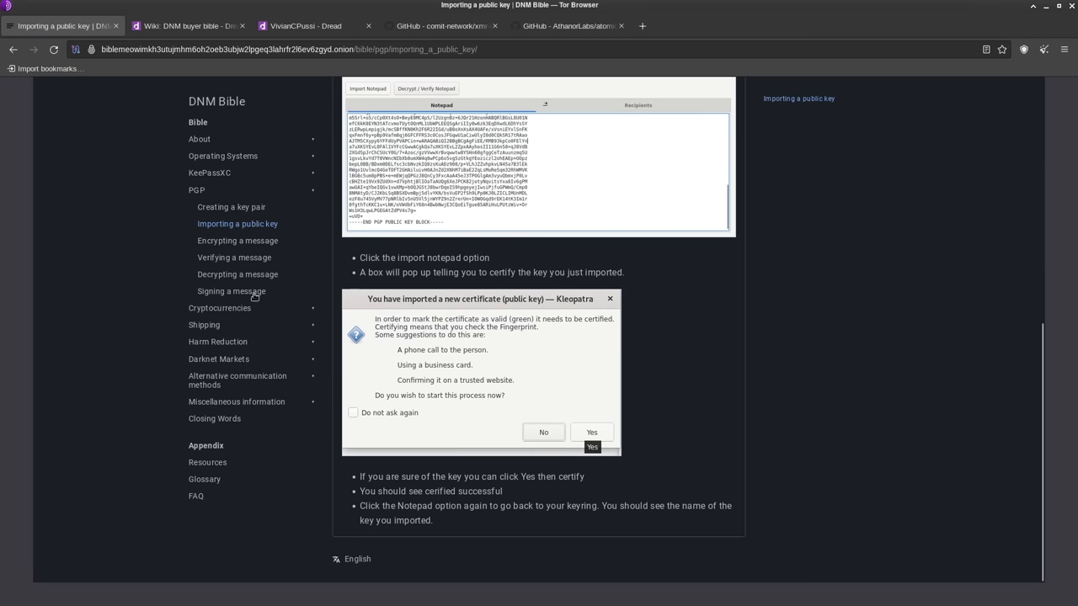
mouse_move(490, 311)
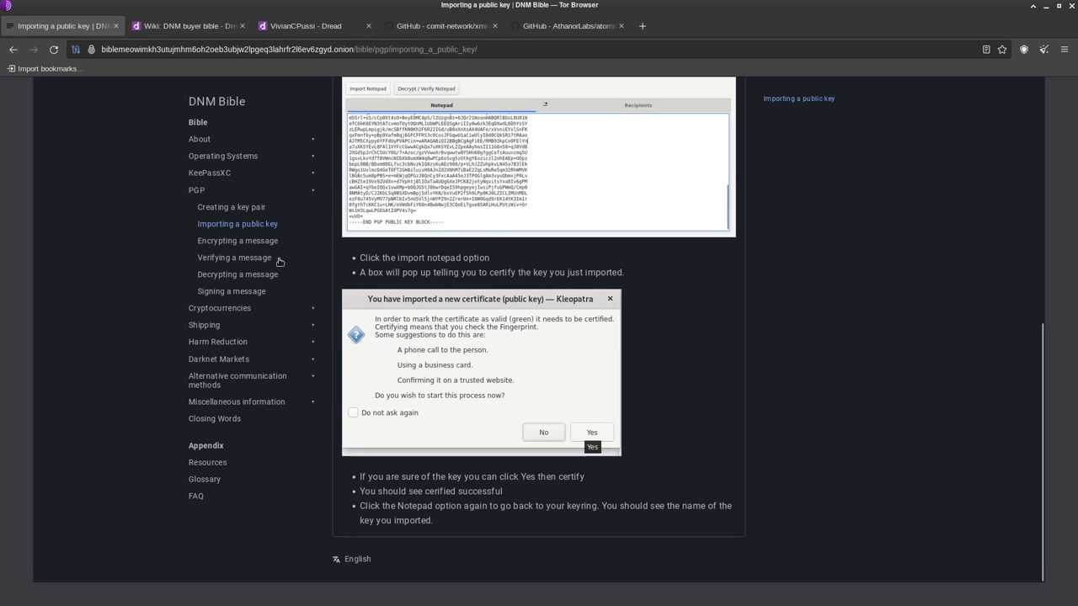
- Read the Cryptocurrencies overview, highlighting the stick-with-Monero sentence, and scroll on toward Converting
click(219, 206)
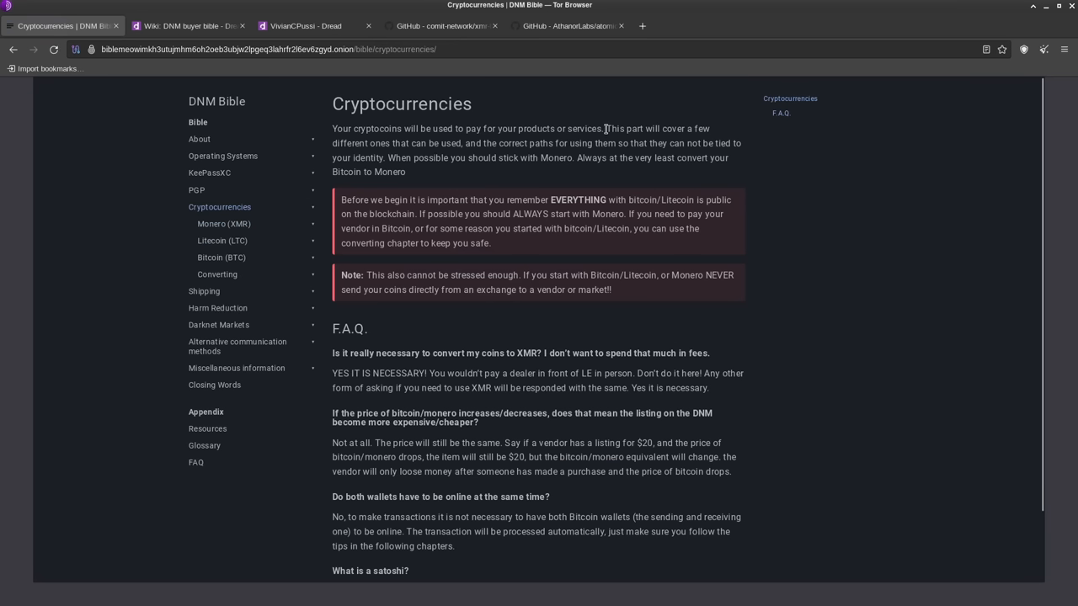
mouse_move(594, 156)
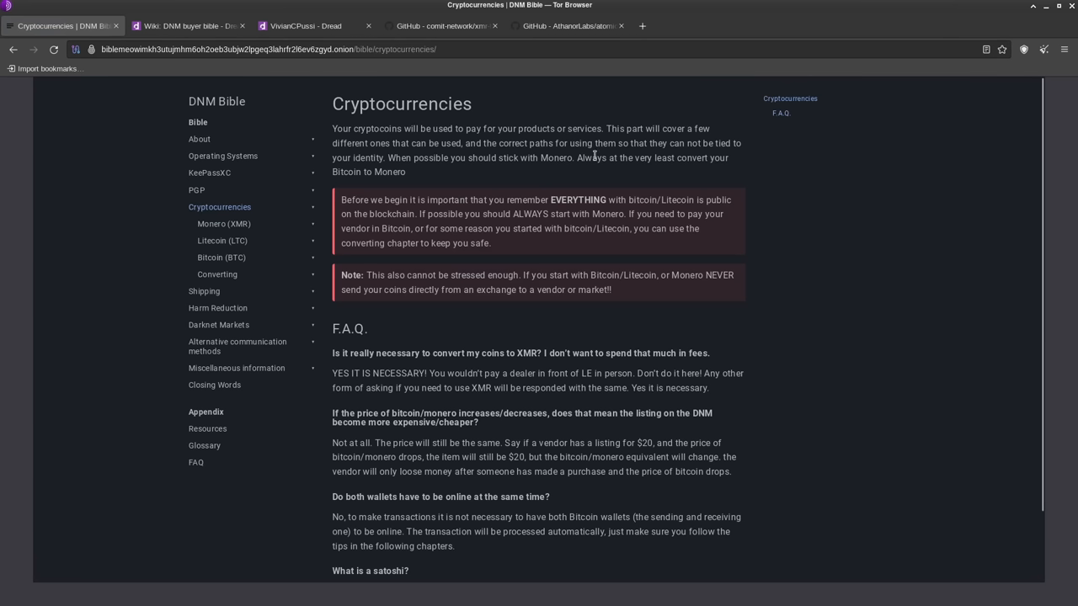
mouse_move(590, 170)
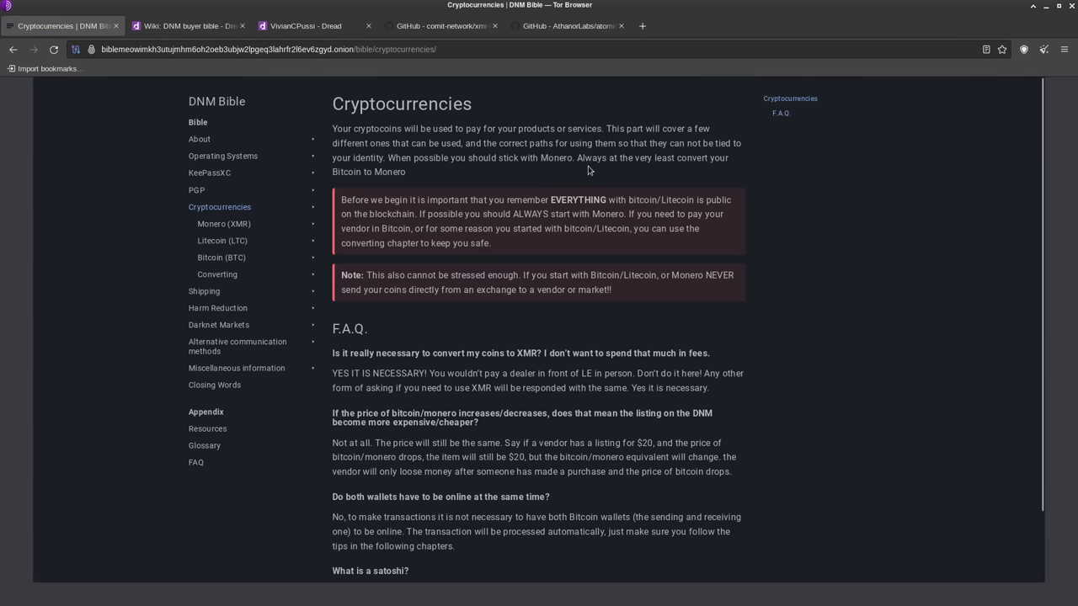
mouse_move(400, 171)
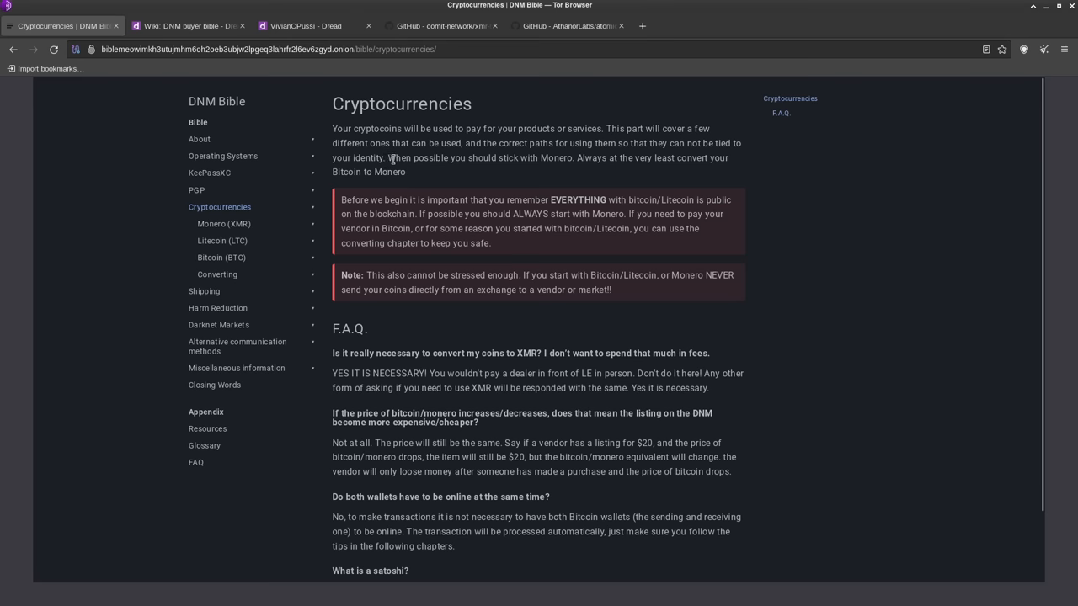
drag(387, 158, 575, 157)
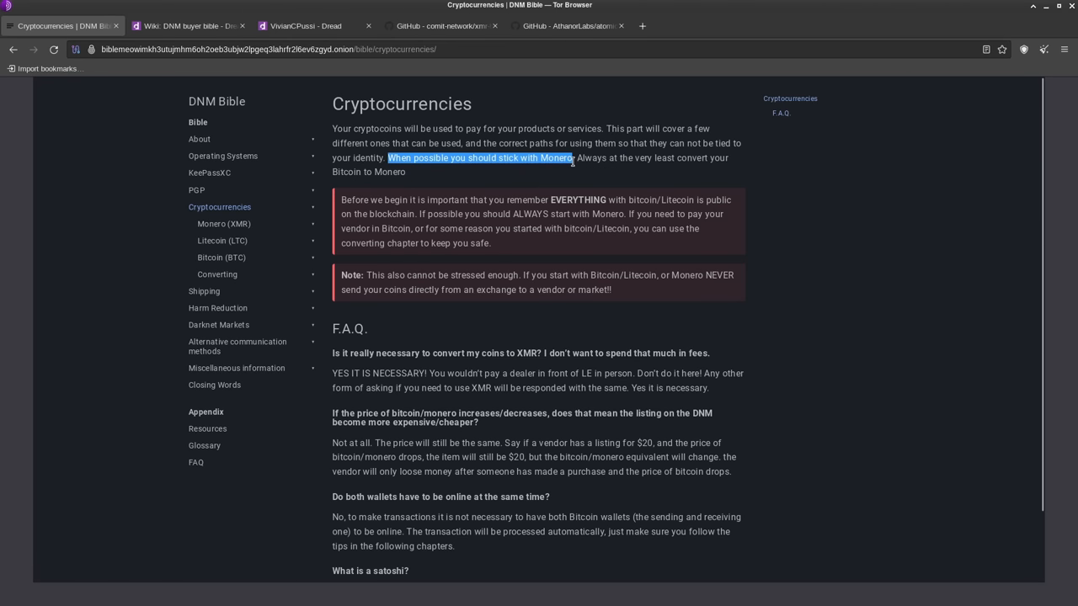
click(644, 158)
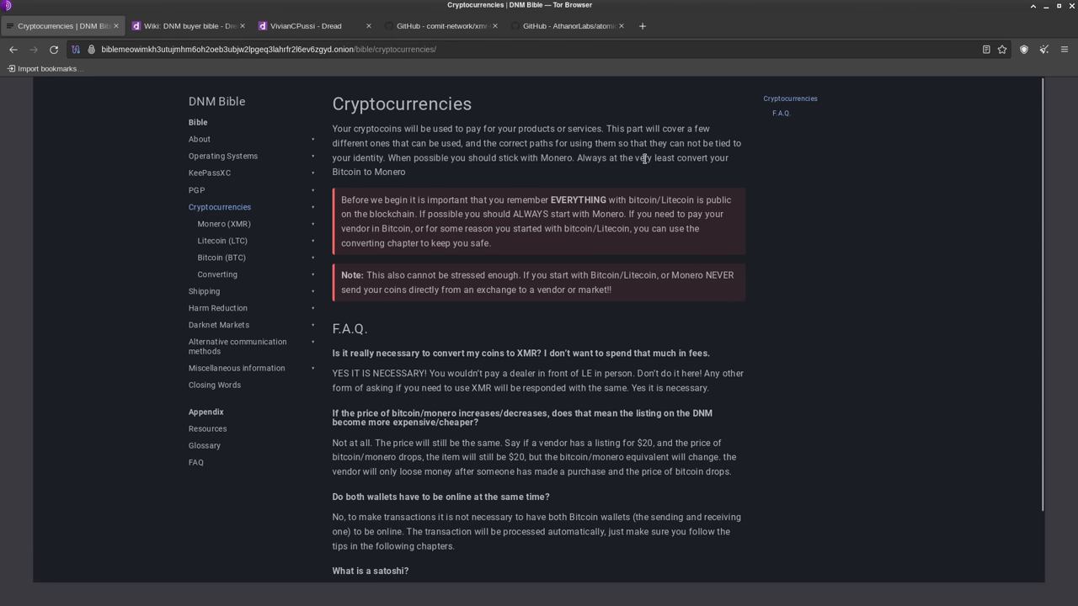
mouse_move(656, 160)
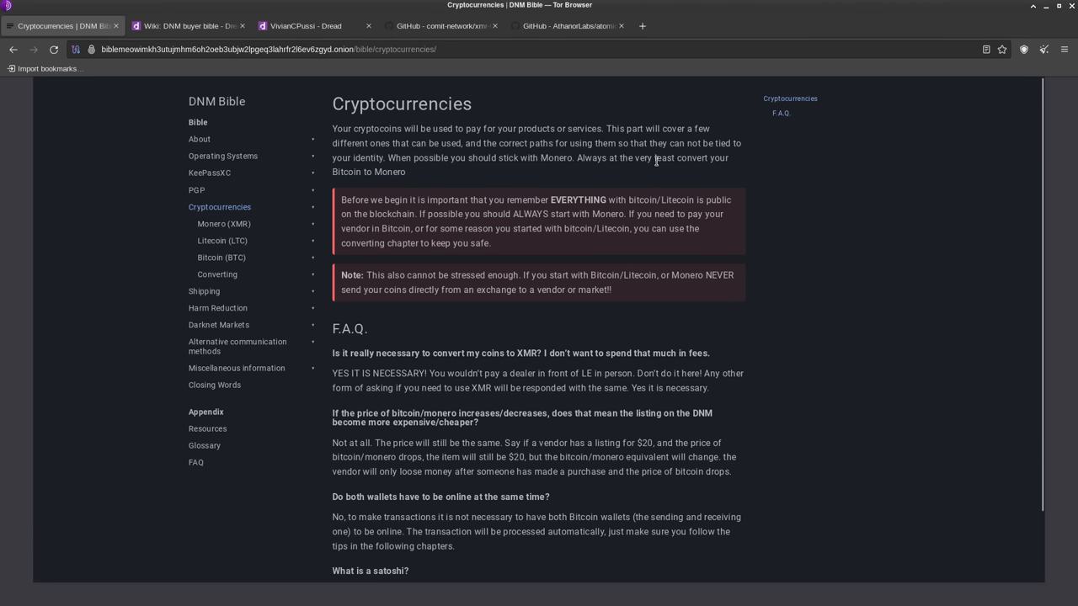
mouse_move(665, 157)
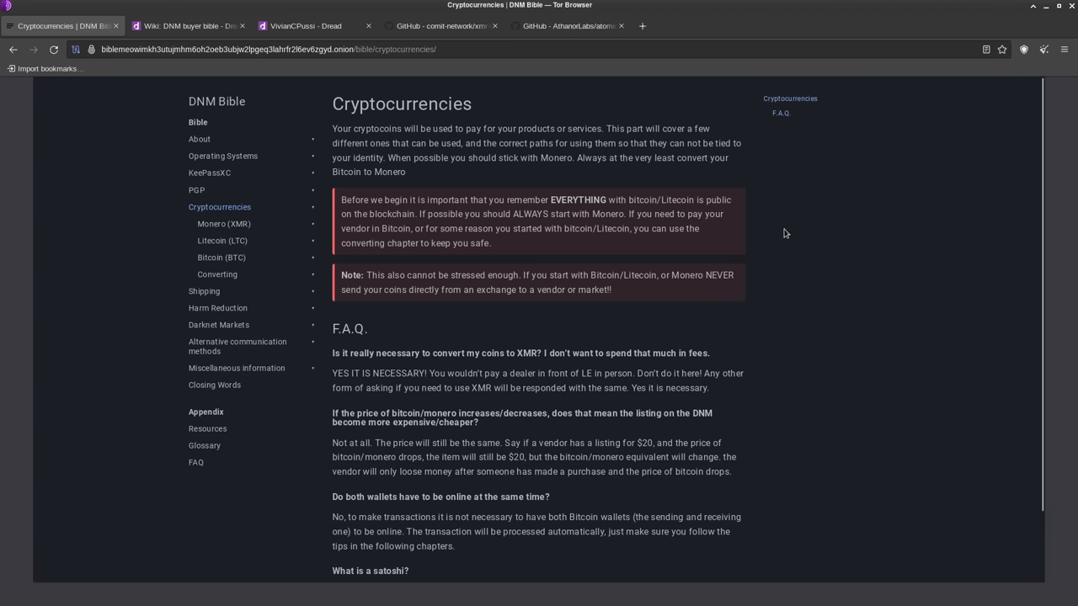
scroll(down, 3)
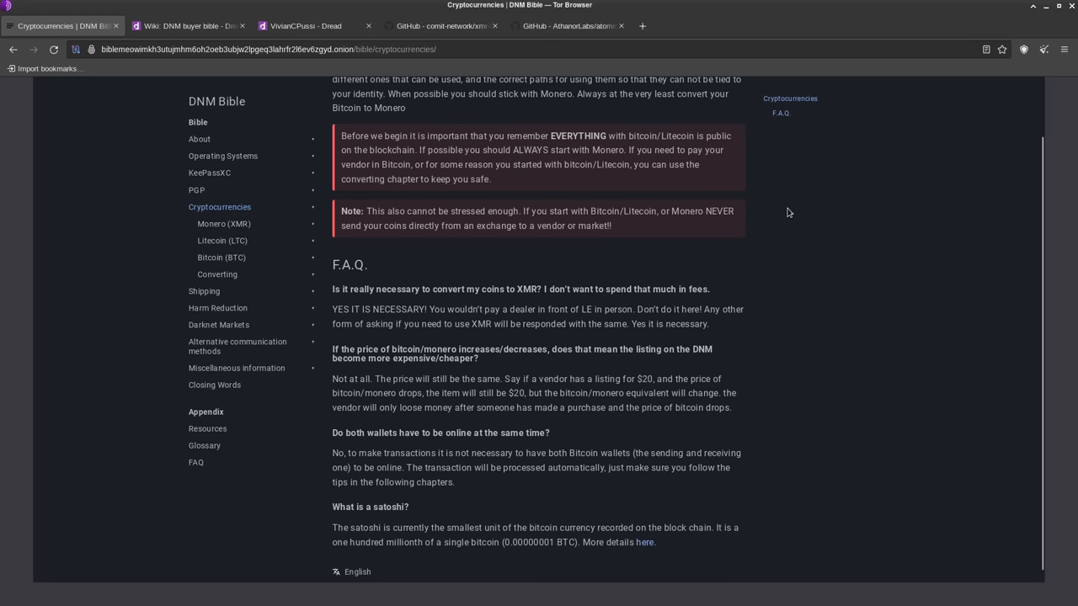
mouse_move(780, 220)
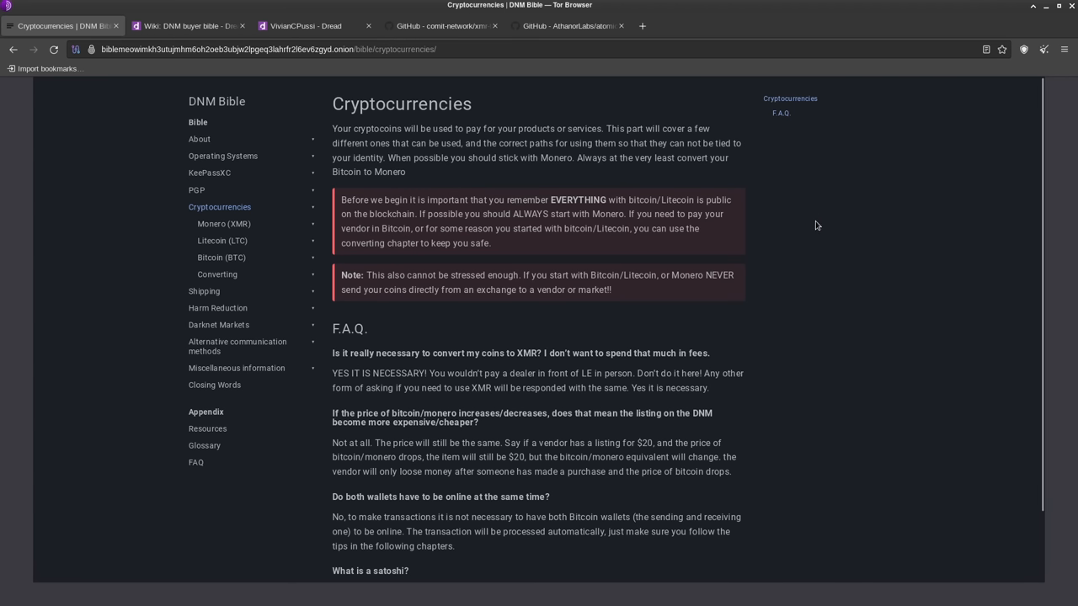
mouse_move(599, 372)
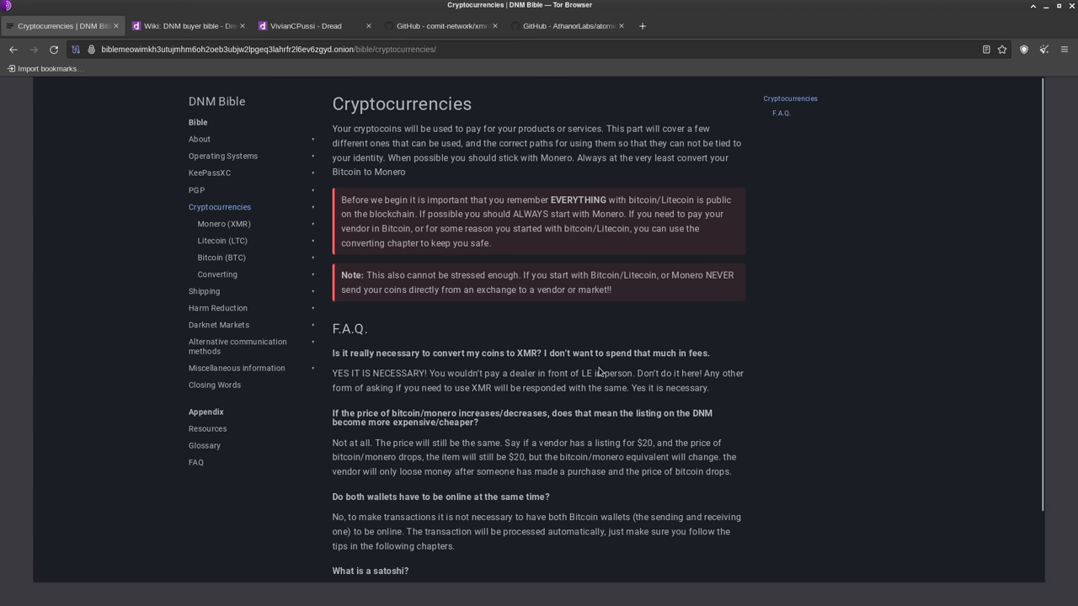
mouse_move(602, 340)
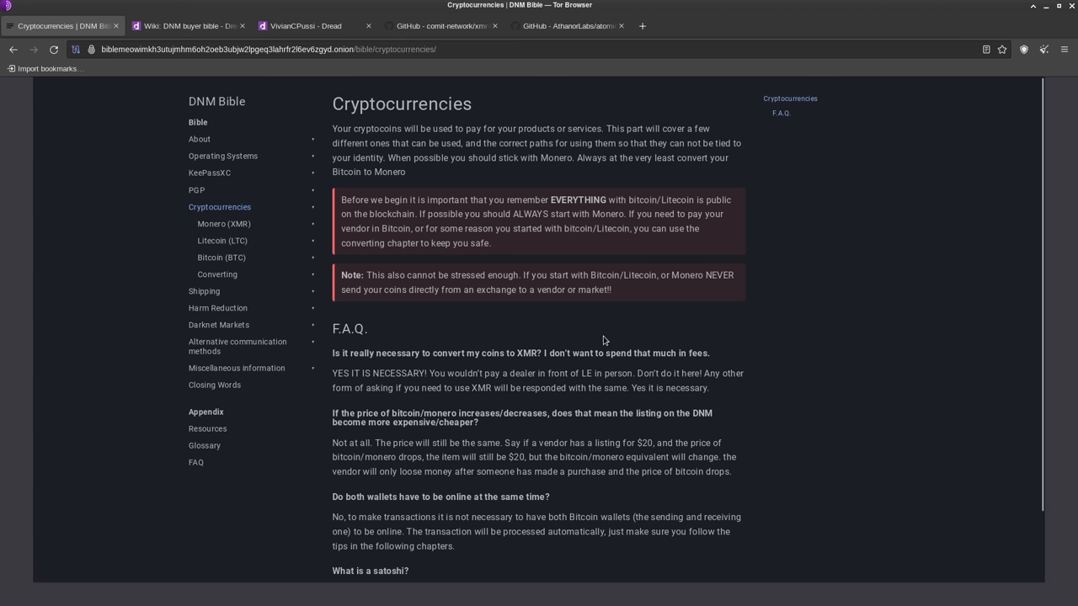
mouse_move(617, 268)
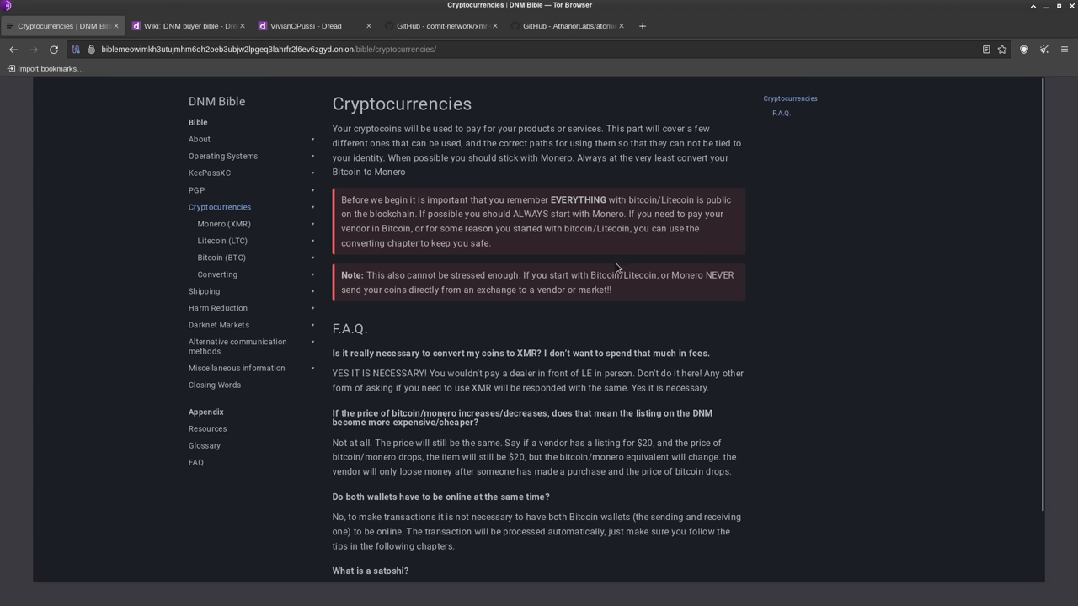
mouse_move(621, 239)
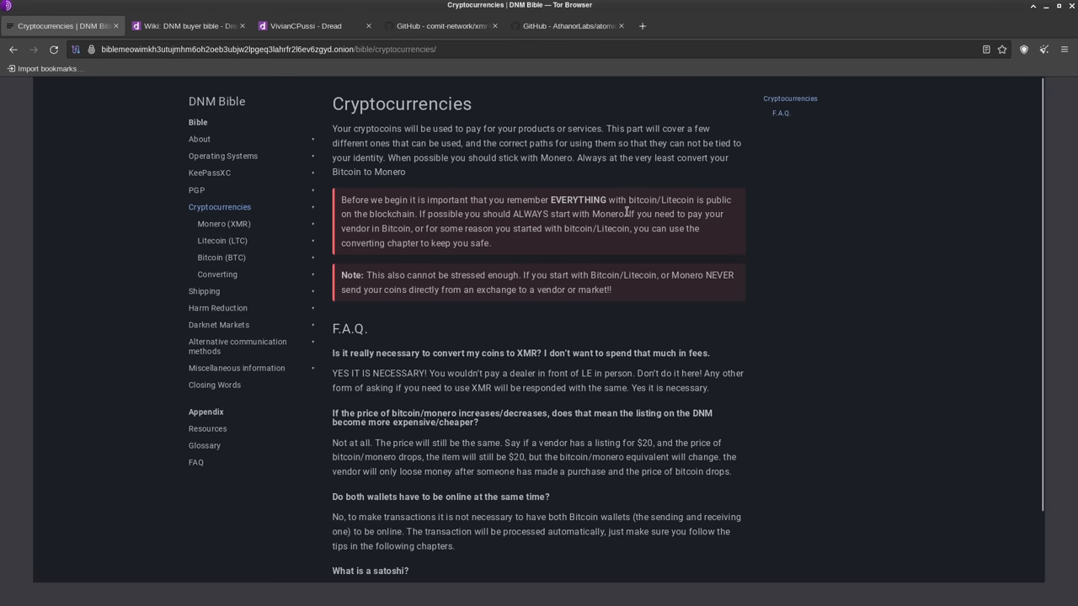
mouse_move(599, 216)
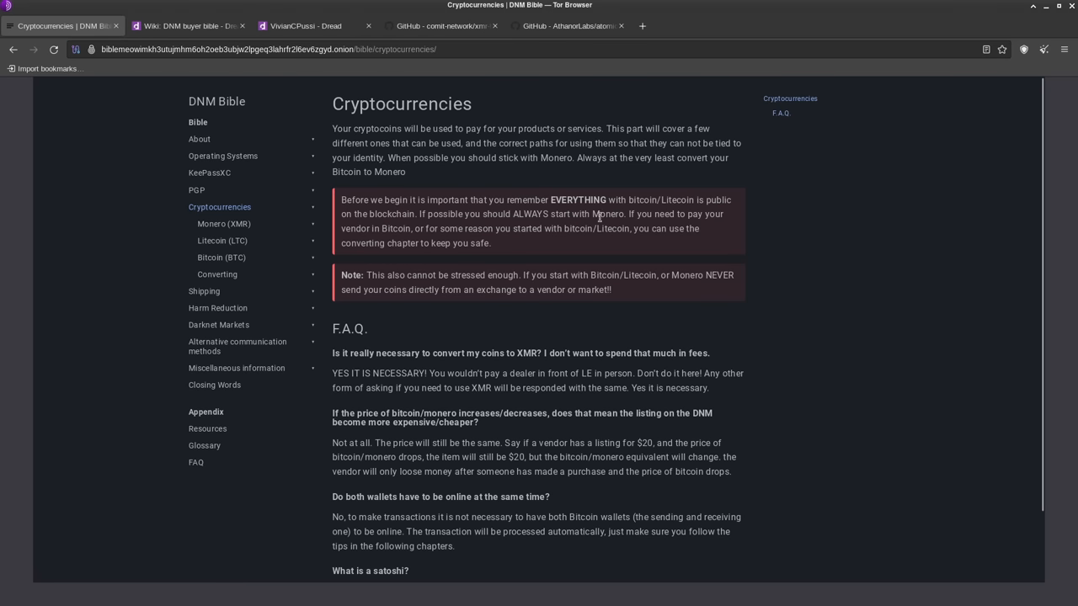
scroll(down, 3)
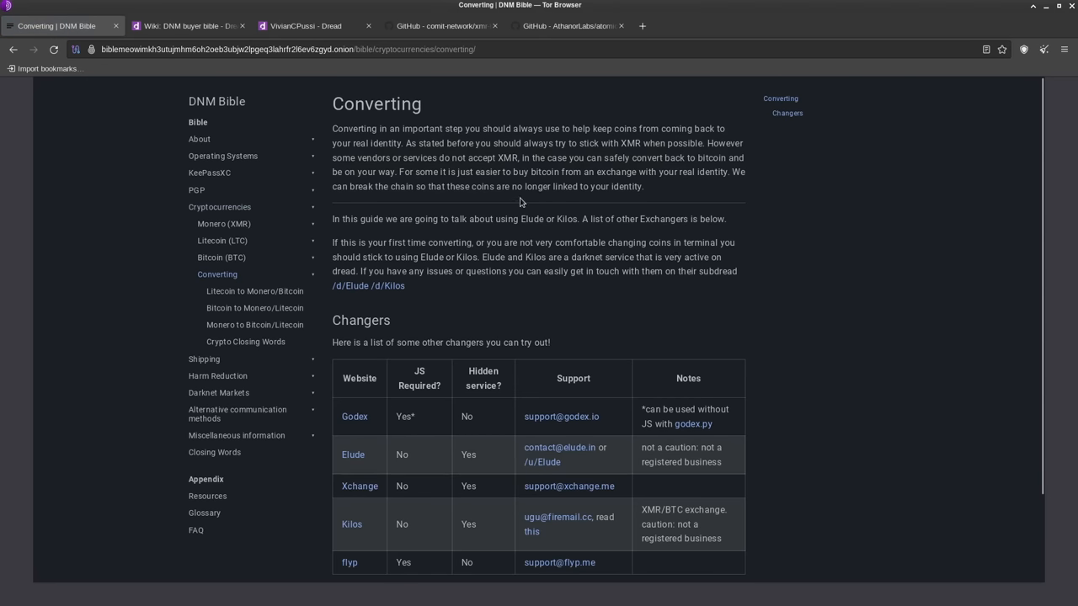
scroll(down, 3)
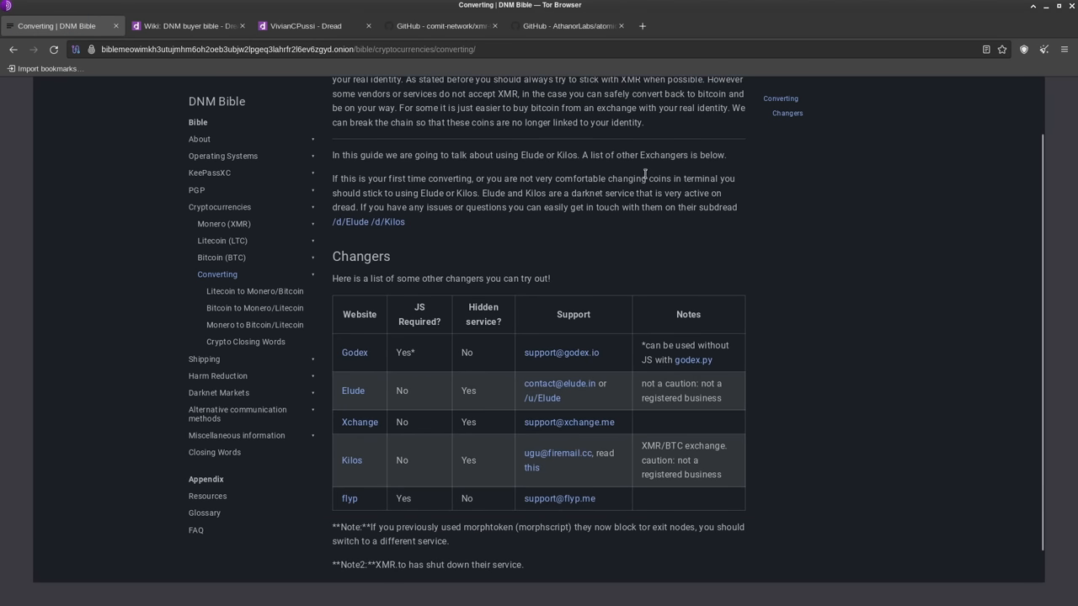
mouse_move(750, 204)
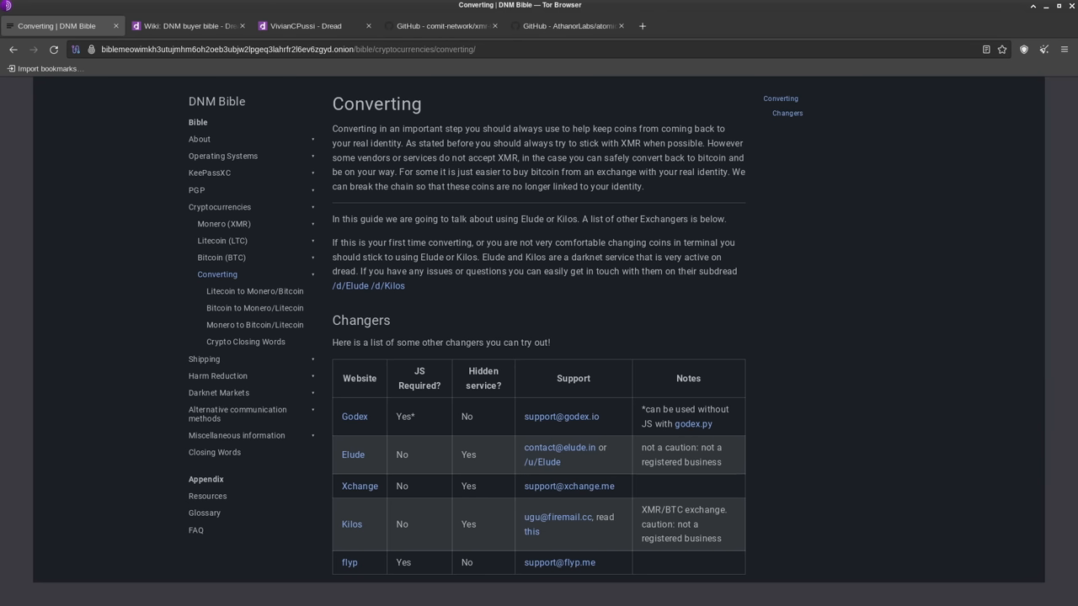
mouse_move(754, 152)
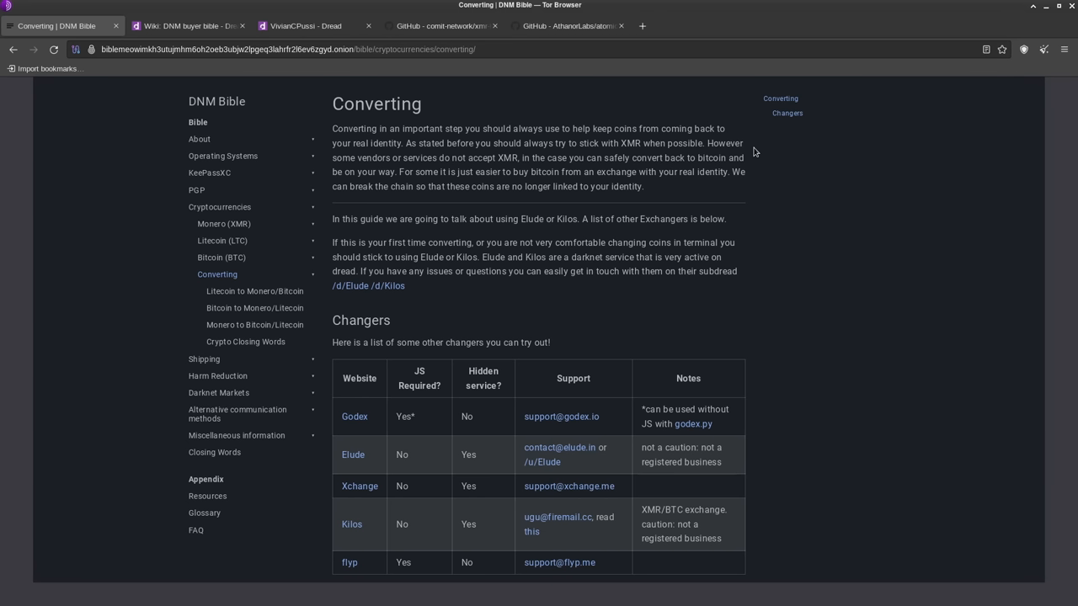
- Read the xmr-btc-swap README down to Quick Start, then scroll back to the file list
click(437, 26)
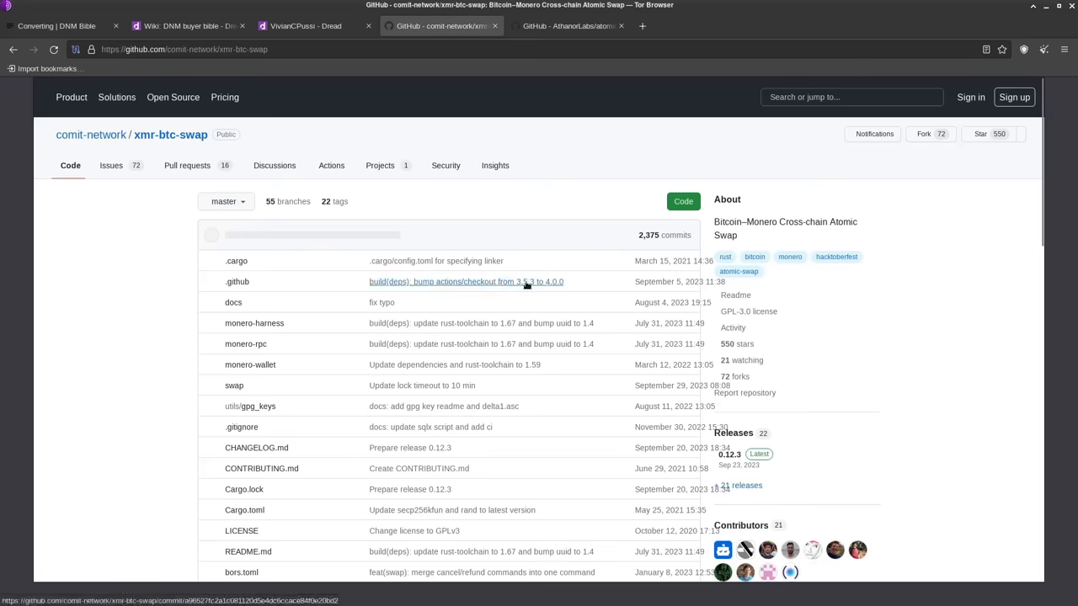
mouse_move(869, 421)
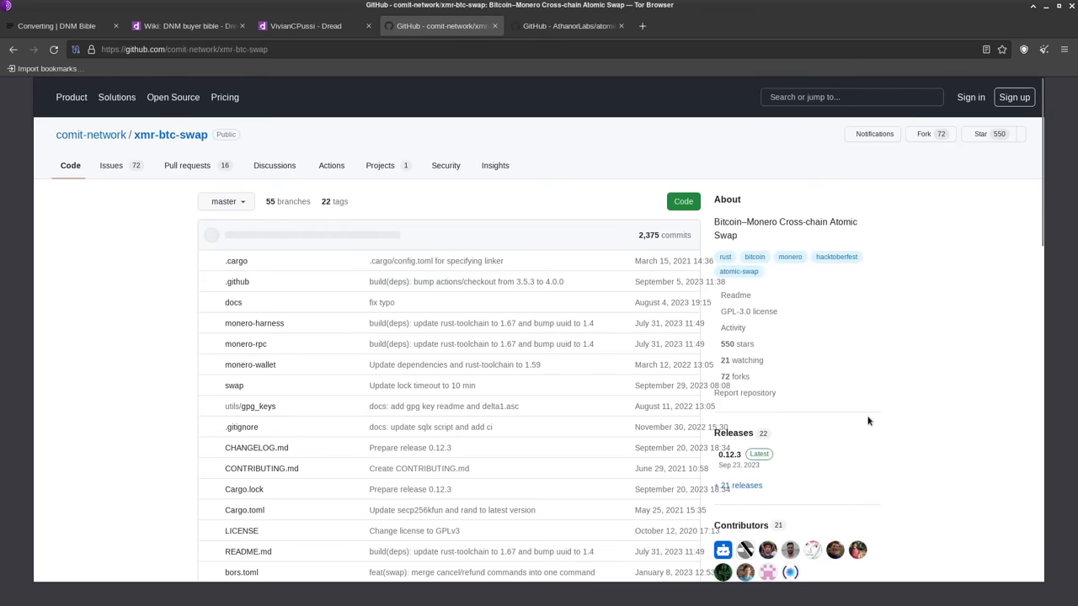
scroll(down, 3)
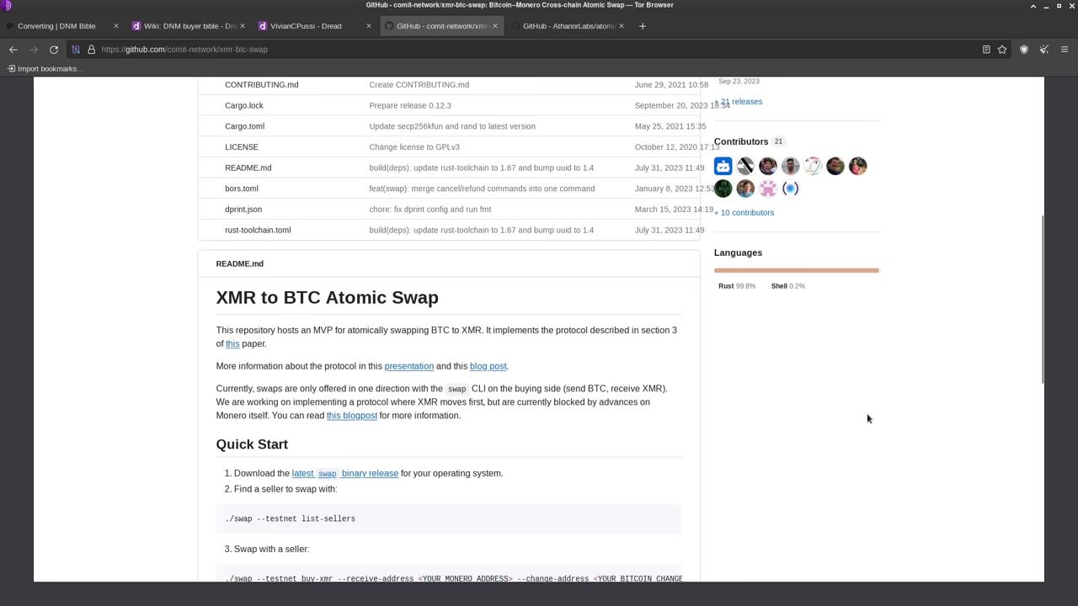
scroll(down, 3)
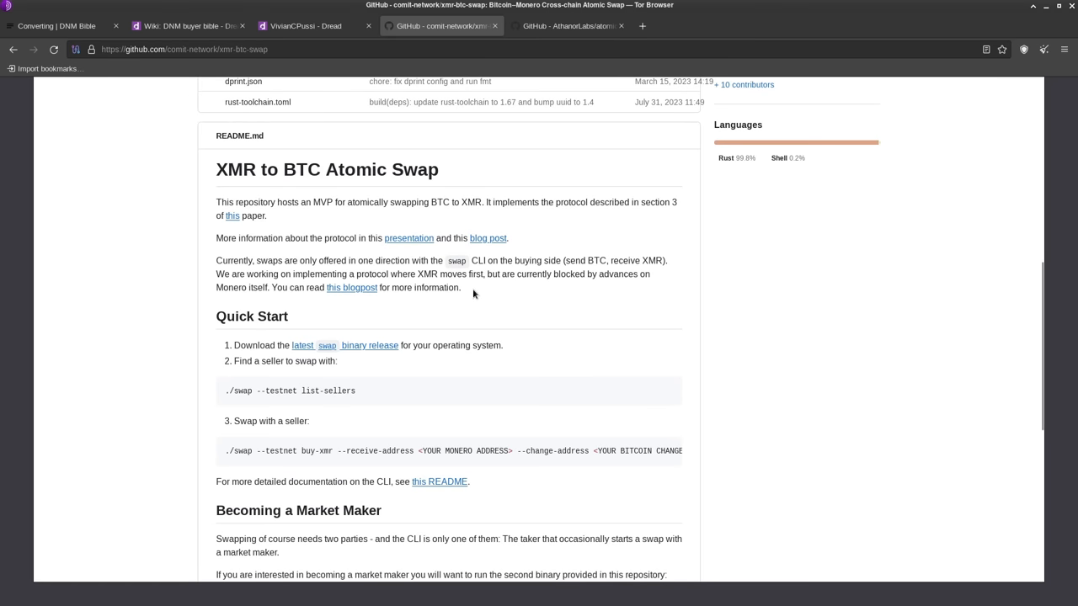
mouse_move(652, 403)
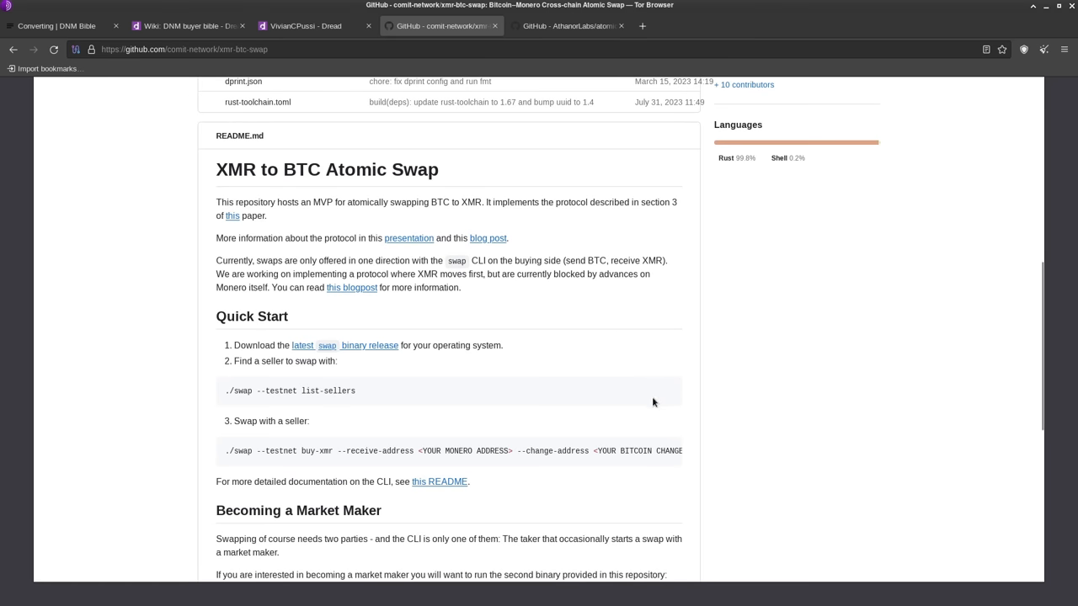
scroll(up, 3)
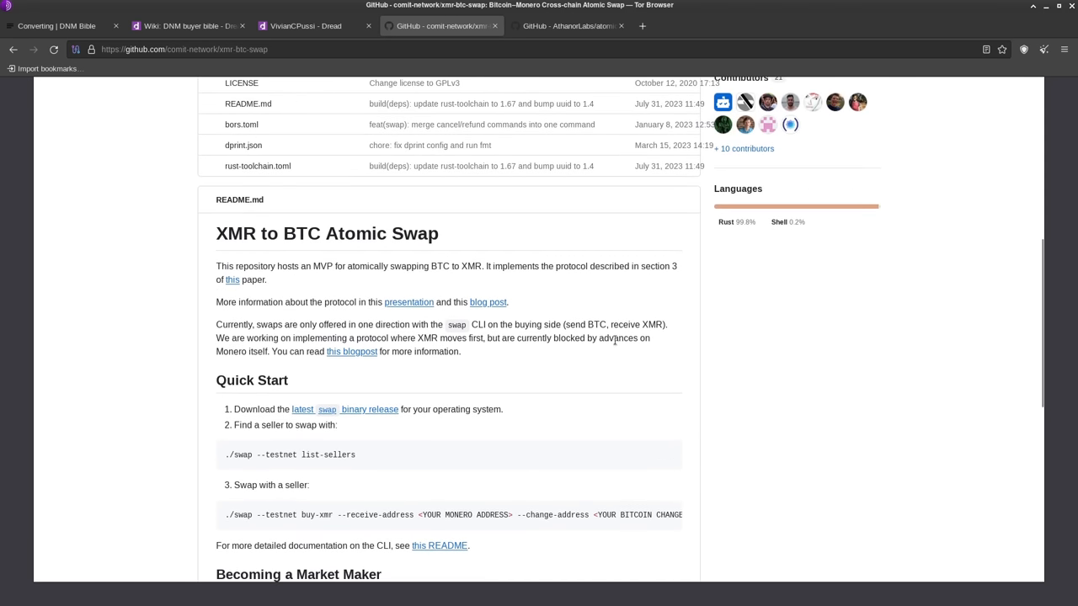
mouse_move(539, 349)
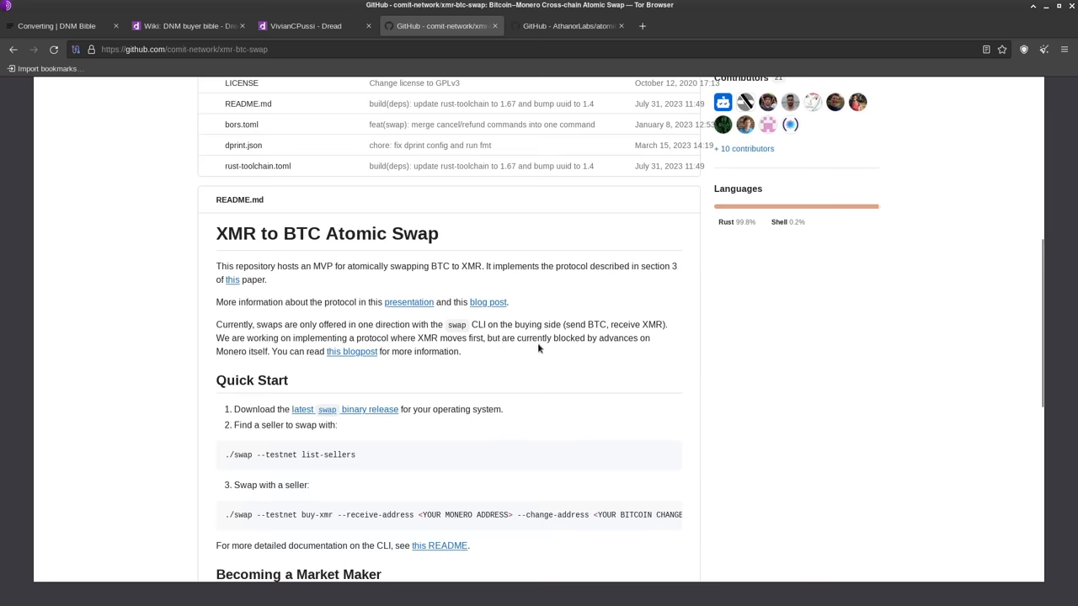
mouse_move(605, 351)
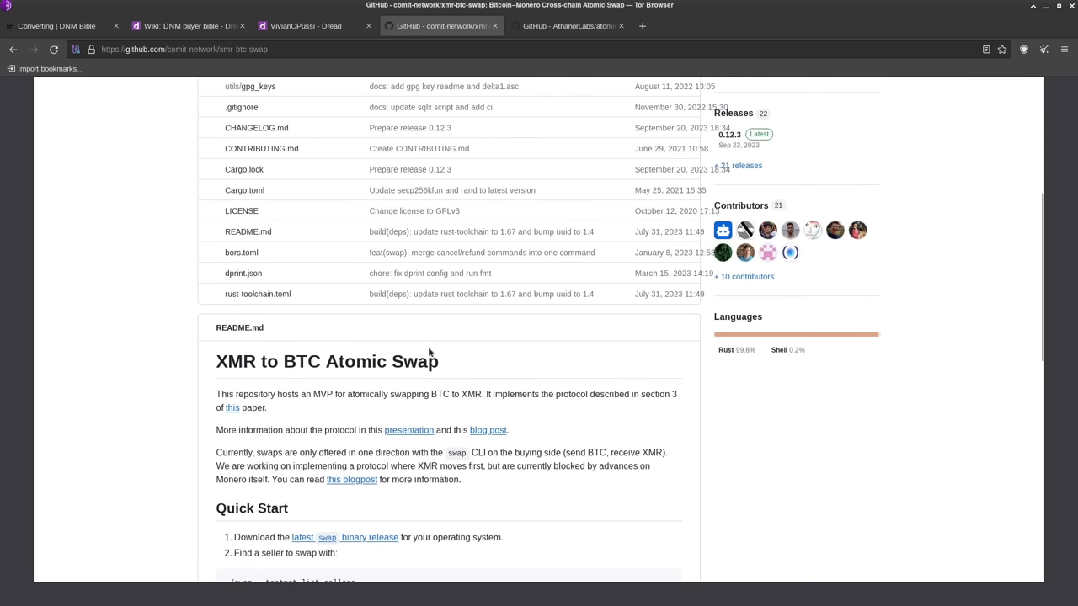
mouse_move(598, 434)
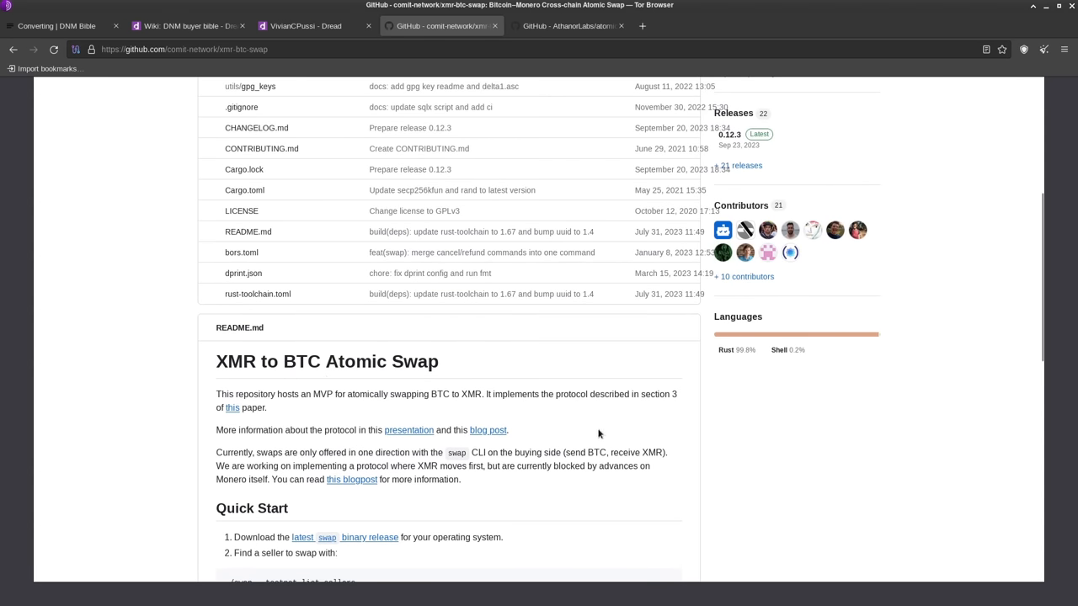
scroll(up, 3)
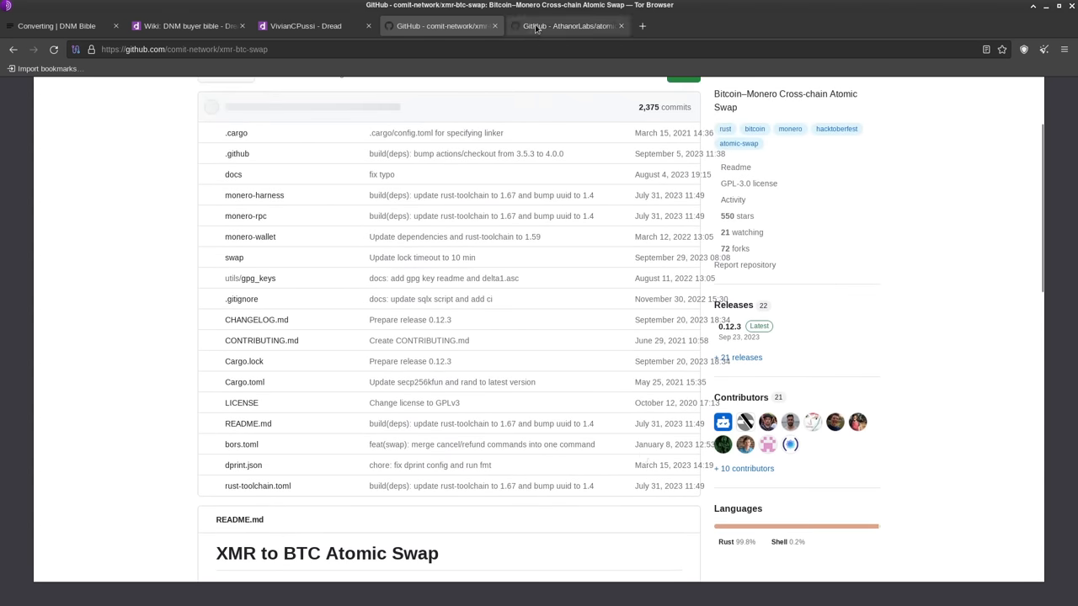
- Open the AthanorLabs/atomic-swap repository and scroll through its ETH-XMR Atomic Swaps README and back
click(568, 26)
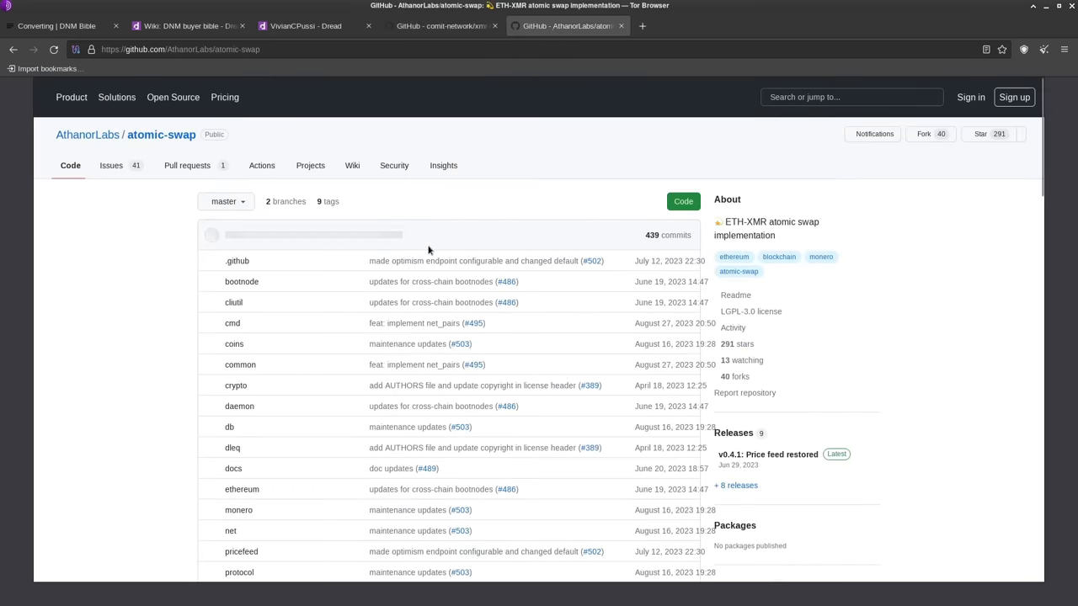
scroll(down, 3)
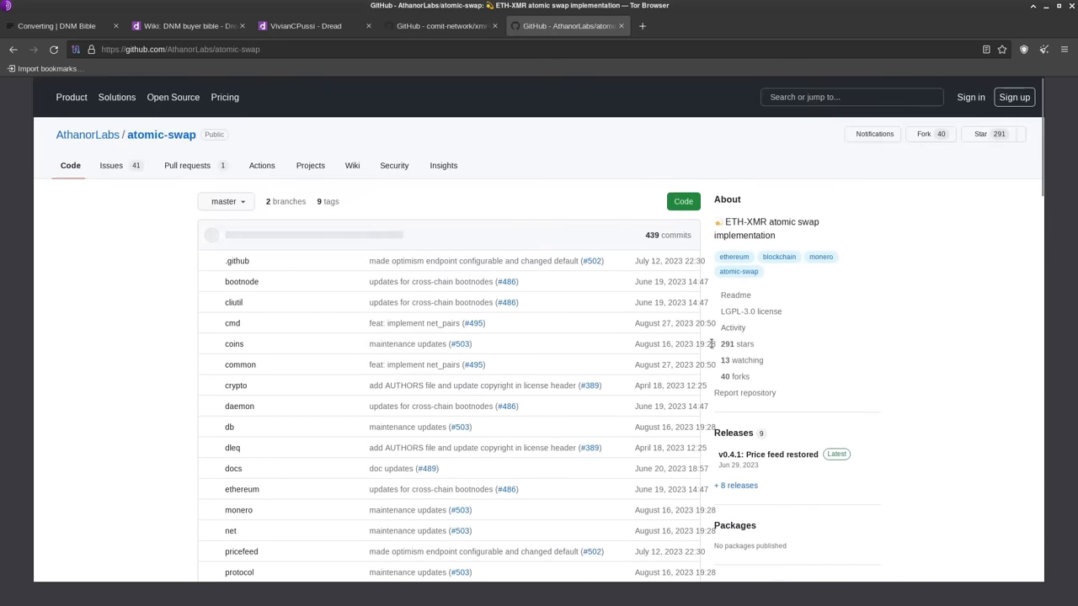
scroll(down, 3)
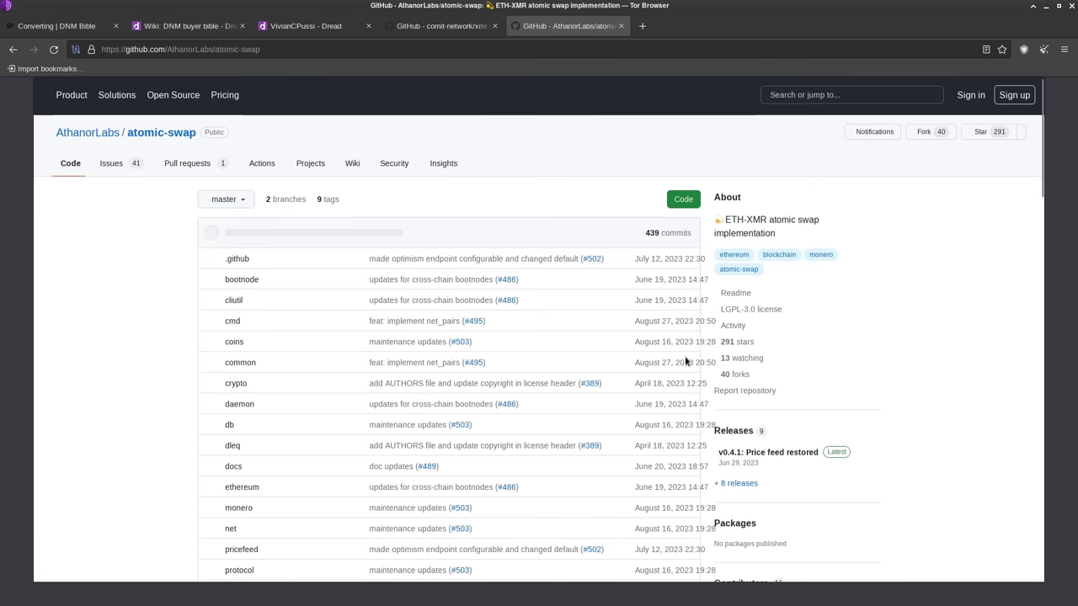
scroll(down, 3)
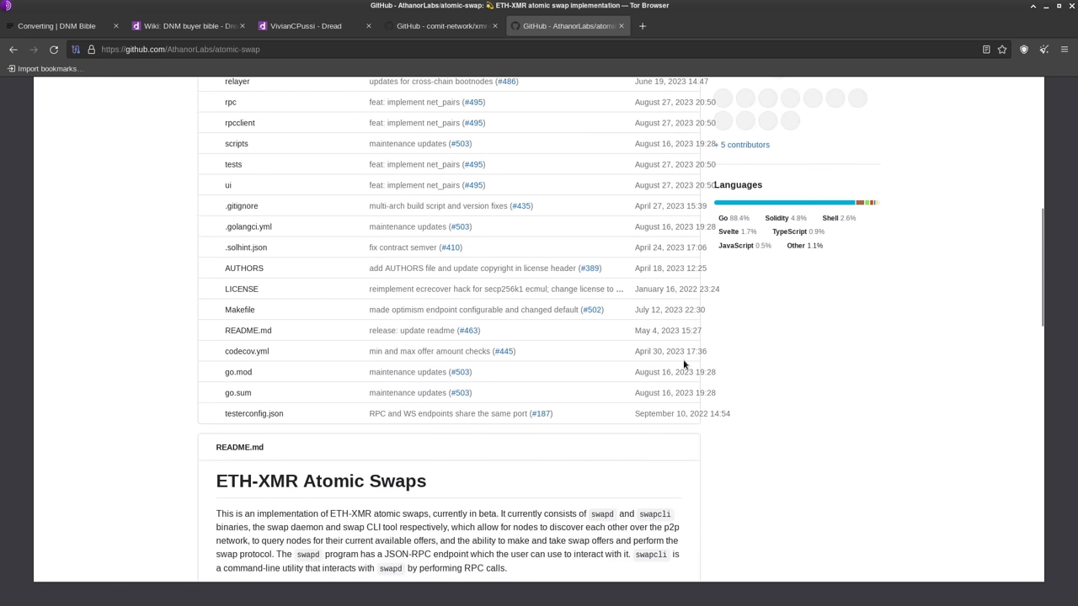
scroll(down, 3)
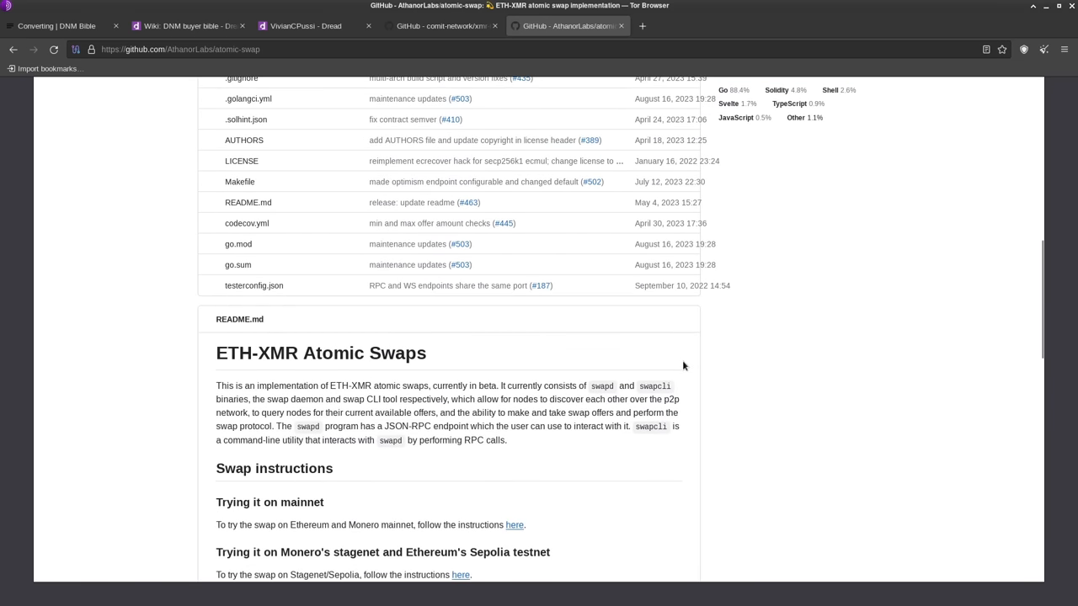
mouse_move(802, 432)
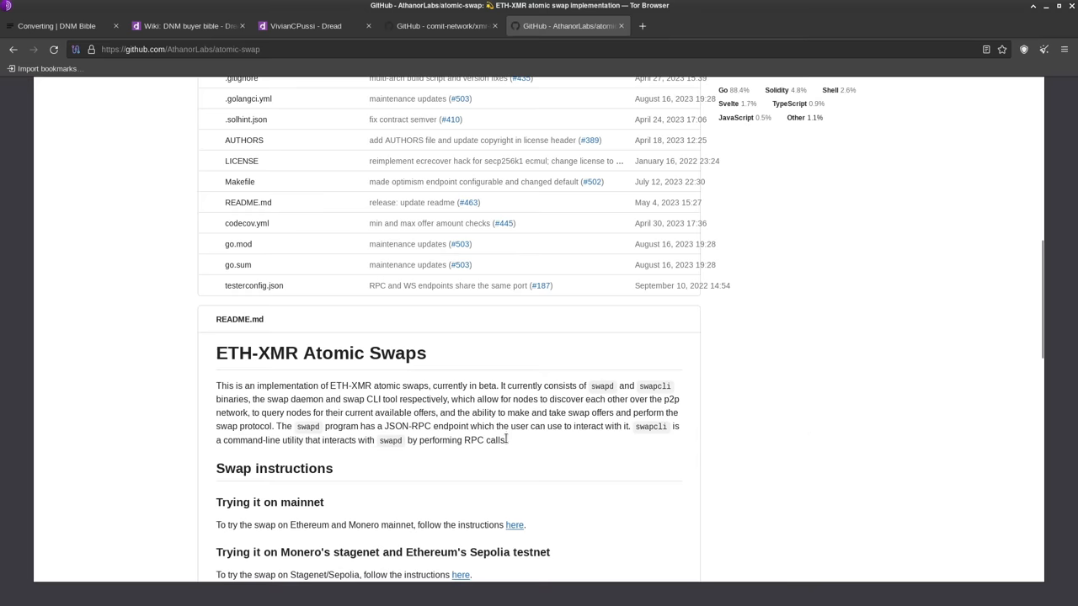
scroll(up, 3)
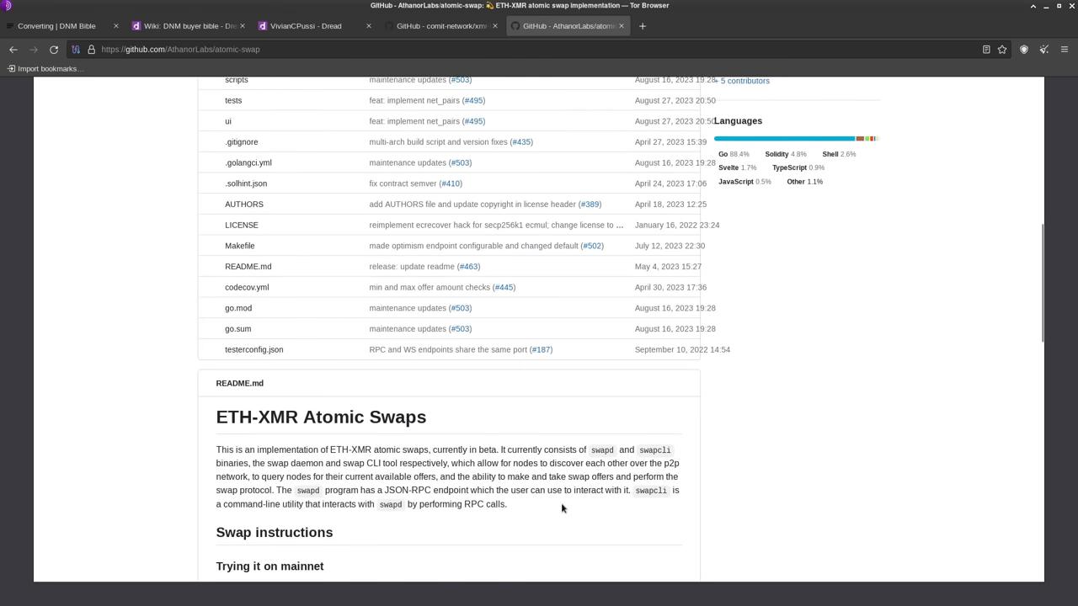
scroll(up, 3)
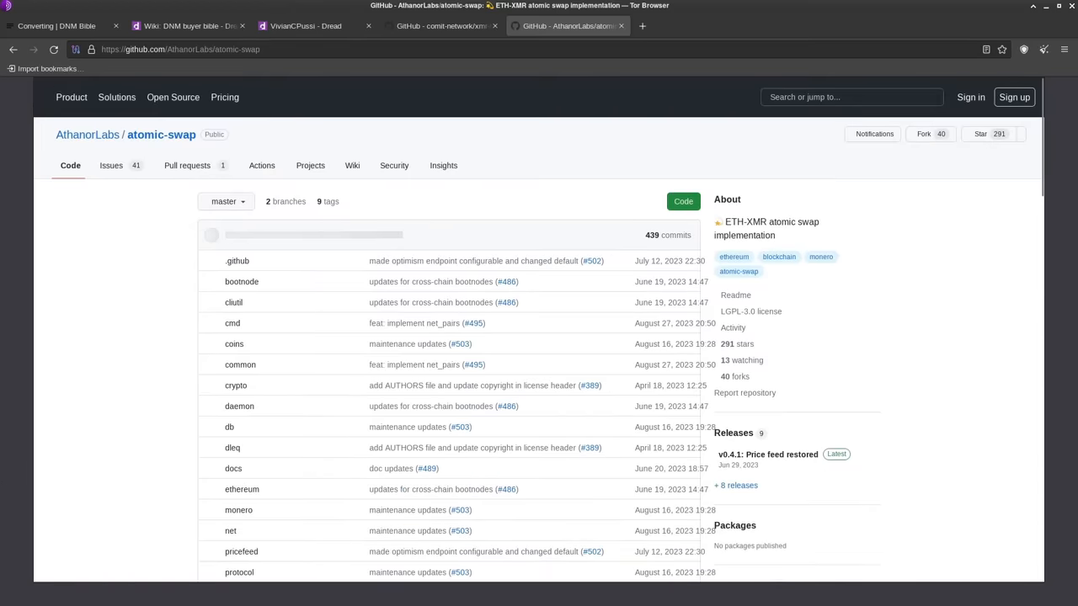
- On OrangeFren, keep BTC as the From currency and enter 0.005 to sell for XMR
click(691, 25)
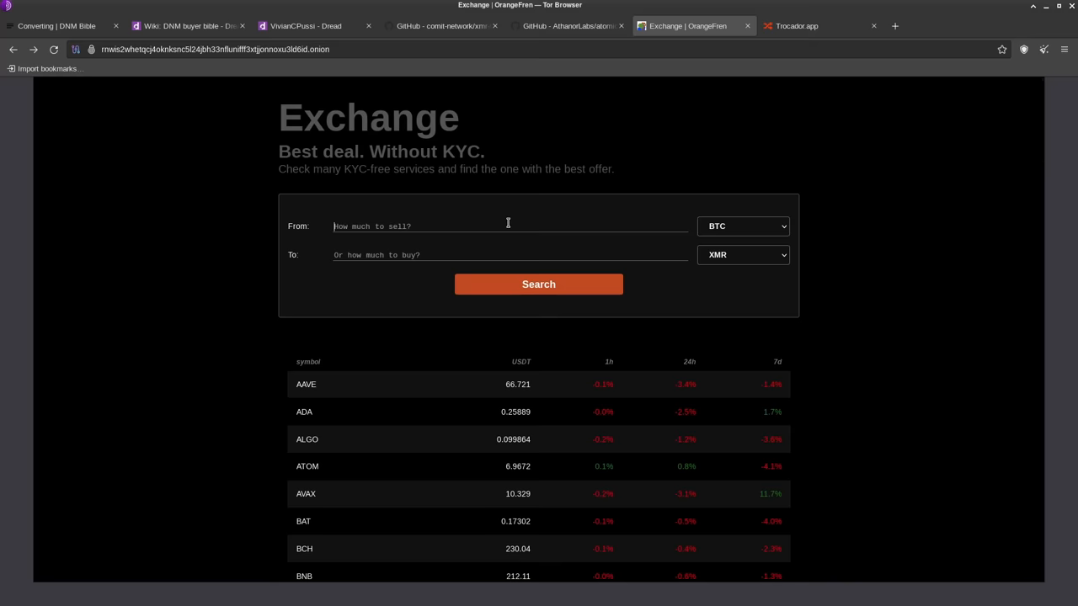
click(743, 225)
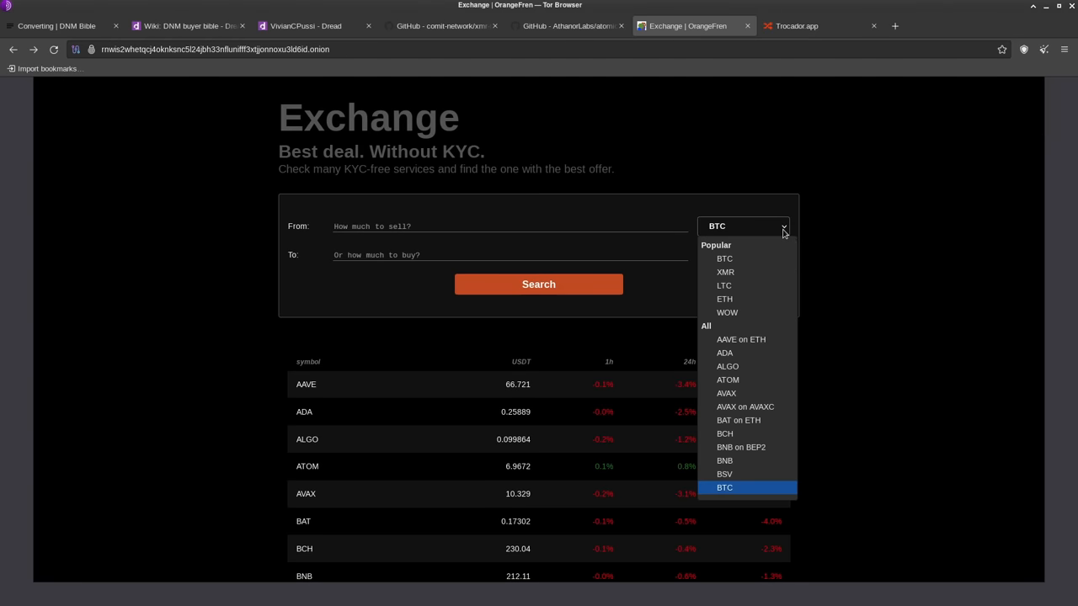
mouse_move(727, 380)
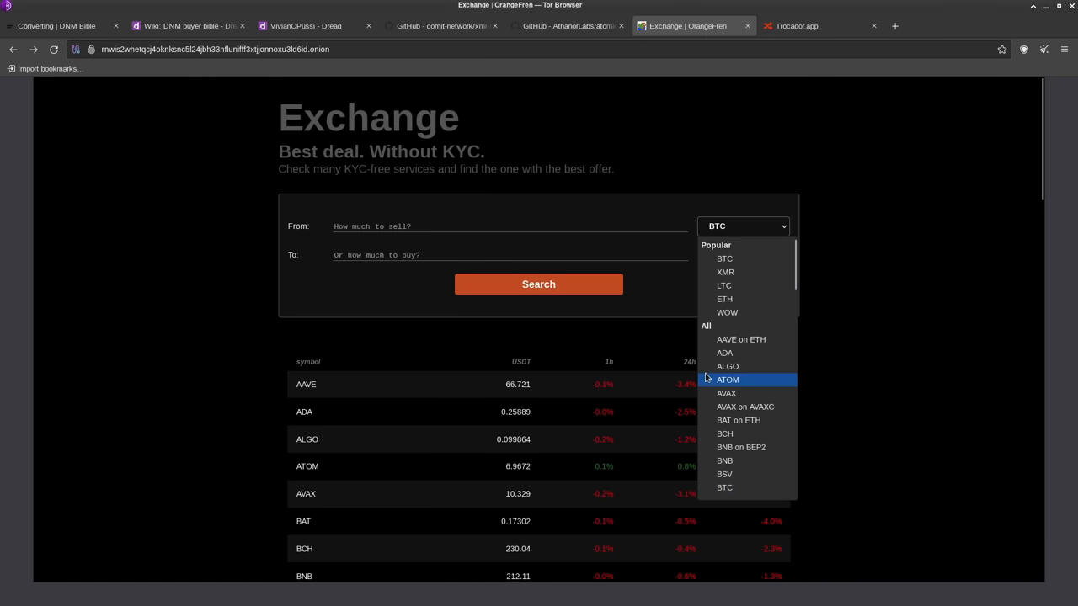
scroll(down, 3)
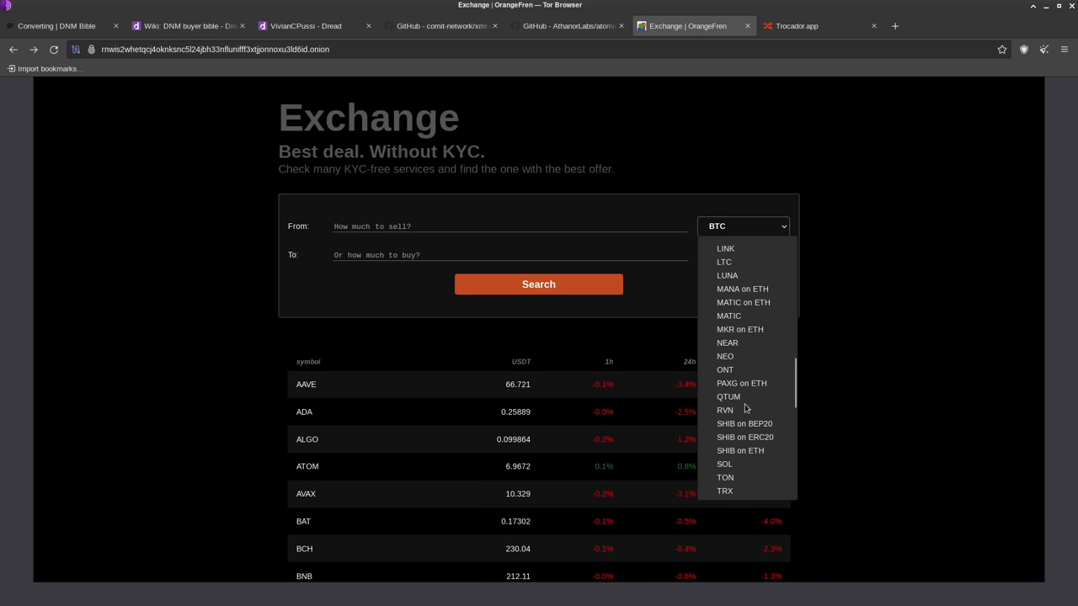
click(717, 254)
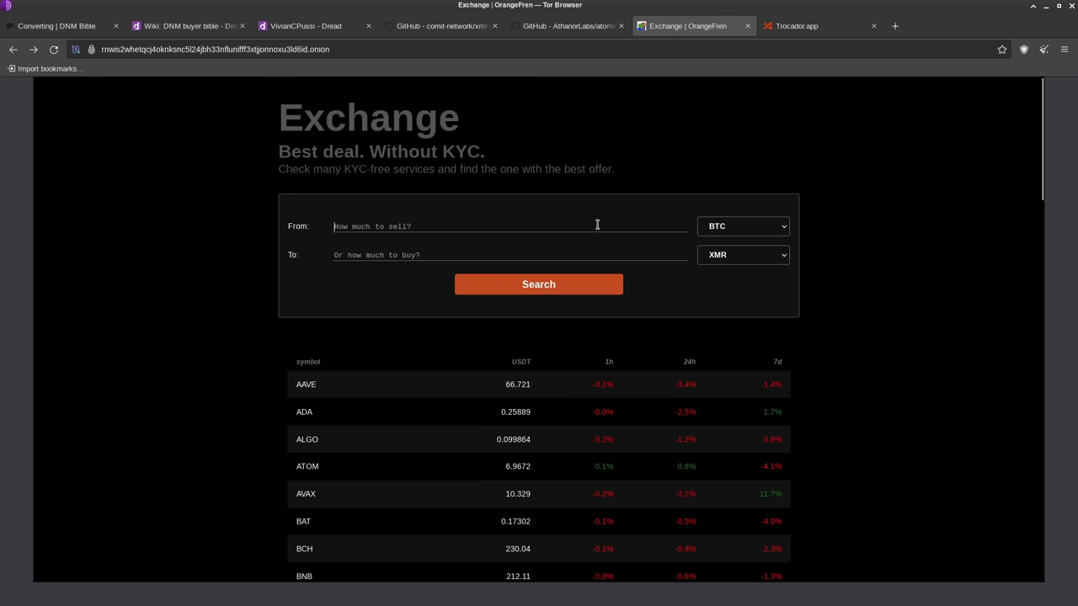
text(0.005)
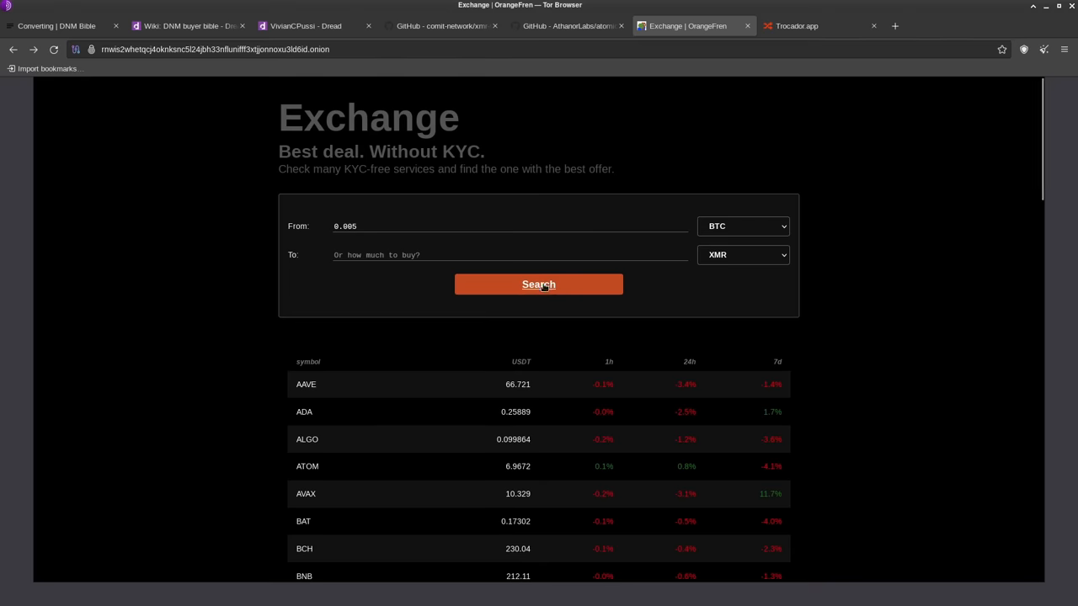
- Search OrangeFren offers for 0.005 BTC to XMR, listing FixedFloat, Exolix and Swapuz
click(538, 284)
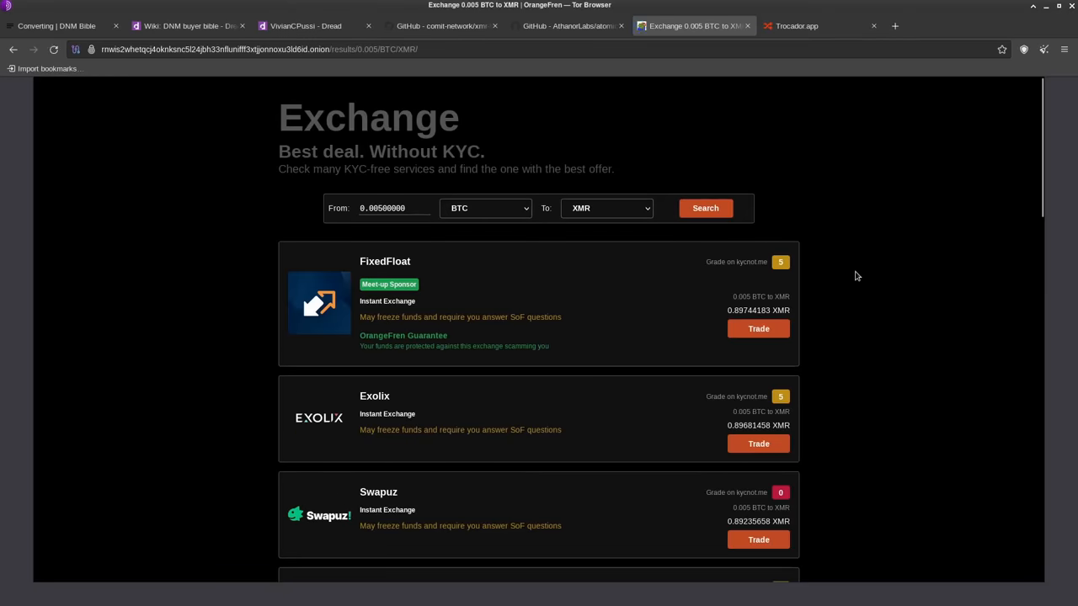
mouse_move(816, 300)
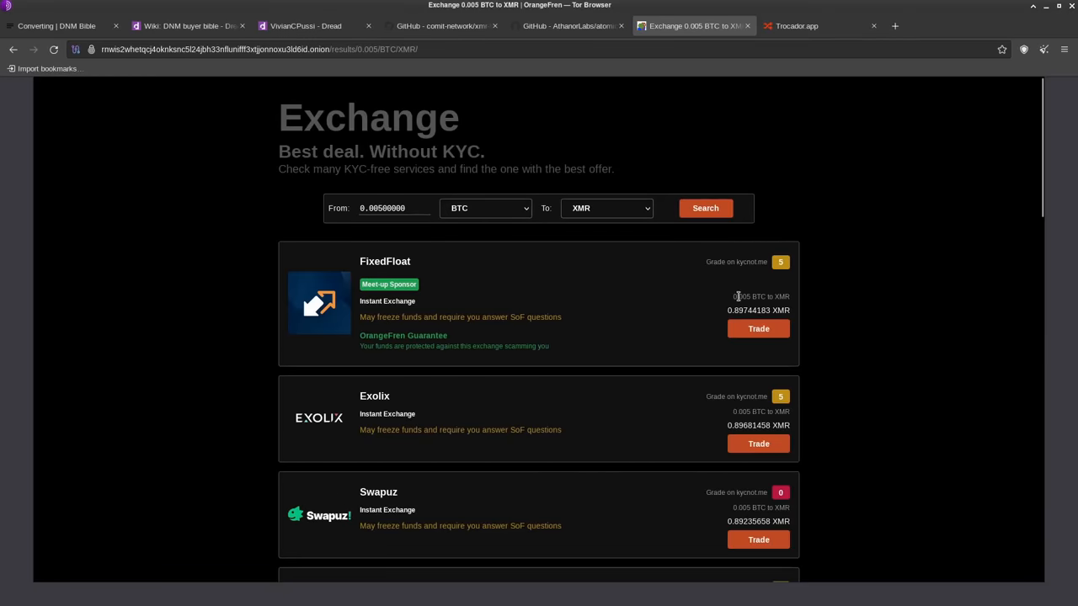
mouse_move(737, 305)
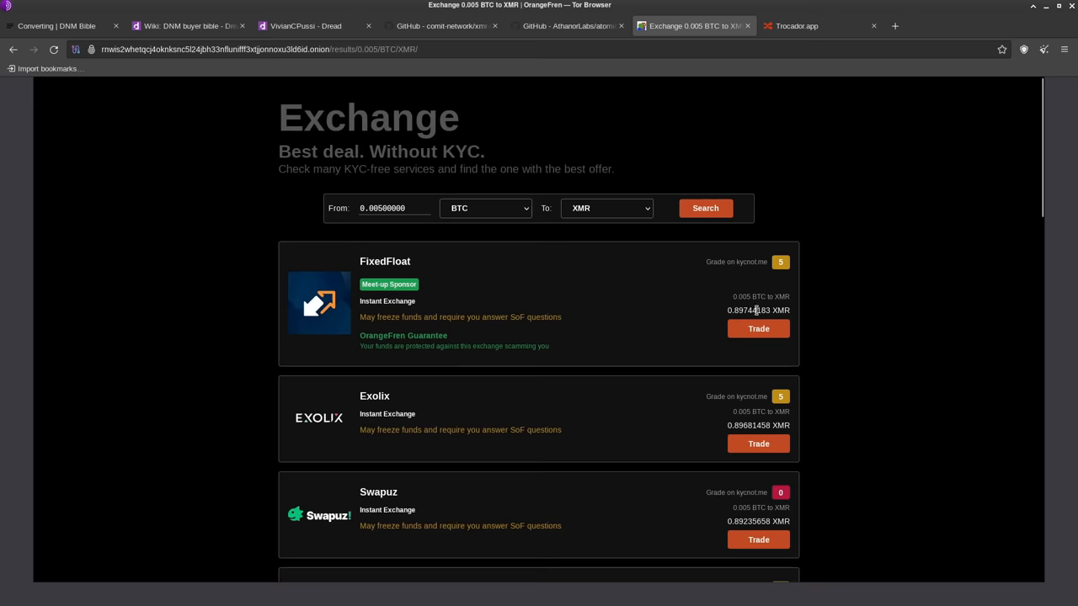
mouse_move(779, 262)
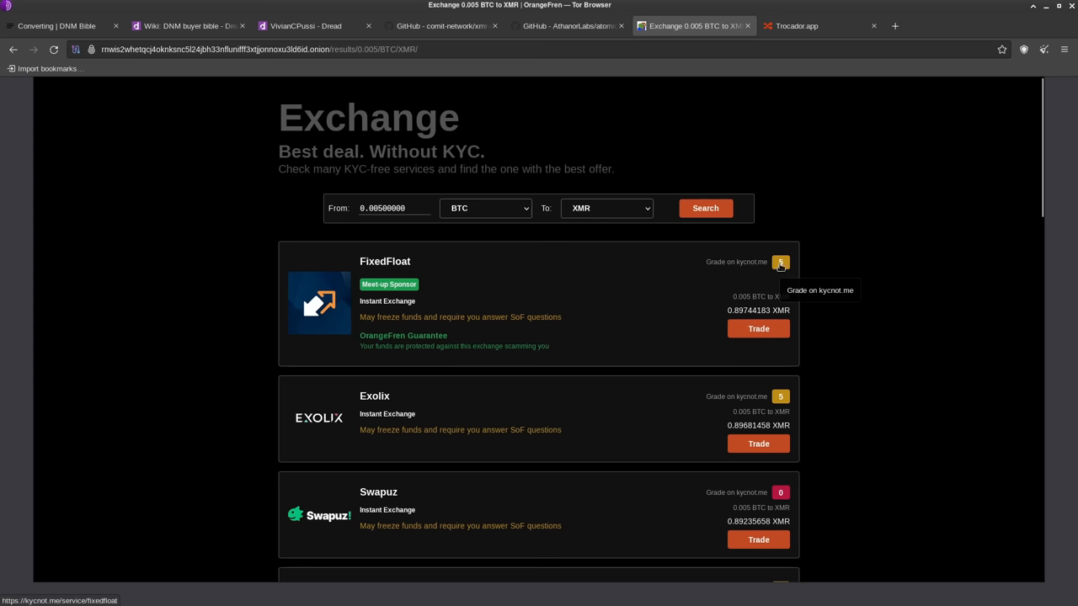
mouse_move(415, 271)
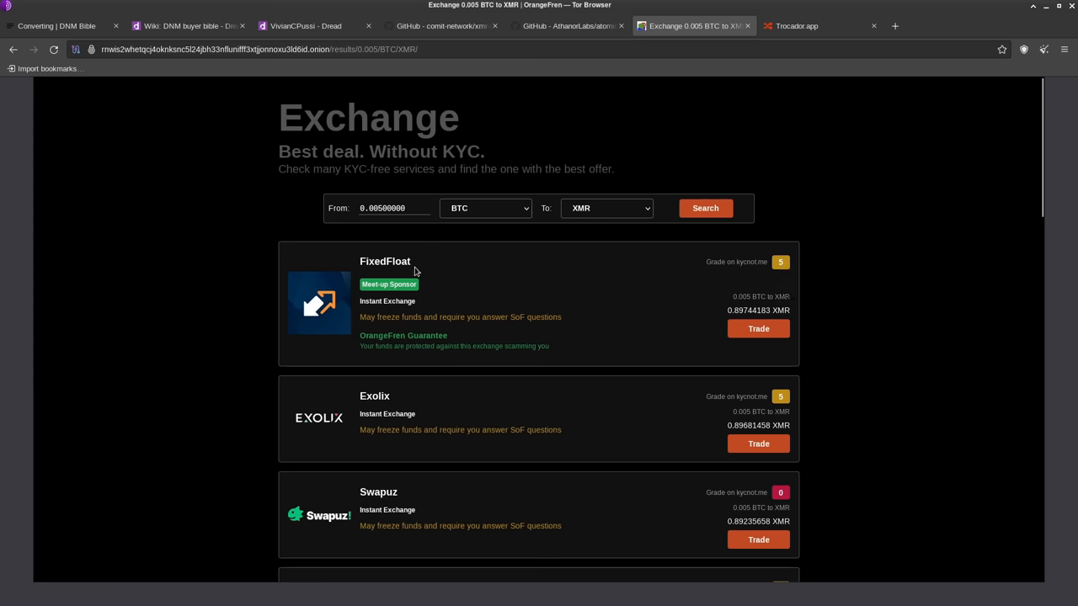
mouse_move(376, 329)
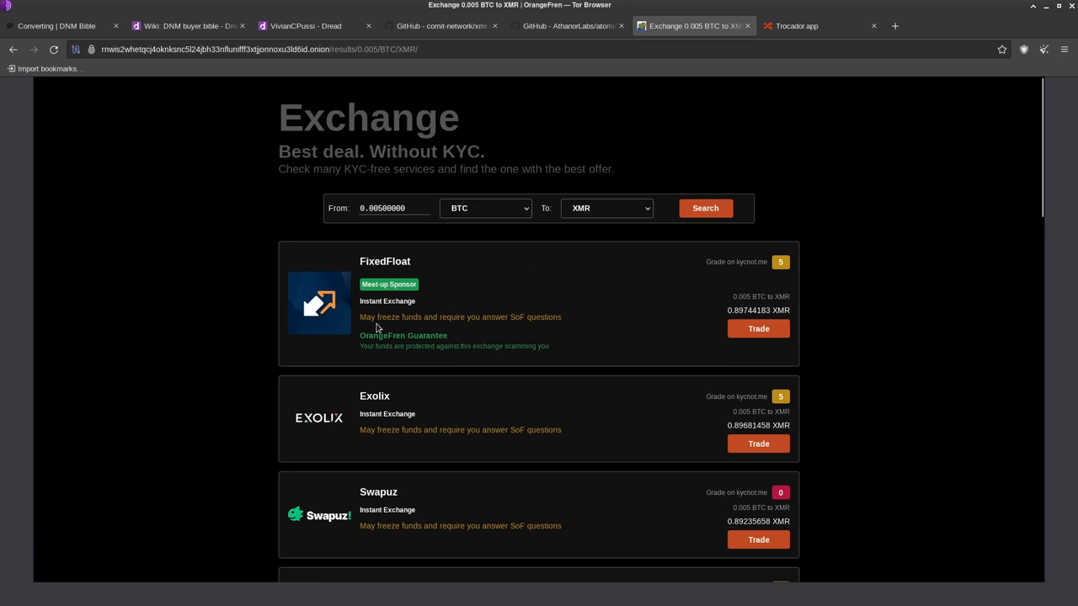
mouse_move(375, 327)
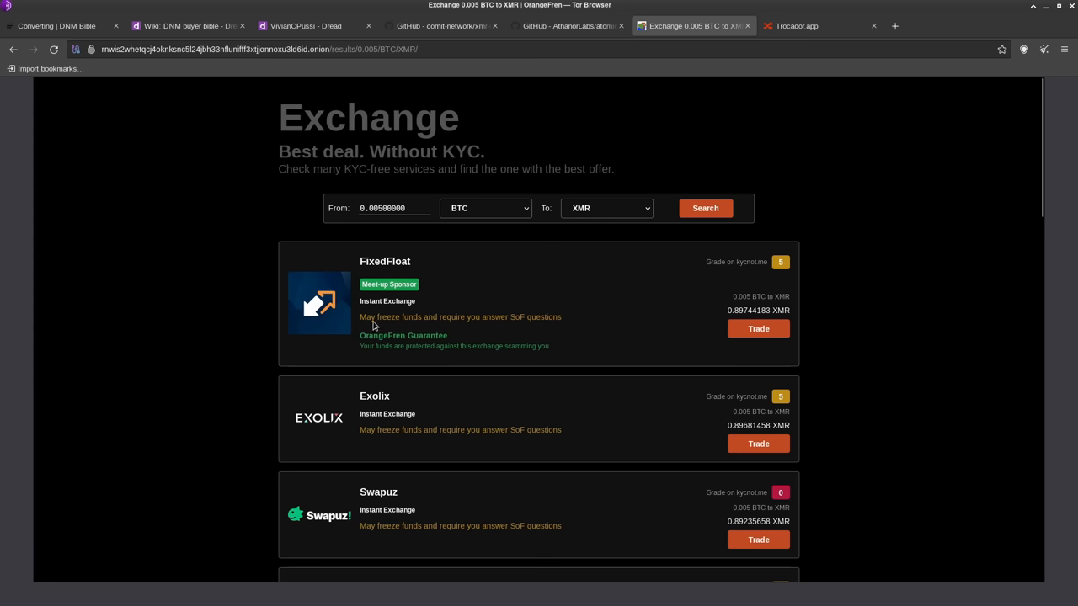
mouse_move(542, 329)
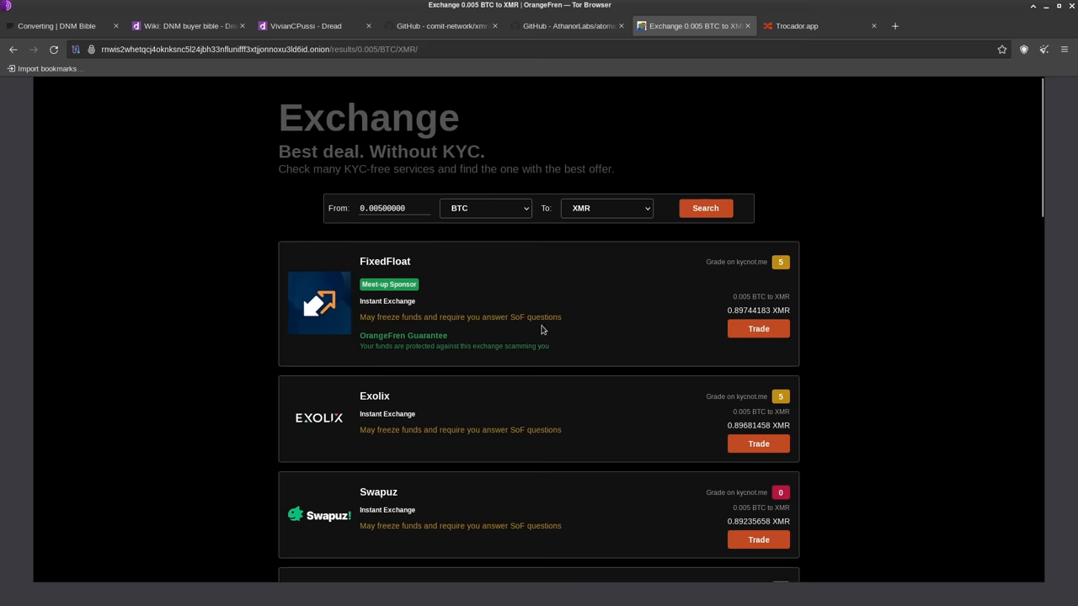
mouse_move(566, 360)
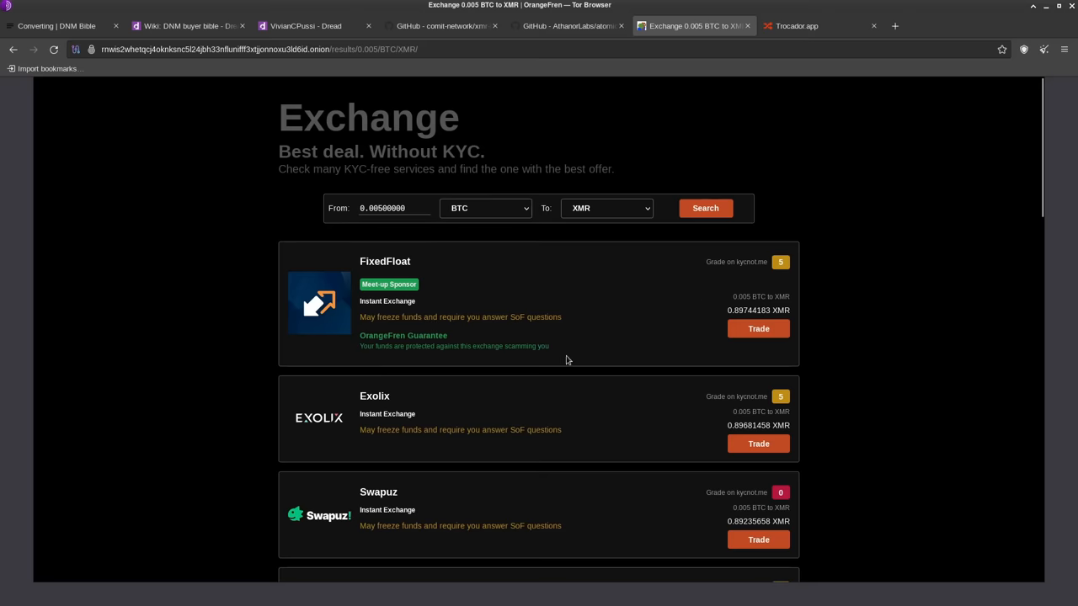
- Scroll down the OrangeFren offer list and briefly glance at the DNM Bible Converting page
scroll(down, 3)
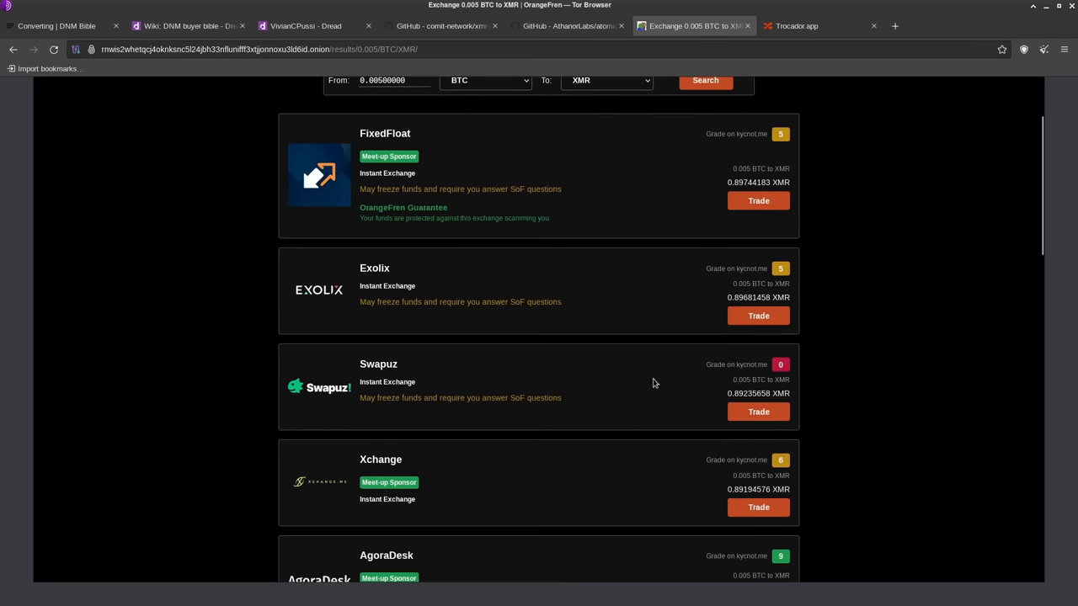
scroll(down, 3)
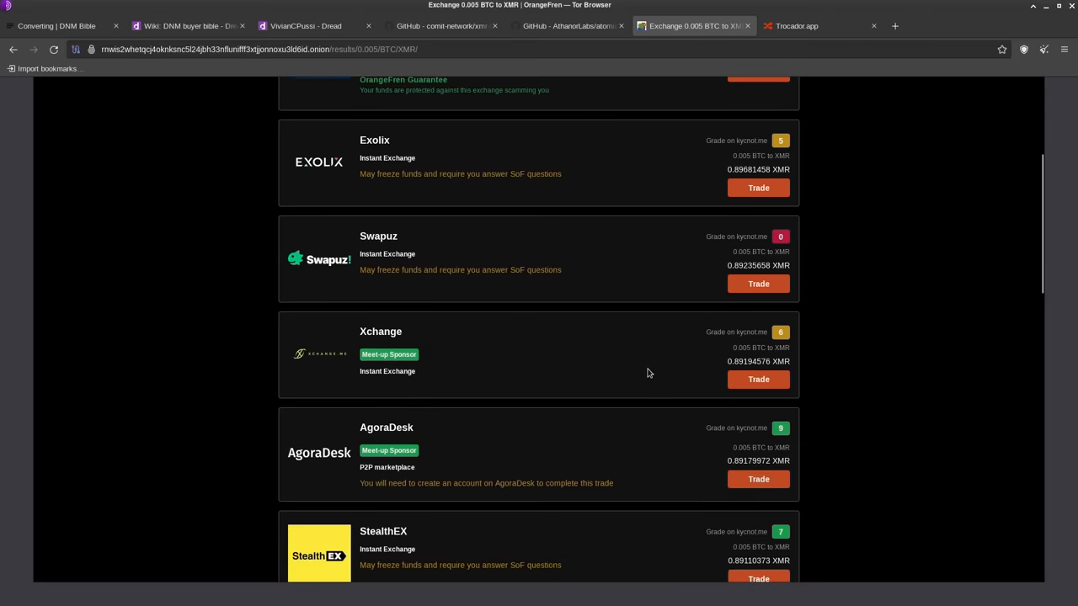
scroll(down, 3)
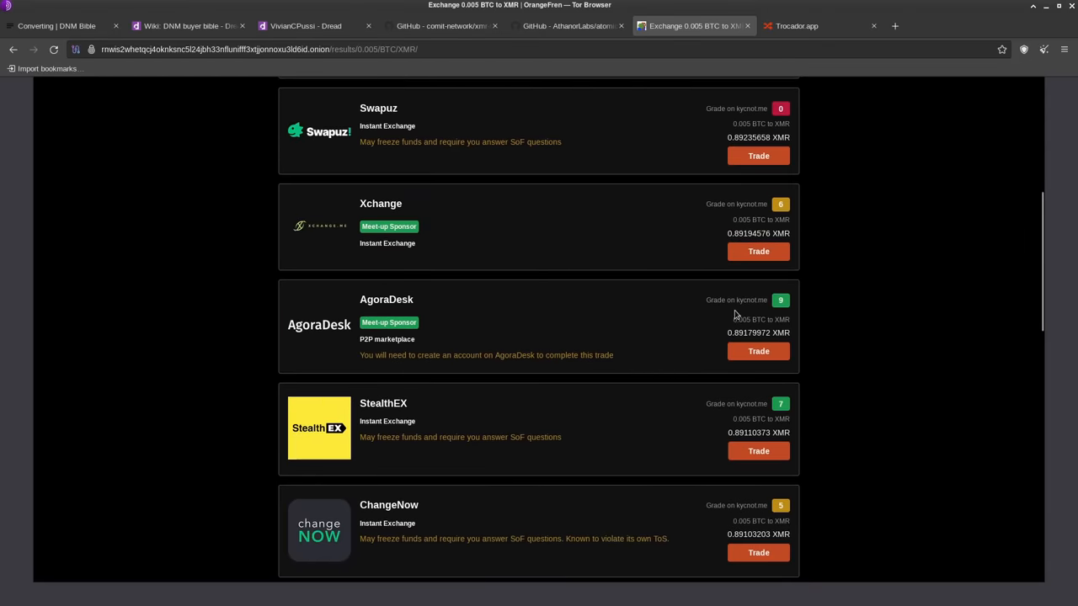
mouse_move(517, 351)
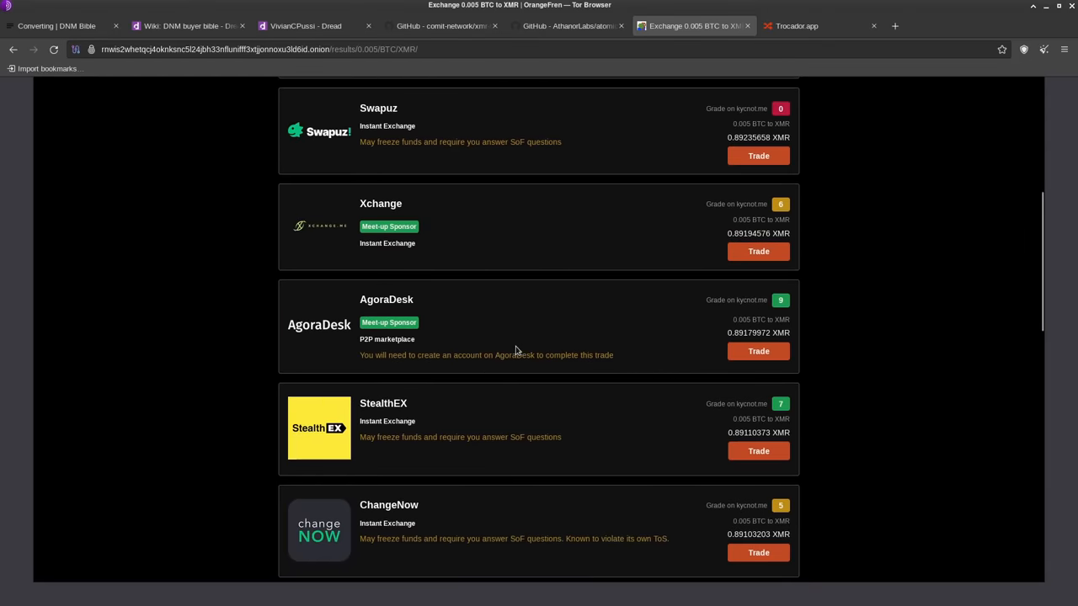
mouse_move(583, 356)
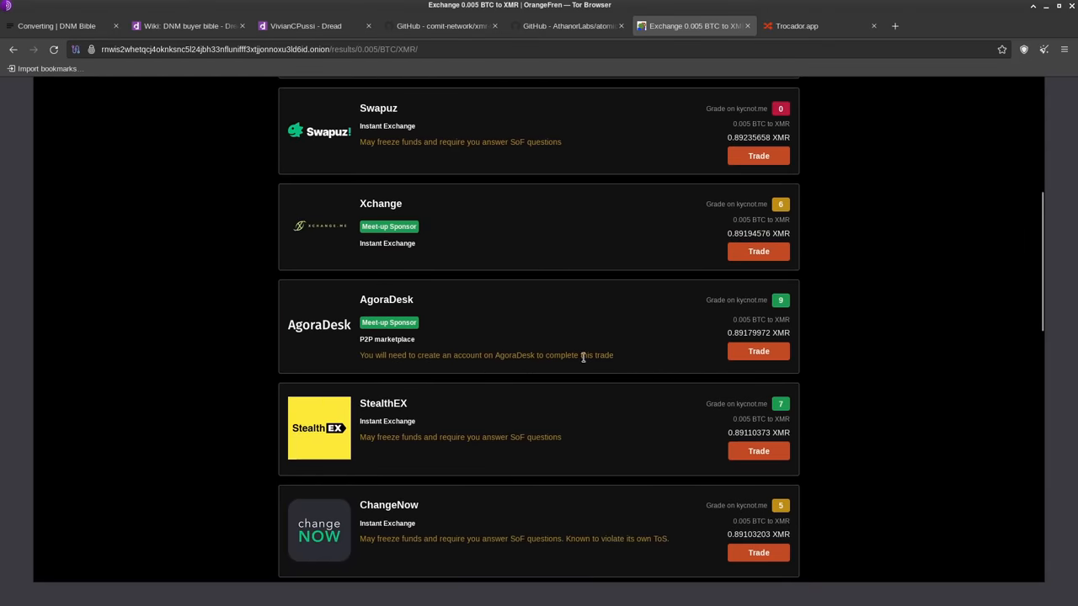
mouse_move(581, 365)
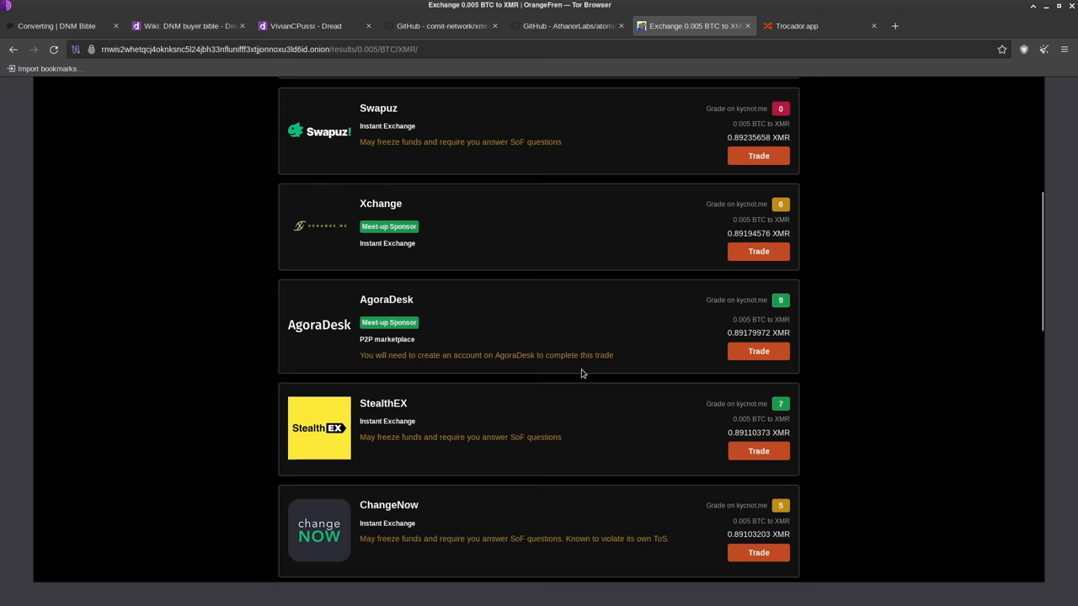
scroll(down, 3)
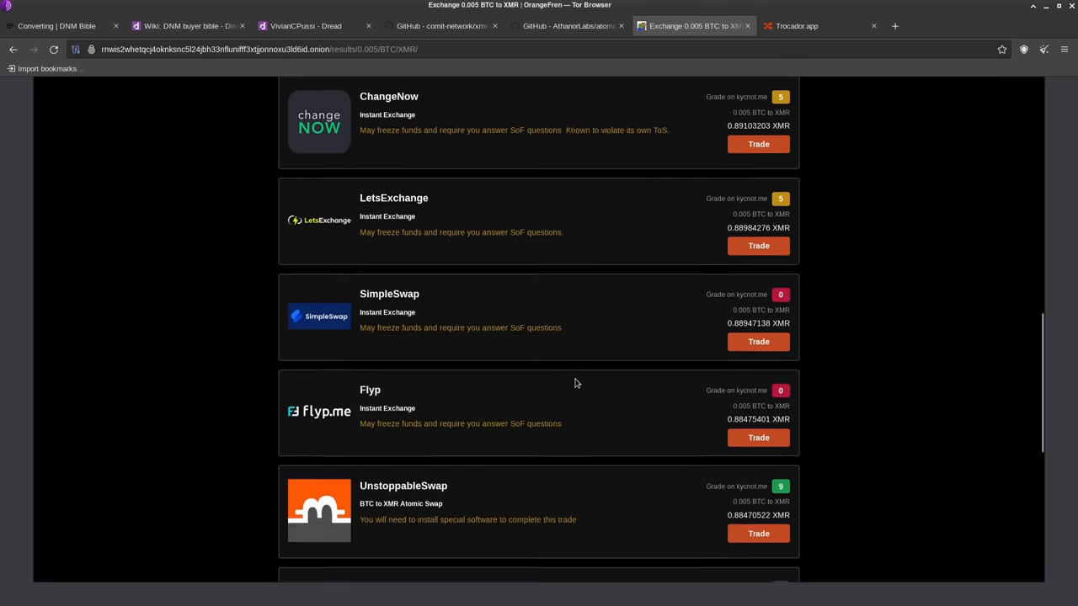
scroll(down, 3)
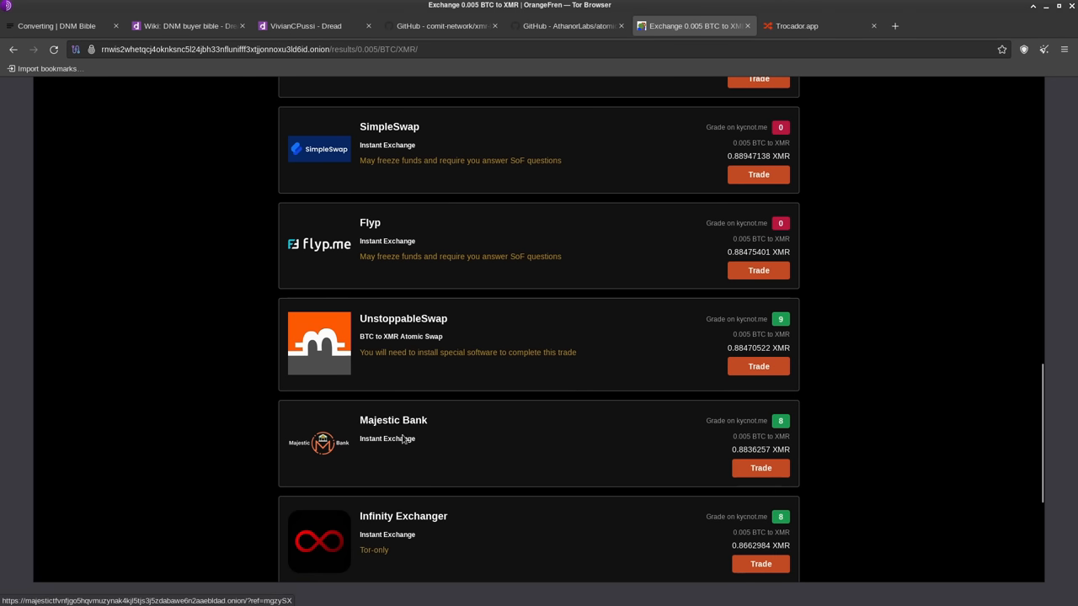
scroll(down, 3)
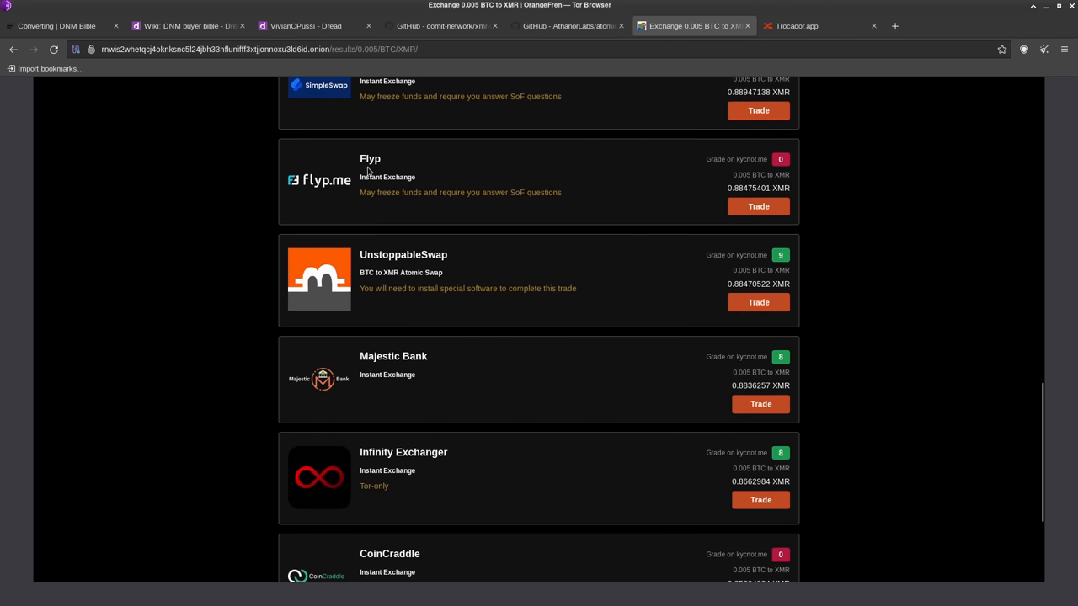
click(55, 26)
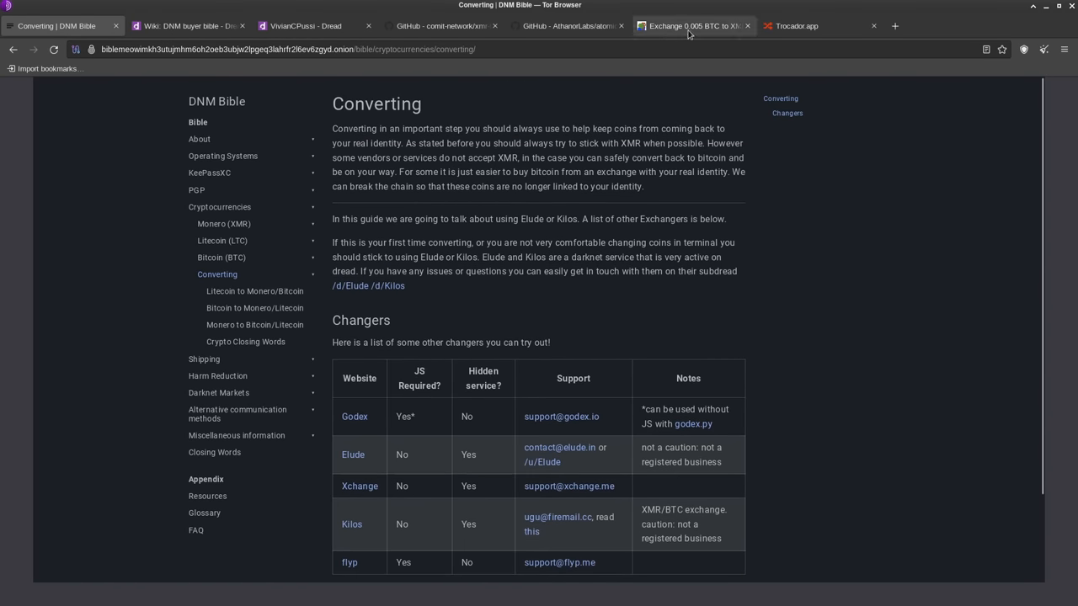
click(690, 25)
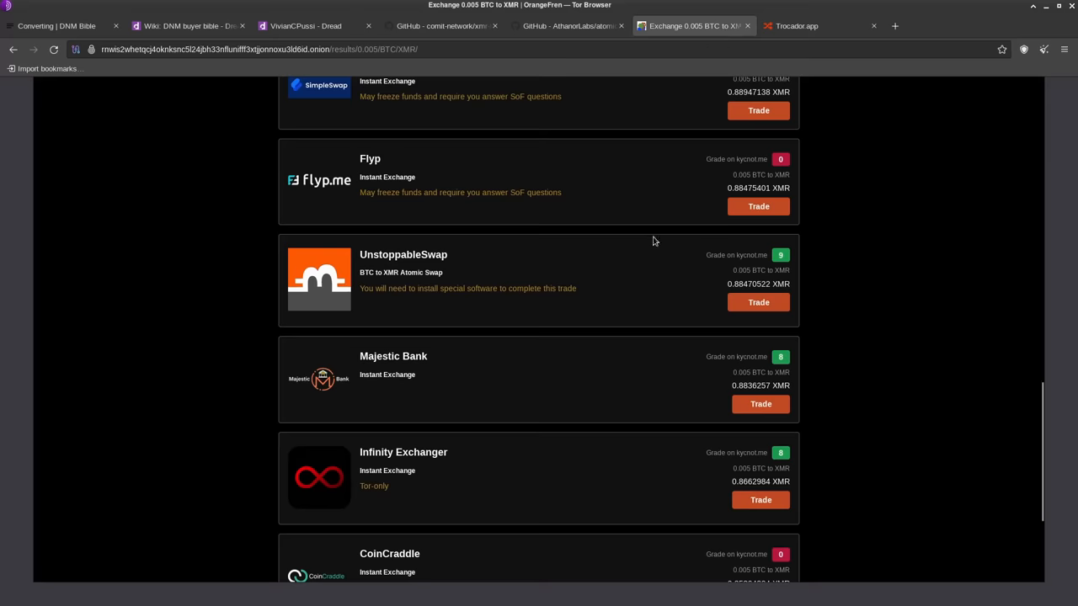
mouse_move(689, 408)
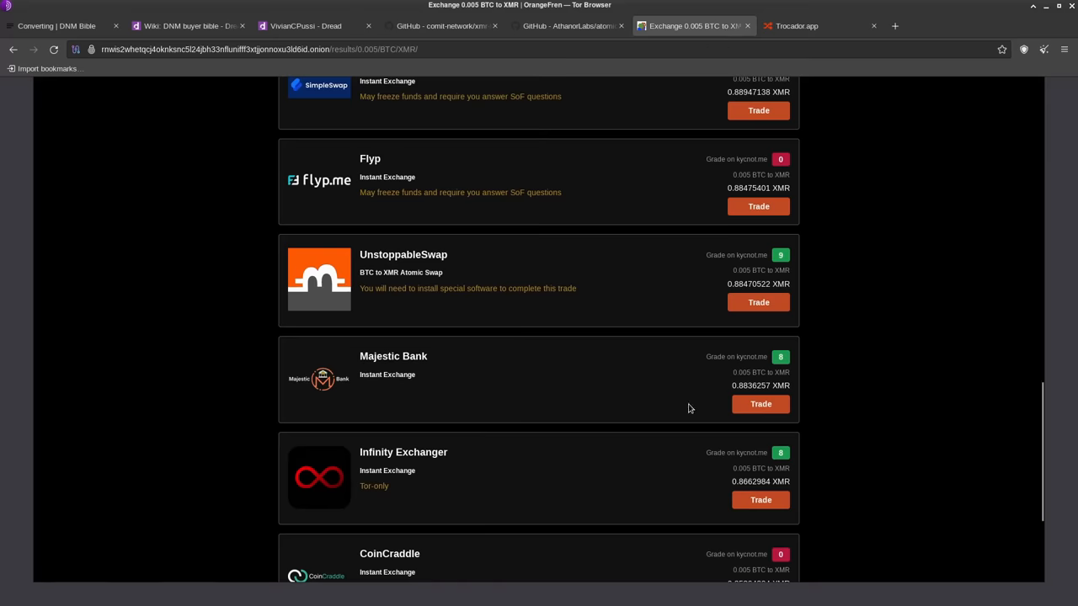
- Scroll OrangeFren results to the end at CoinCraddle, then go to Trocador's Bitcoin-to-Monero swap page
scroll(up, 3)
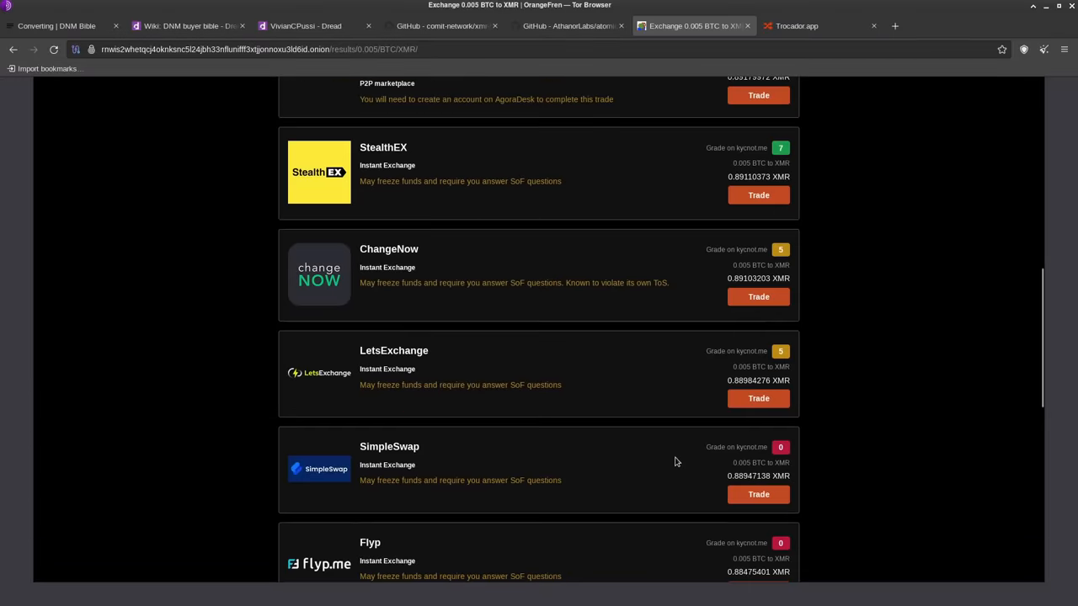
scroll(up, 3)
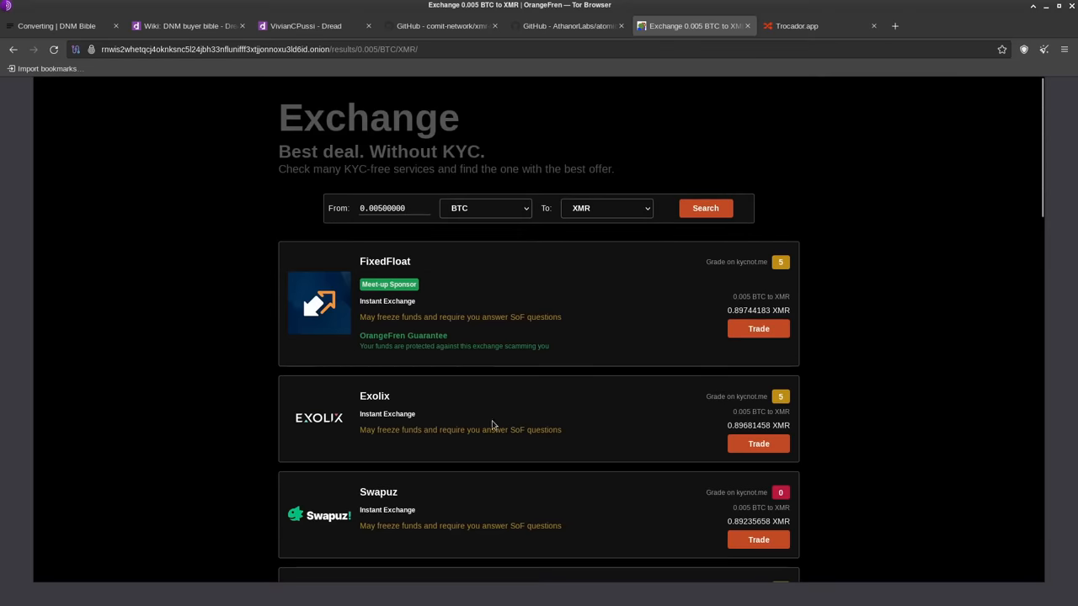
scroll(down, 3)
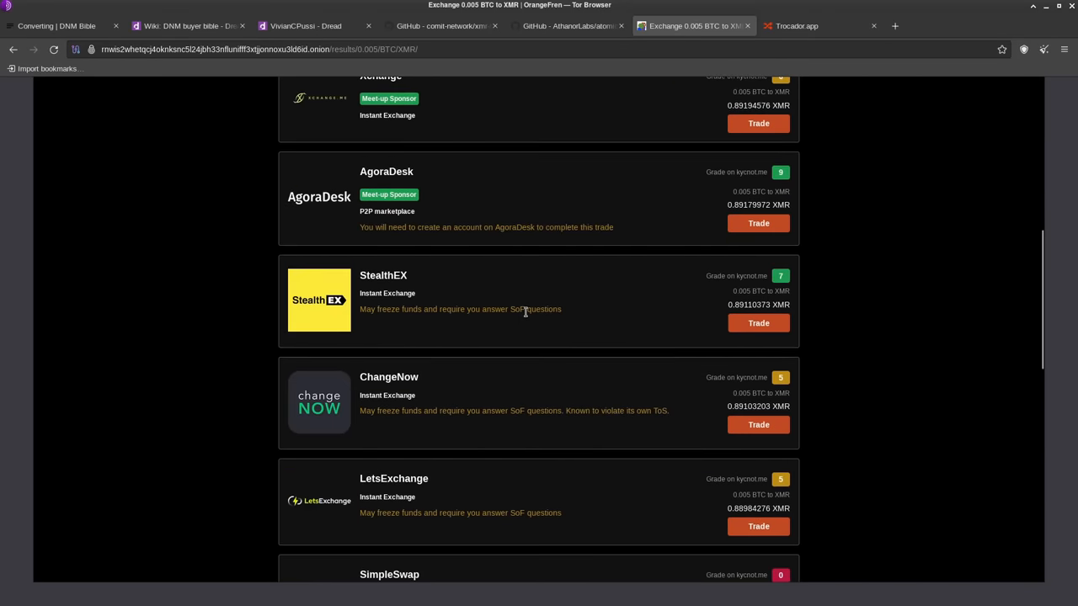
mouse_move(157, 98)
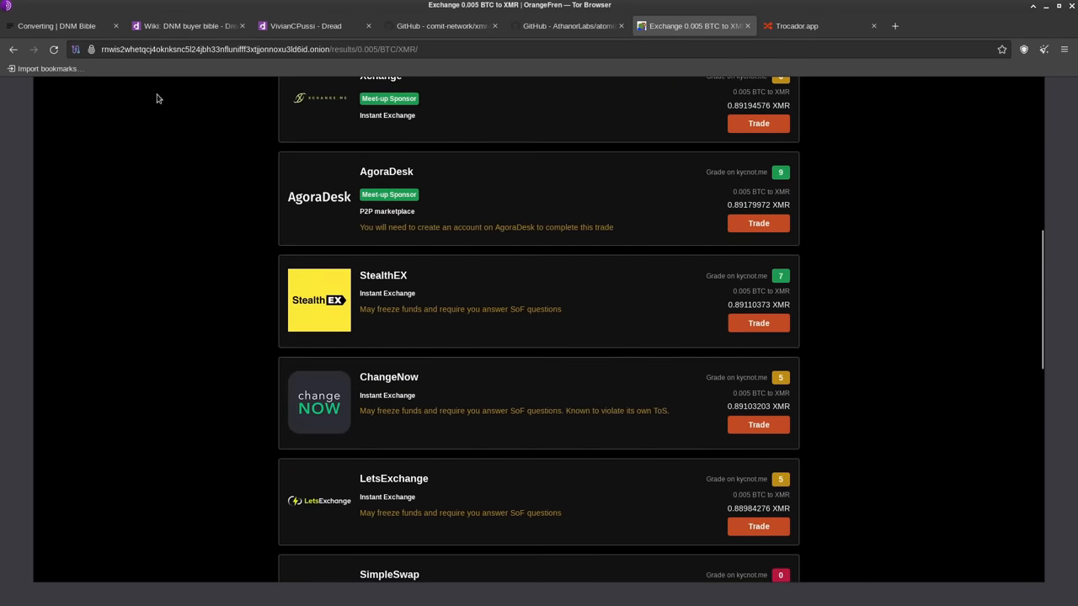
click(91, 48)
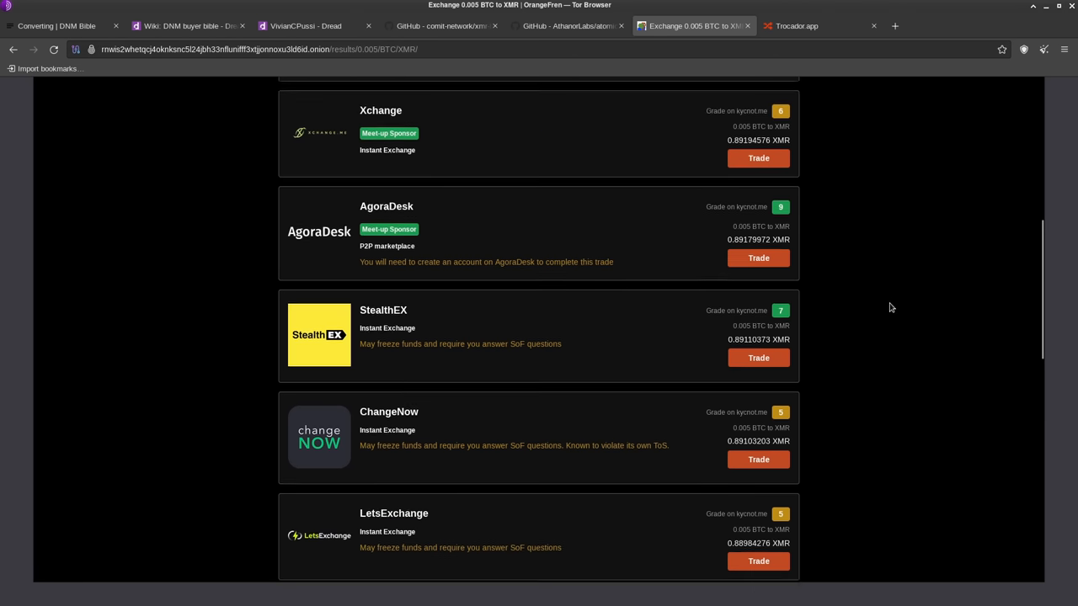
scroll(up, 3)
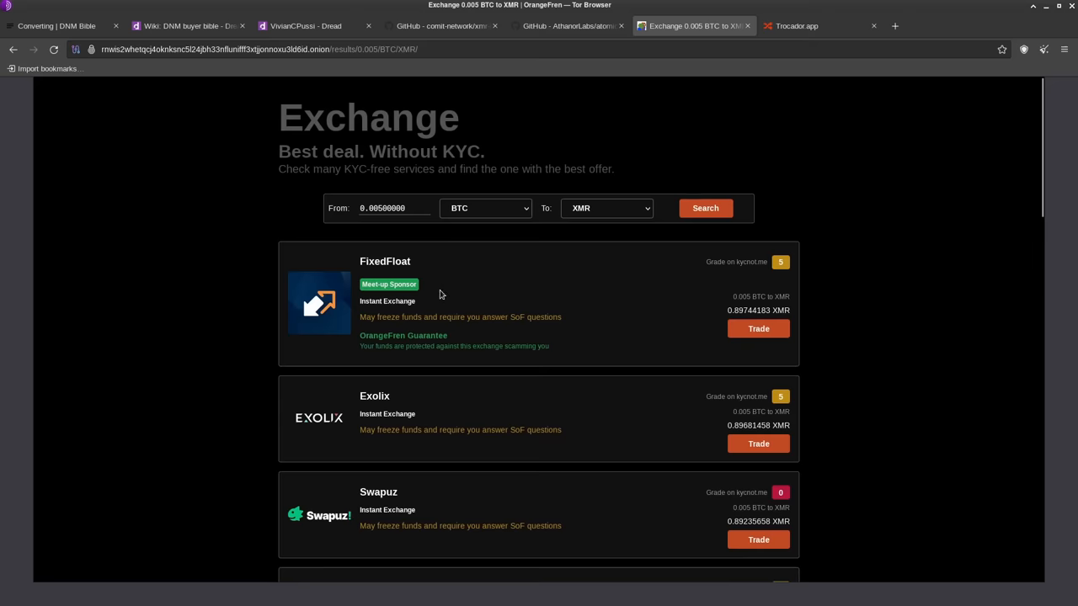
scroll(down, 3)
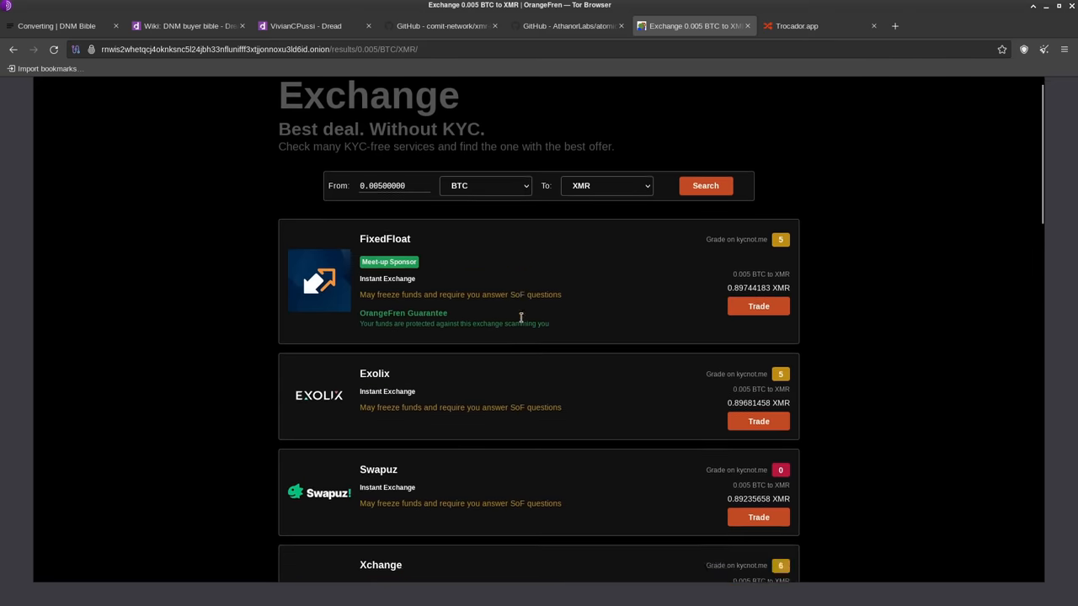
scroll(down, 3)
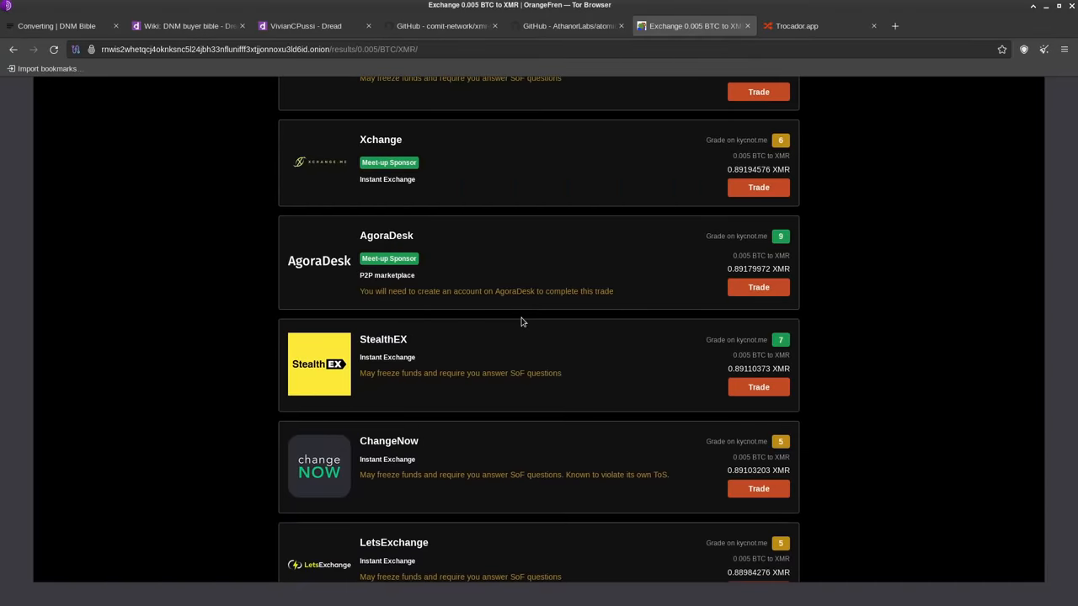
mouse_move(494, 360)
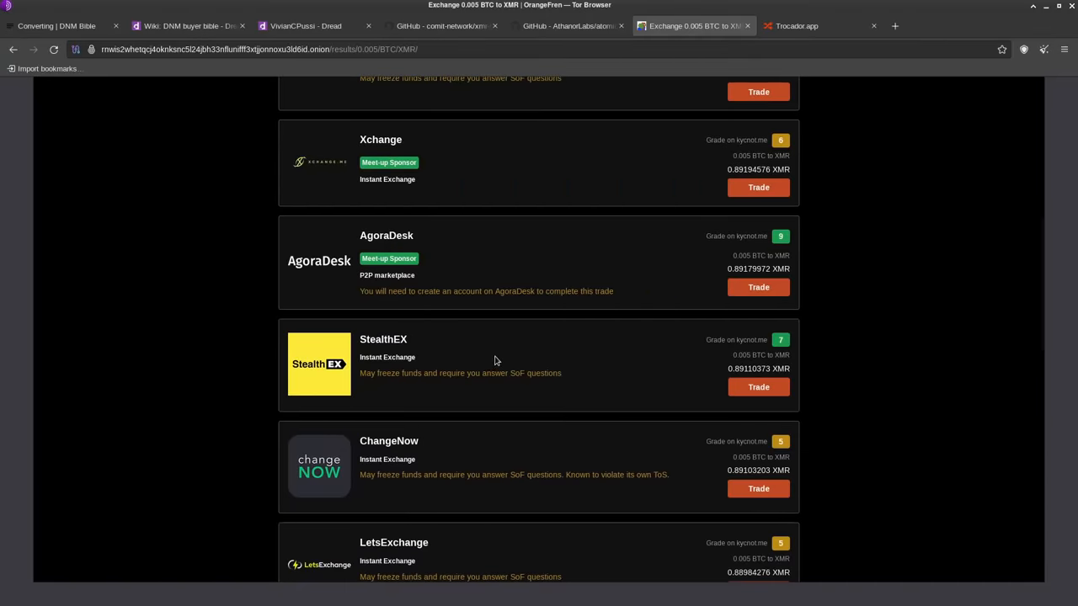
scroll(down, 3)
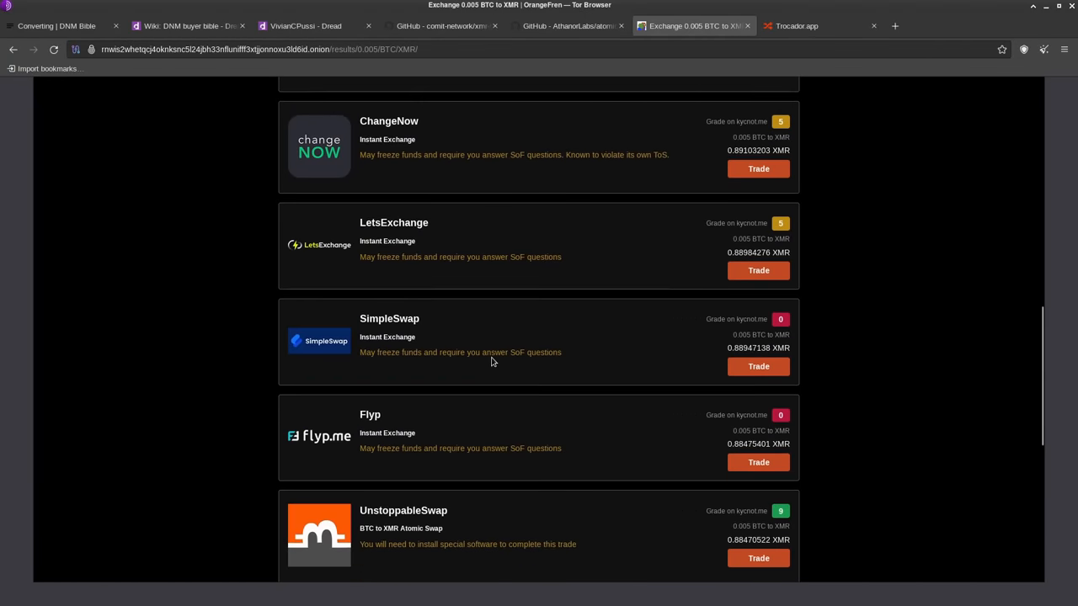
scroll(down, 3)
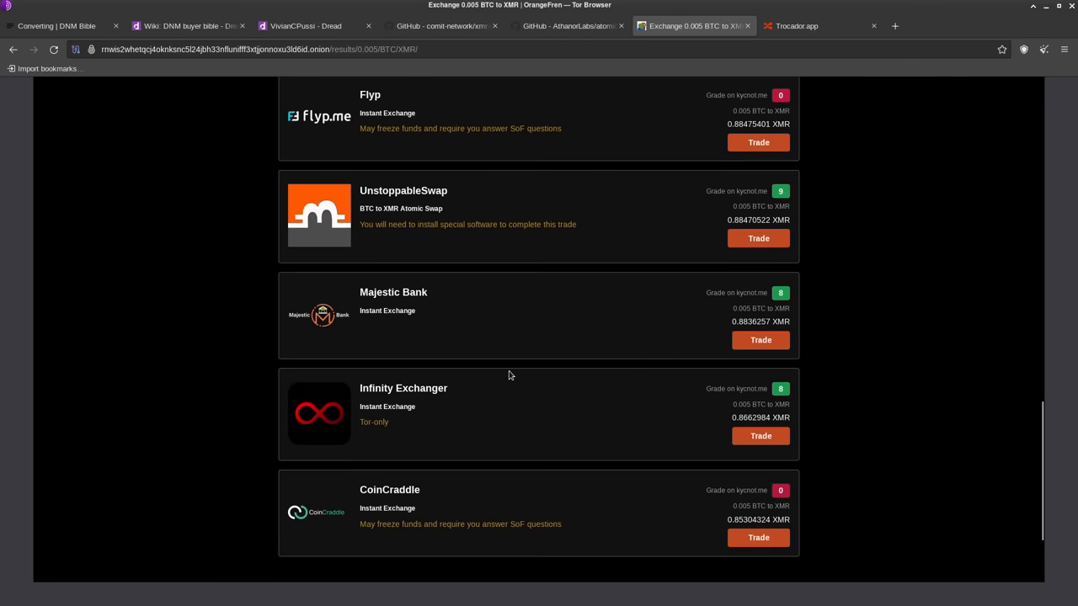
mouse_move(27, 42)
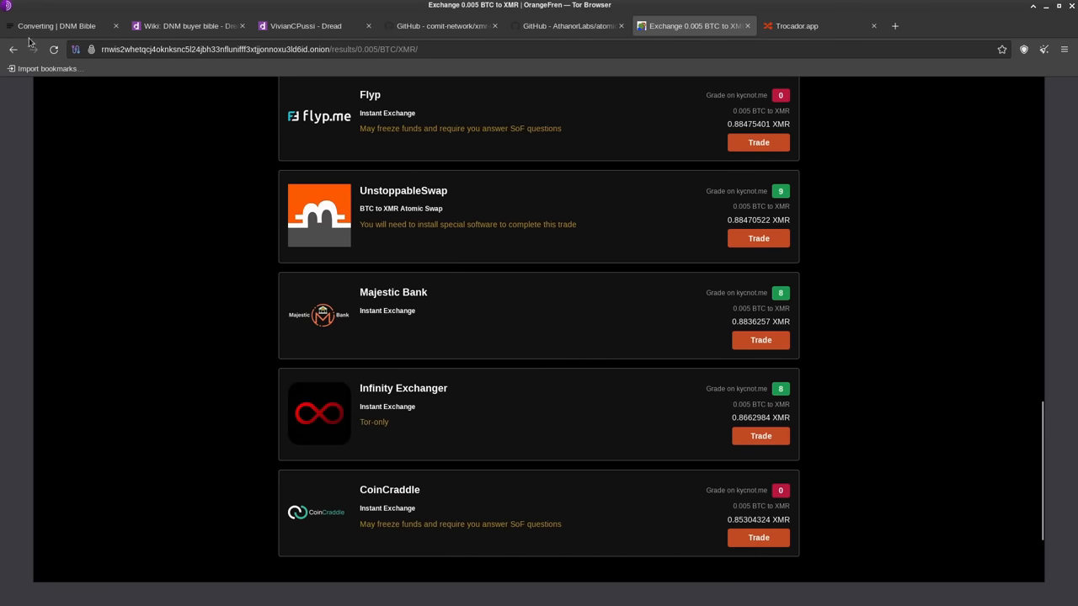
click(58, 25)
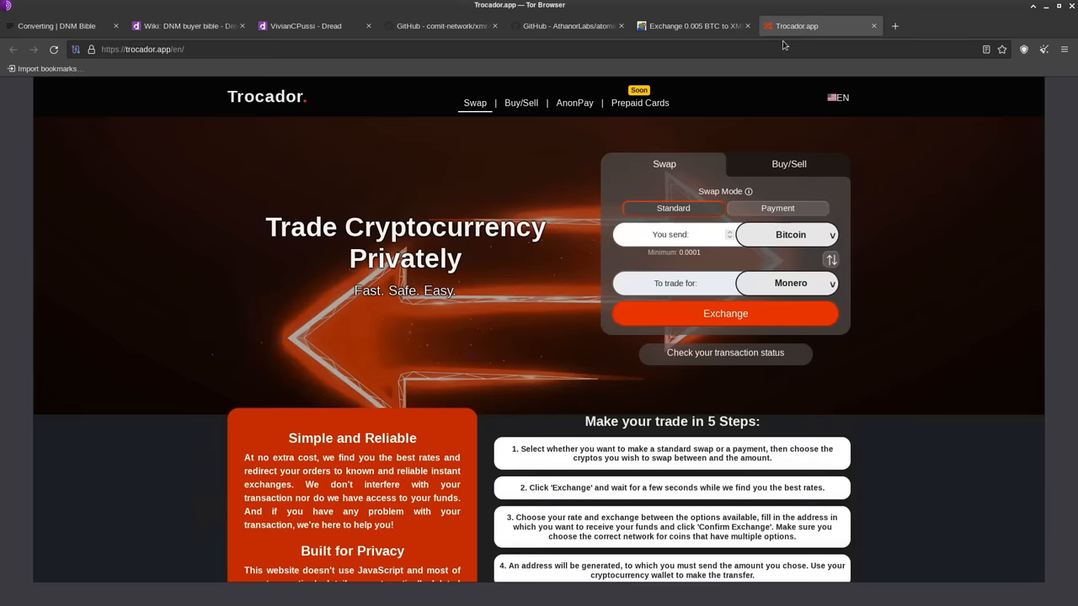
- Enter 0.005 in Trocador's 'You send' field with Bitcoin to Monero selected
click(690, 26)
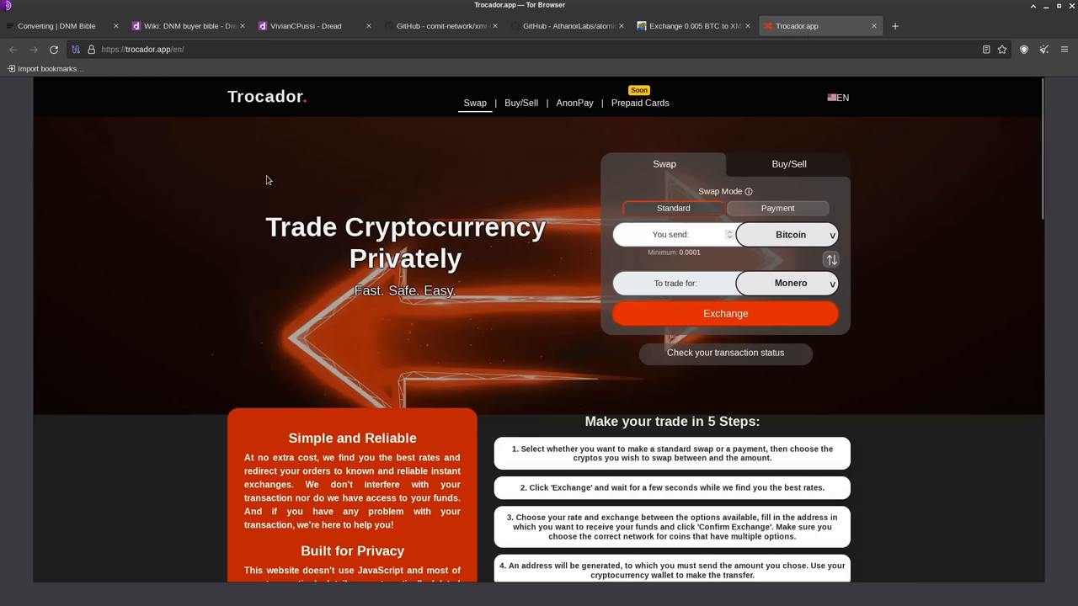
mouse_move(532, 315)
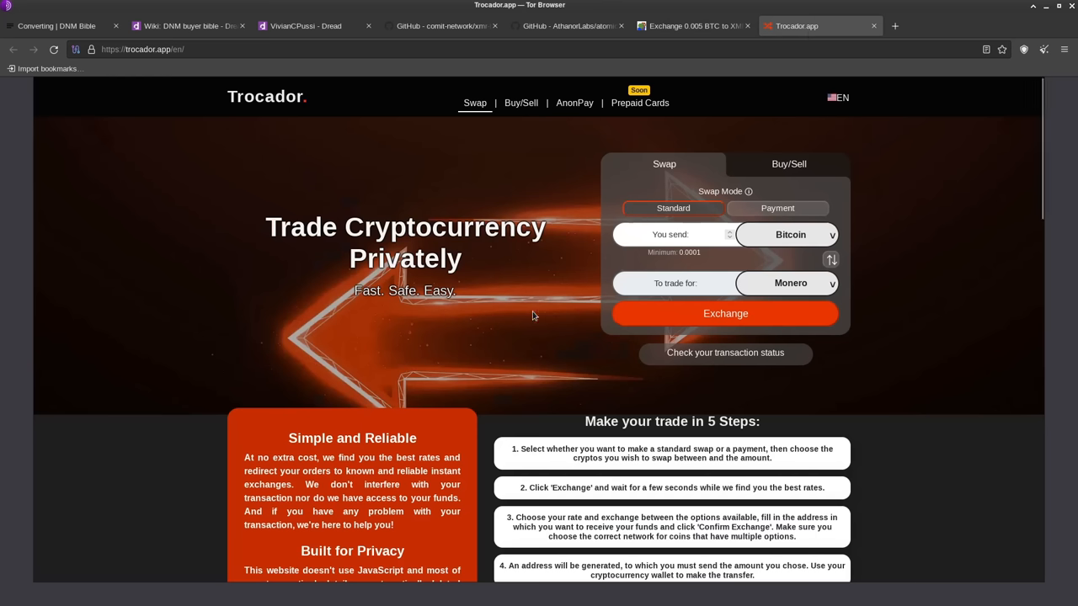
mouse_move(524, 318)
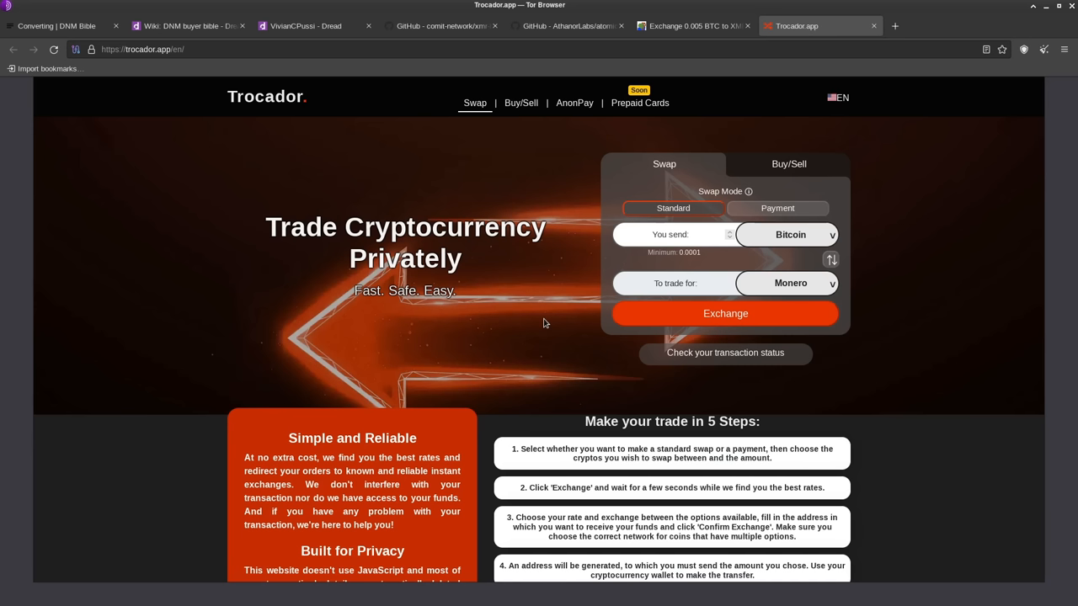
click(669, 234)
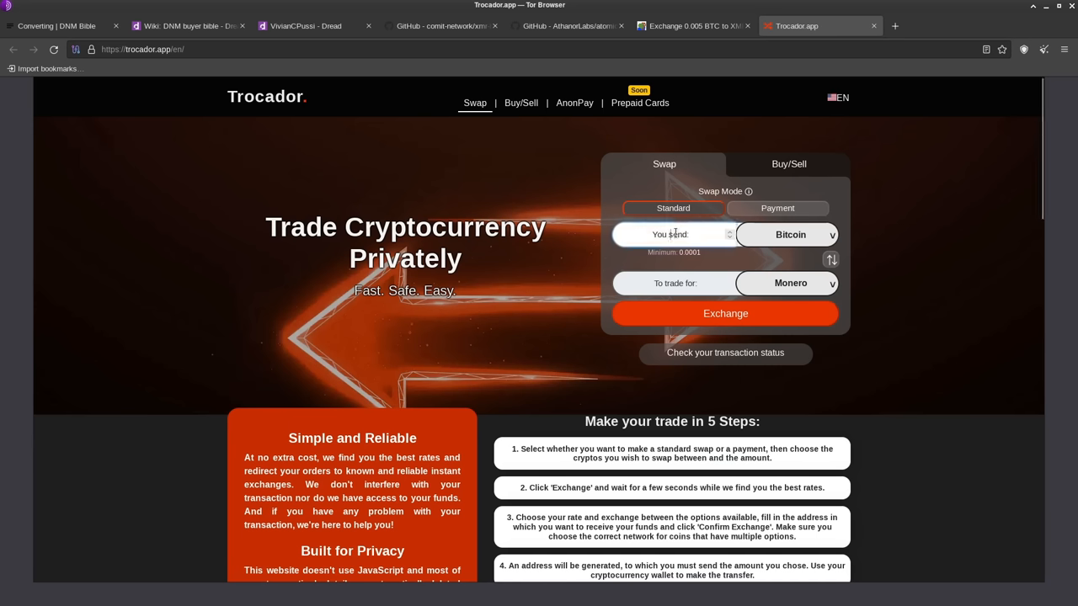
text(0.005)
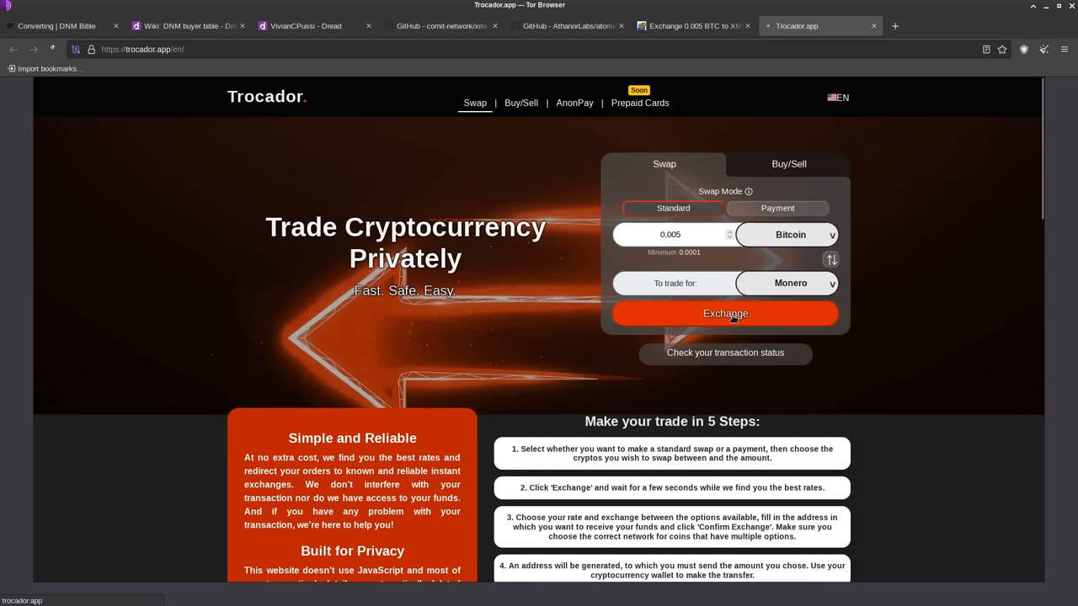
- Load Trocador's floating-rate exchange table for 0.005 BTC, about 0.894 XMR, Changee first
click(725, 314)
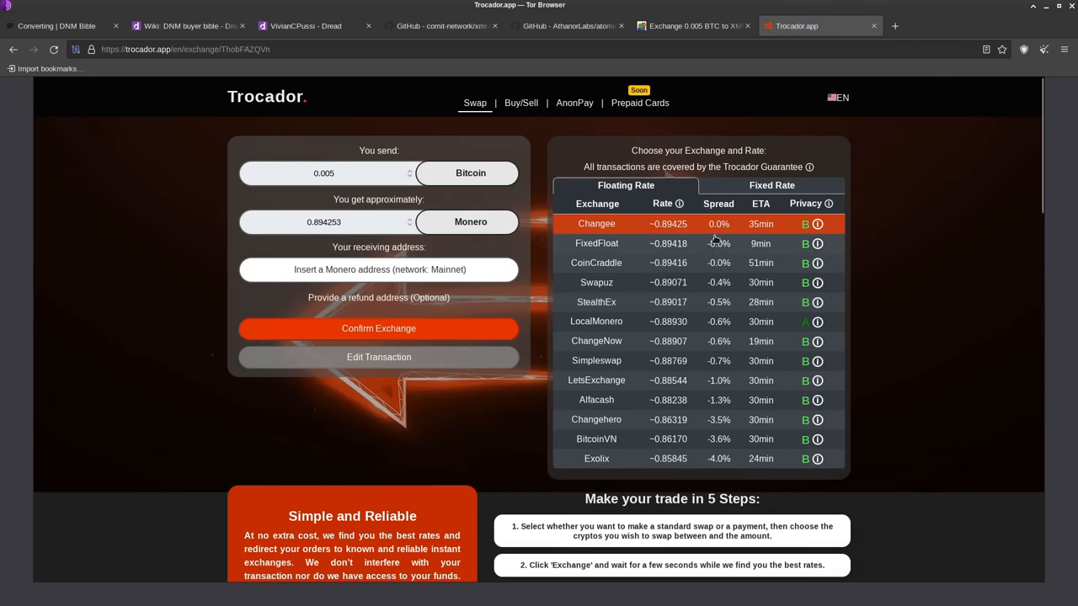
mouse_move(755, 271)
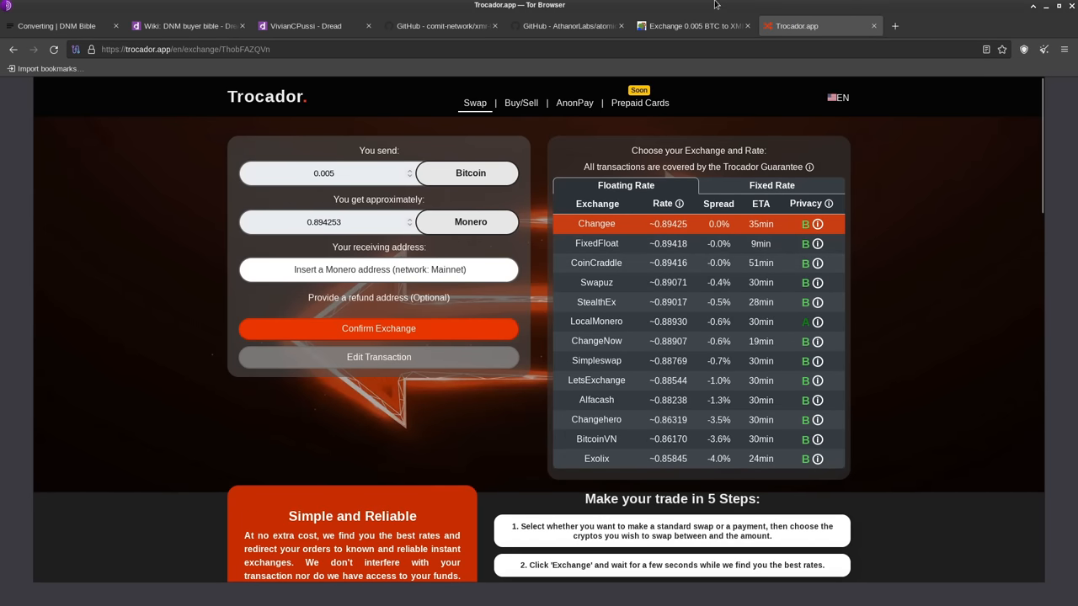
- From OrangeFren's offers, open Infinity Exchanger's Trade link-rotation page, then close it
click(690, 26)
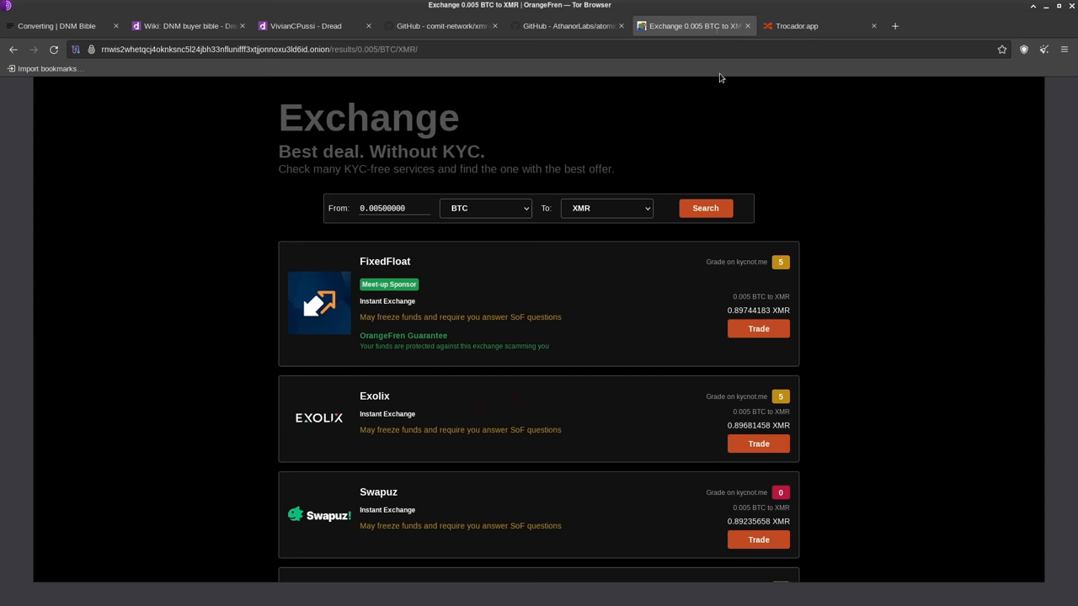
mouse_move(414, 453)
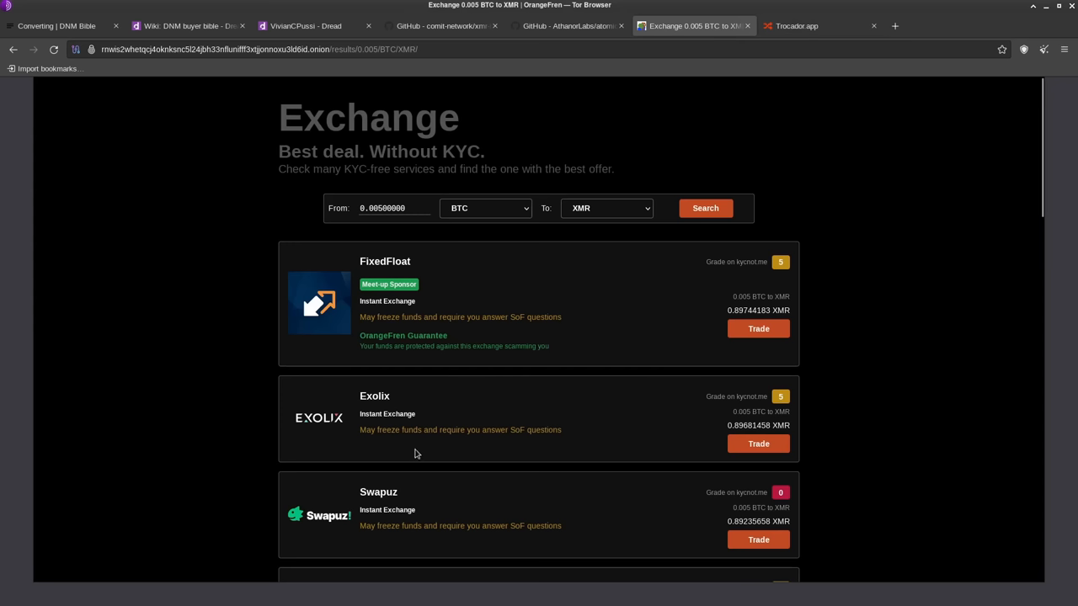
mouse_move(389, 377)
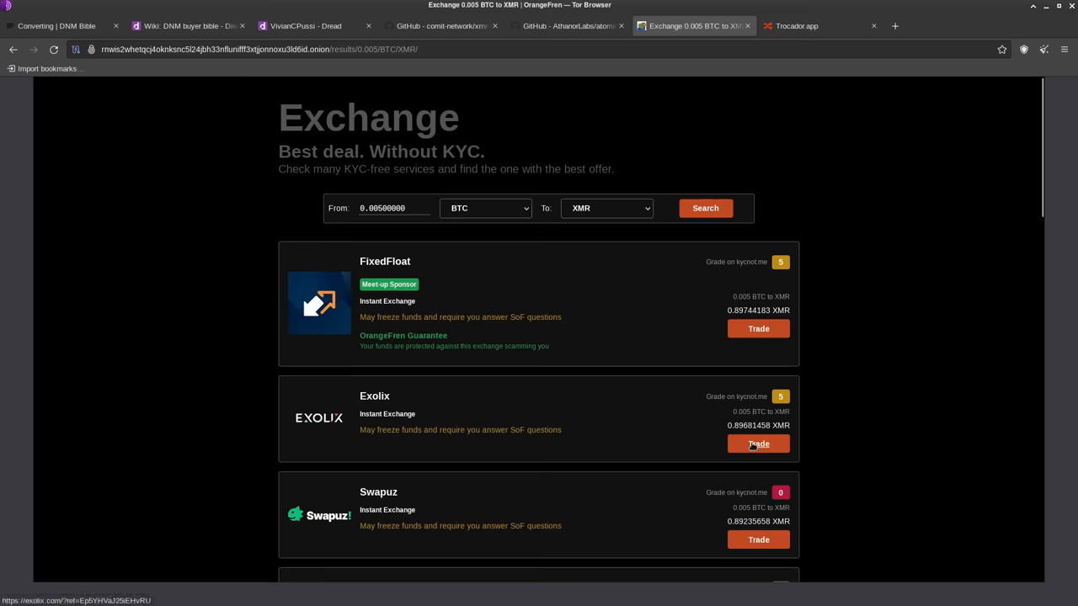
scroll(down, 3)
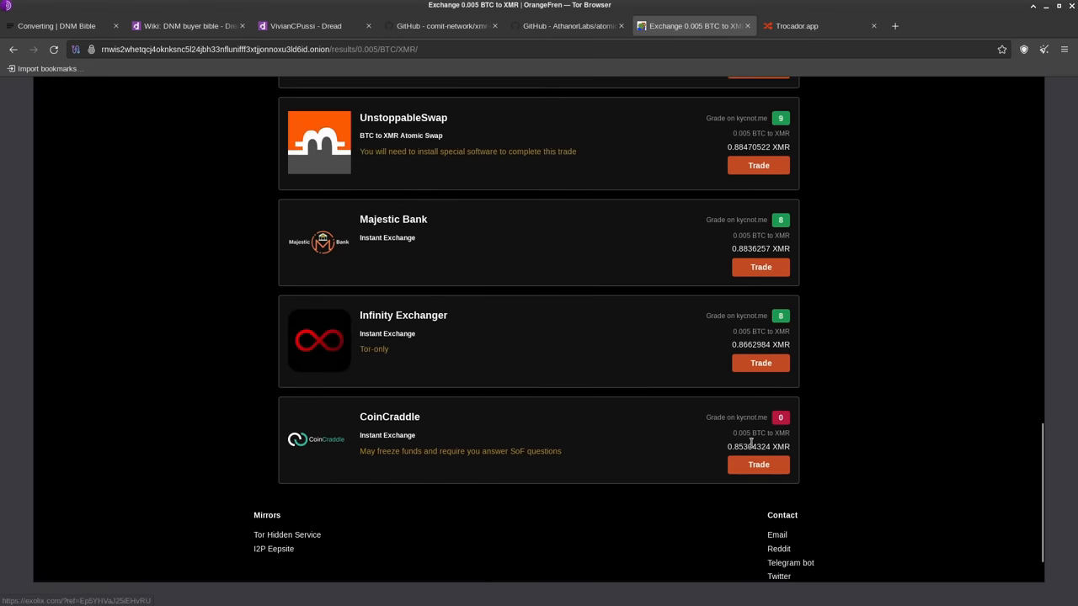
click(758, 363)
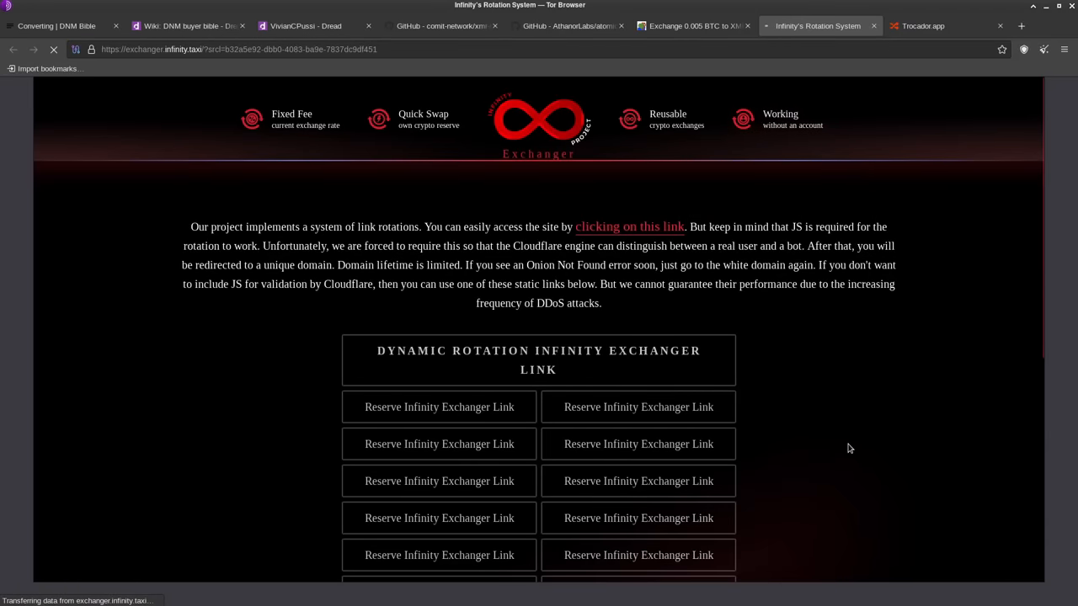
click(691, 25)
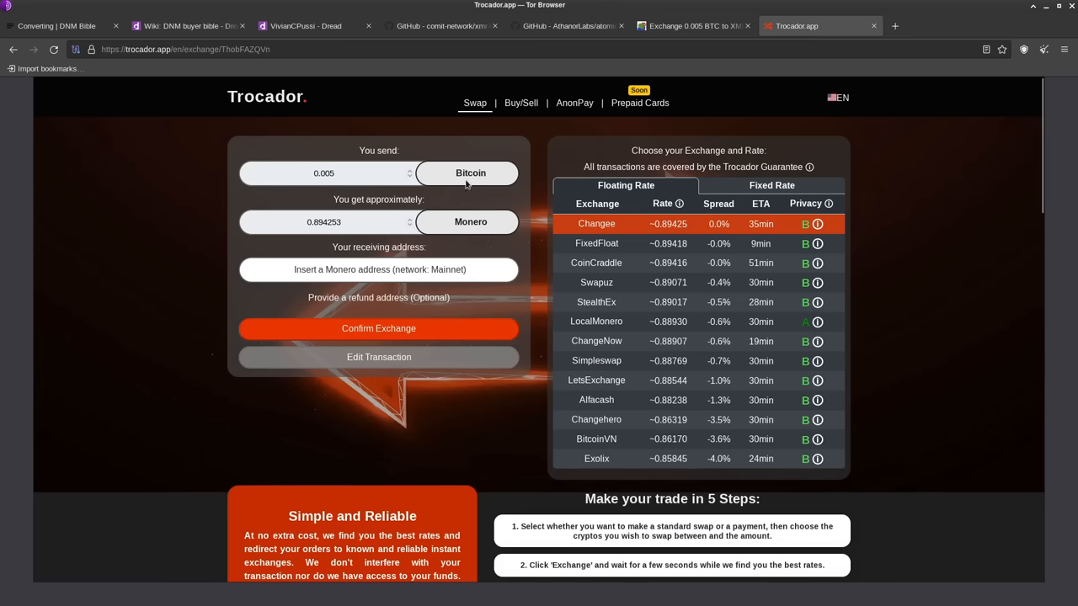
mouse_move(757, 315)
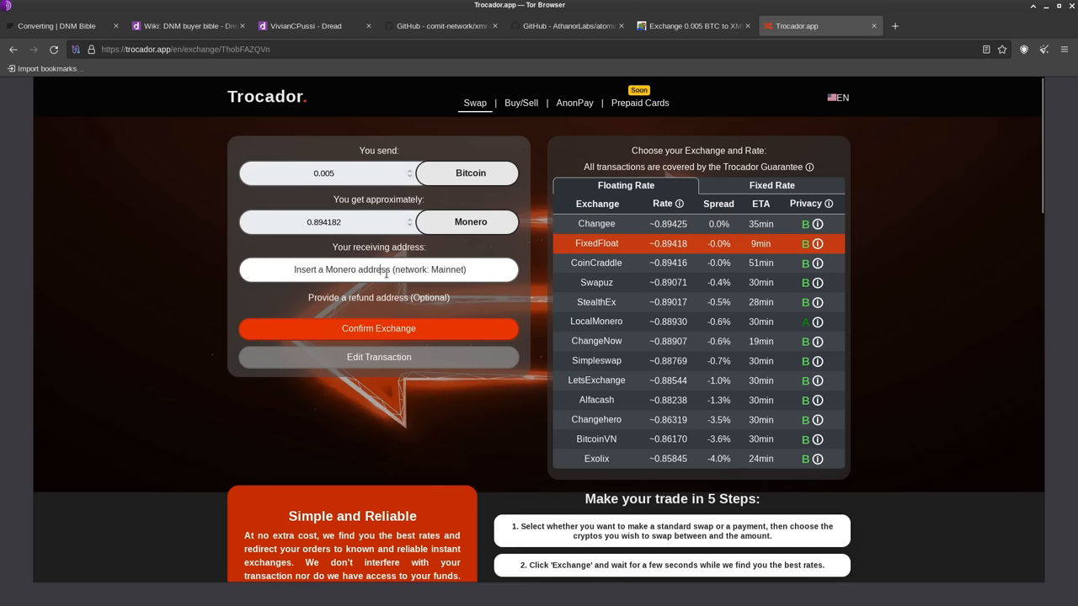
mouse_move(463, 230)
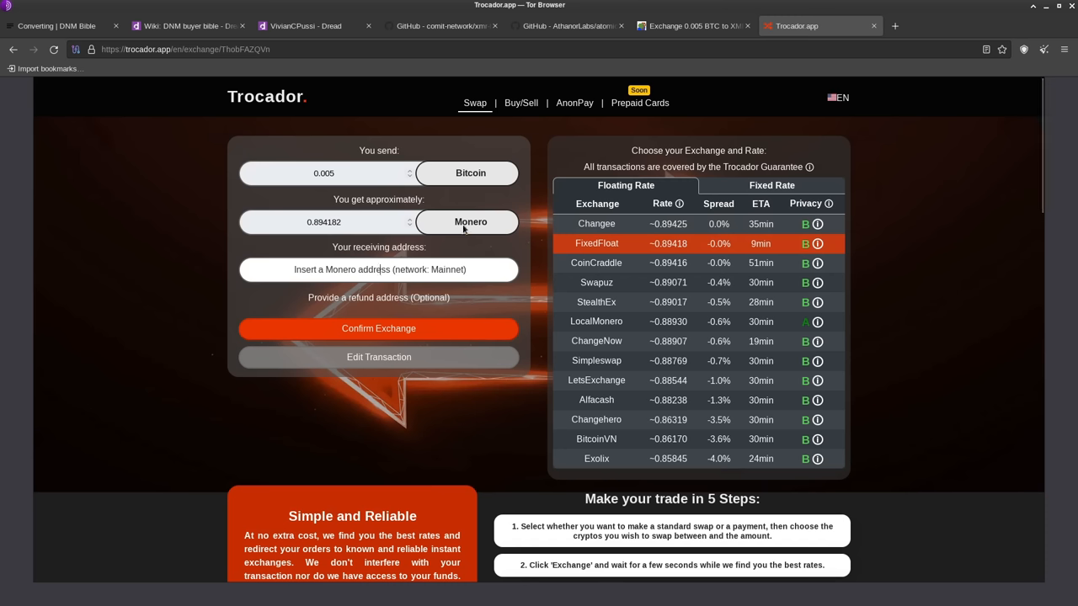
mouse_move(471, 267)
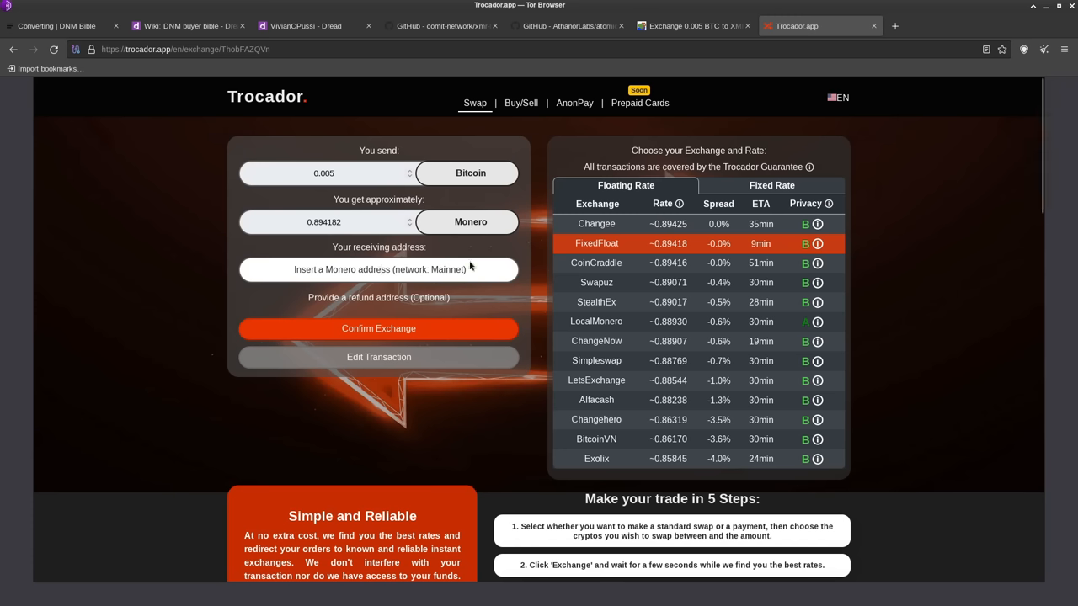
mouse_move(510, 248)
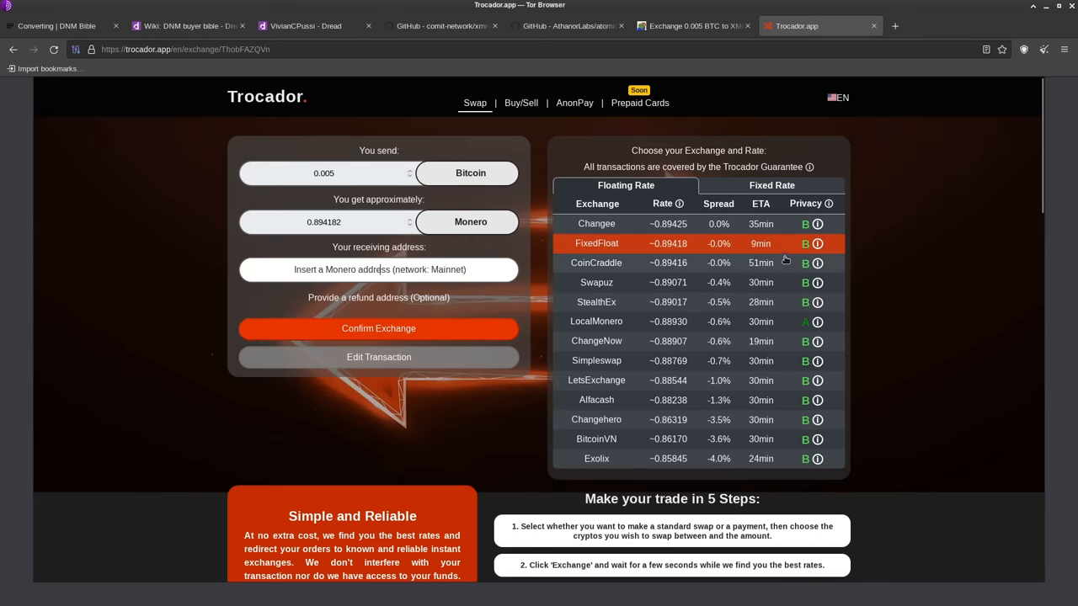
mouse_move(816, 243)
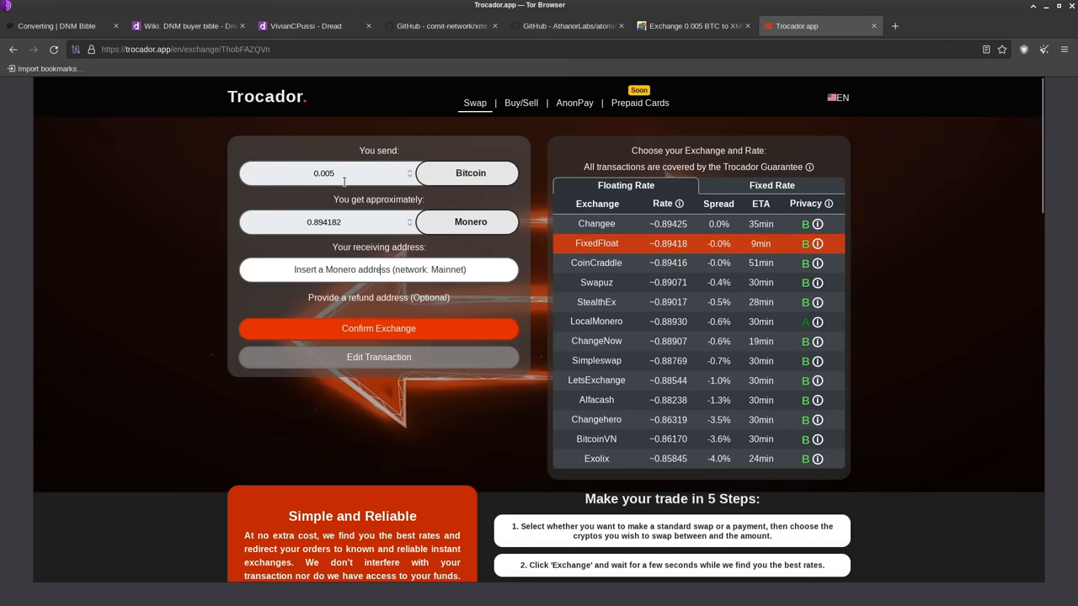
mouse_move(816, 243)
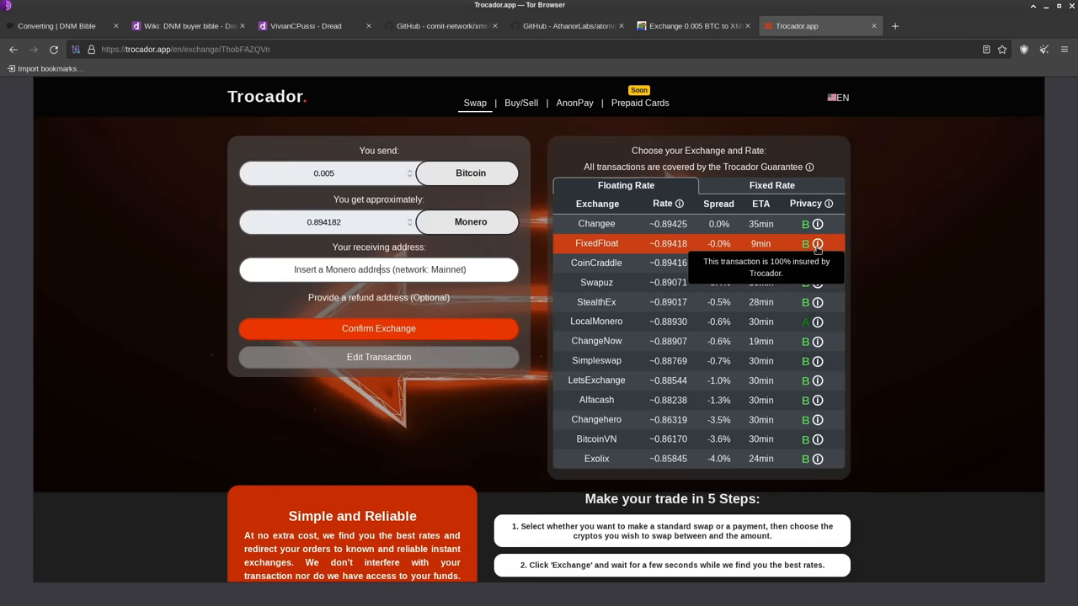
mouse_move(471, 217)
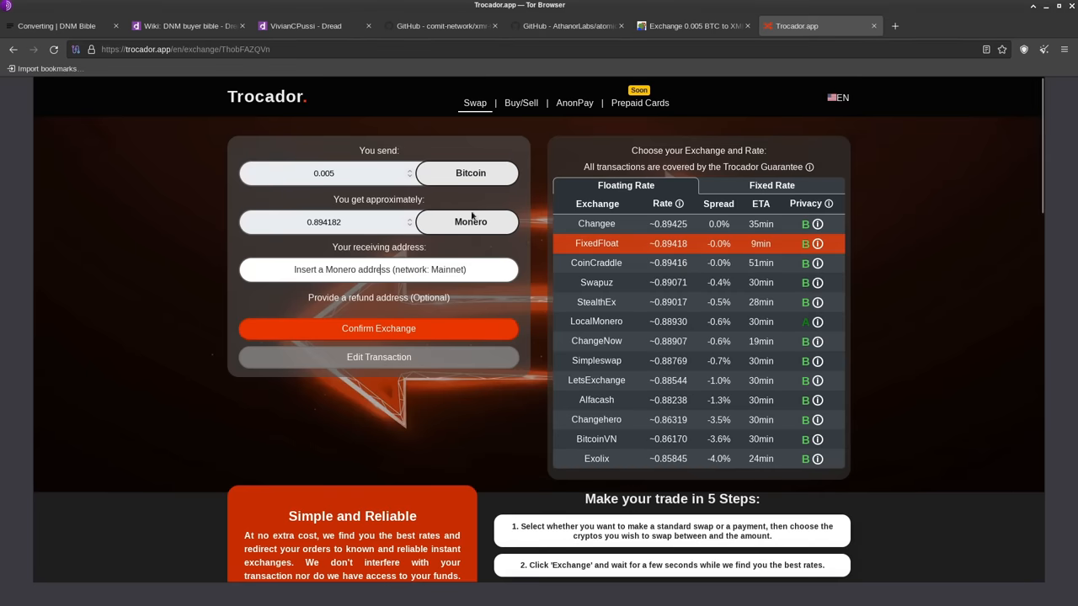
- Put Trocador's 0.005 BTC swap form back into edit mode with Edit Transaction
click(345, 172)
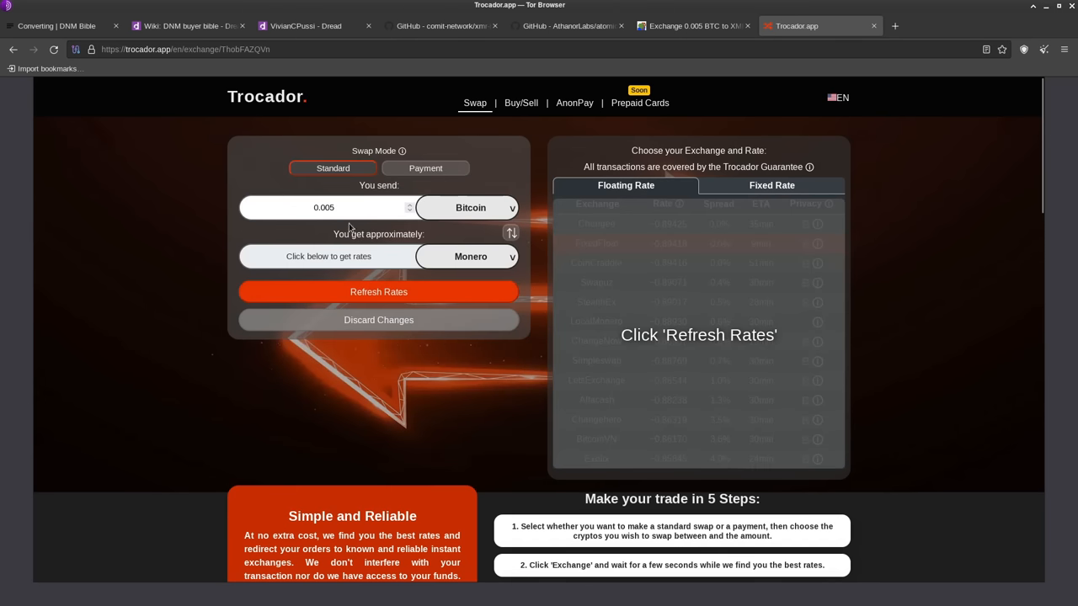
- Re-request Trocador rates for 0.05 BTC, then for 0.1 BTC (about 17.93 XMR)
click(337, 208)
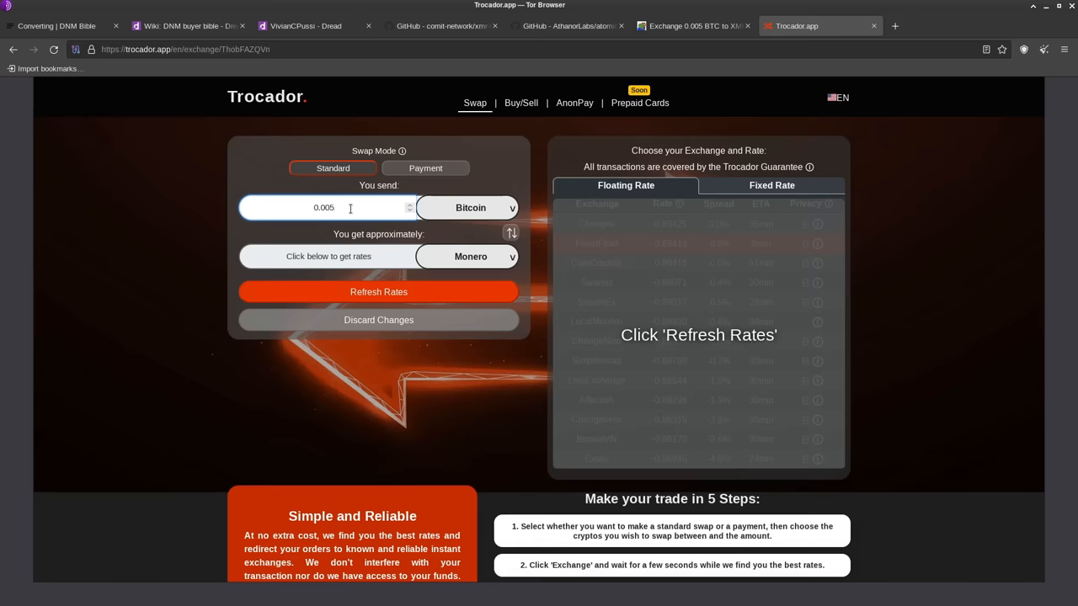
text(0.05)
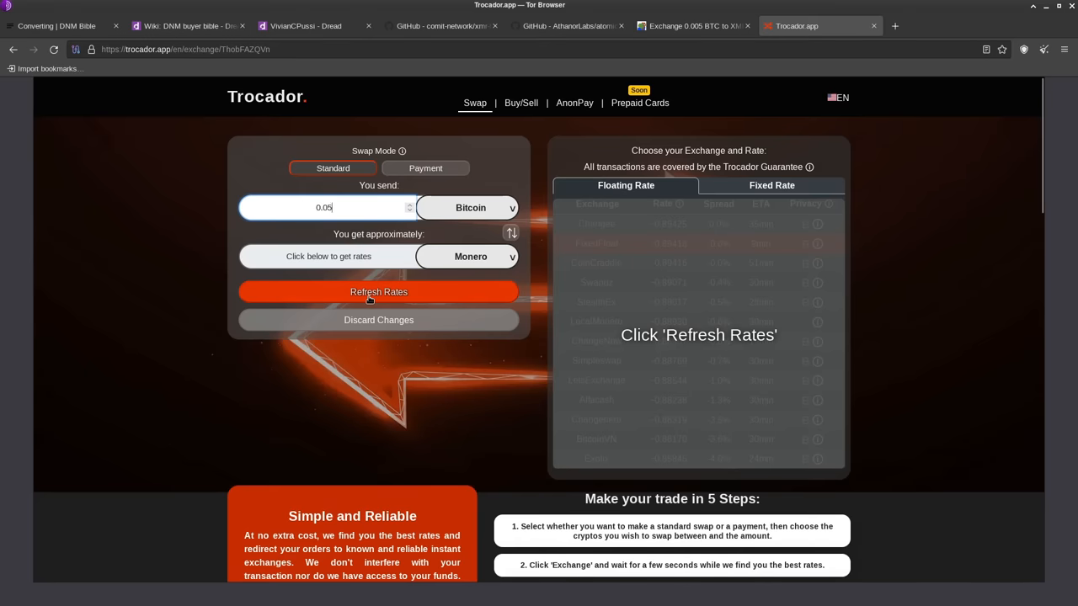
click(378, 292)
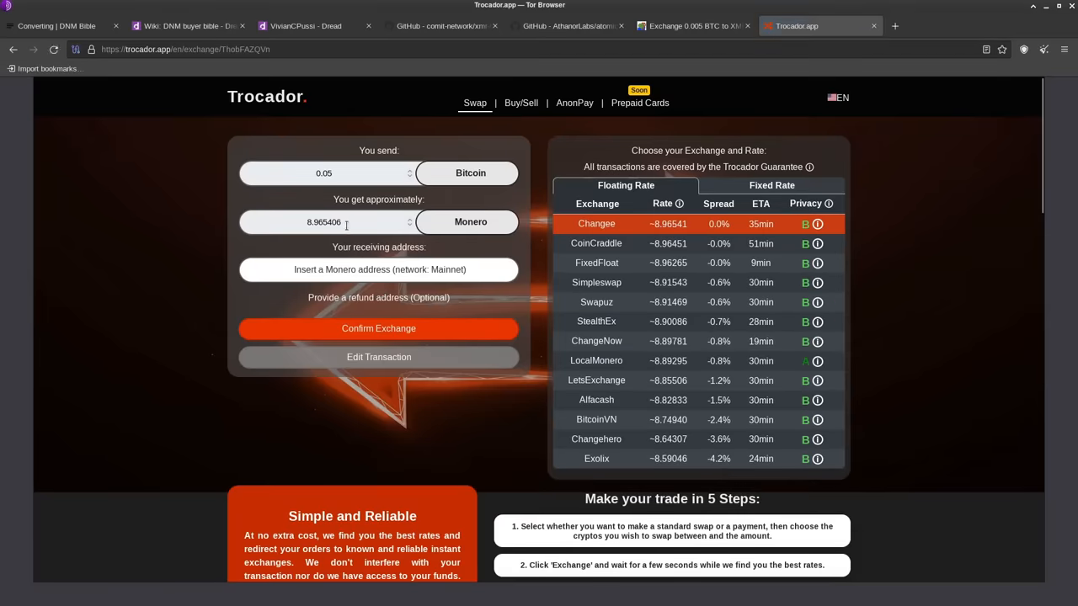
mouse_move(853, 253)
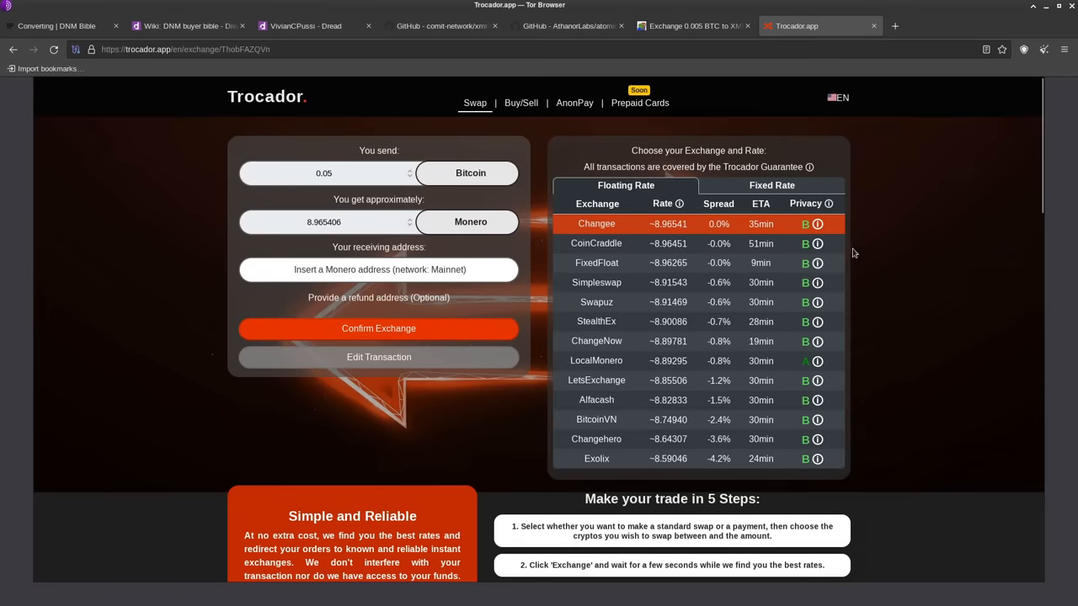
mouse_move(817, 243)
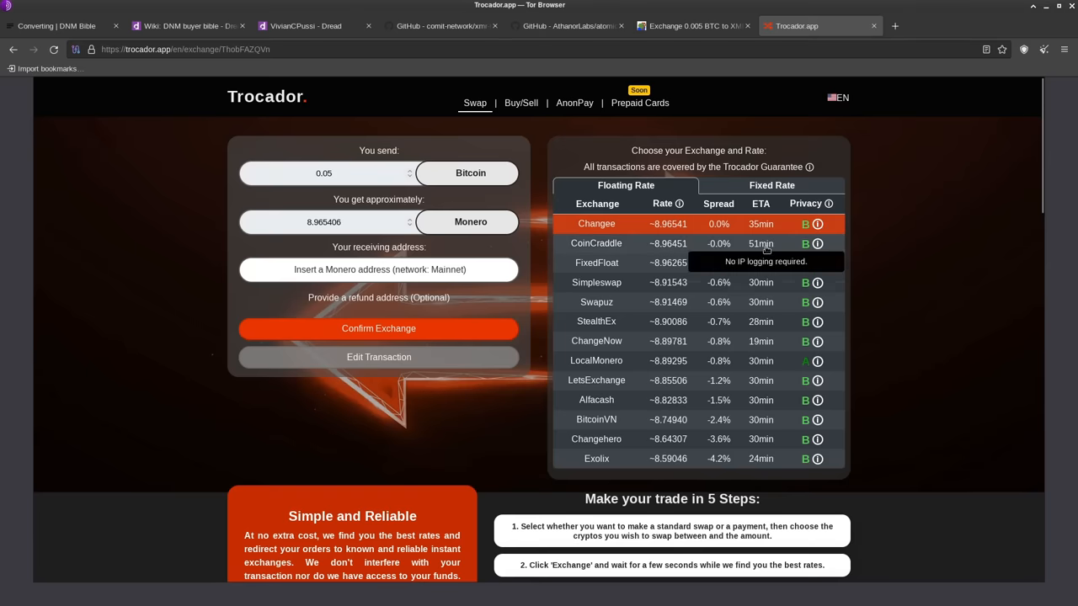
click(378, 357)
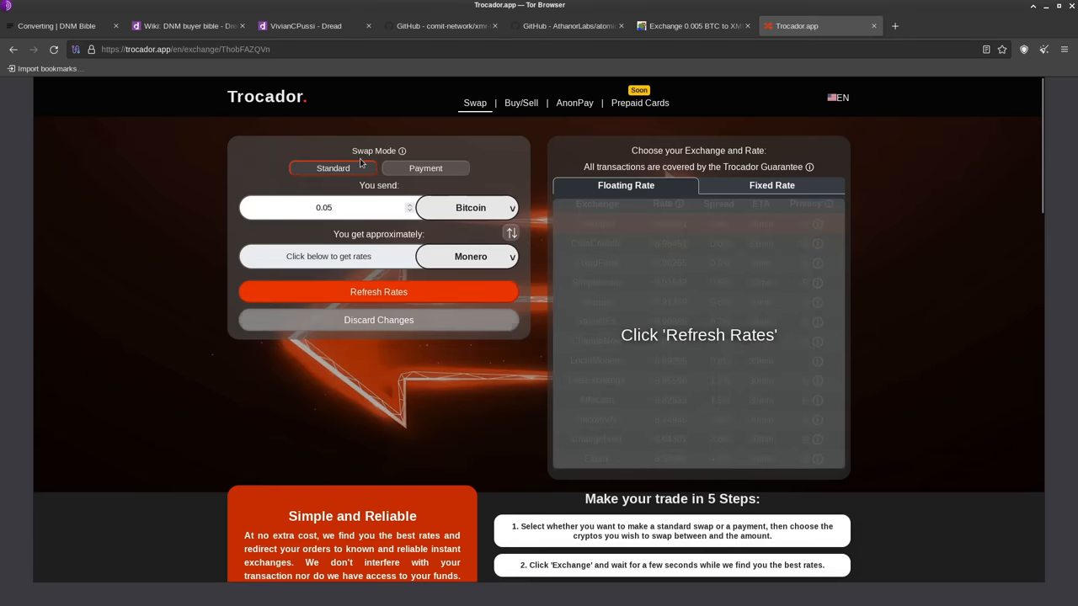
click(328, 207)
text(0.1)
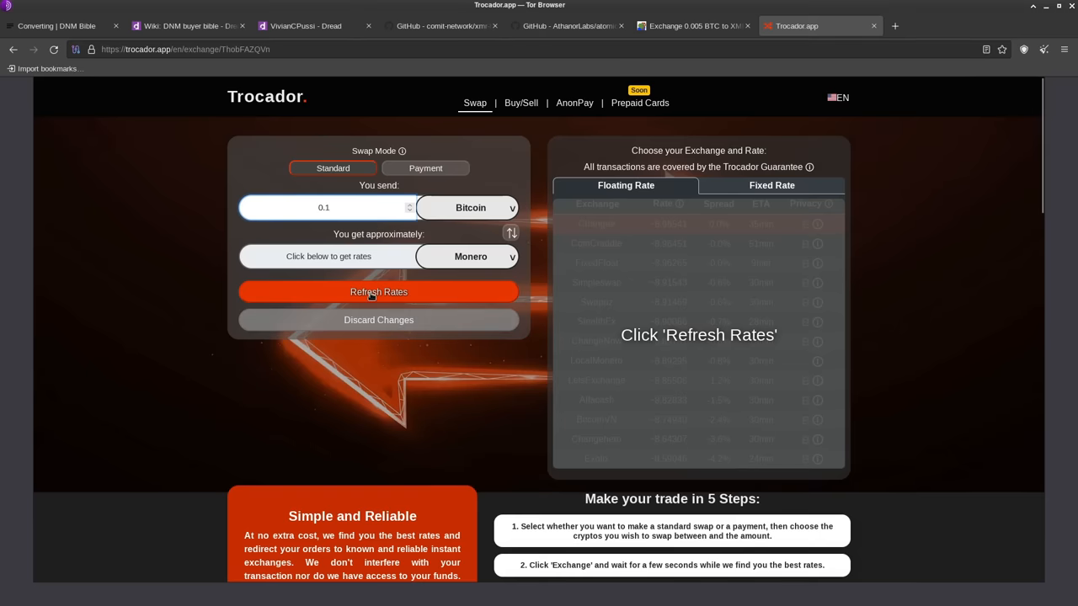
click(378, 291)
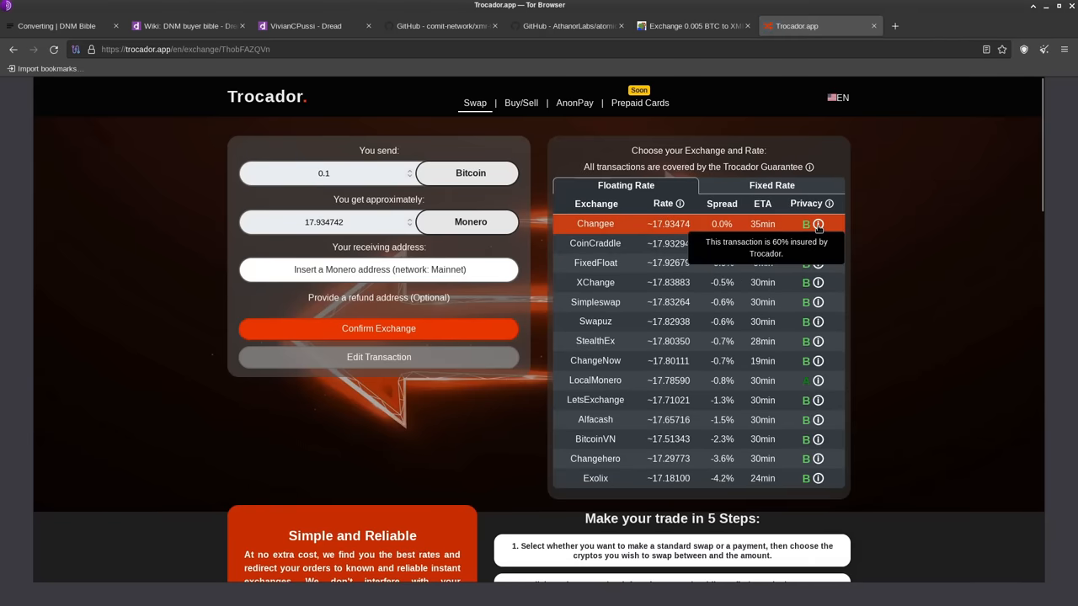
mouse_move(816, 262)
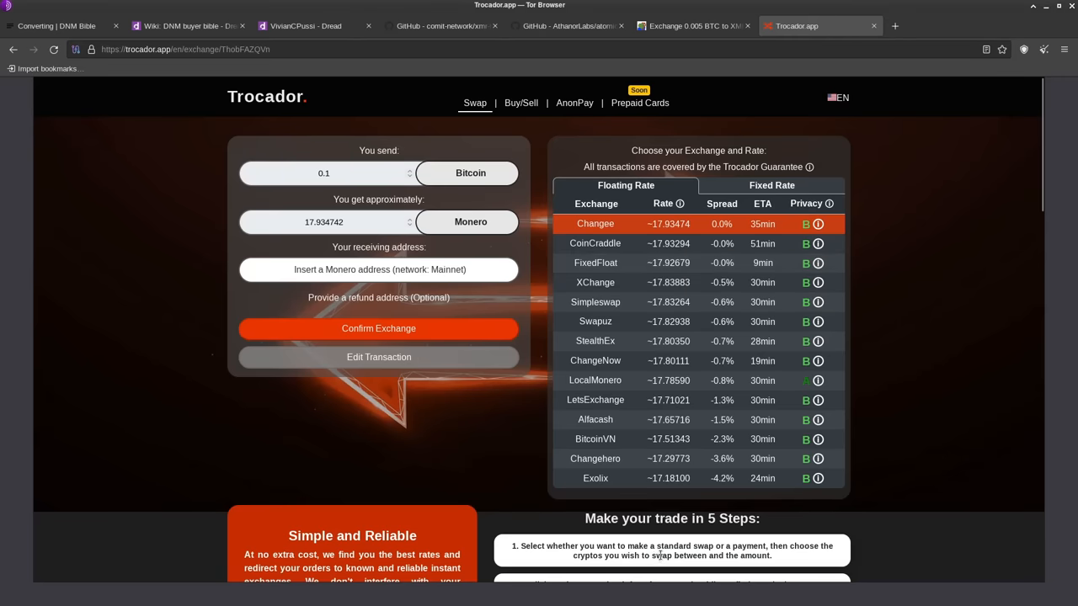
mouse_move(569, 422)
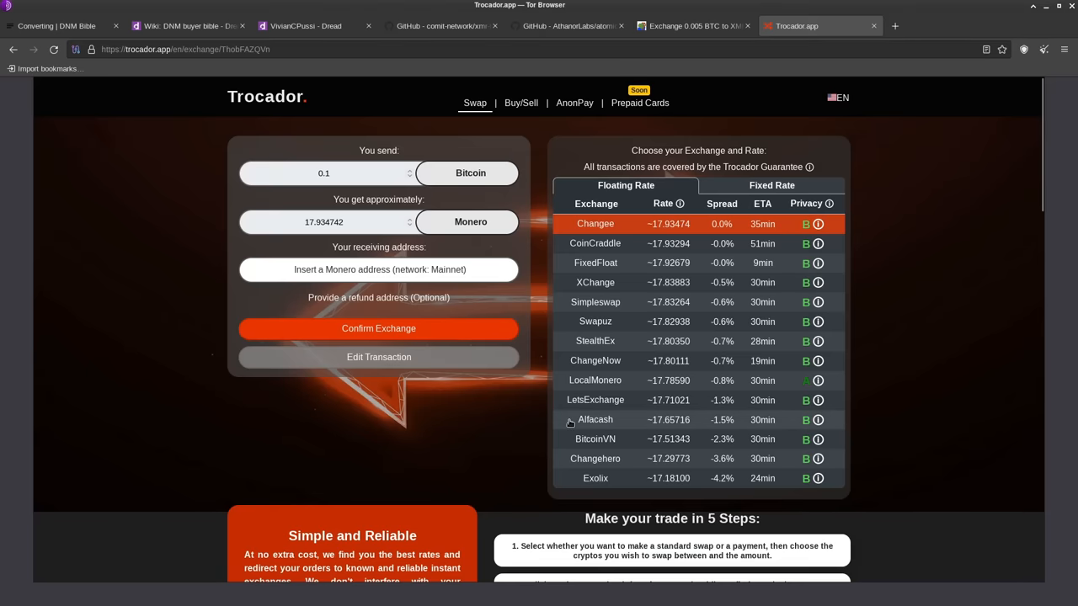
mouse_move(477, 421)
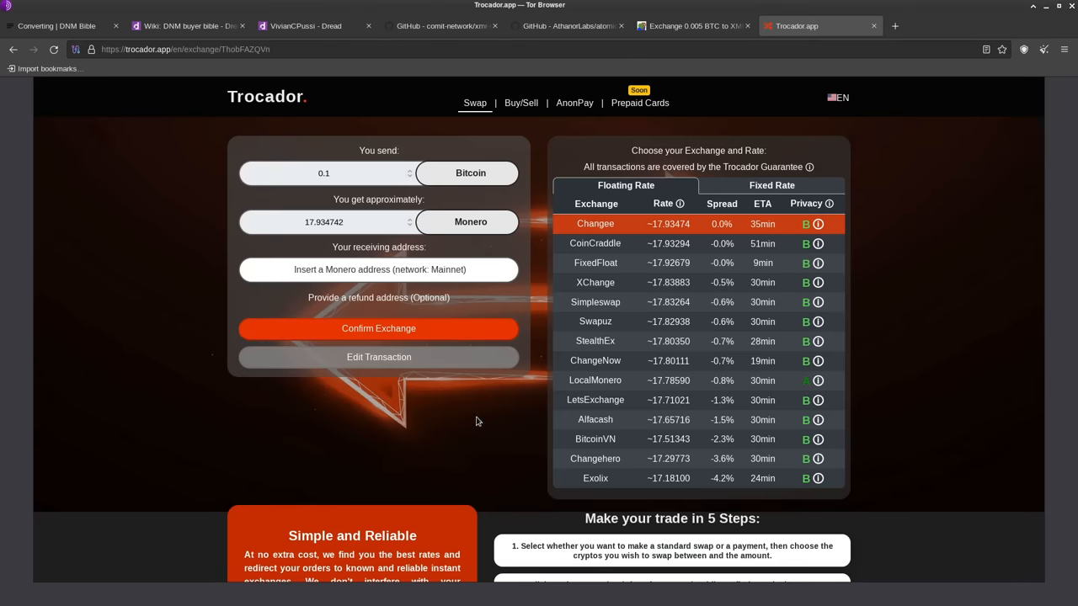
mouse_move(382, 160)
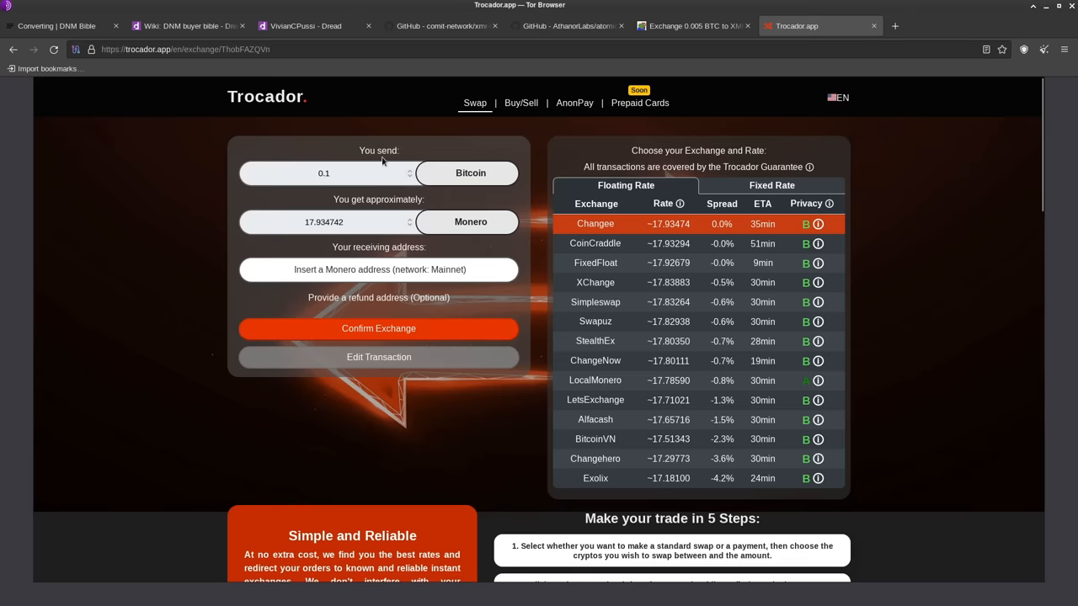
mouse_move(364, 185)
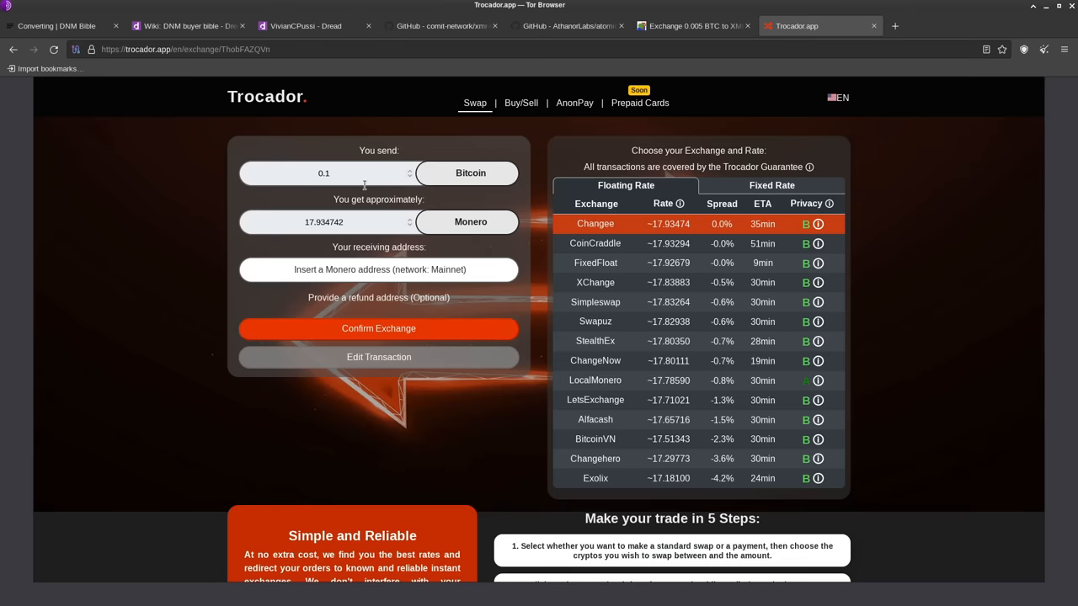
mouse_move(817, 263)
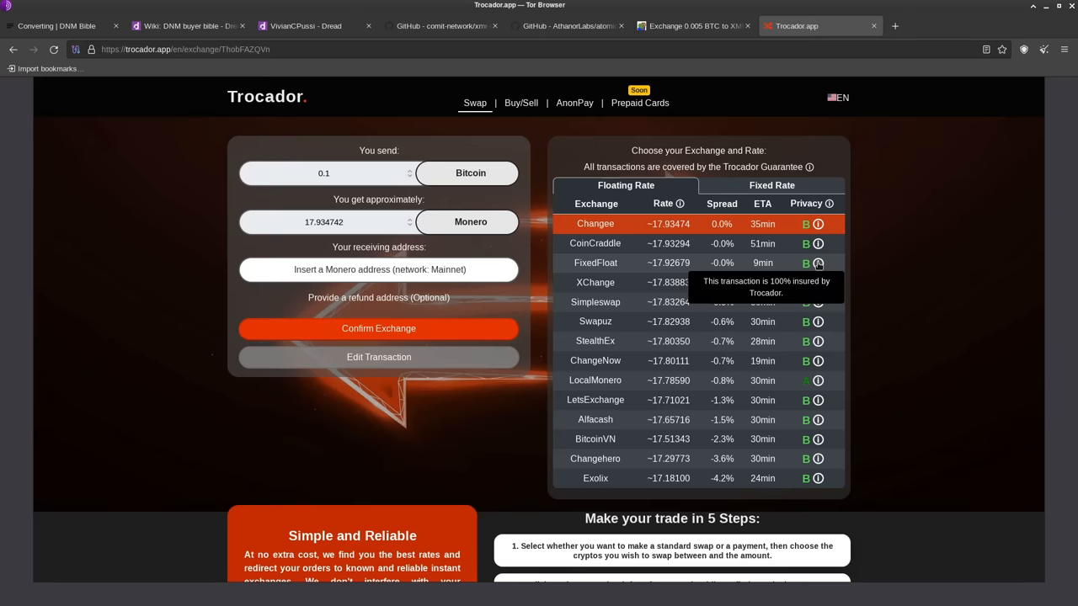
mouse_move(848, 316)
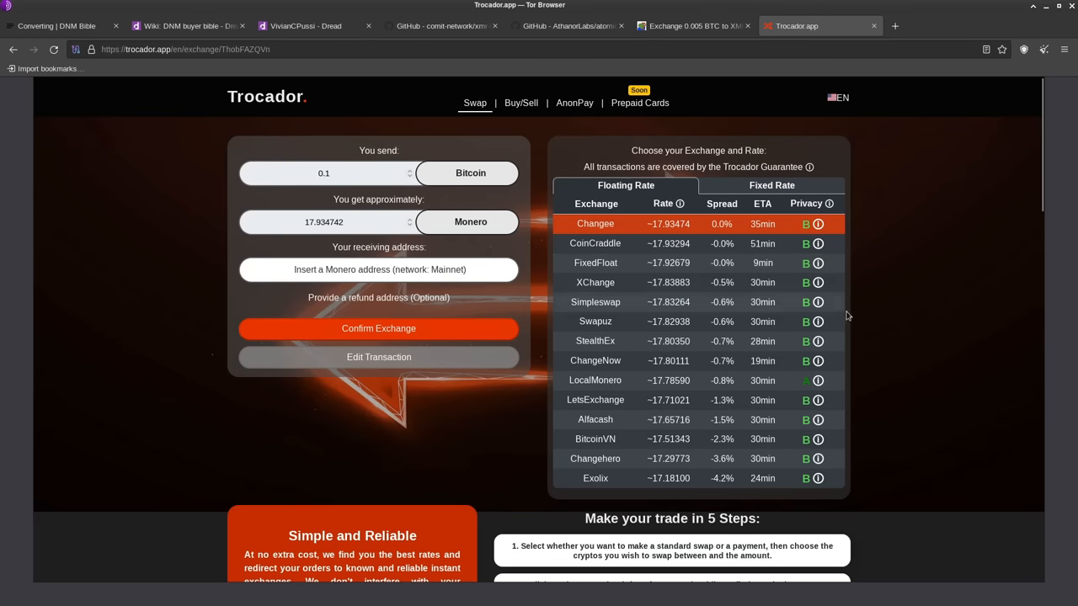
mouse_move(851, 315)
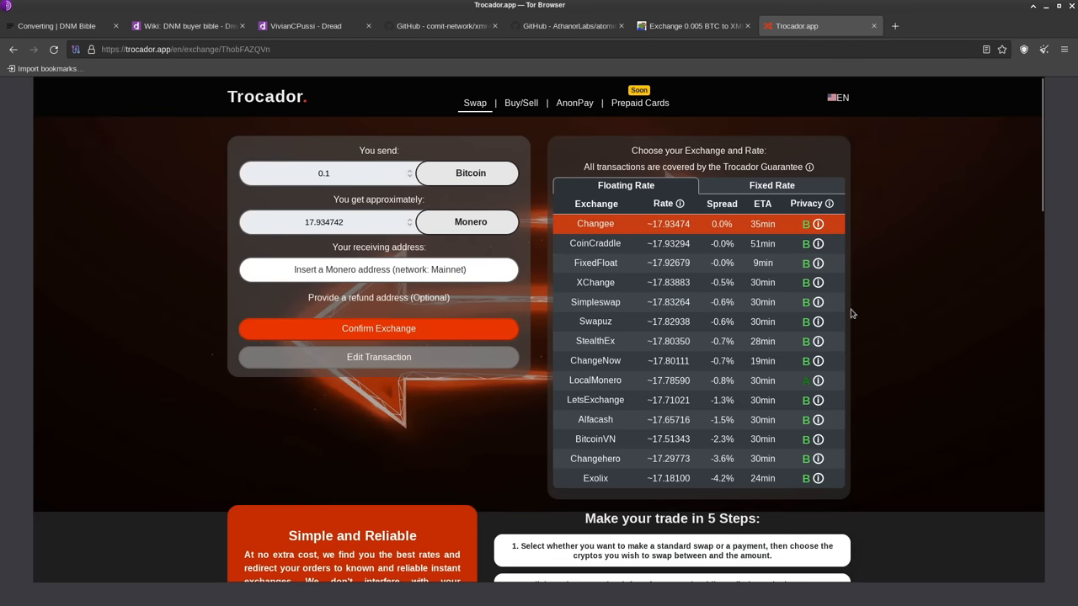
mouse_move(854, 346)
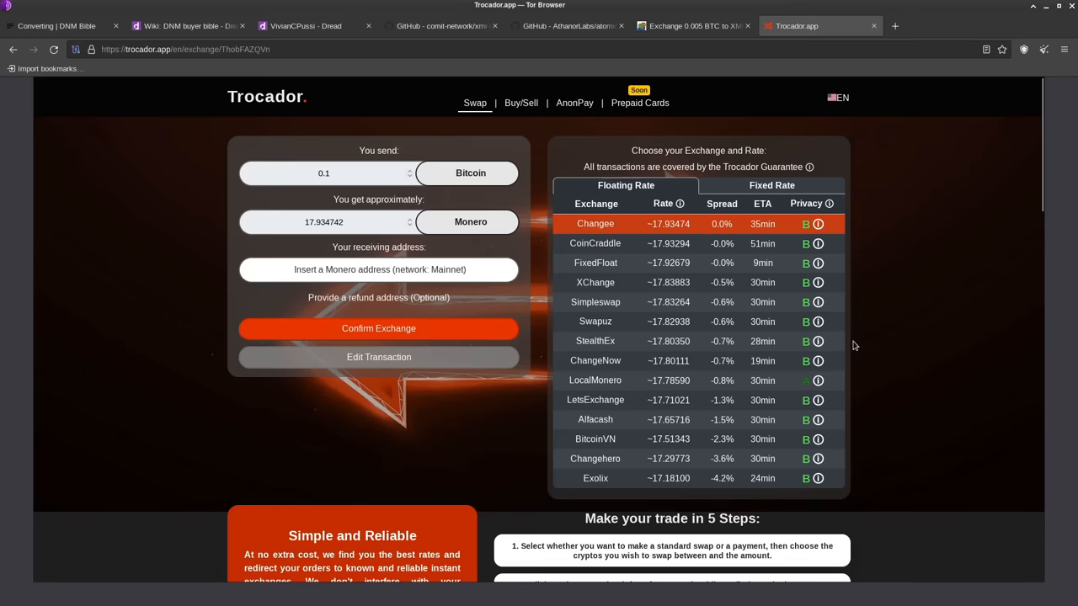
mouse_move(603, 387)
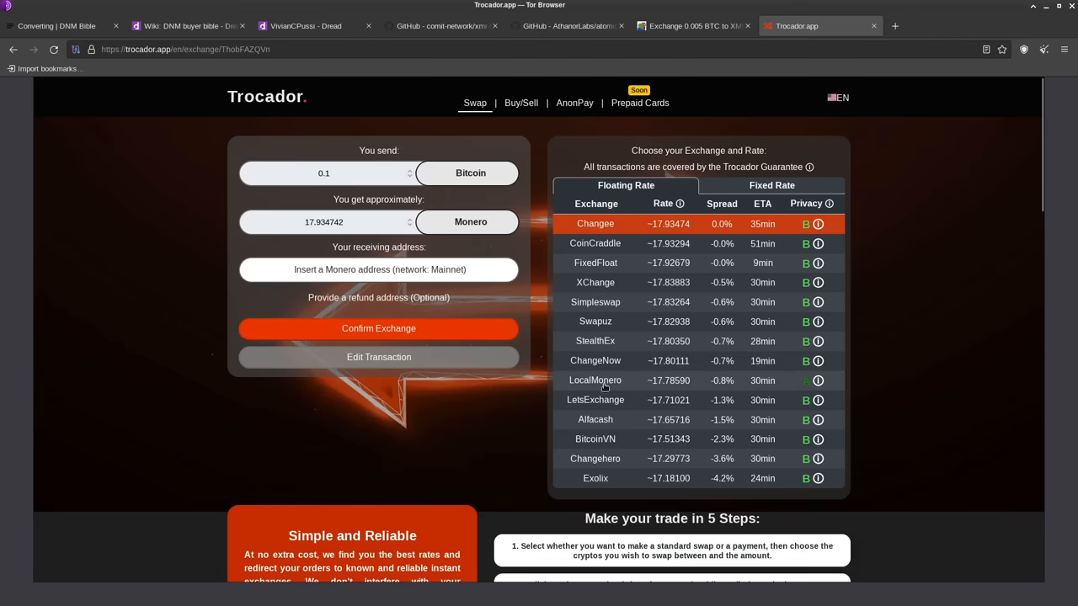
mouse_move(816, 381)
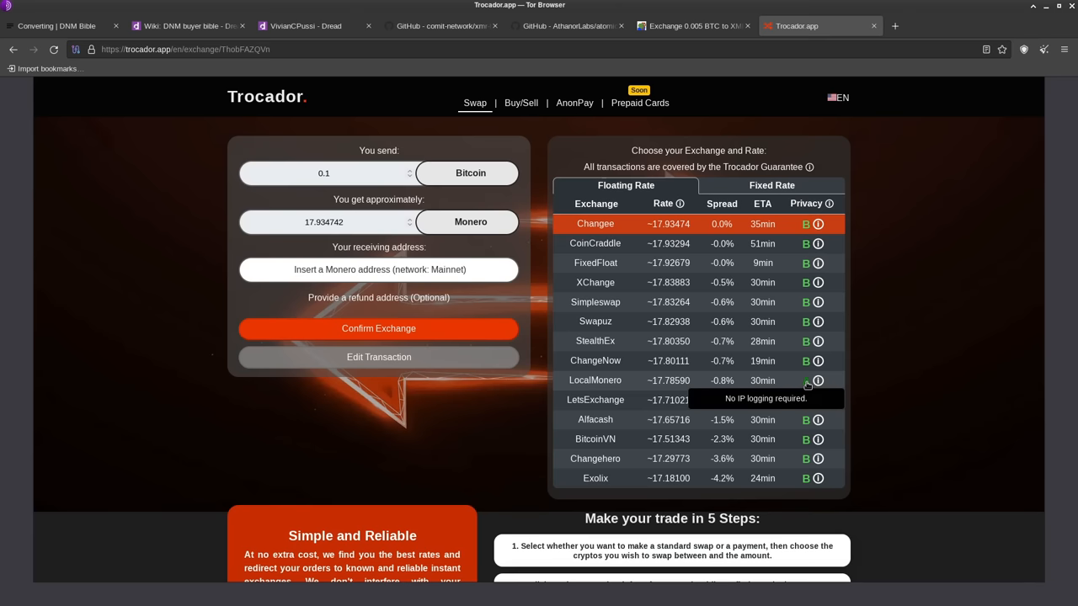
mouse_move(919, 77)
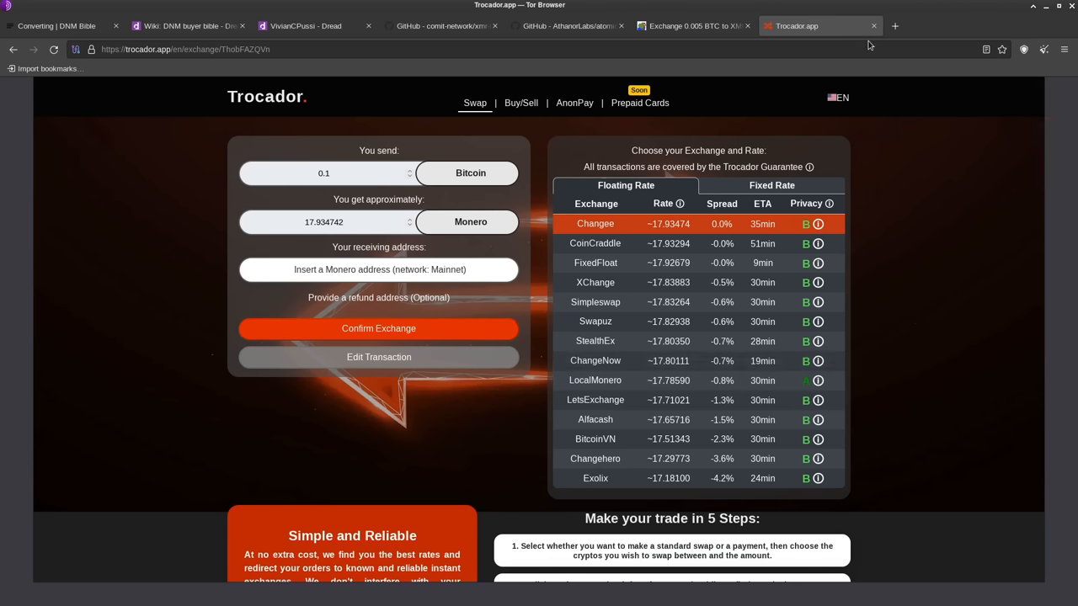
- Return to the DNM Bible Converting tab and open the Shipping chapter from the sidebar
click(56, 25)
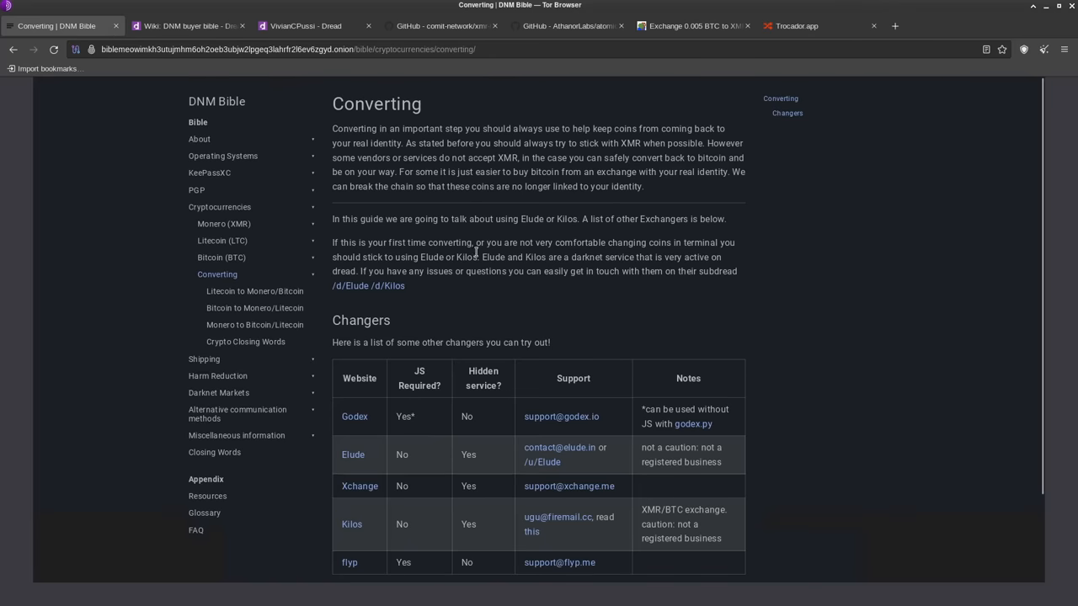
mouse_move(409, 318)
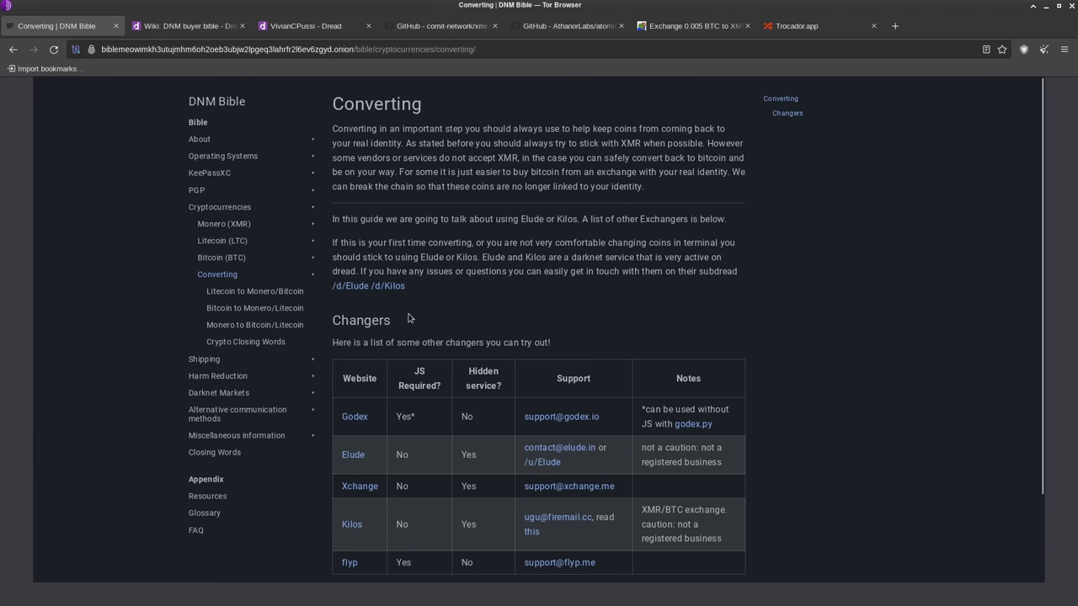
mouse_move(218, 392)
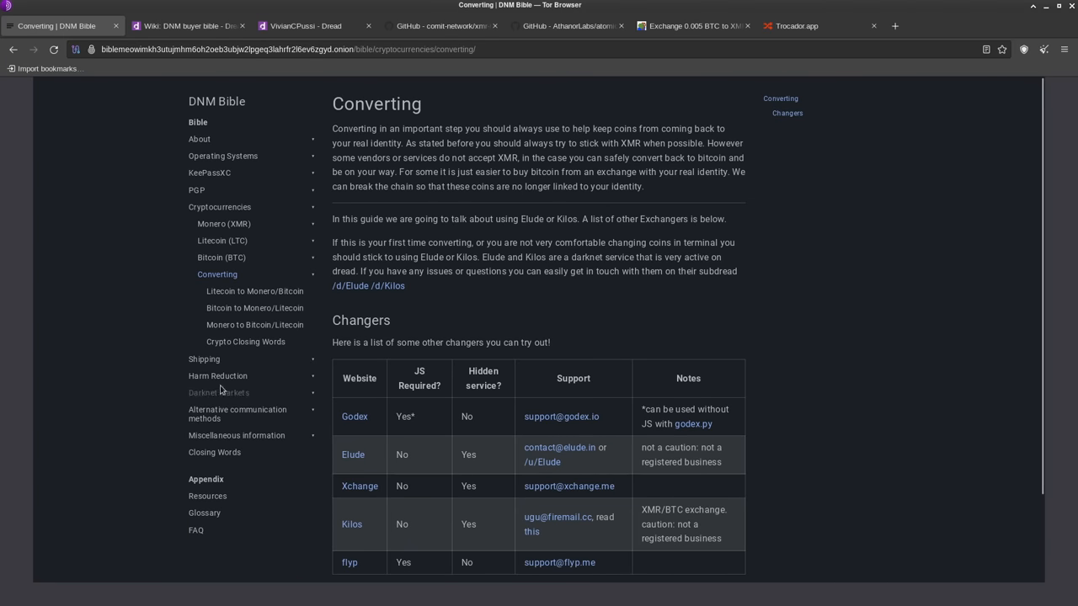
click(204, 358)
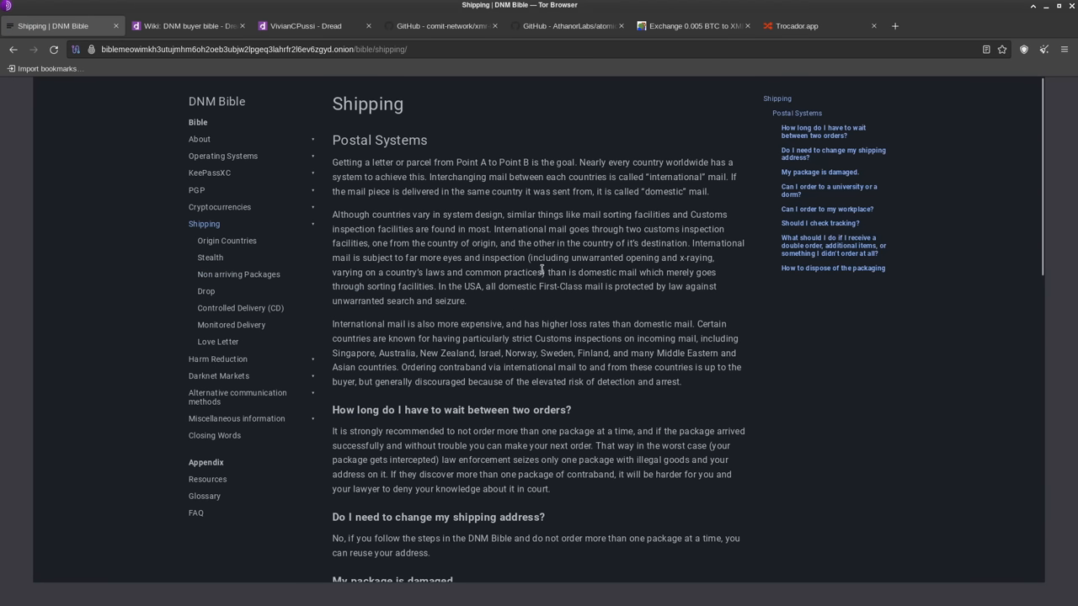
mouse_move(619, 160)
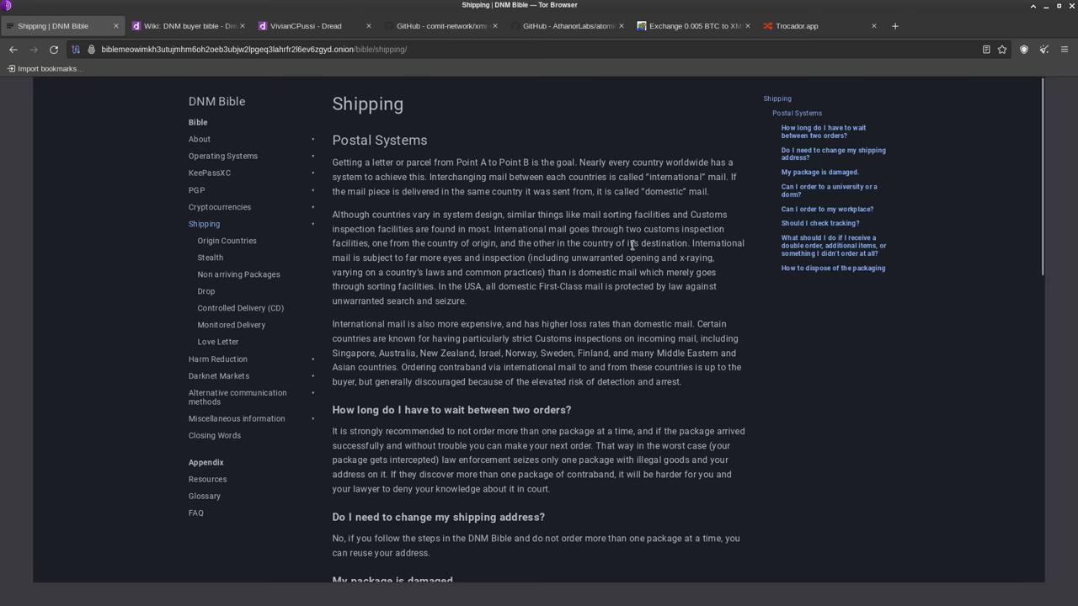
- Scroll the Shipping page, then highlight and clear the answer about ordering to a dorm
scroll(down, 3)
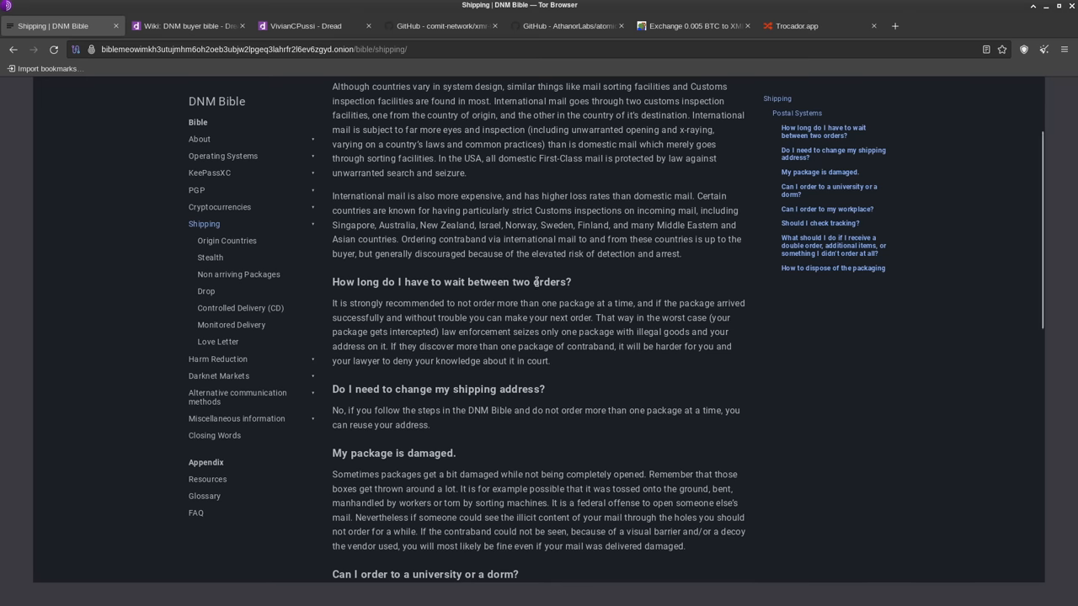
scroll(down, 3)
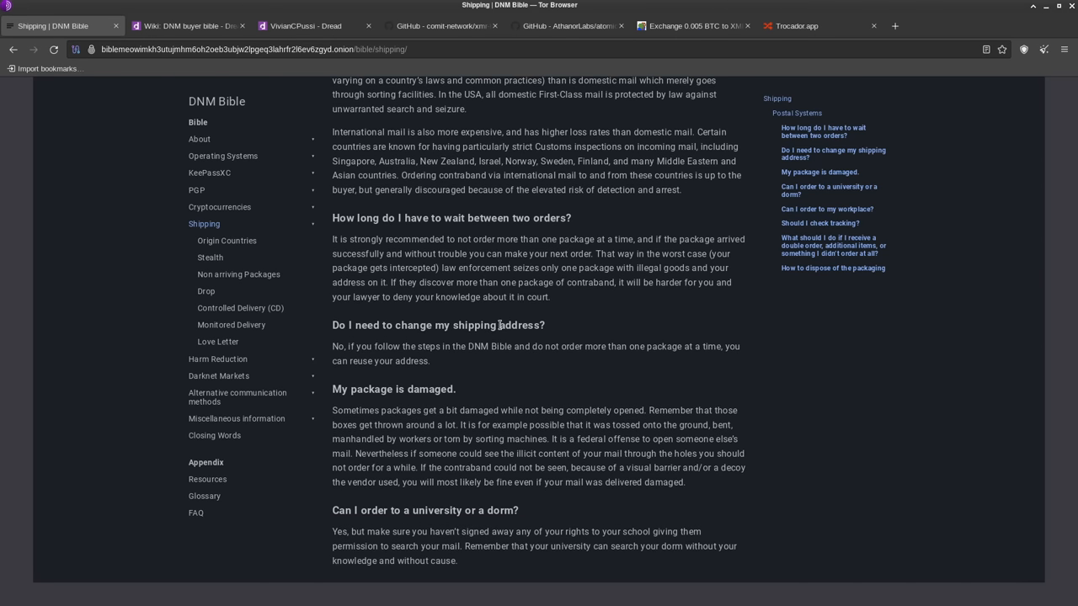
scroll(down, 3)
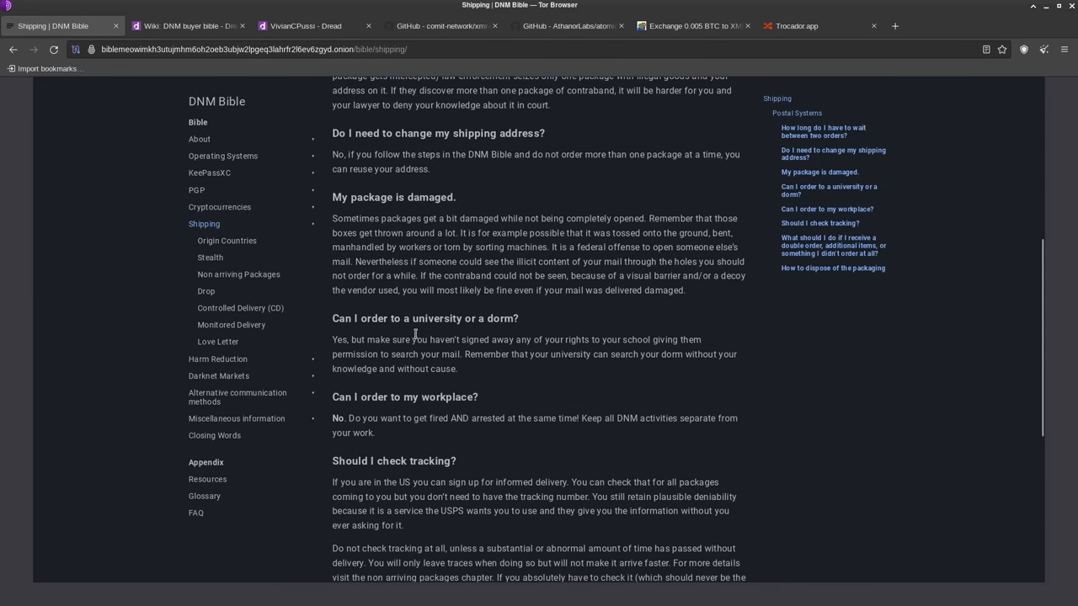
drag(332, 340, 563, 354)
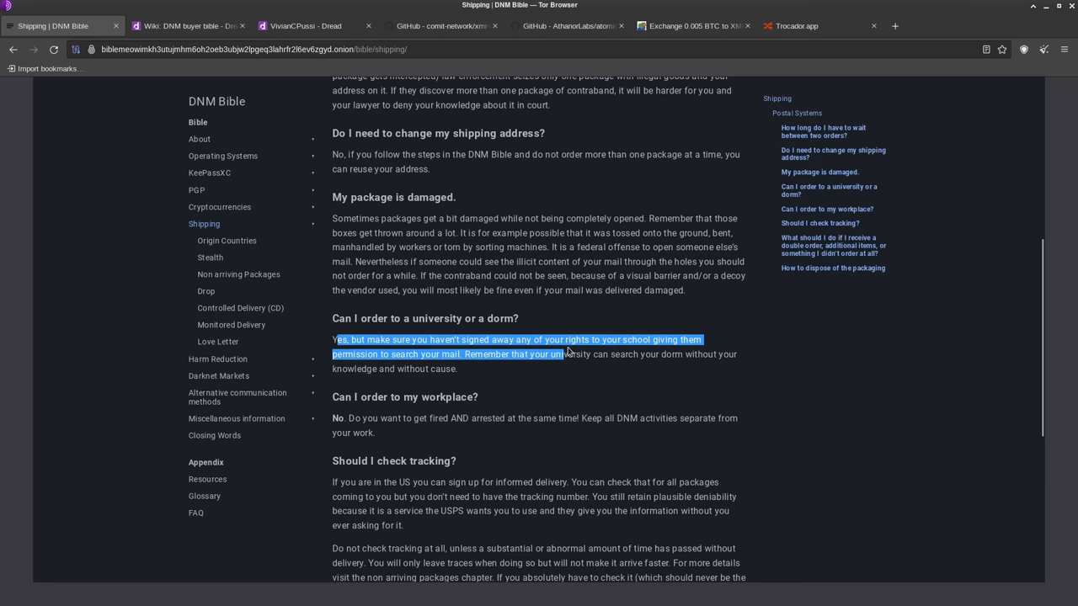
drag(563, 353, 677, 340)
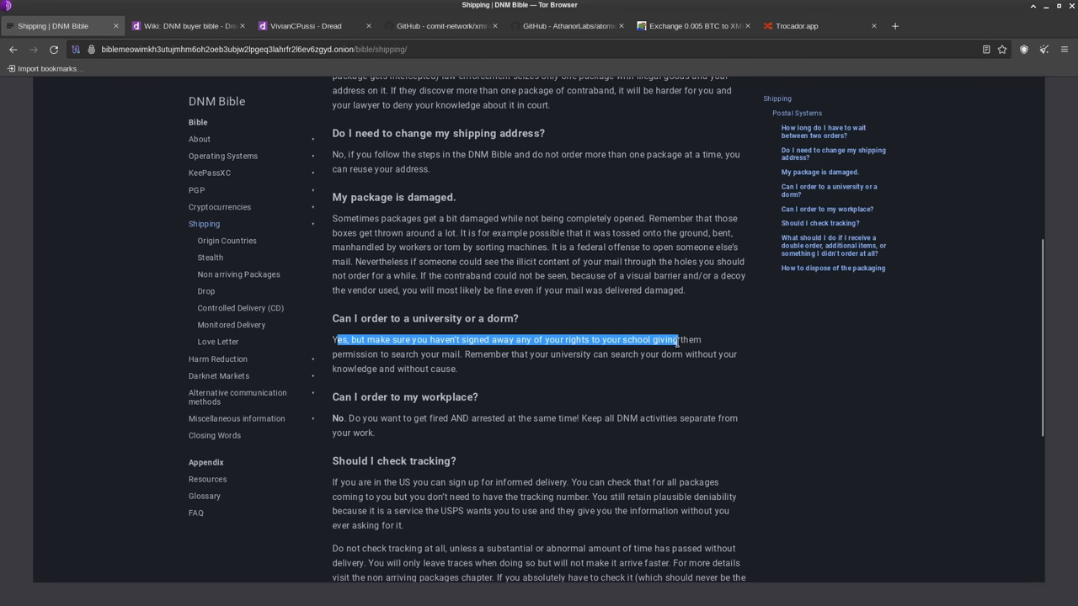
click(444, 217)
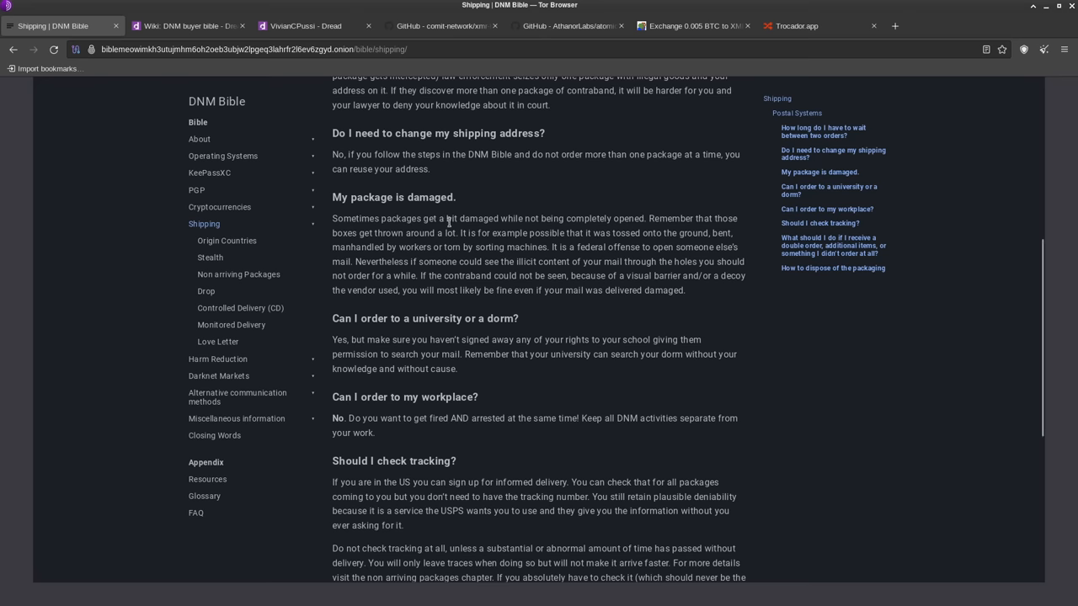
- Scroll to 'How to dispose of the packaging' and highlight the drug investigations sentence, then deselect
scroll(down, 3)
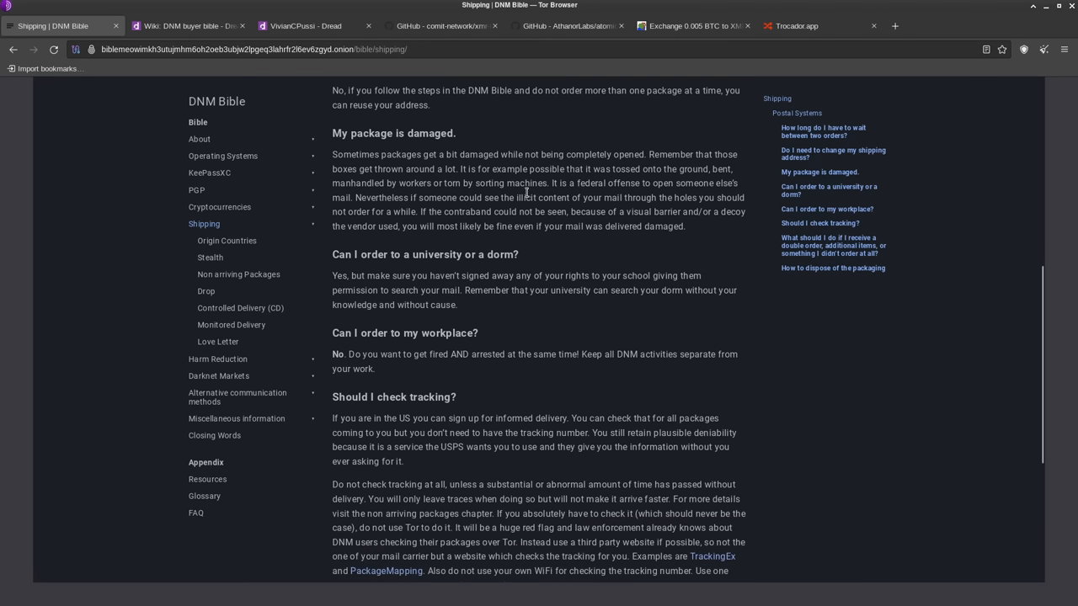
mouse_move(500, 368)
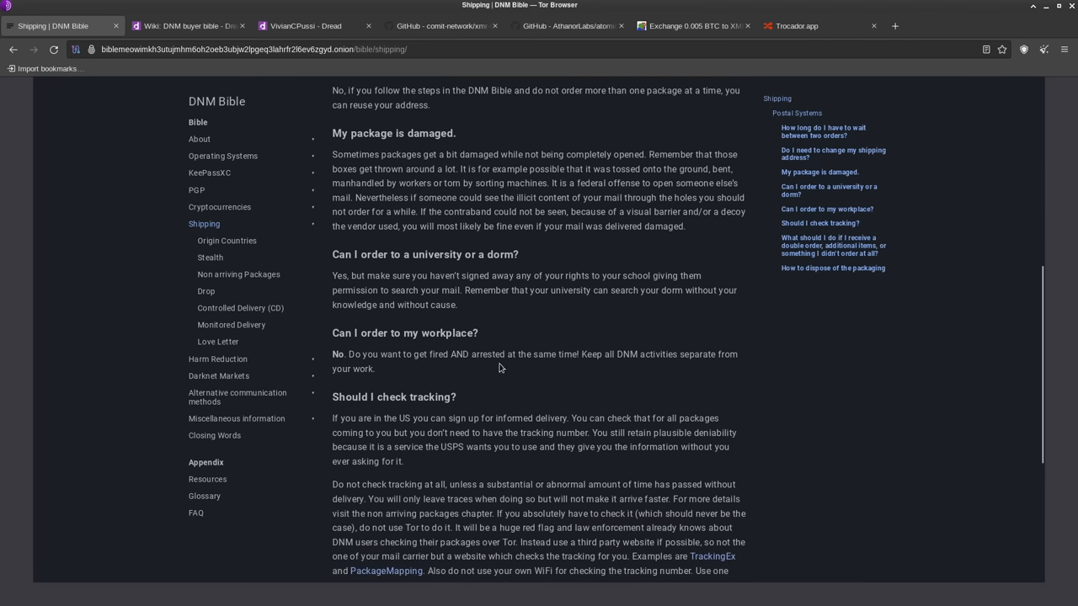
scroll(down, 3)
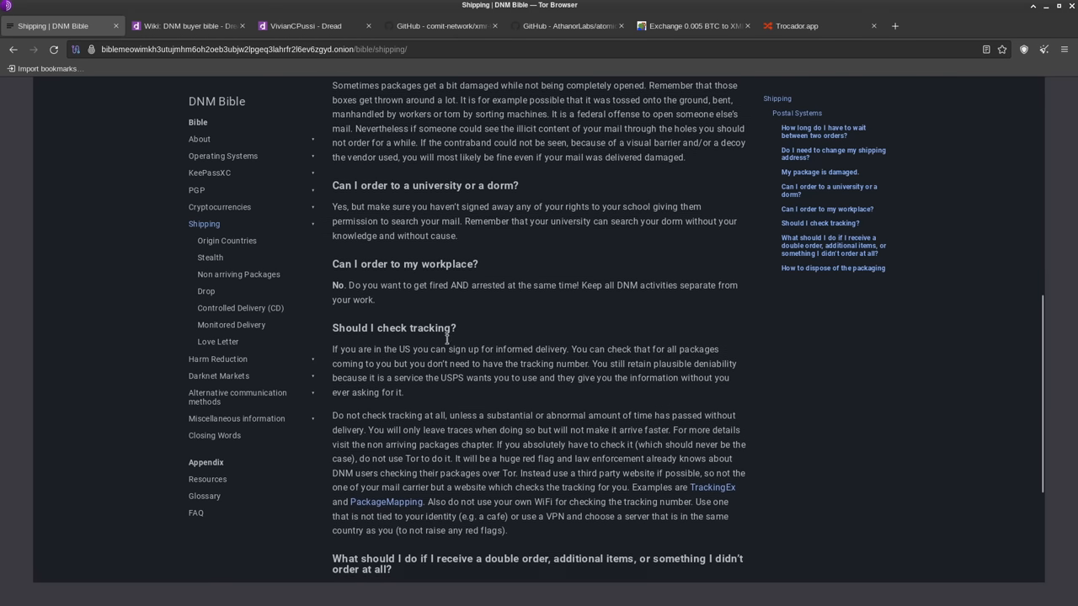
scroll(down, 3)
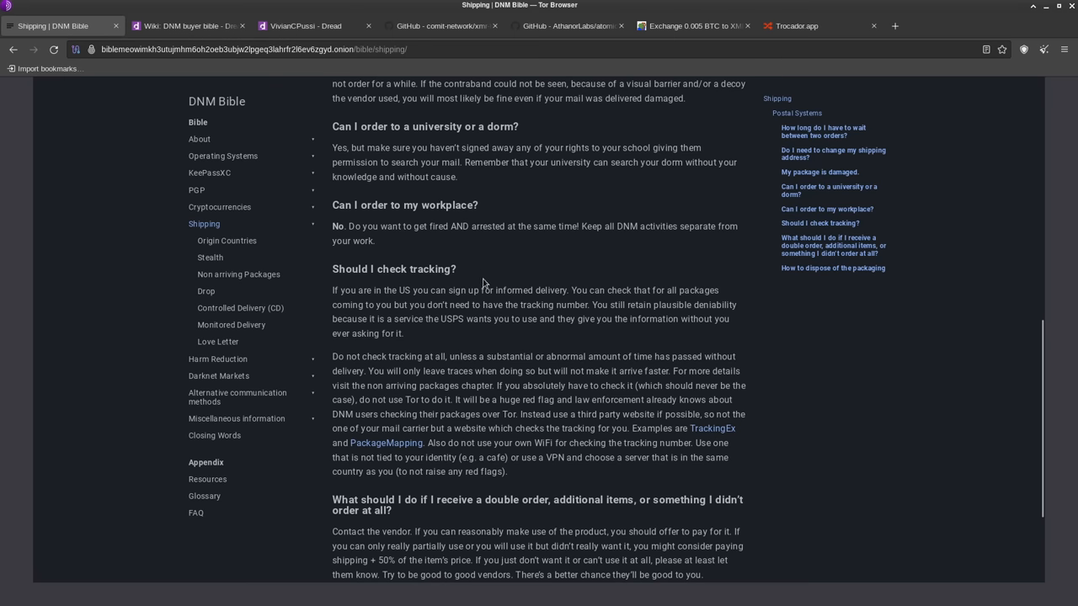
scroll(down, 3)
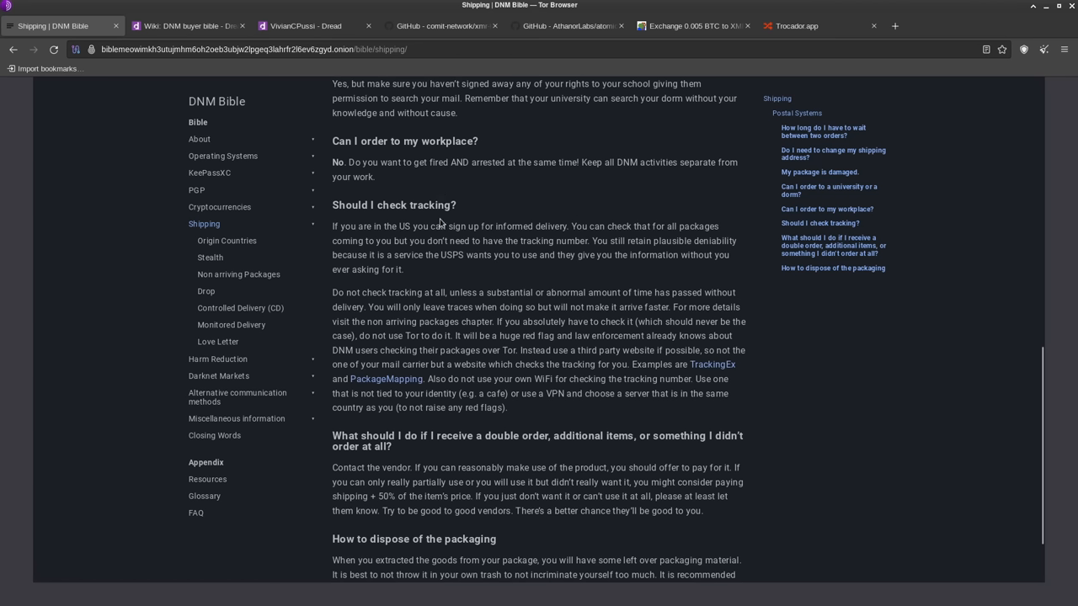
mouse_move(461, 207)
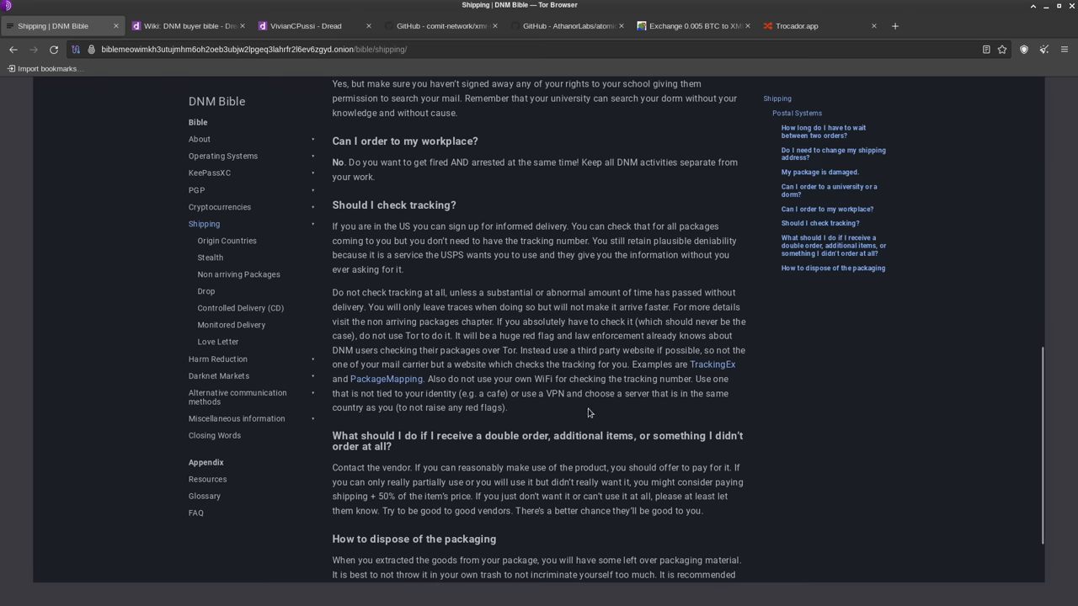
scroll(down, 3)
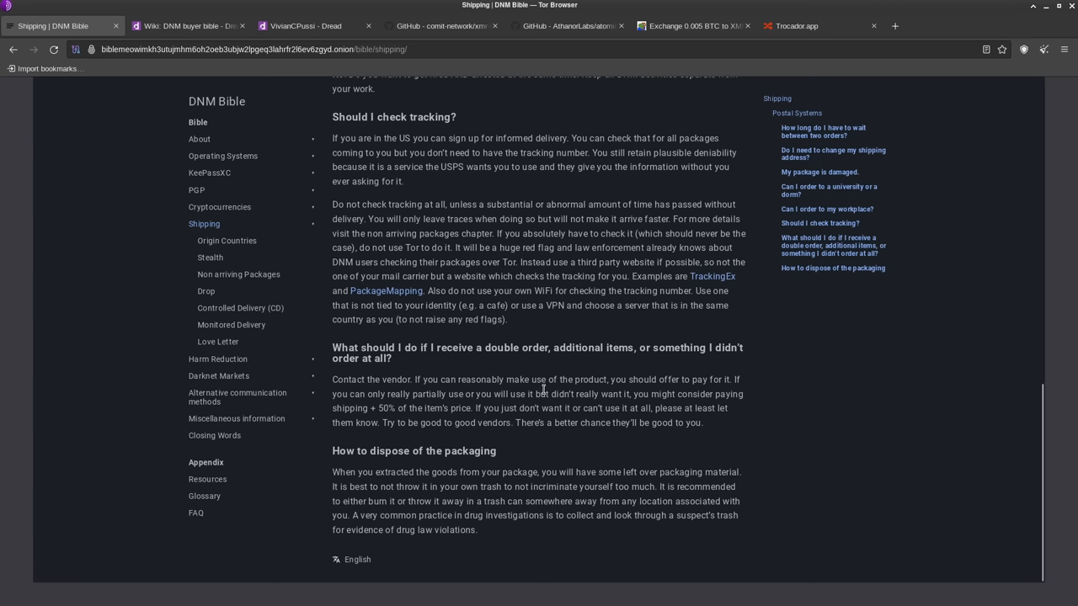
mouse_move(509, 452)
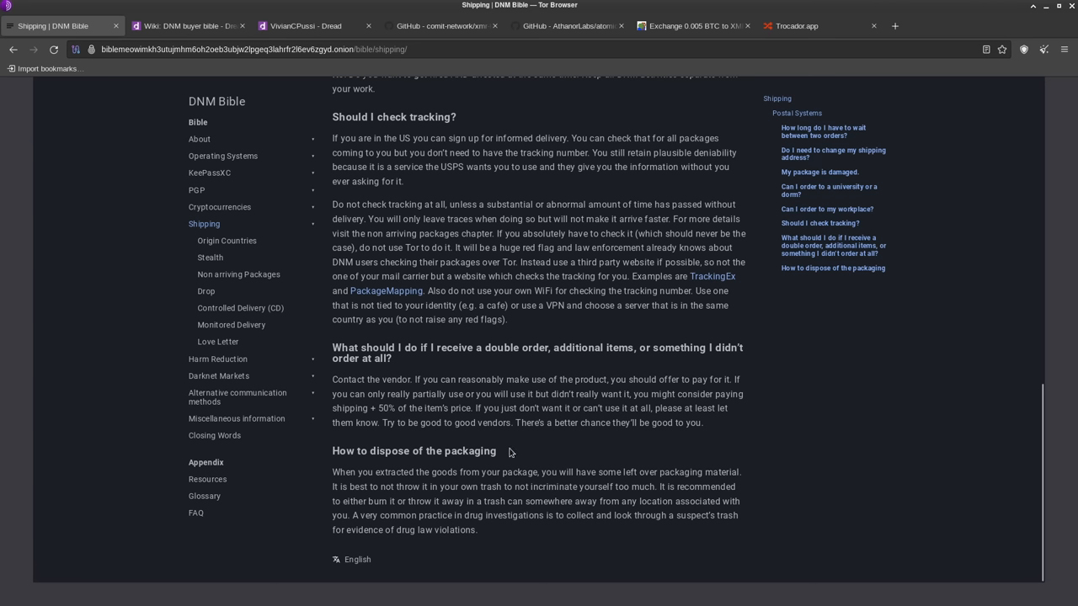
mouse_move(762, 405)
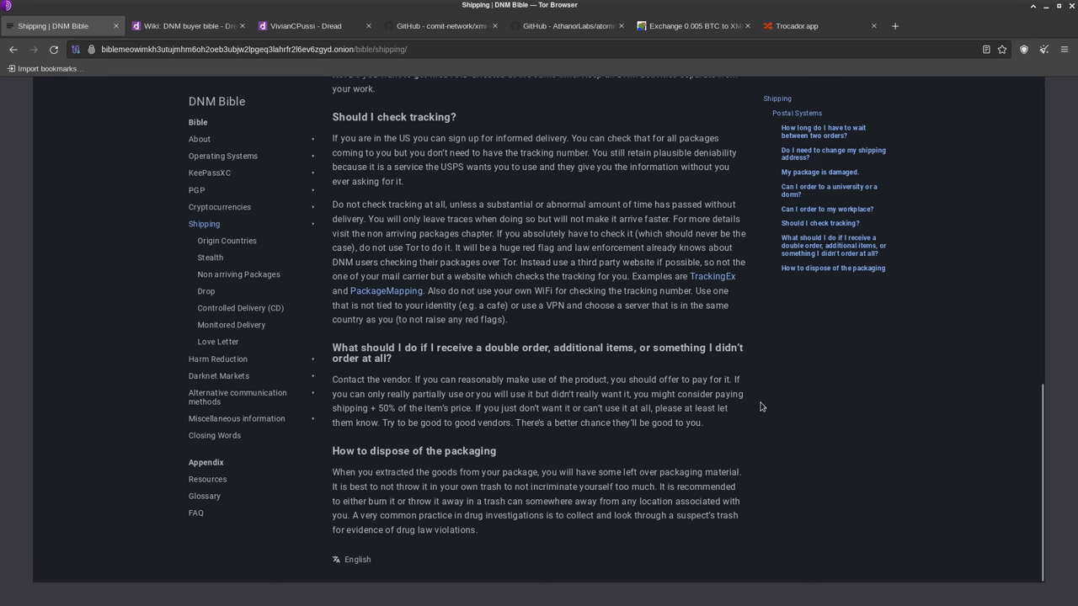
mouse_move(753, 409)
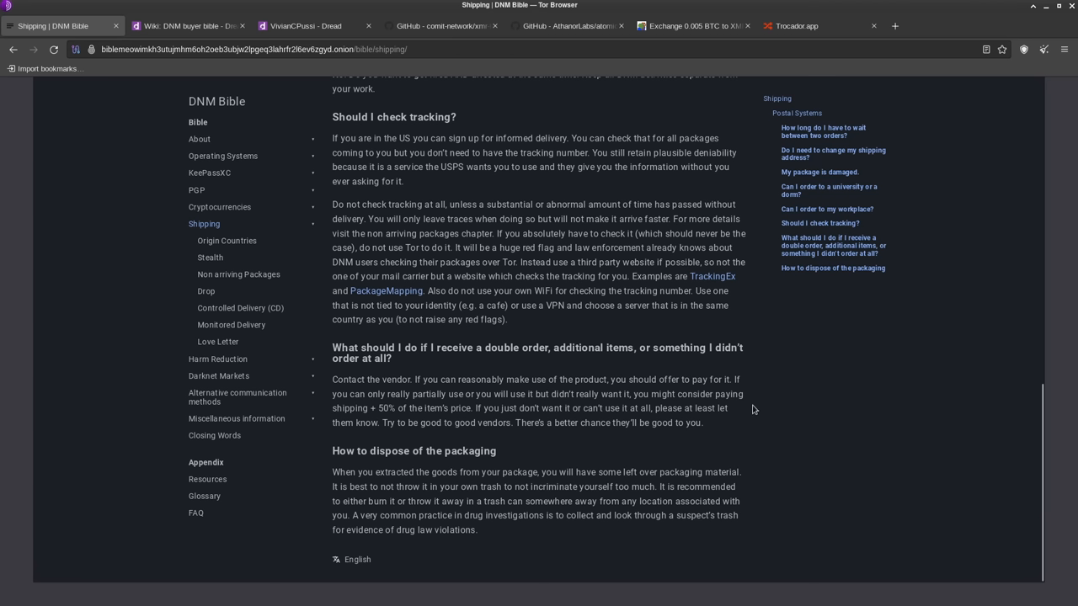
mouse_move(334, 514)
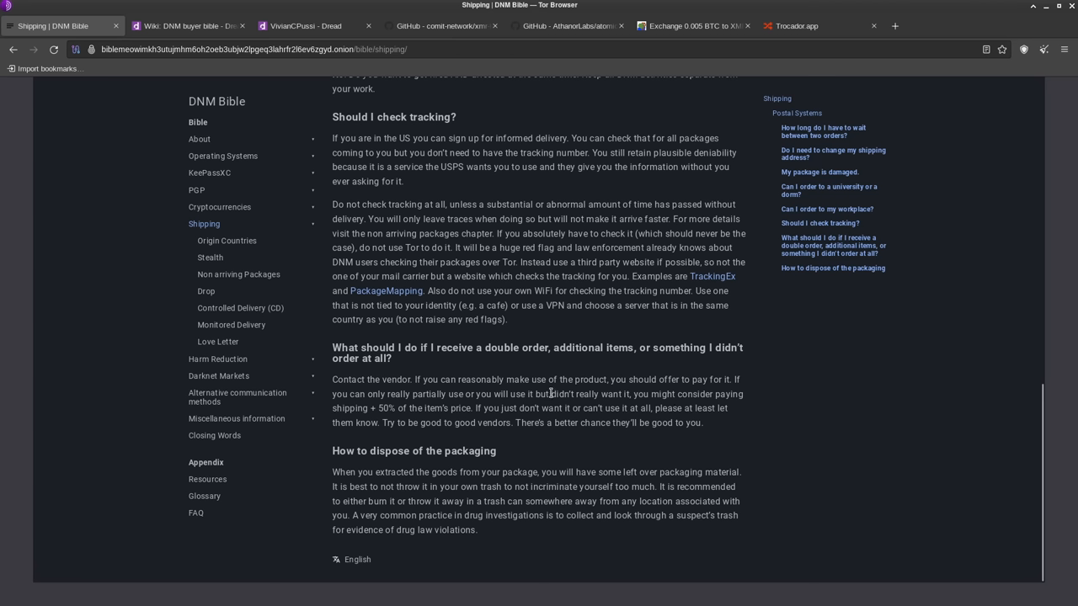
mouse_move(621, 377)
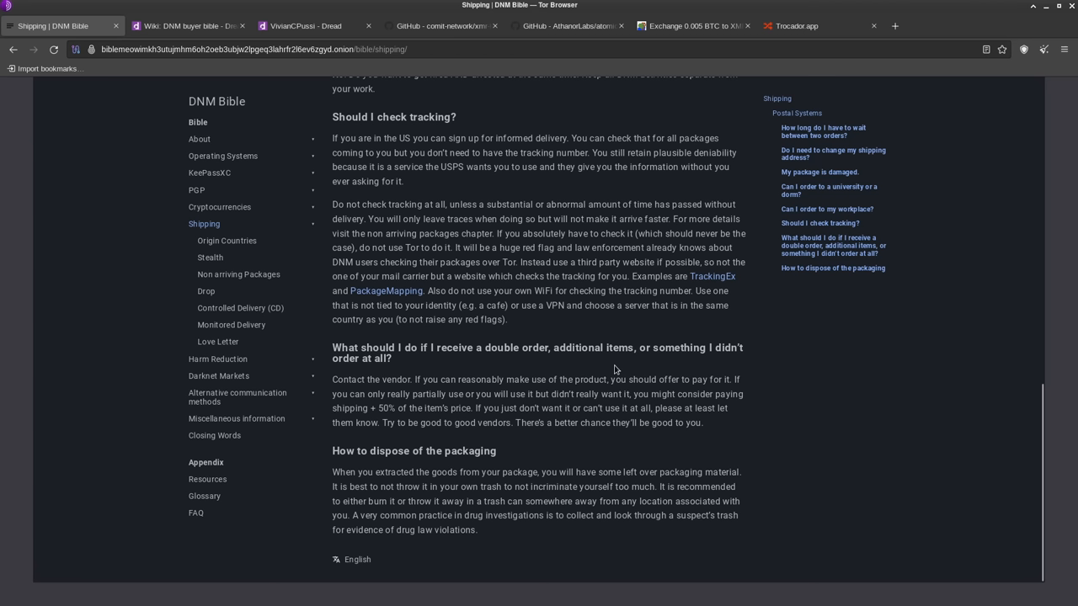
mouse_move(418, 474)
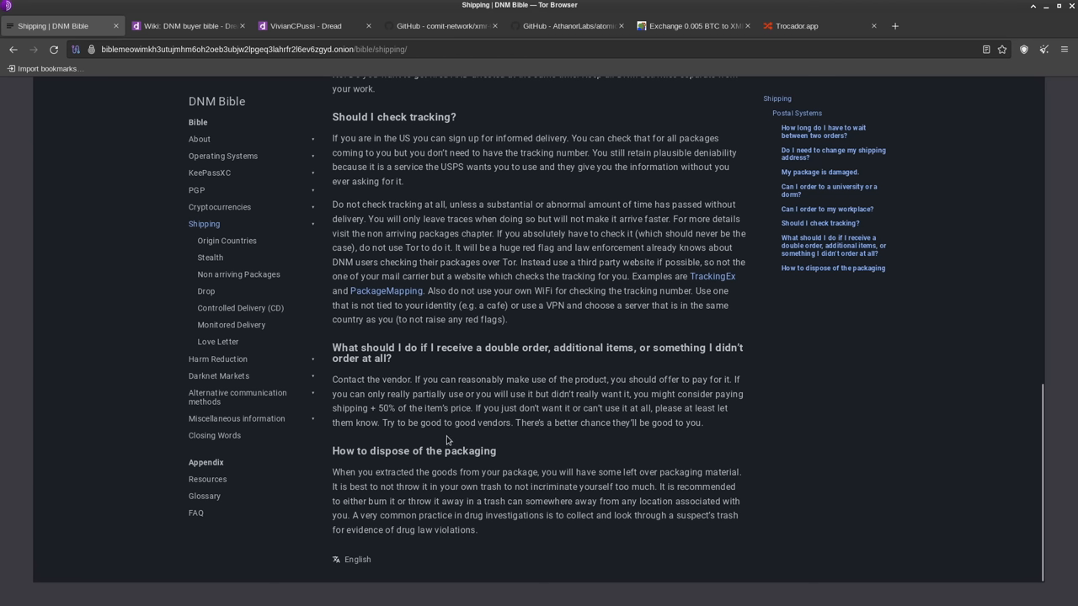
mouse_move(473, 383)
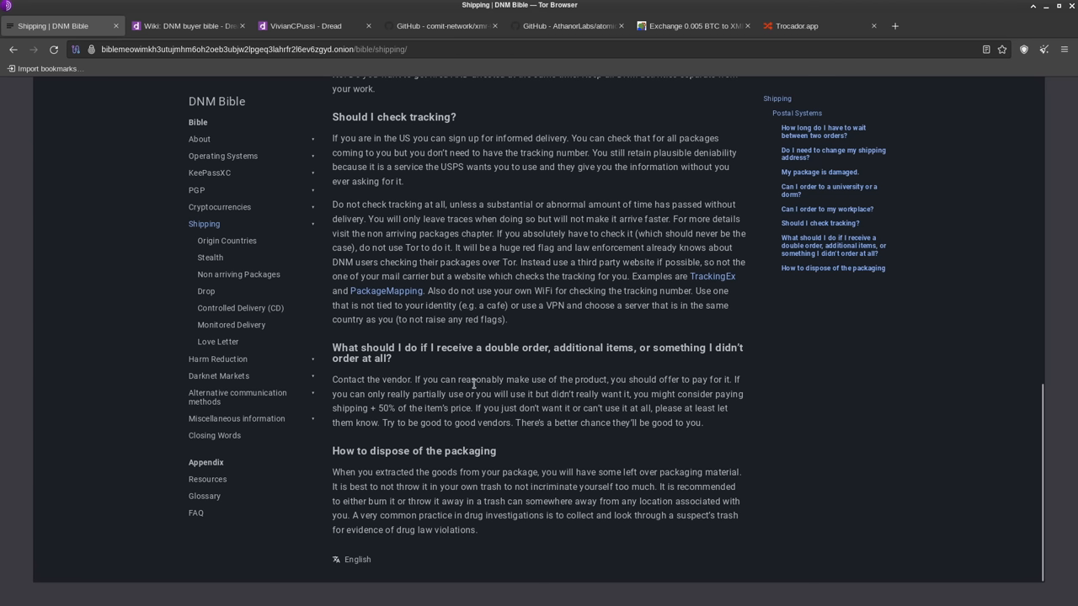
mouse_move(501, 299)
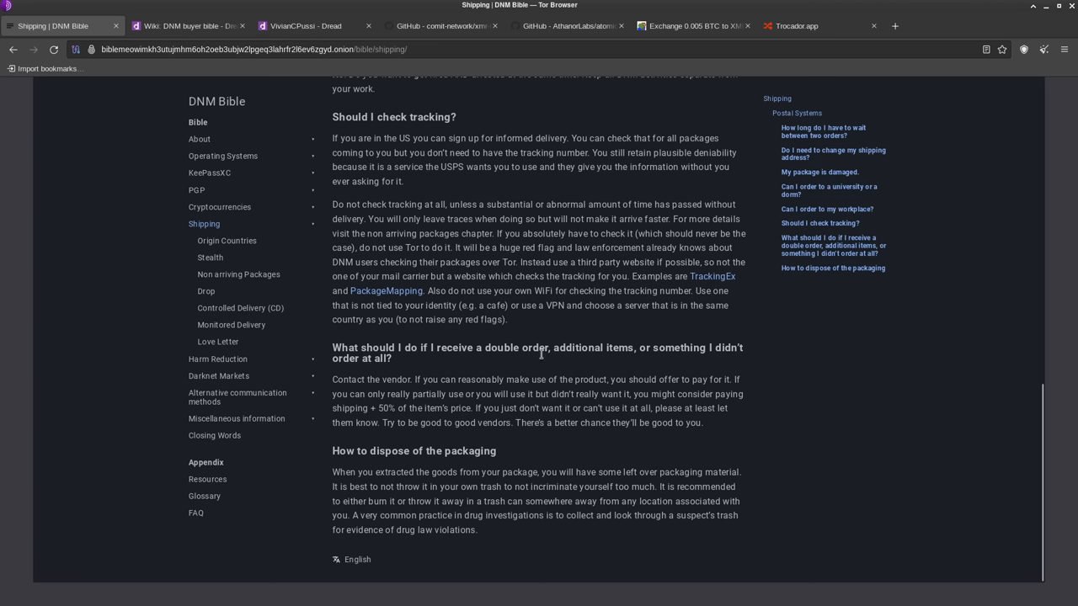
mouse_move(539, 360)
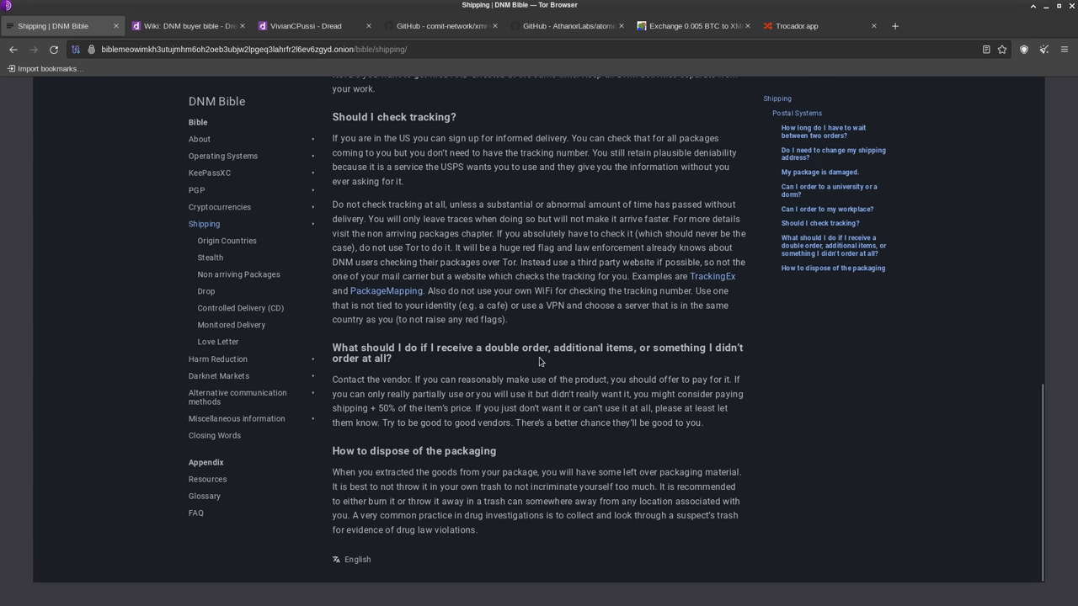
mouse_move(525, 341)
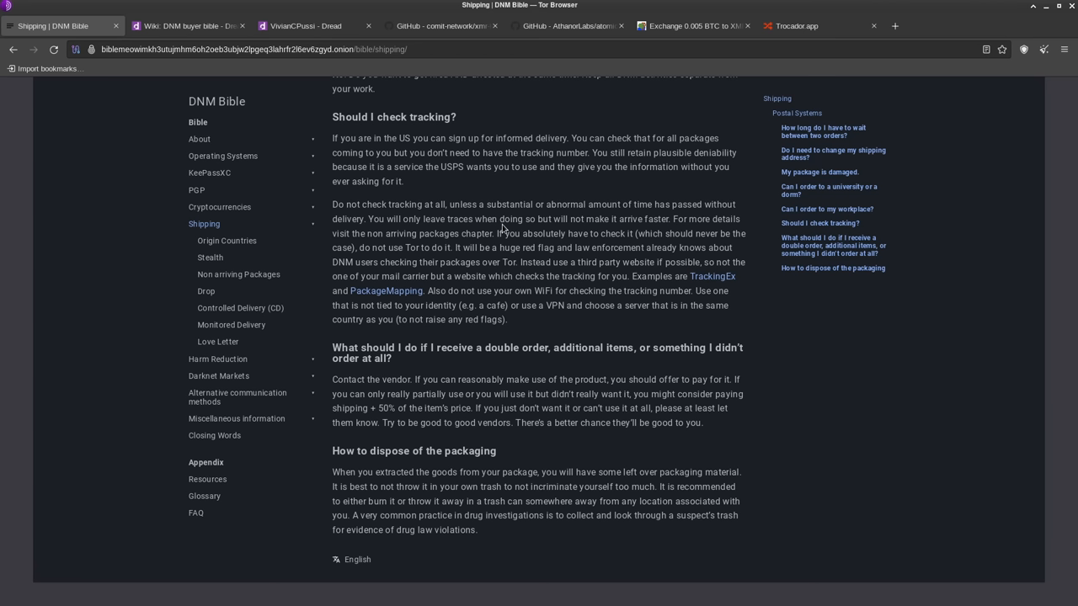
mouse_move(514, 316)
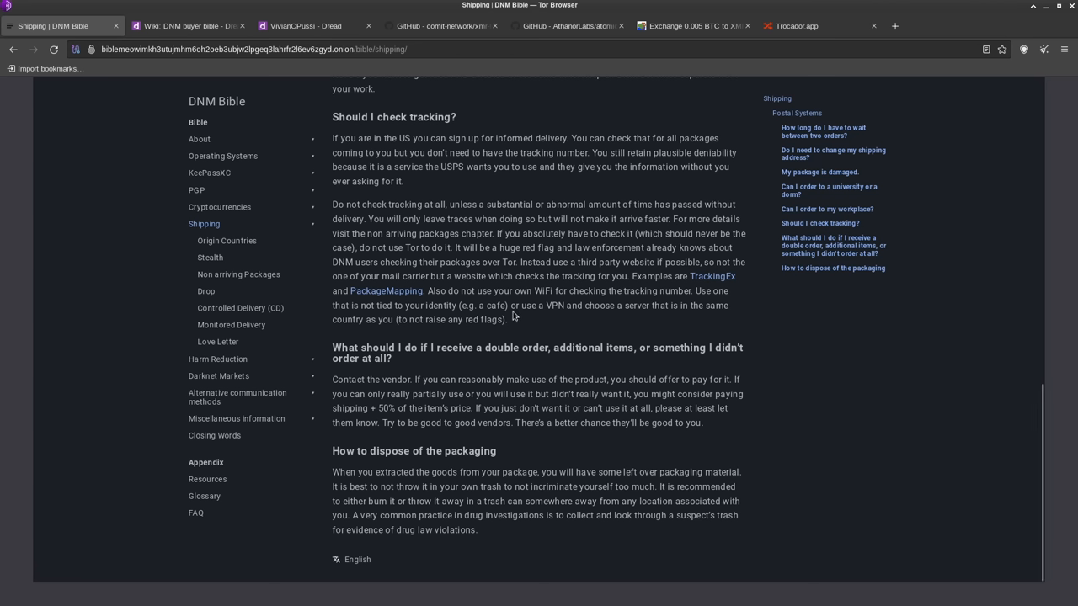
mouse_move(357, 521)
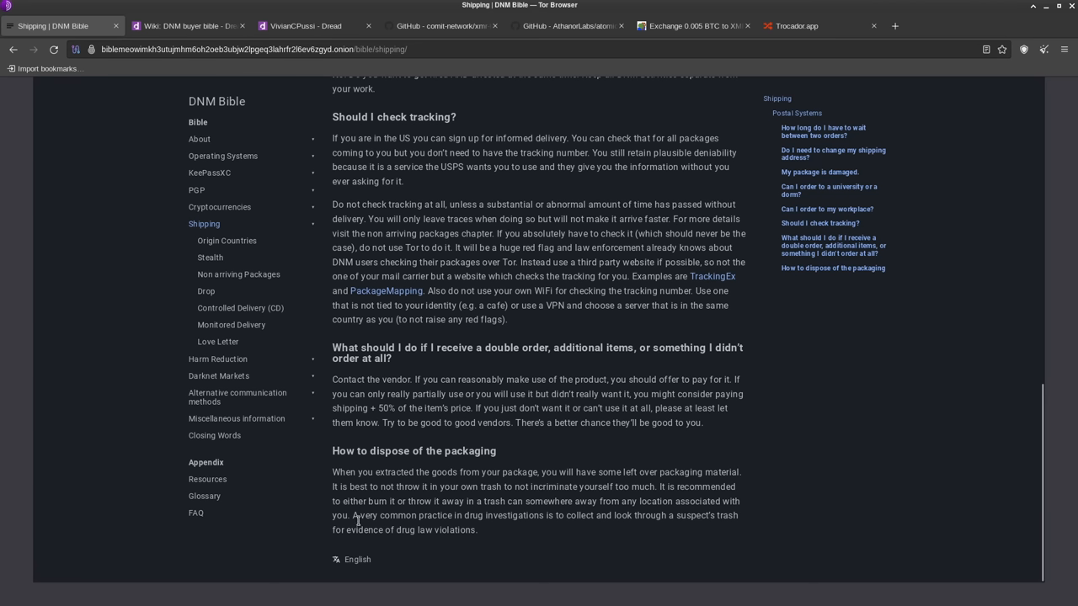
drag(352, 515, 579, 515)
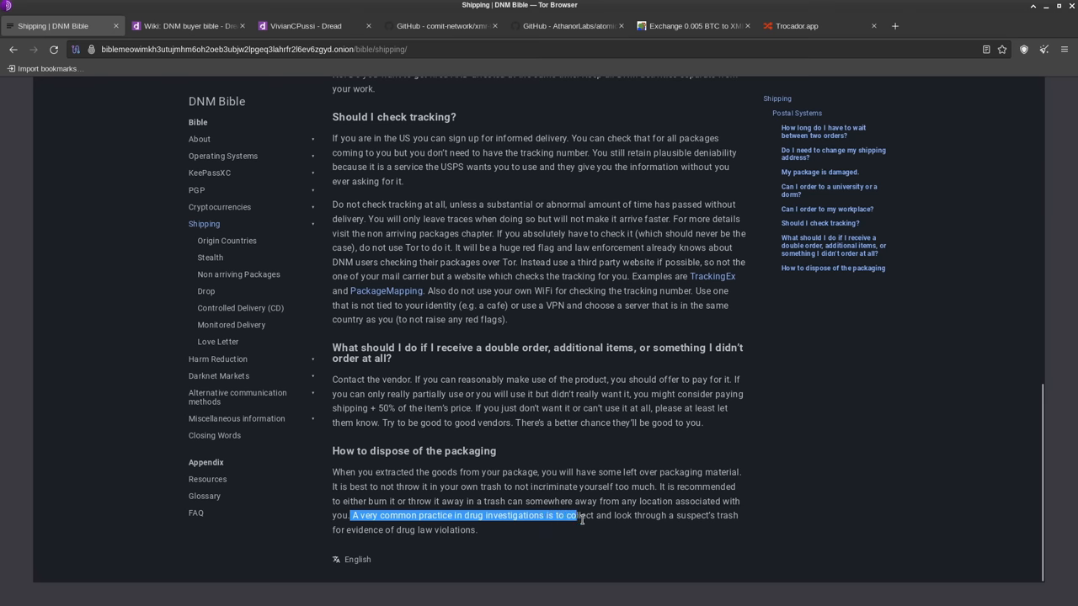
drag(577, 516, 716, 515)
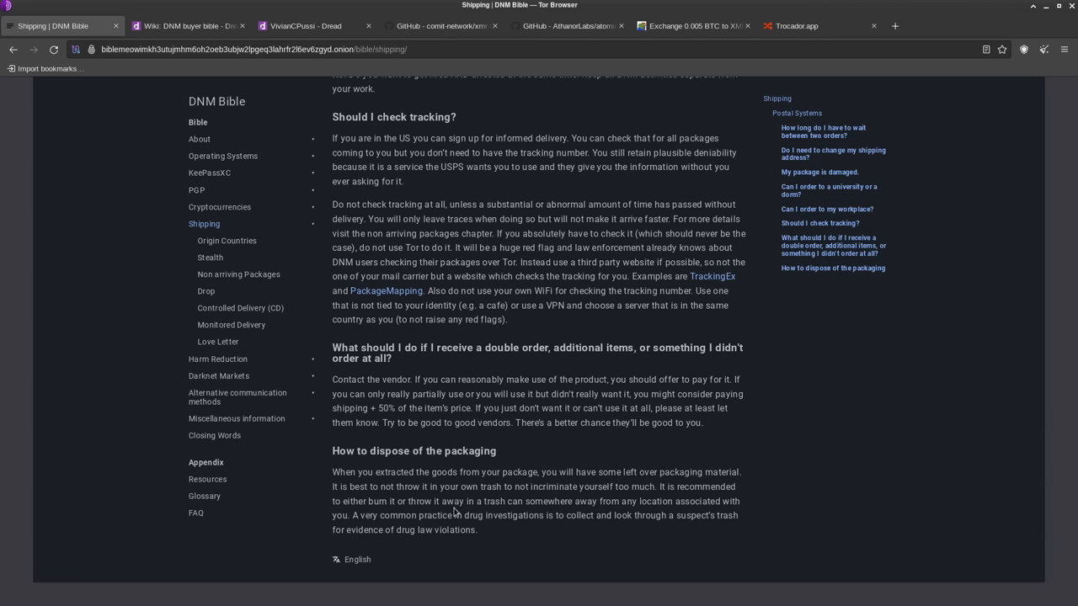
mouse_move(452, 512)
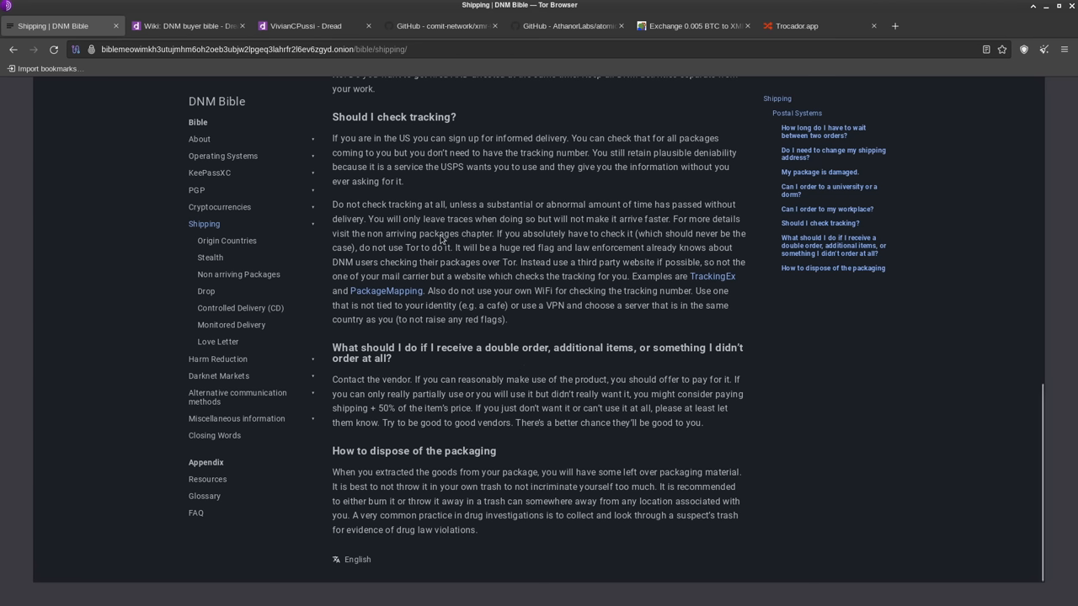
mouse_move(421, 371)
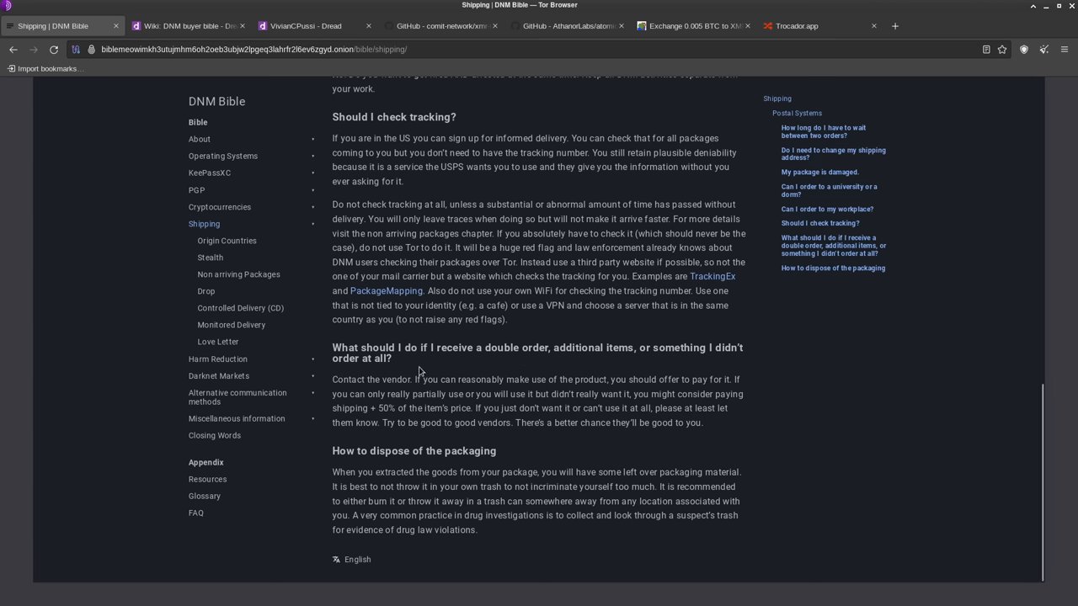
mouse_move(503, 348)
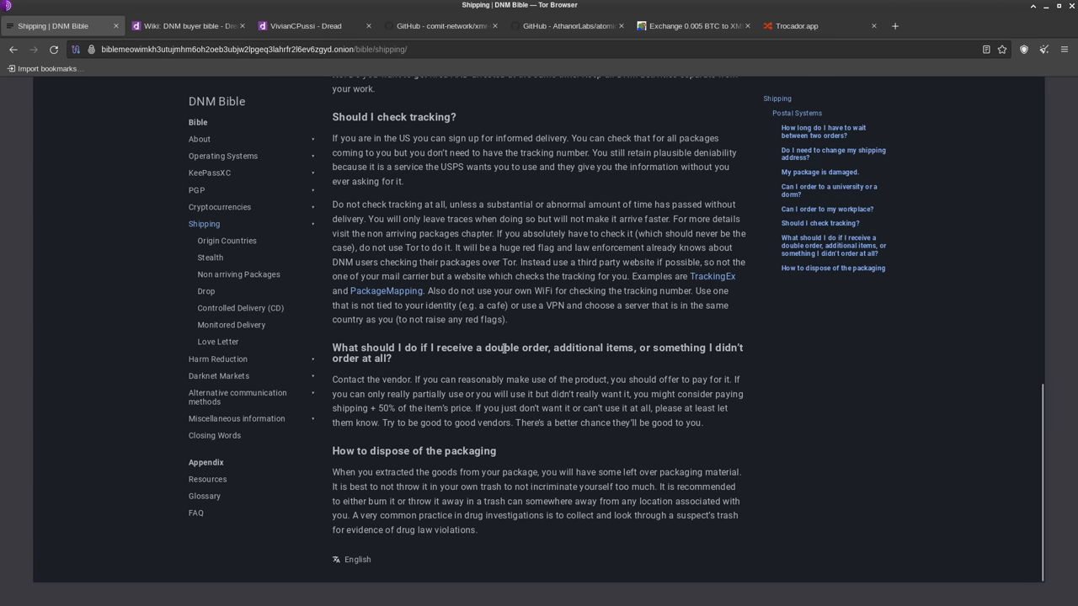
mouse_move(532, 324)
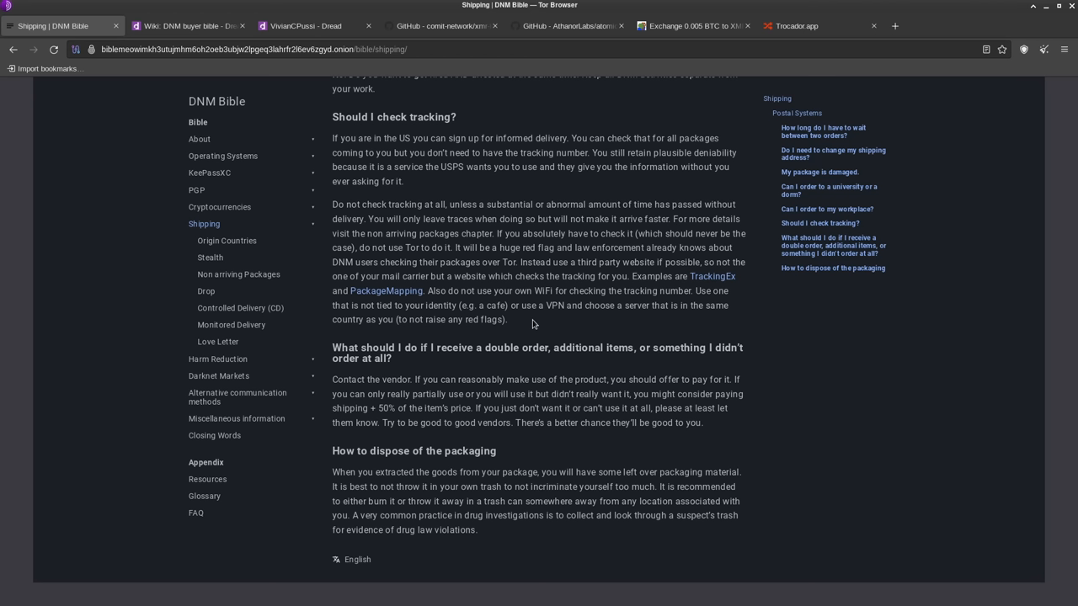
mouse_move(527, 369)
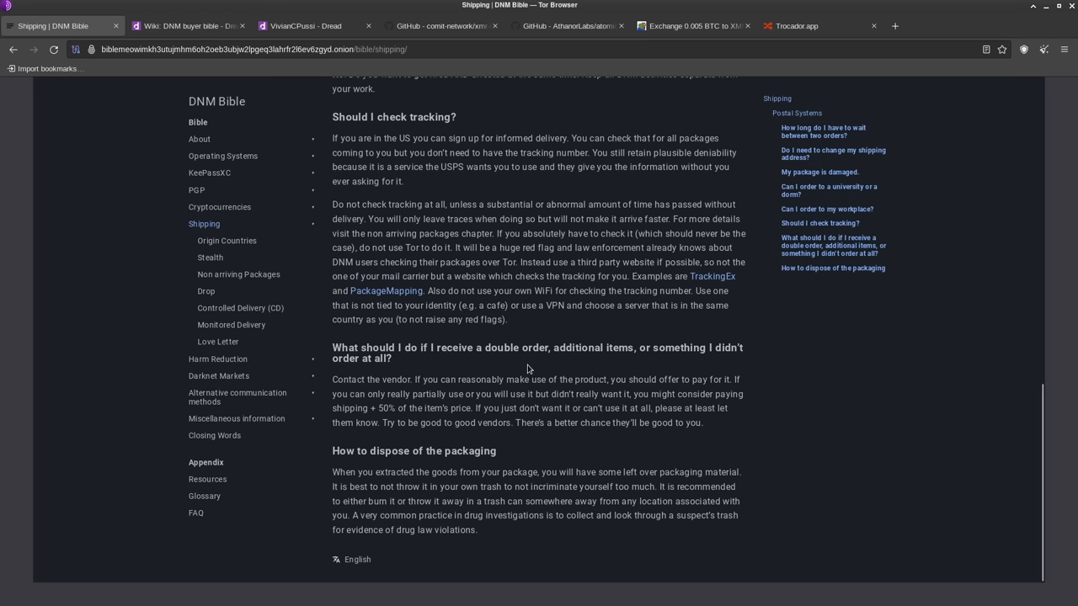
mouse_move(465, 308)
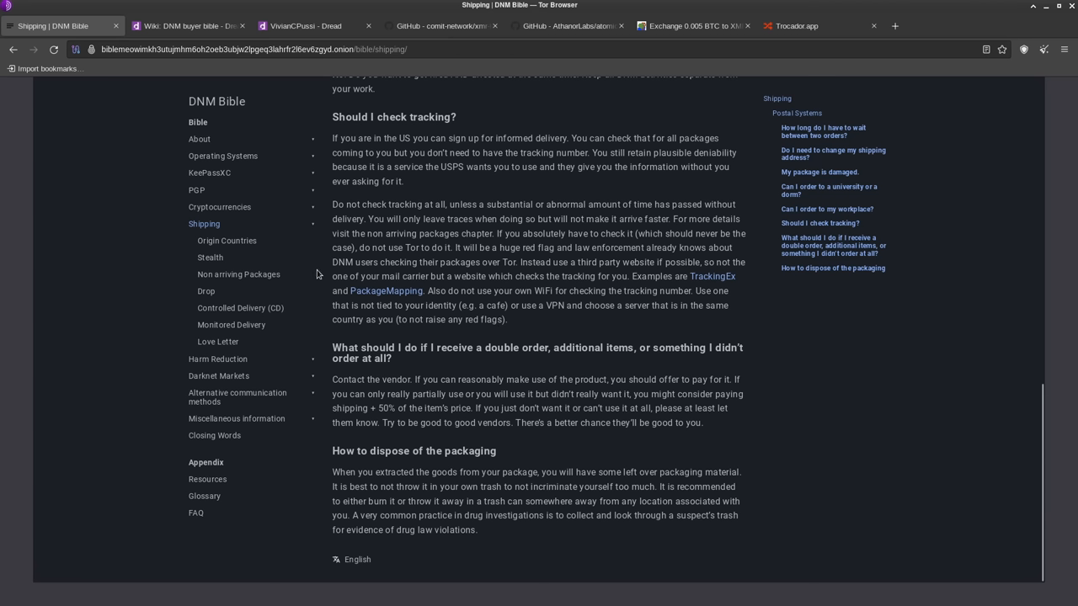
mouse_move(334, 323)
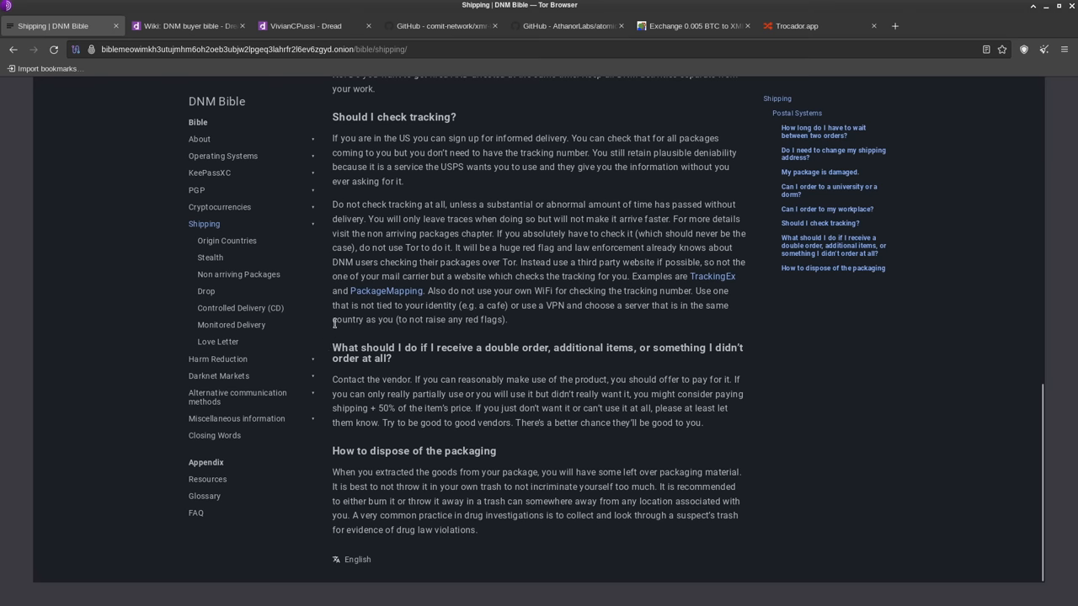
mouse_move(226, 241)
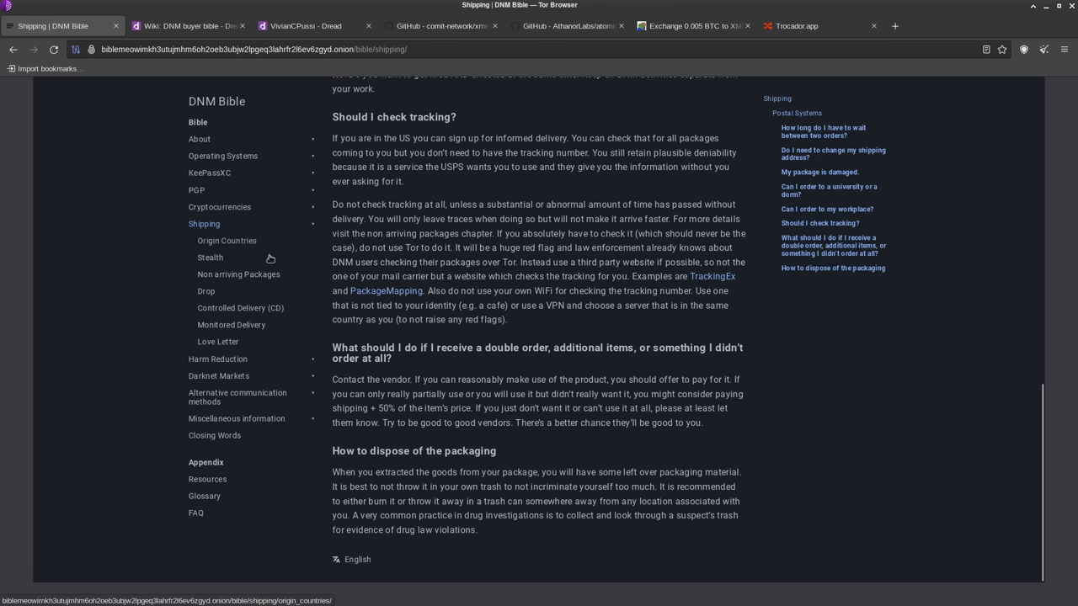
- Open the Stealth page under Shipping and read its advice on vendor decoys
click(210, 257)
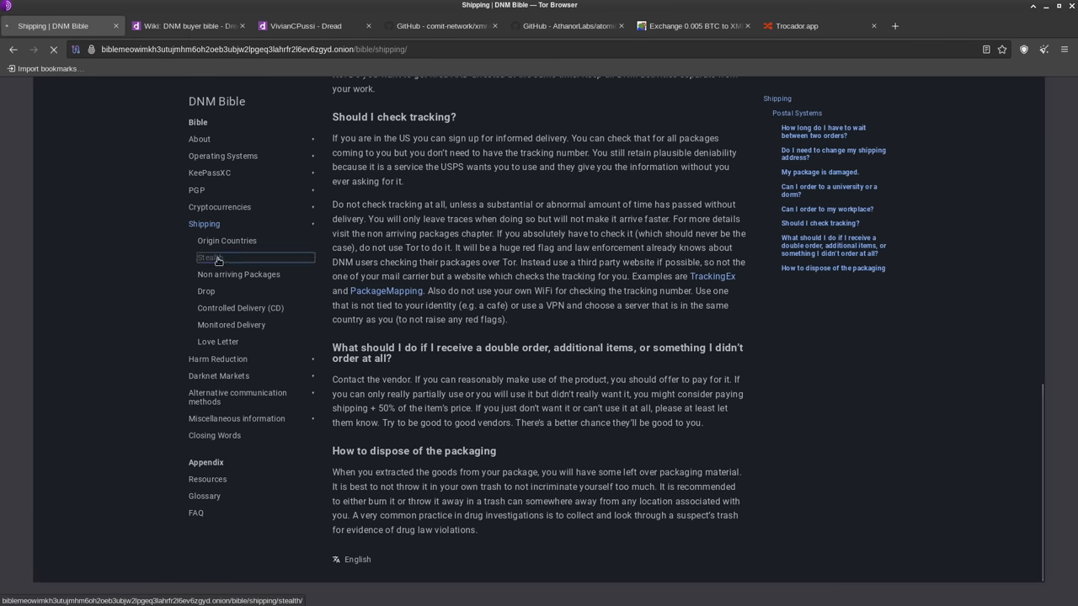
click(210, 257)
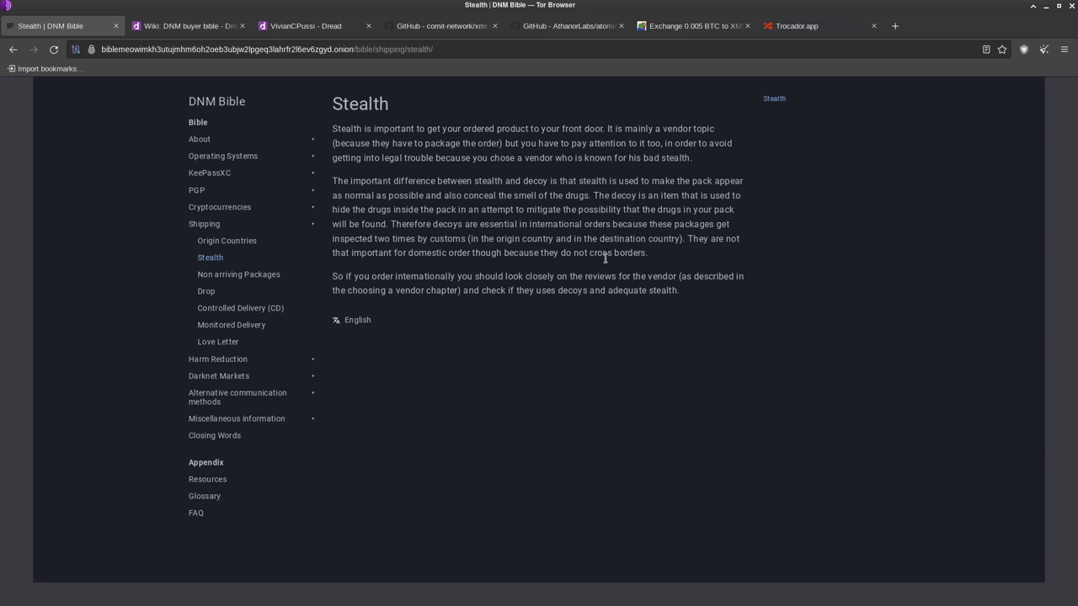
mouse_move(397, 193)
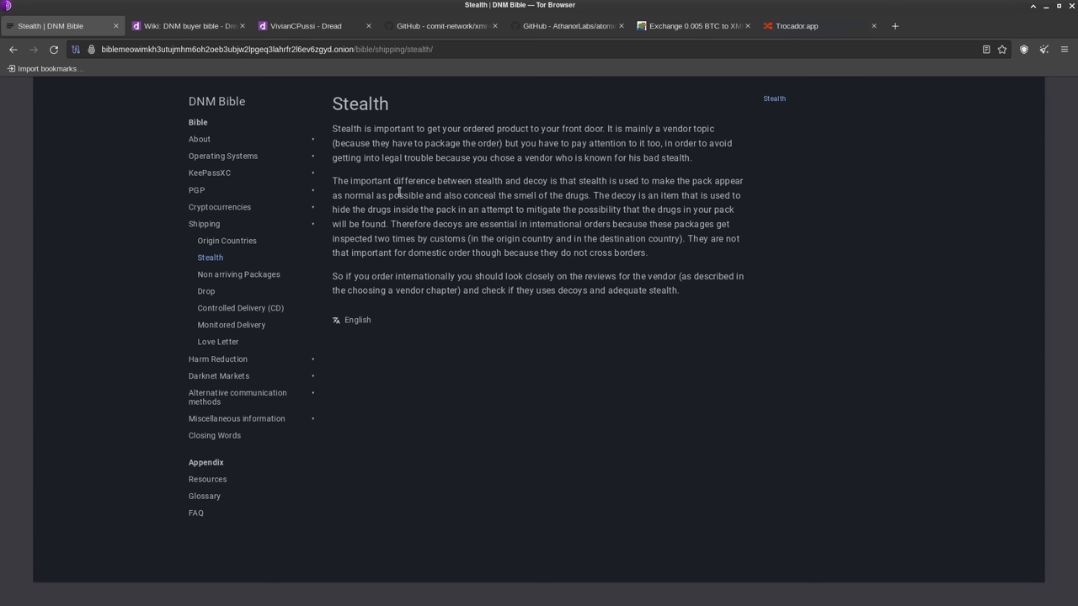
mouse_move(582, 192)
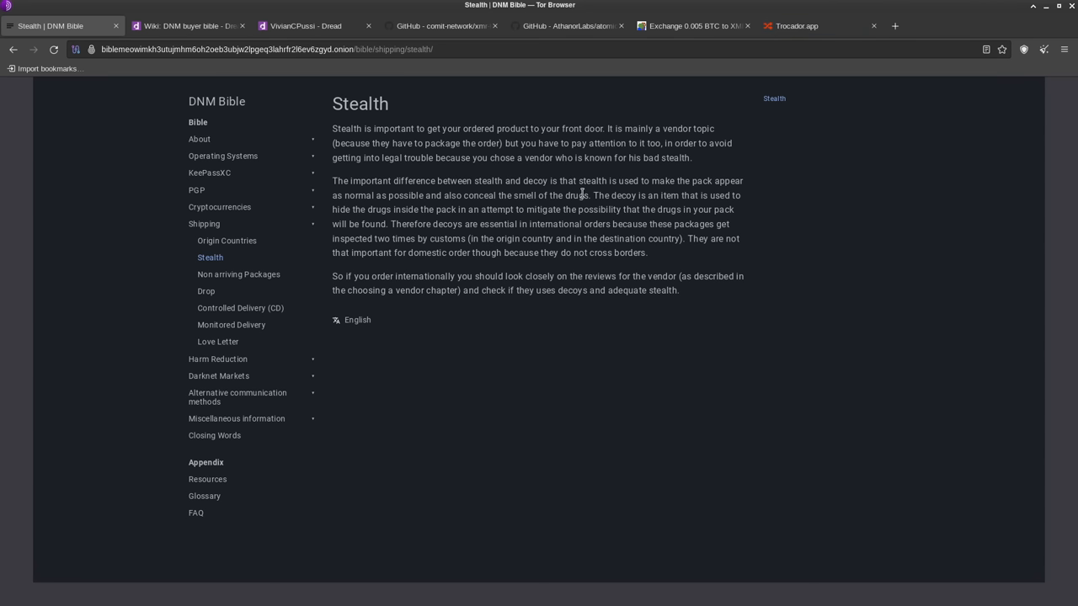
mouse_move(665, 207)
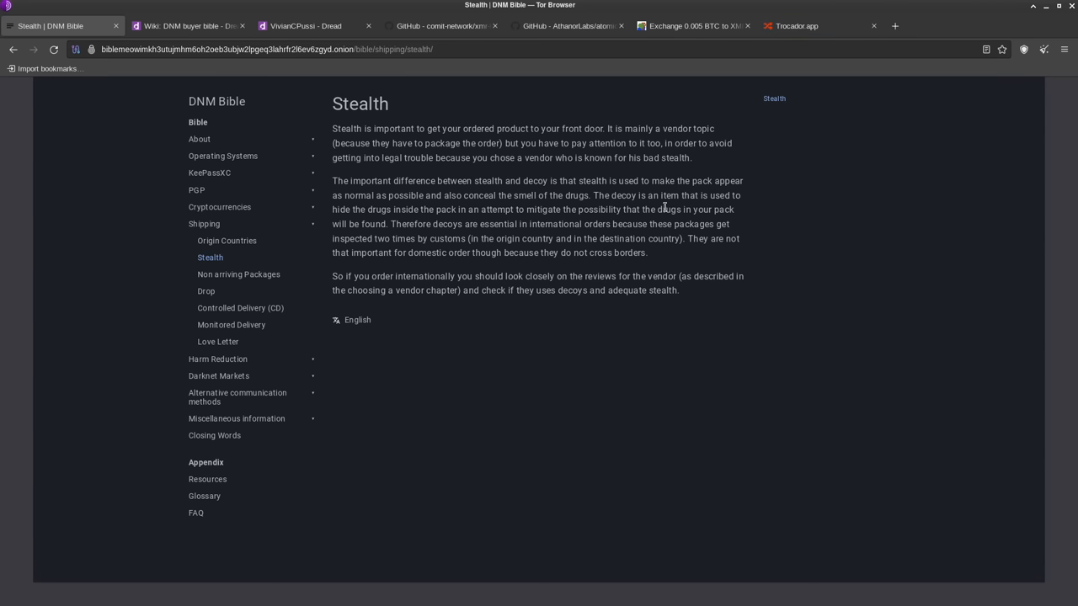
mouse_move(451, 293)
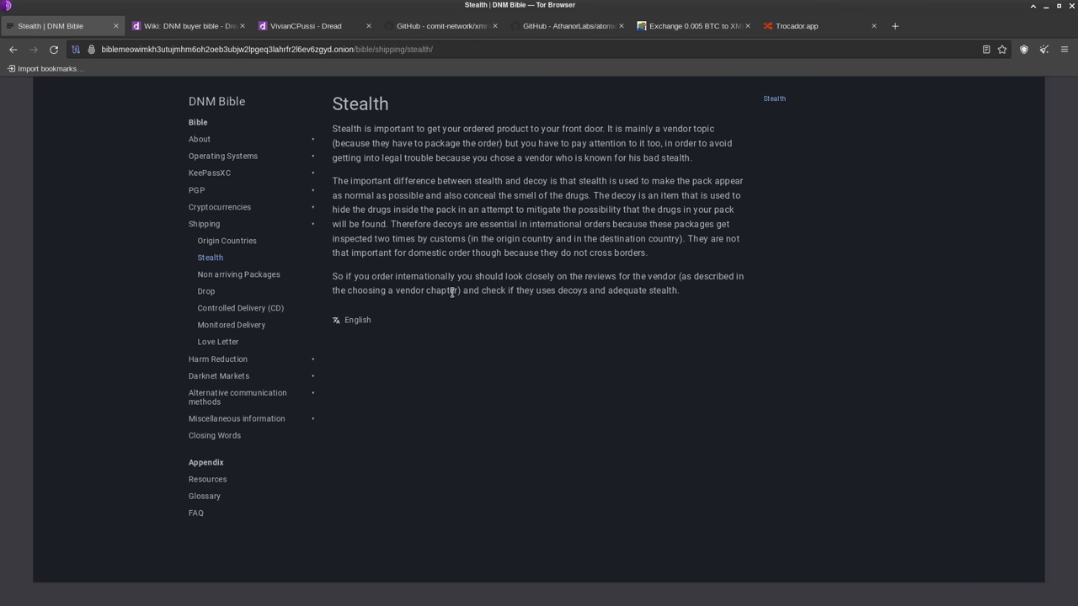
mouse_move(425, 253)
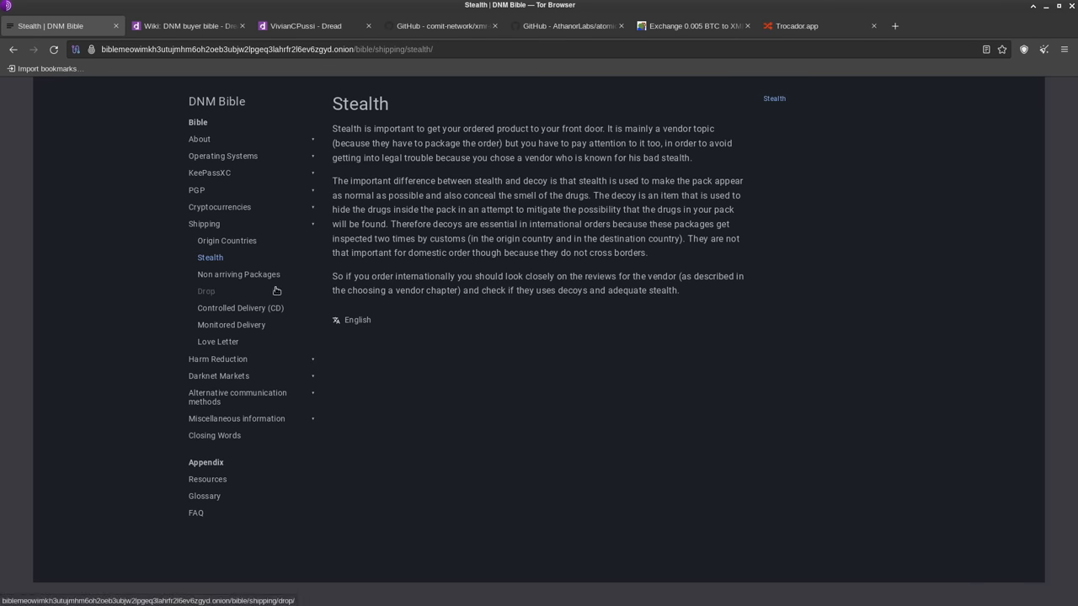
mouse_move(283, 290)
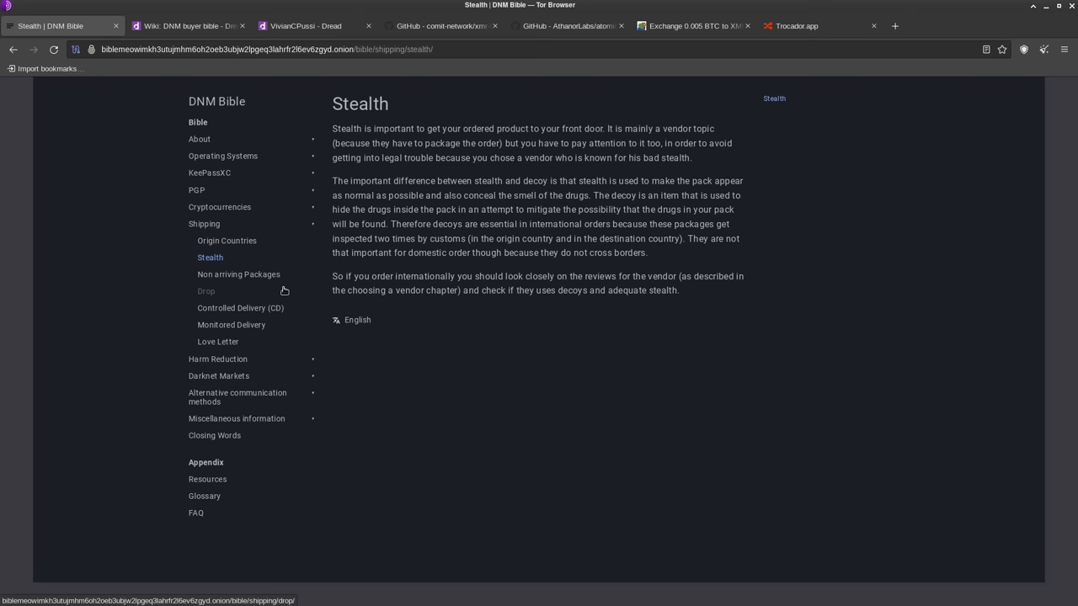
click(206, 291)
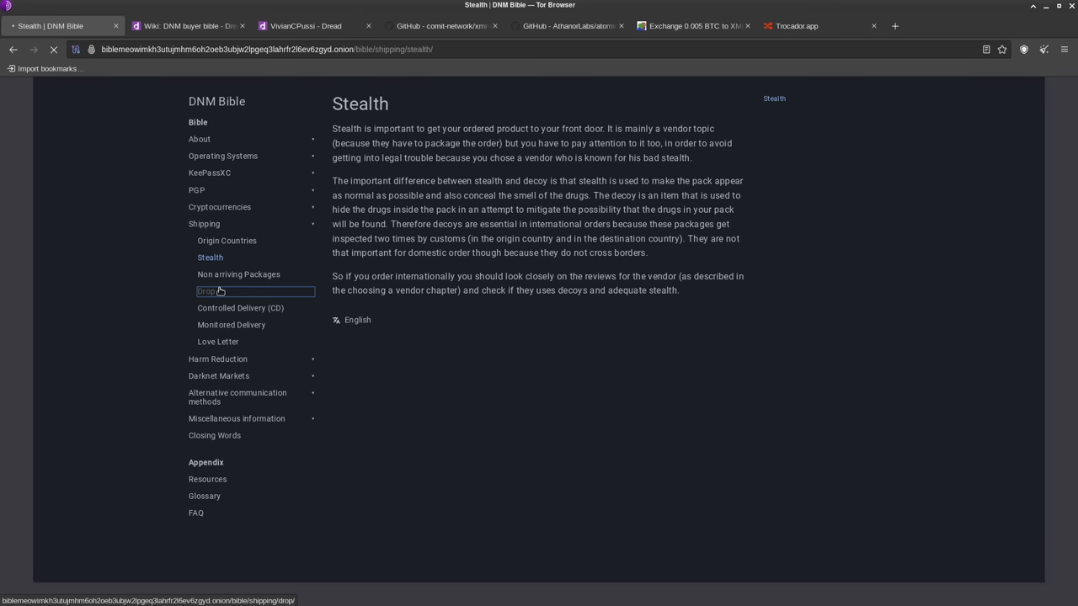
- Open the Drop page and read down to its 'Using a drop' tips on drop houses
click(205, 291)
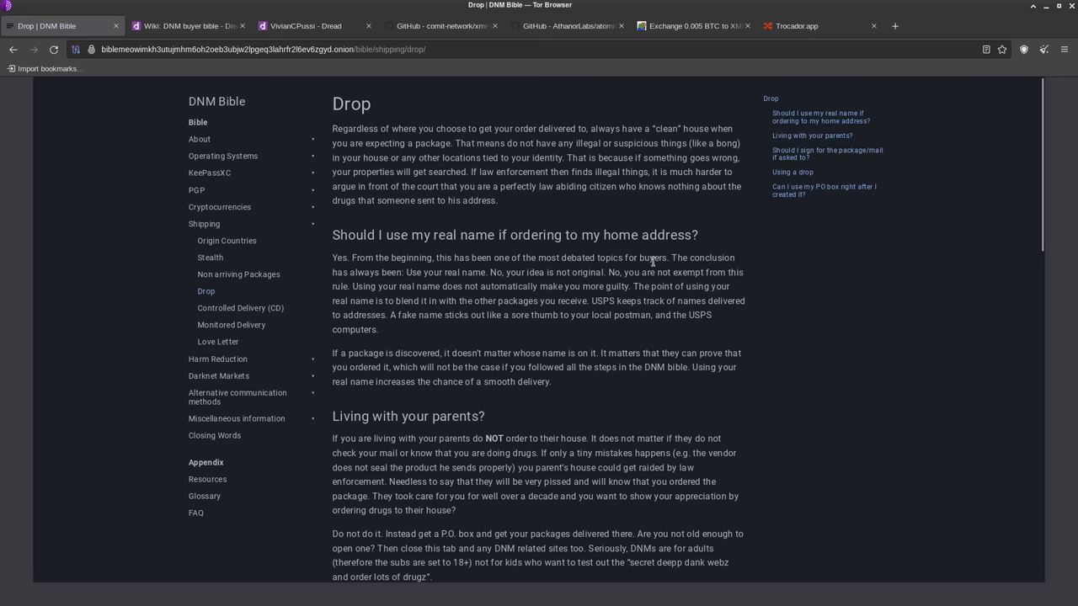
scroll(down, 3)
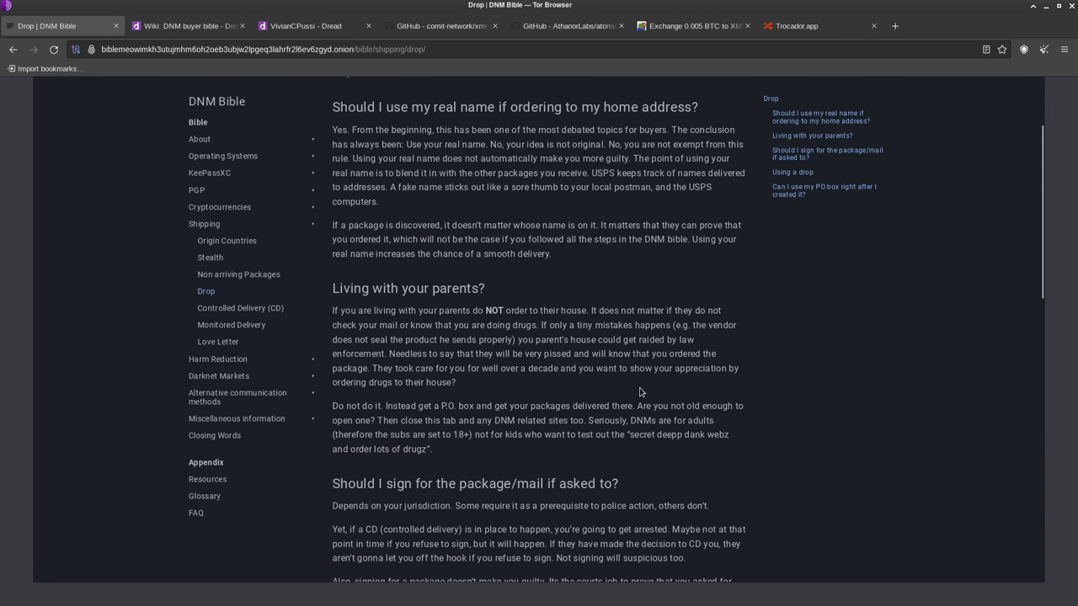
mouse_move(624, 468)
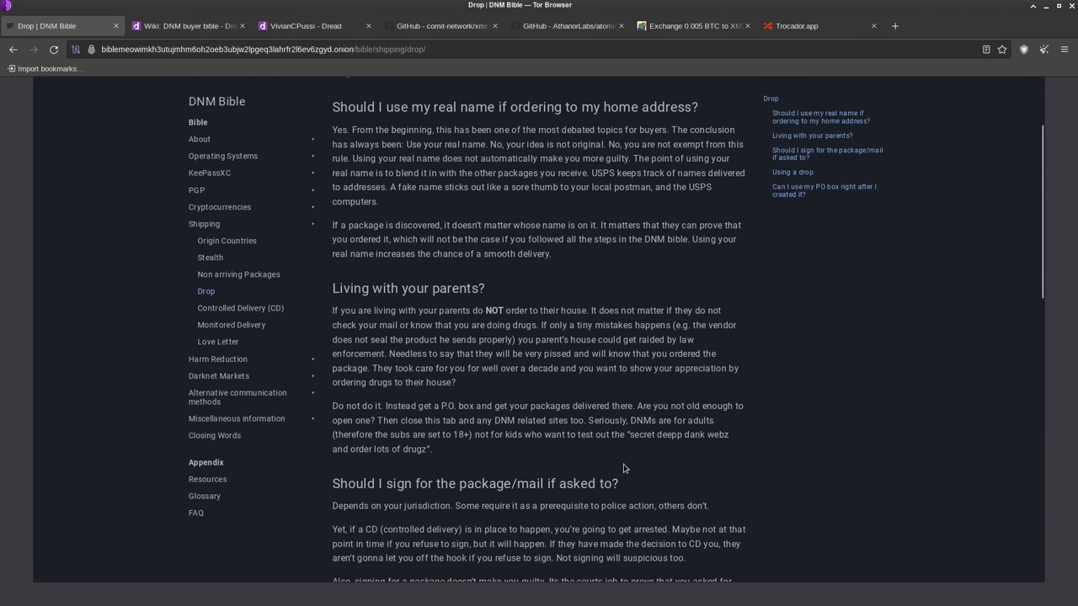
scroll(down, 3)
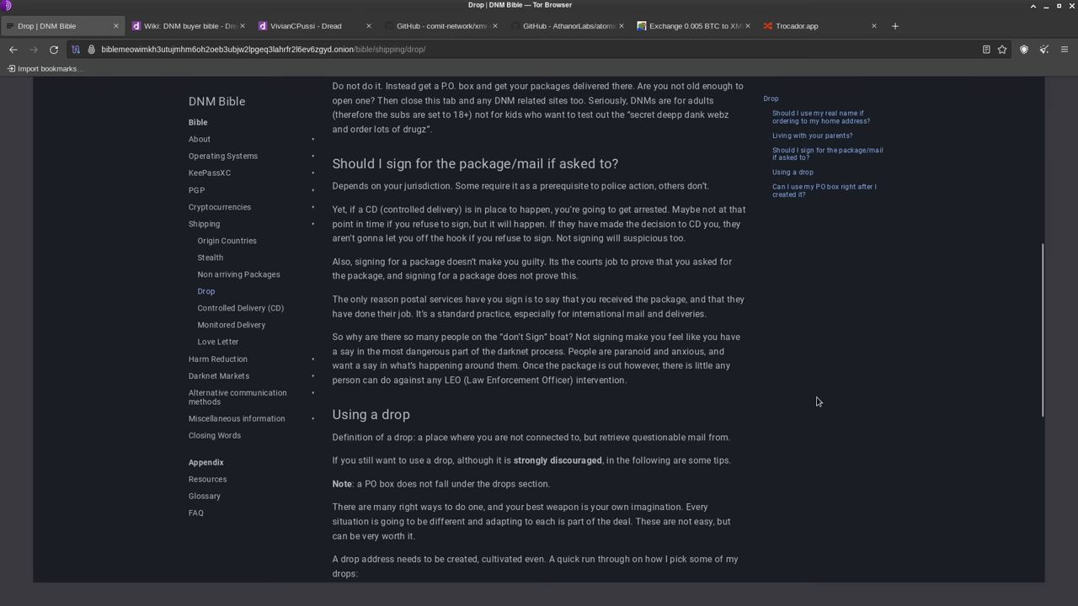
scroll(up, 3)
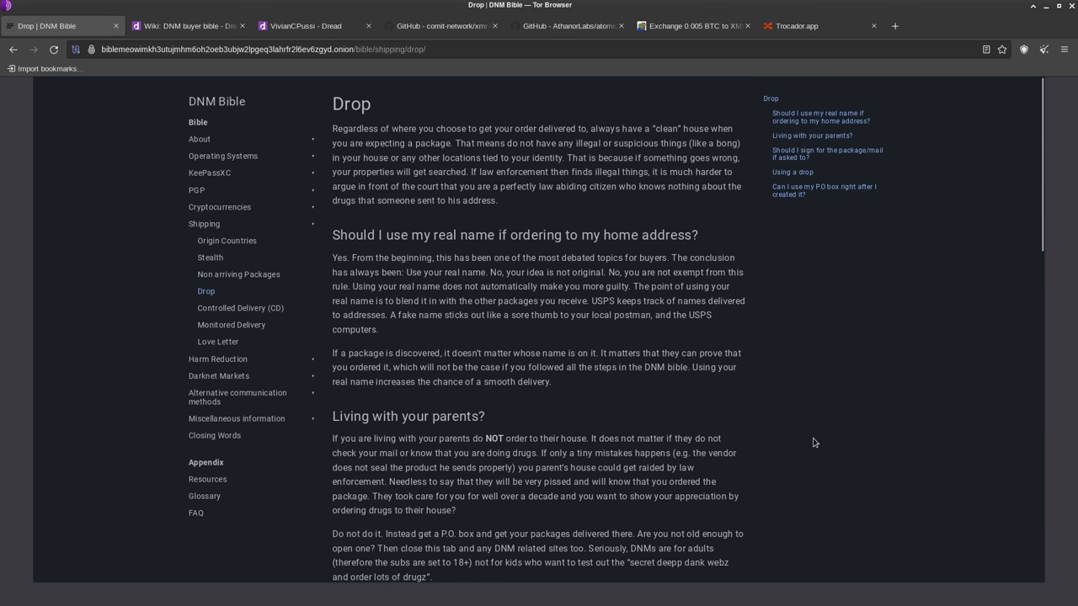
scroll(down, 3)
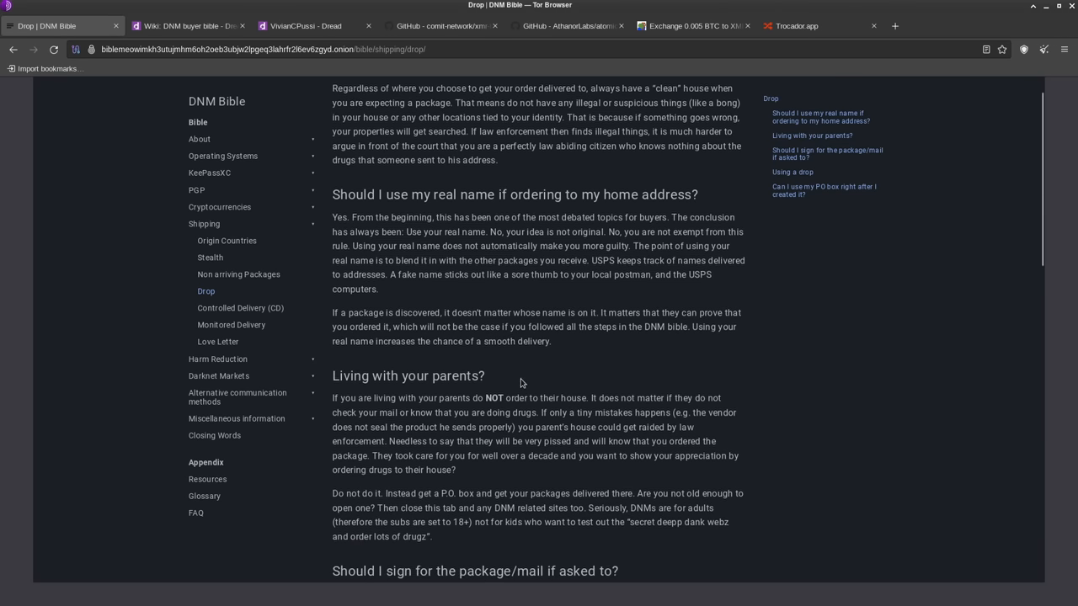
scroll(down, 3)
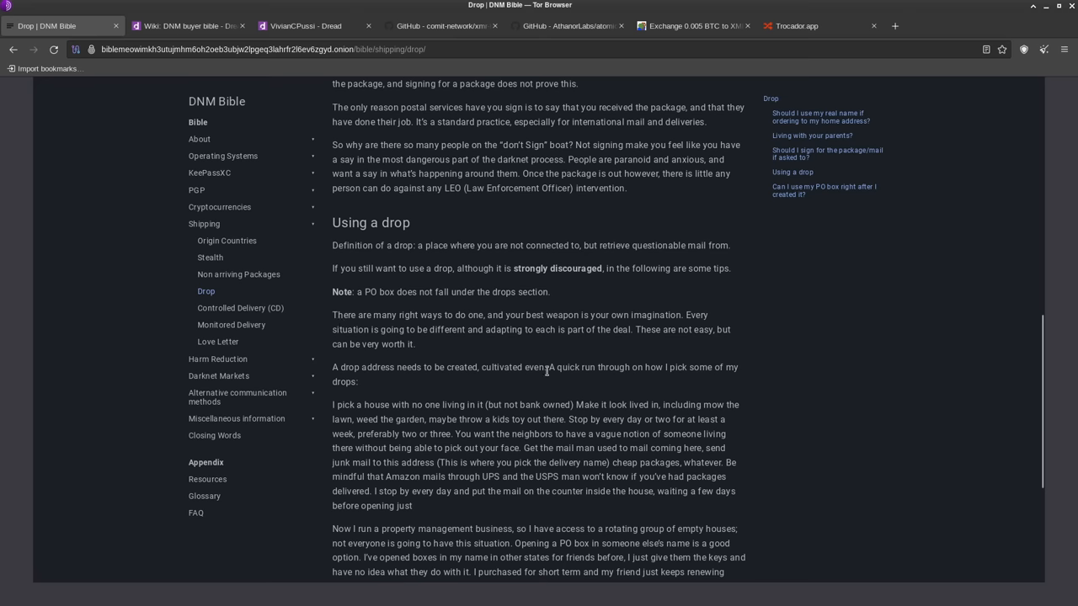
- Open the Controlled Delivery (CD) page and read down to 'Is my address burned if I get a CD?'
click(240, 308)
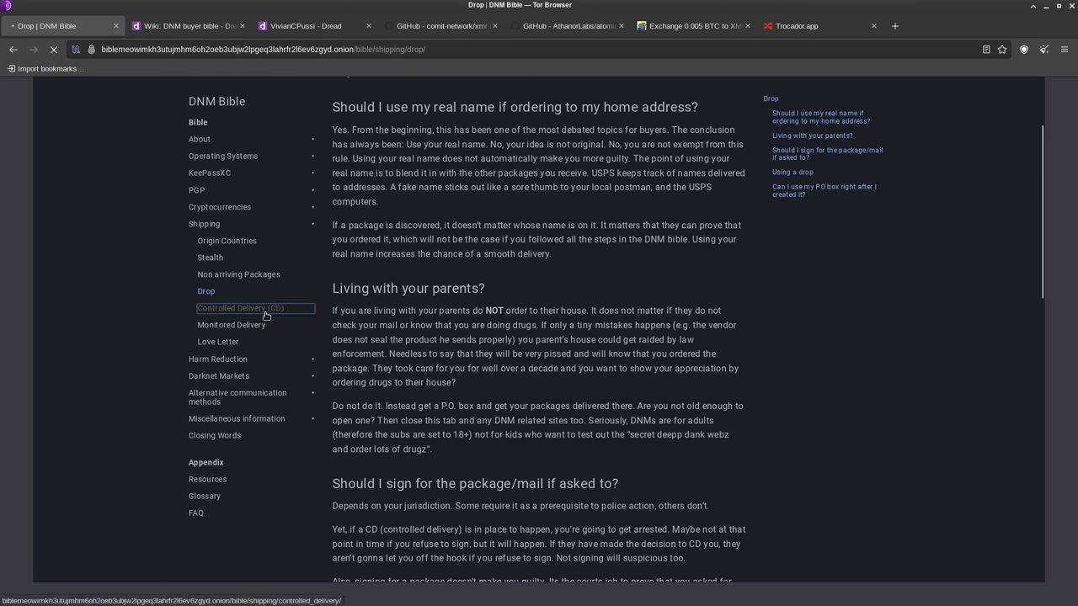
click(240, 307)
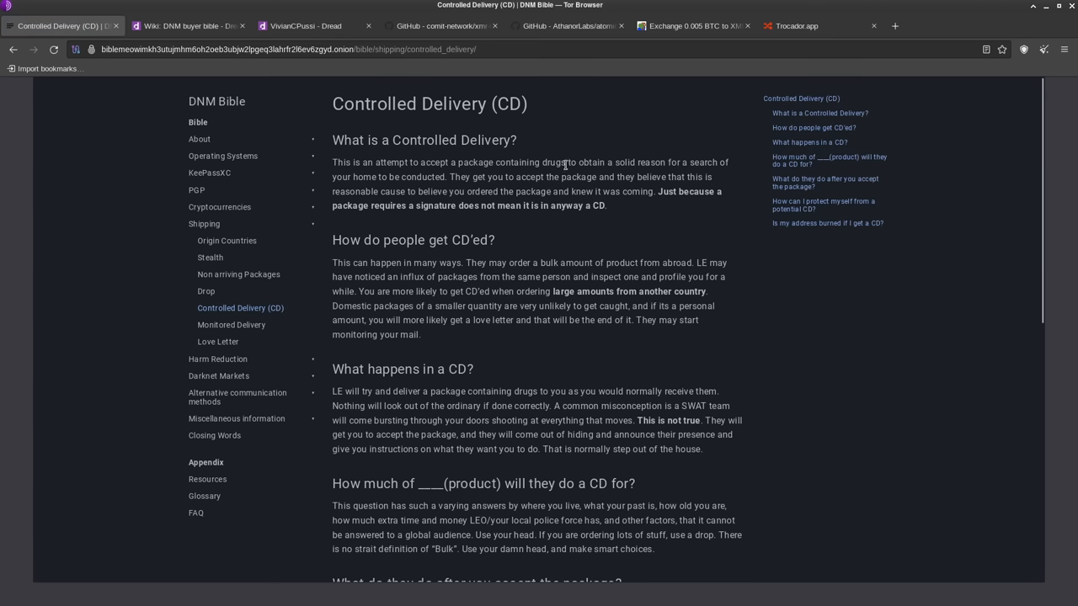
mouse_move(559, 177)
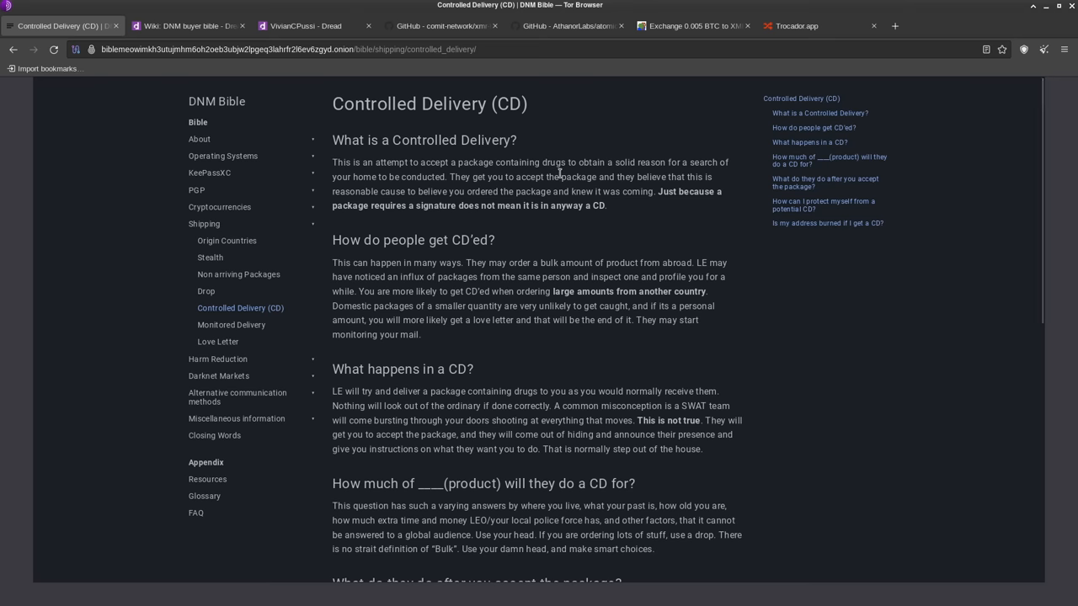
mouse_move(531, 234)
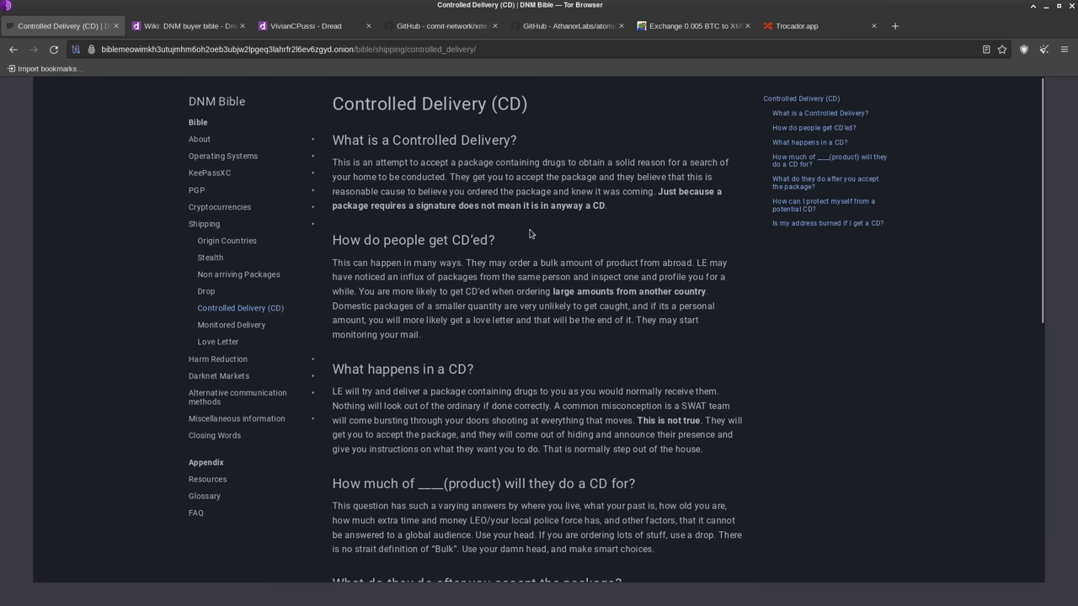
mouse_move(49, 380)
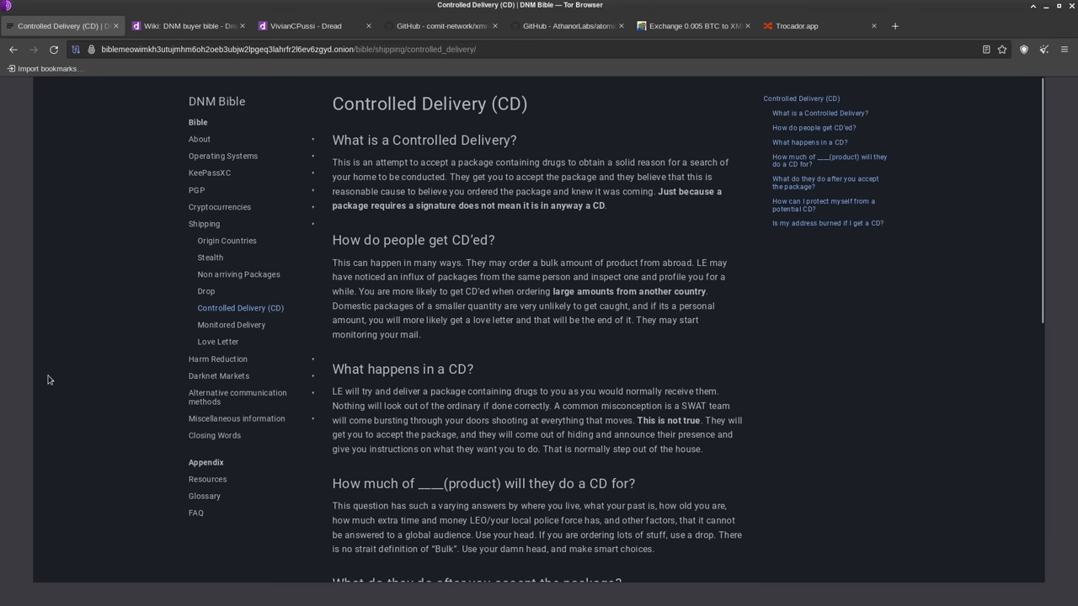
mouse_move(784, 446)
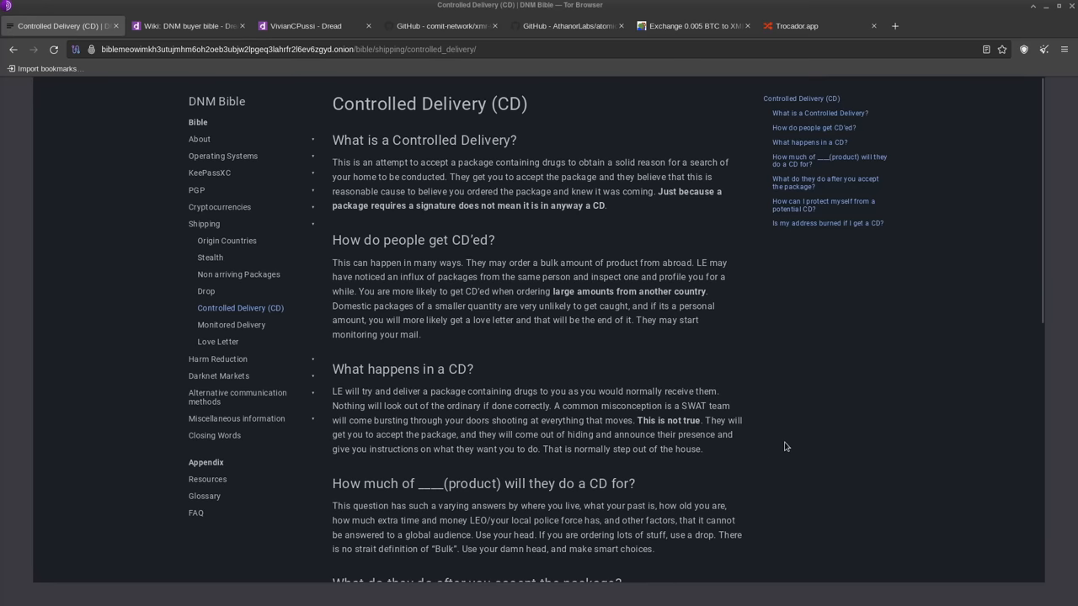
scroll(down, 3)
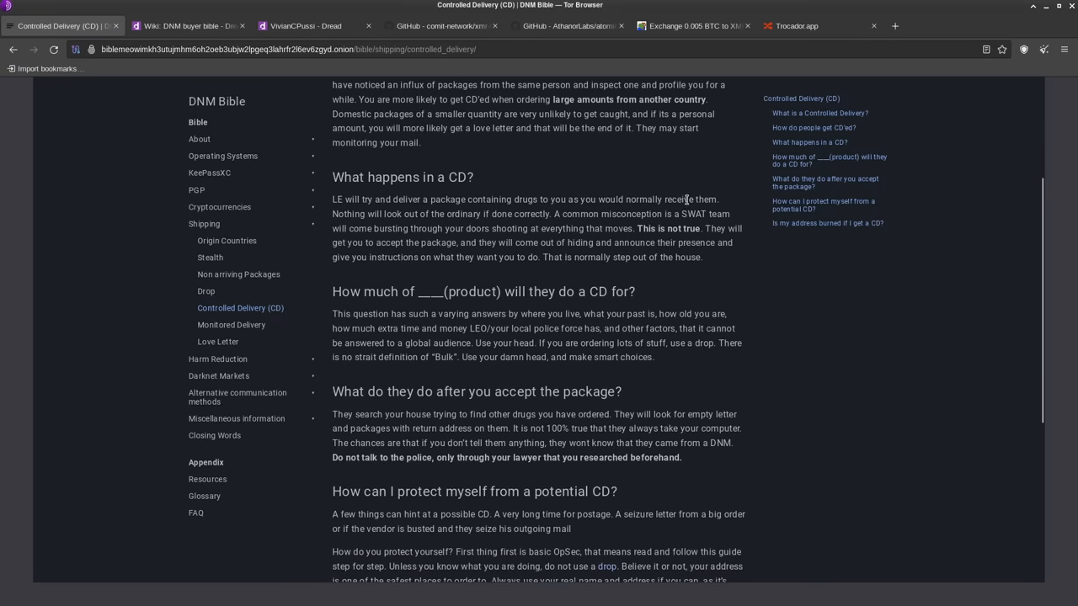
scroll(down, 3)
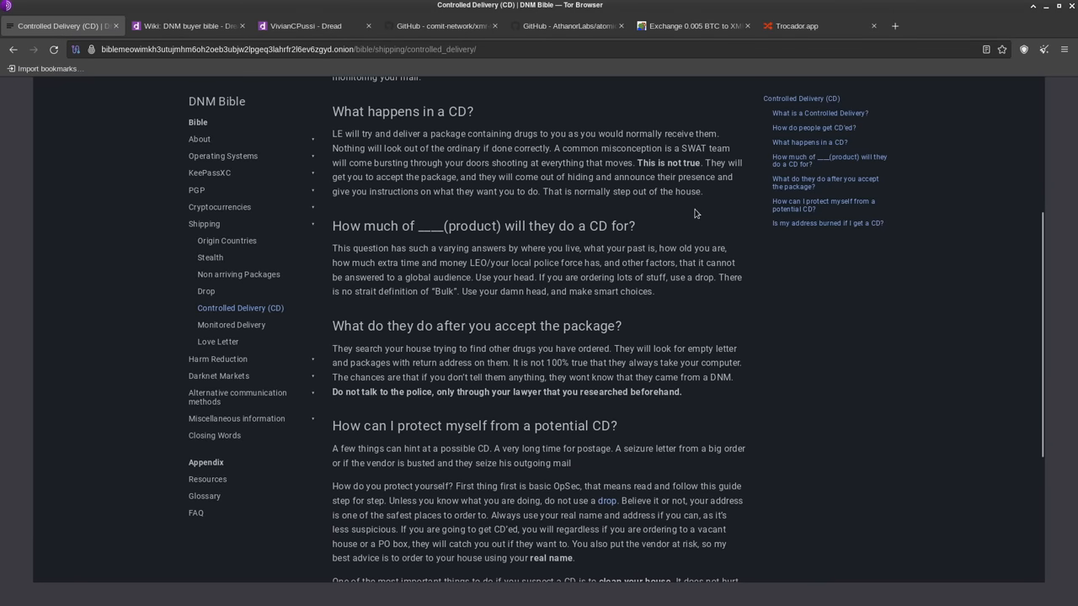
scroll(down, 3)
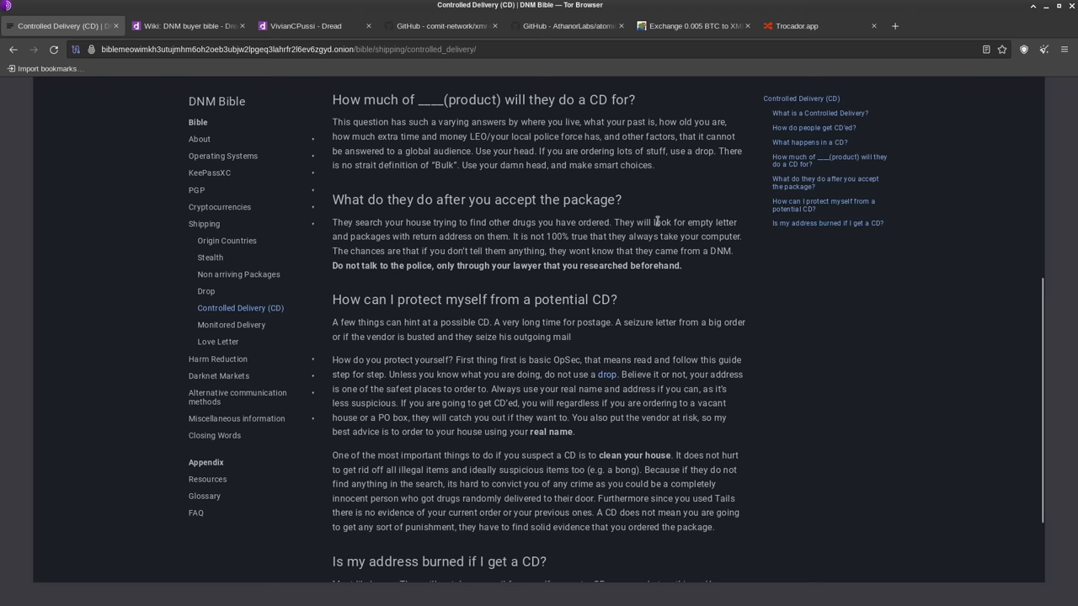
mouse_move(625, 196)
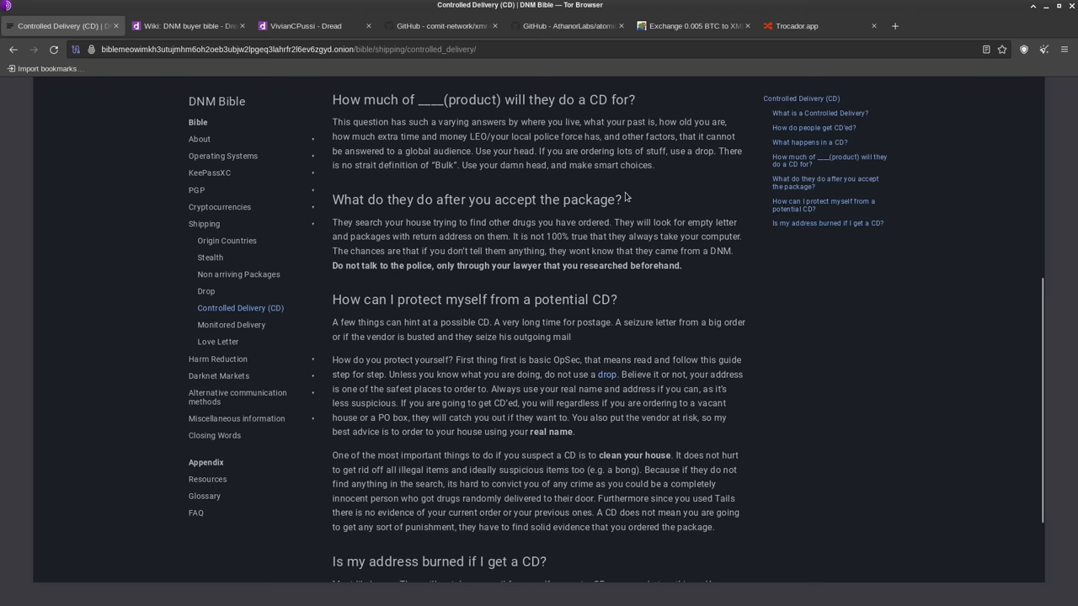
mouse_move(628, 250)
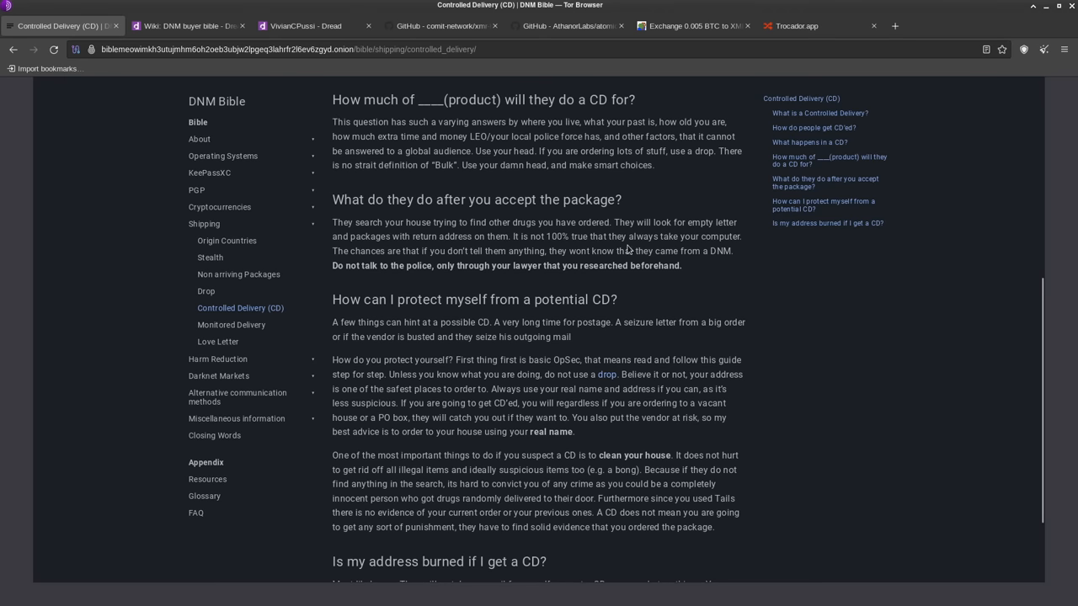
scroll(down, 3)
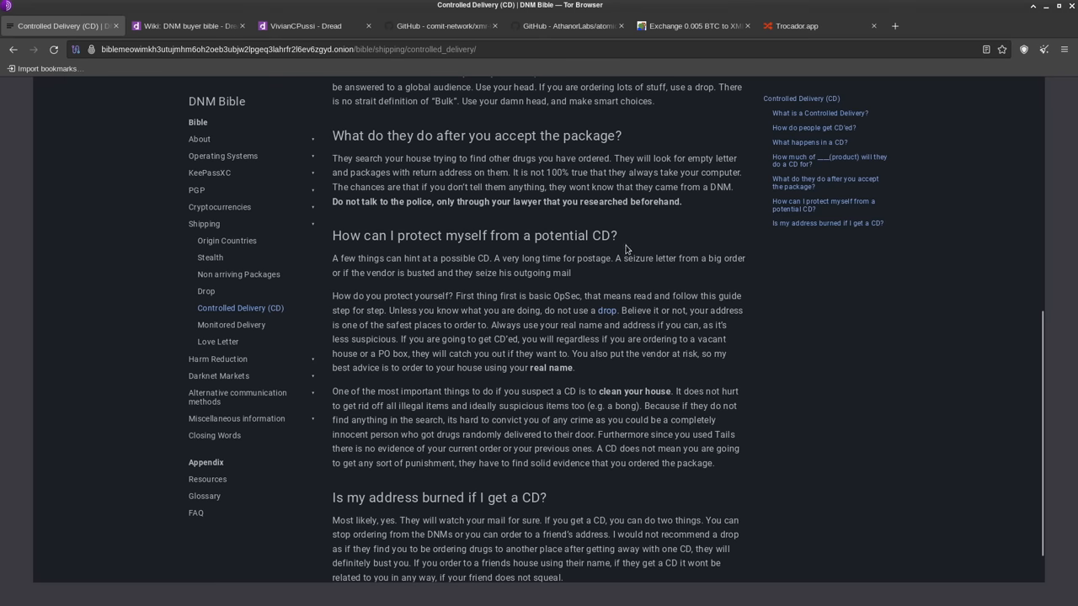
scroll(down, 3)
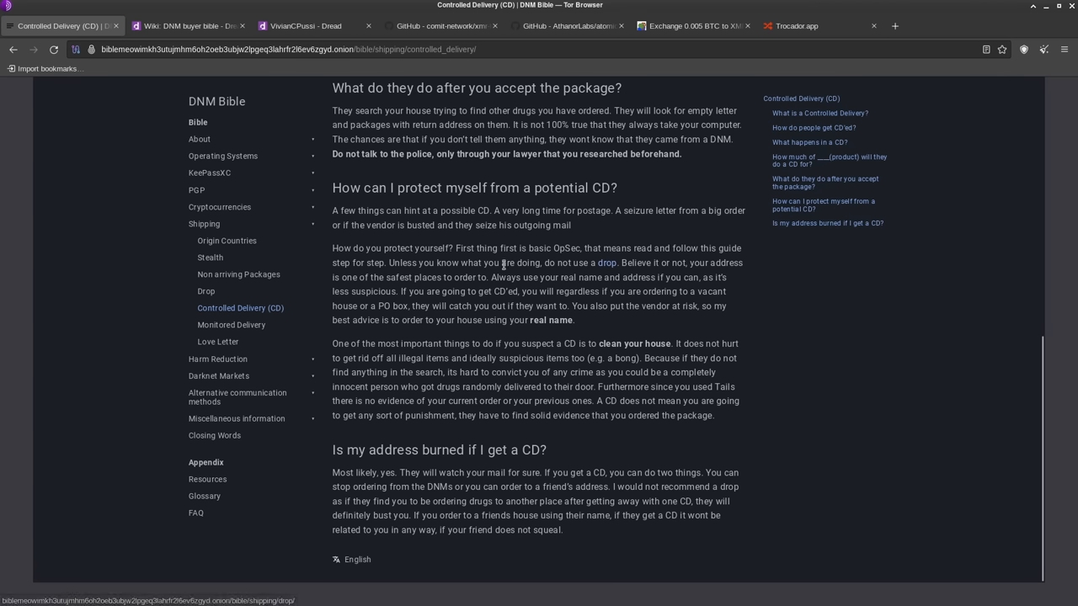
mouse_move(564, 275)
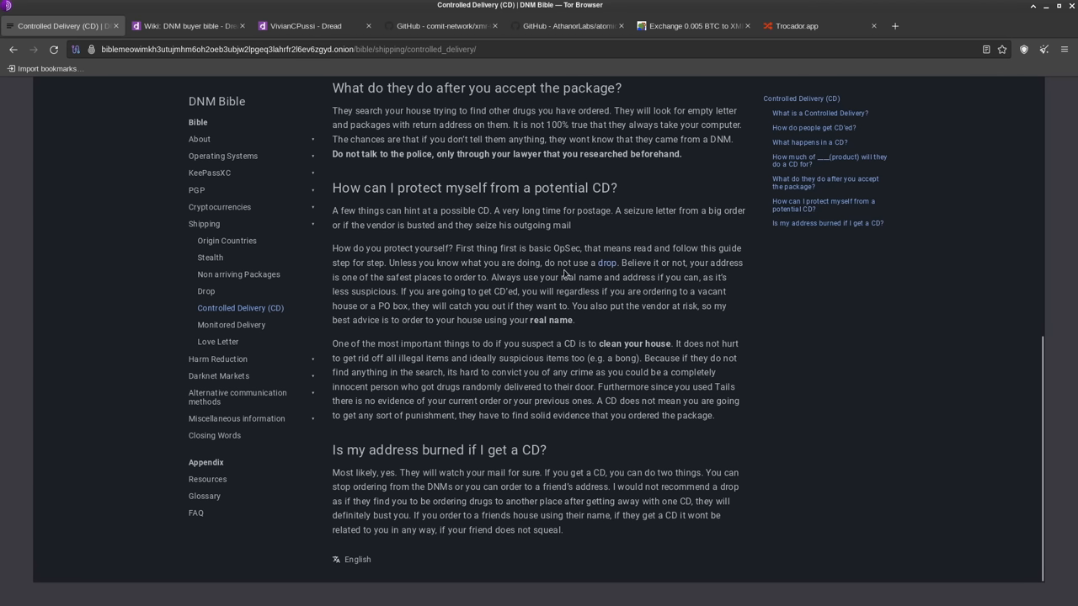
mouse_move(570, 290)
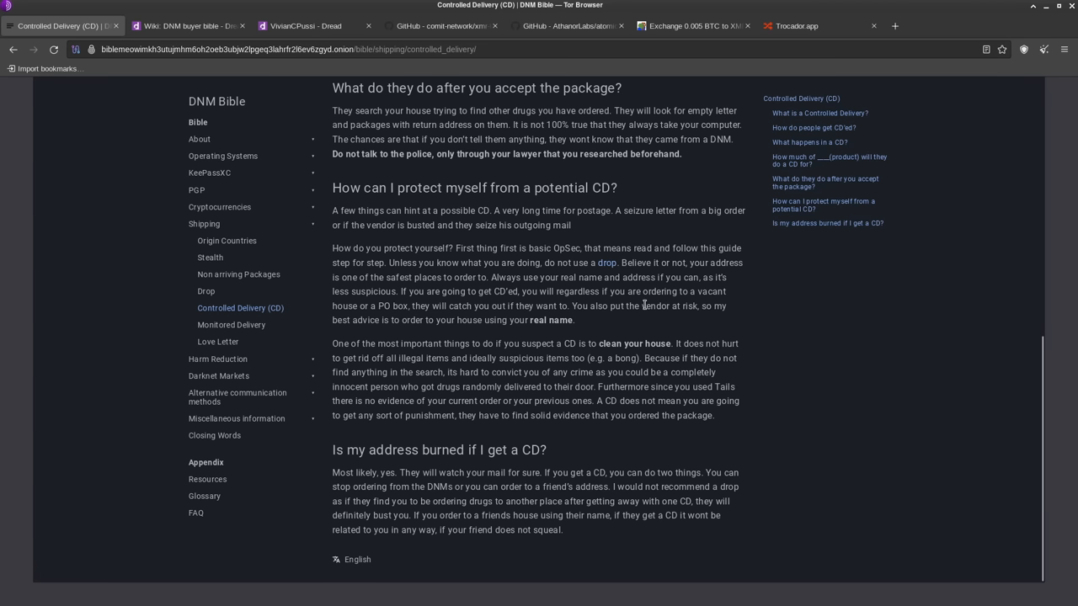
mouse_move(550, 318)
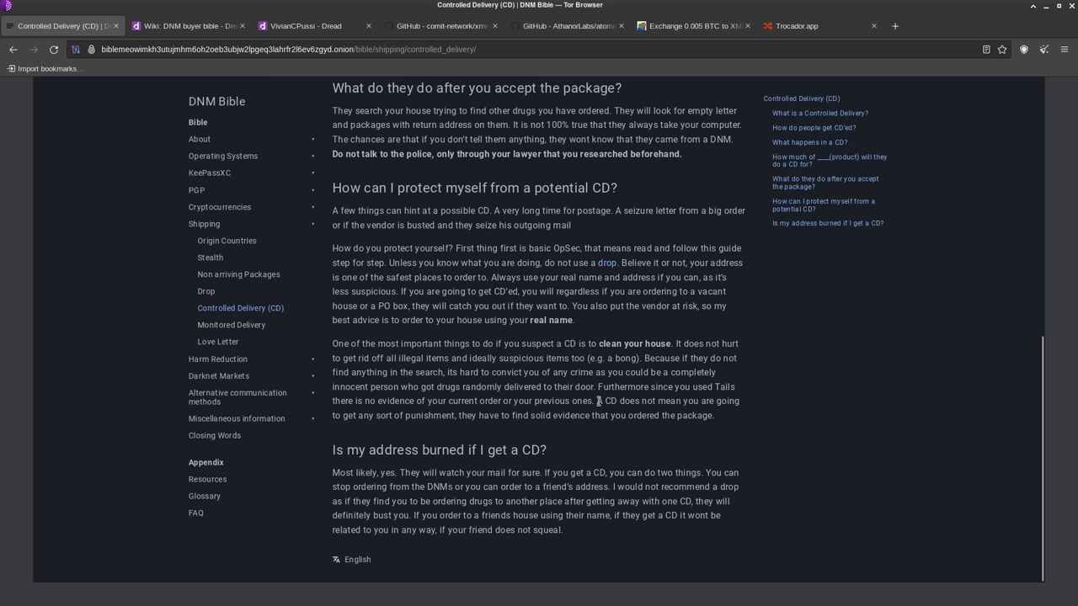
mouse_move(625, 368)
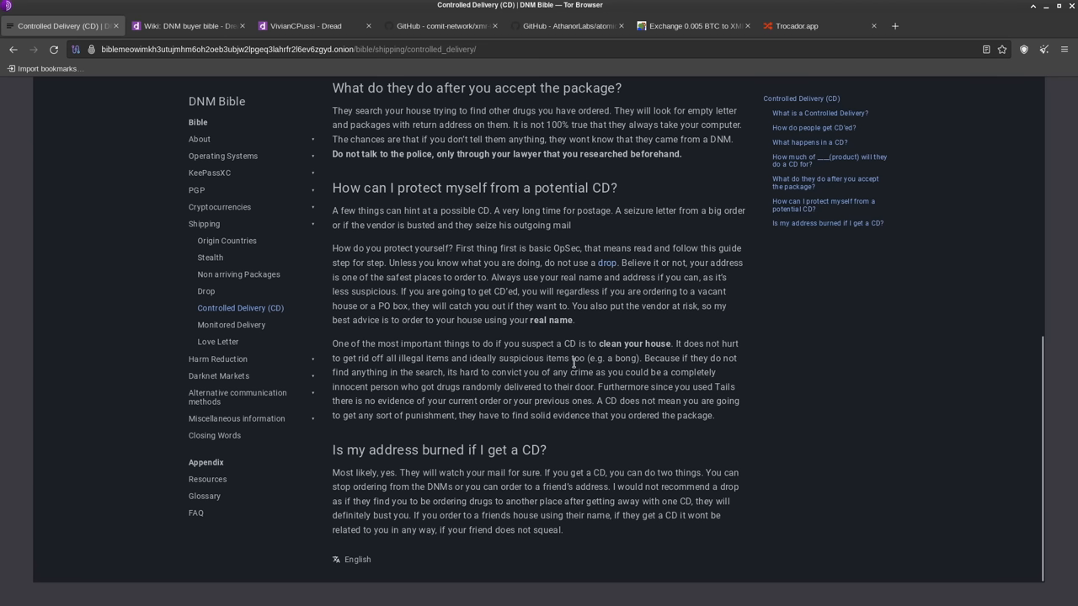
mouse_move(585, 362)
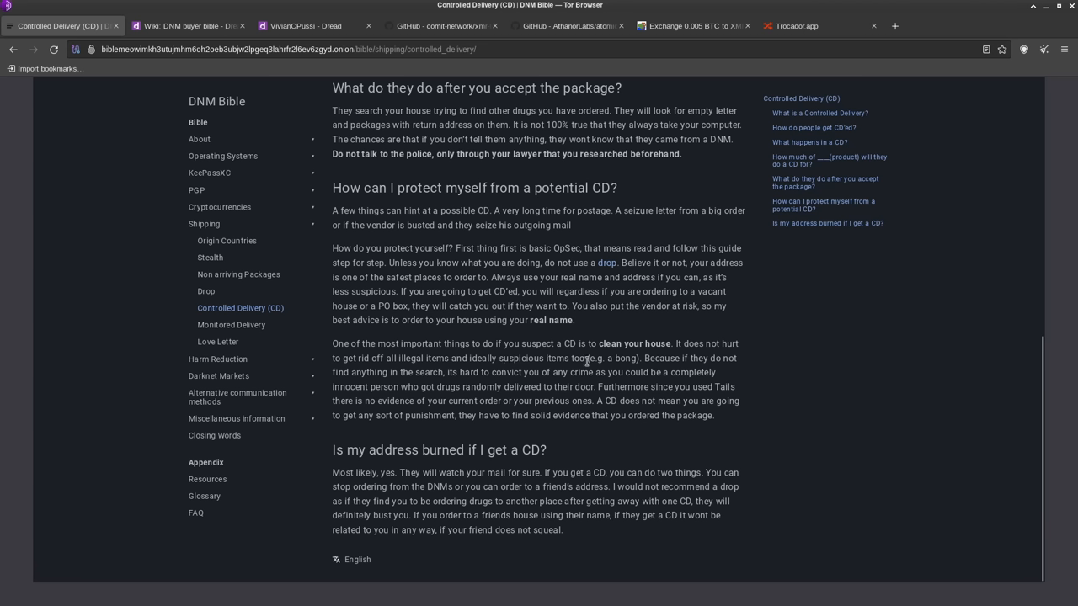
mouse_move(677, 352)
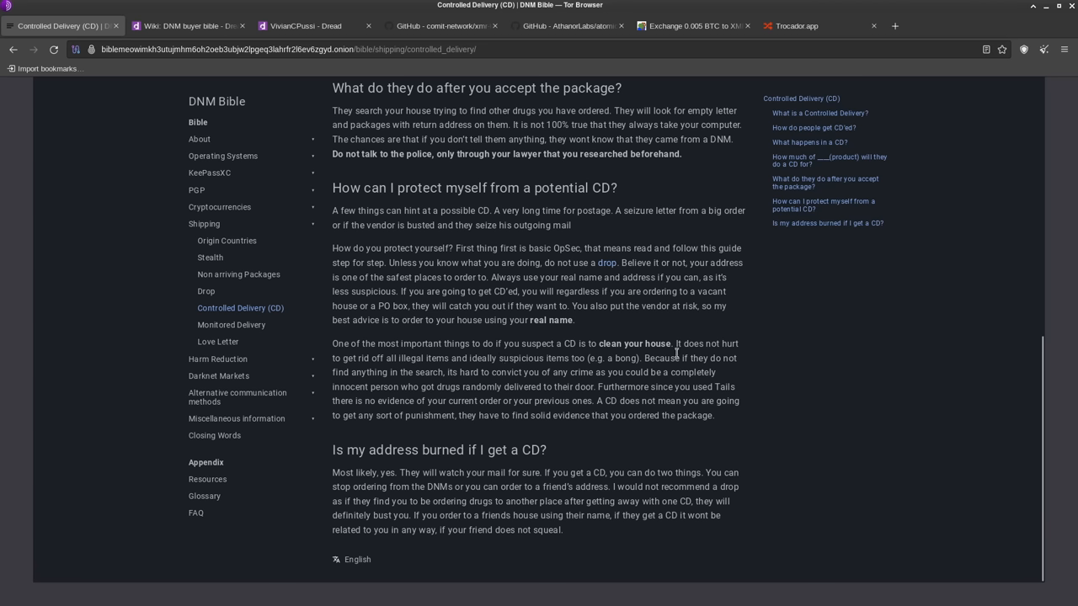
mouse_move(451, 354)
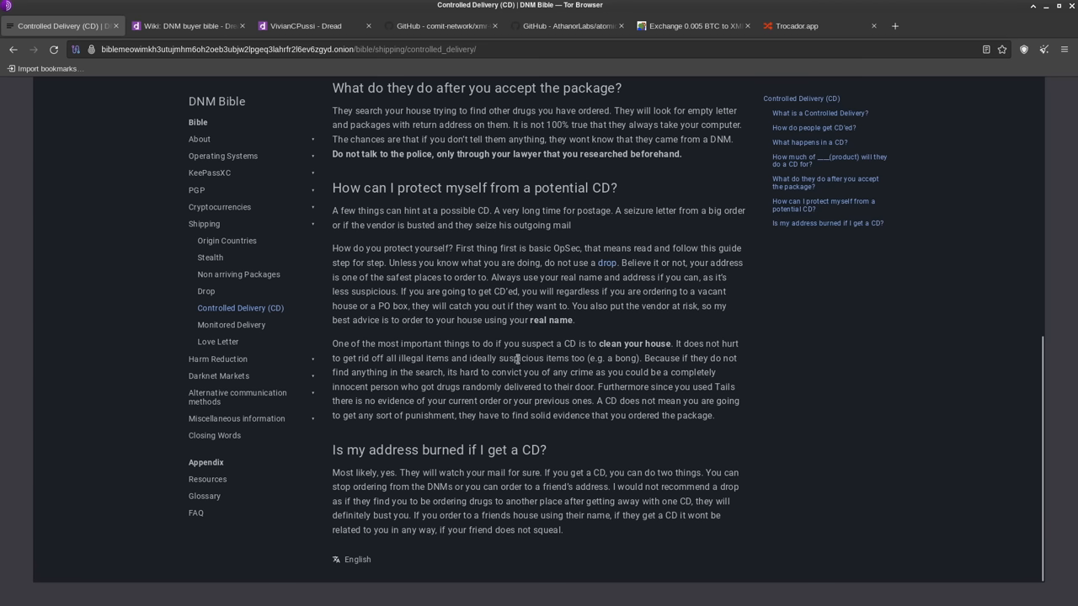
mouse_move(581, 370)
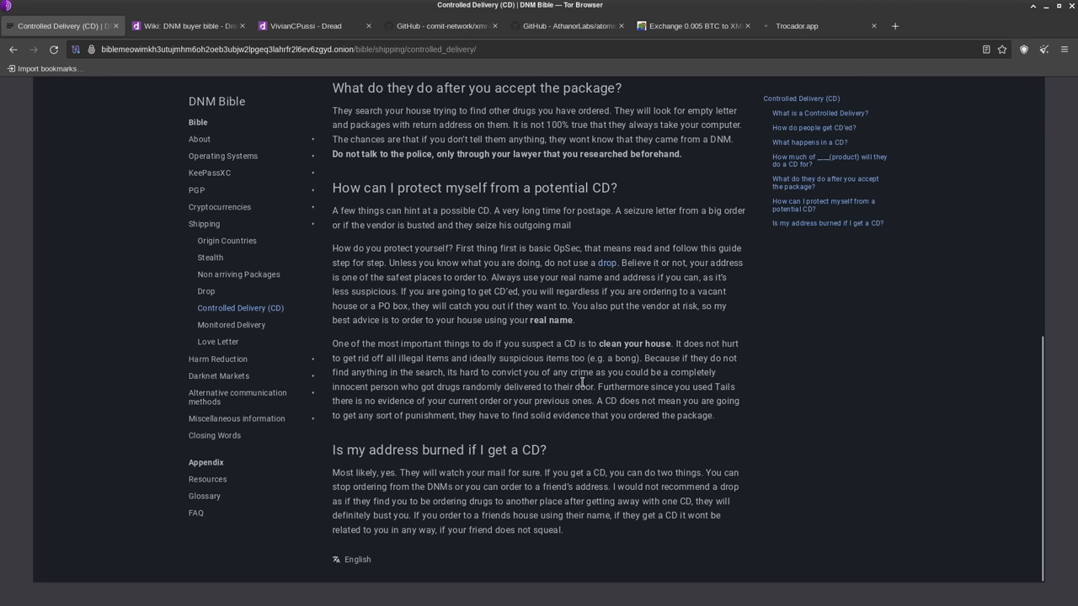
mouse_move(606, 405)
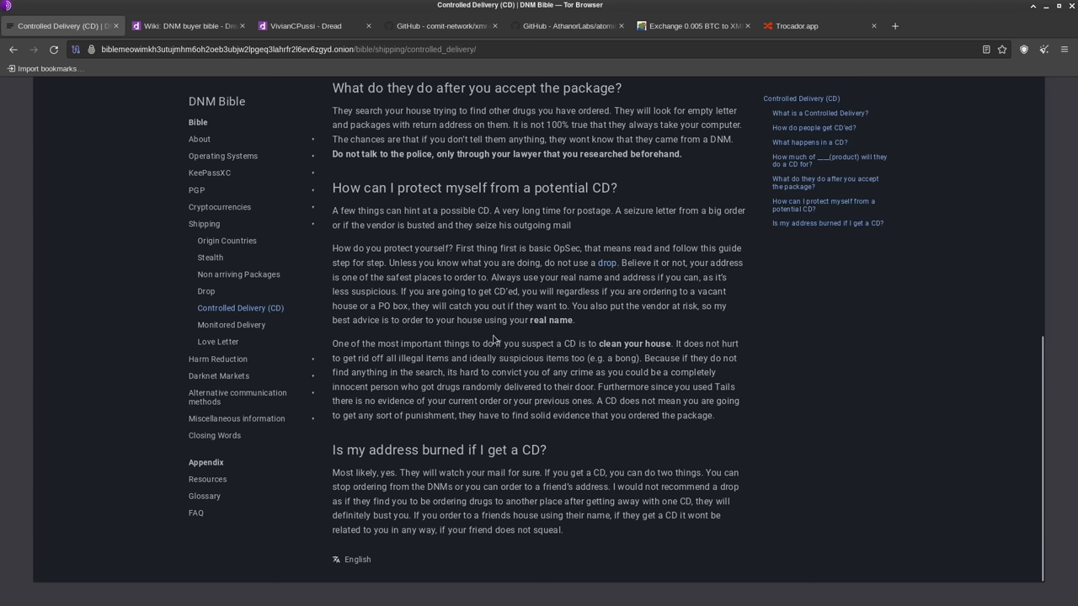
mouse_move(512, 340)
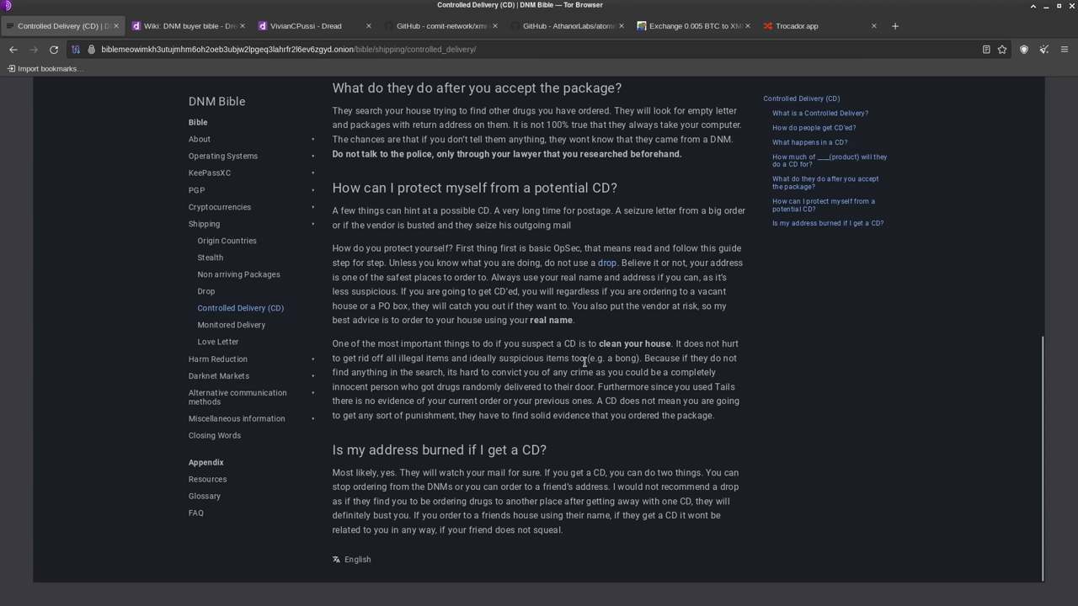
mouse_move(567, 385)
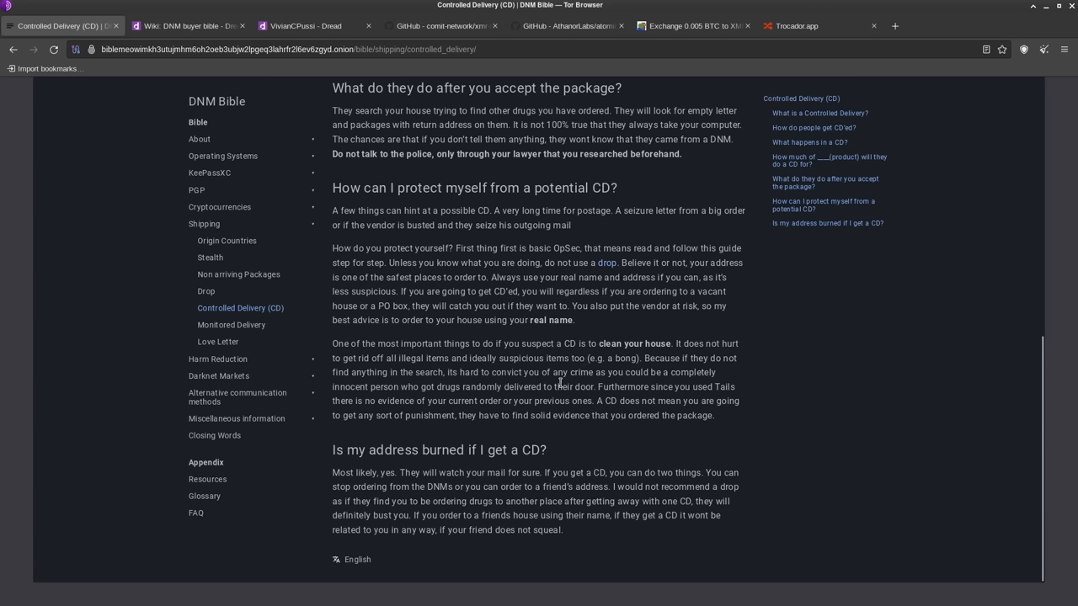
mouse_move(464, 338)
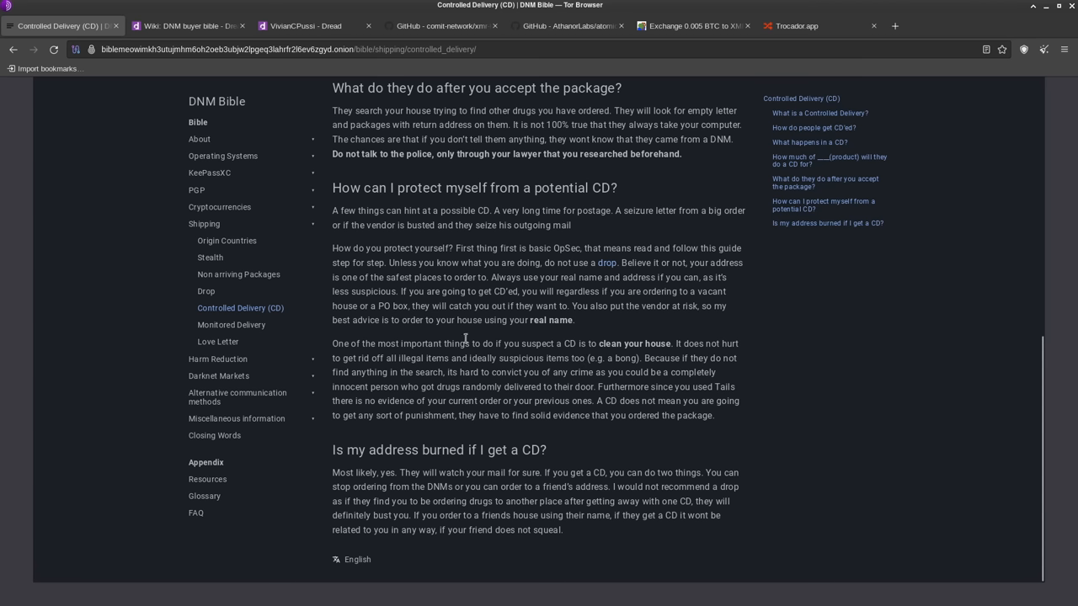
mouse_move(482, 340)
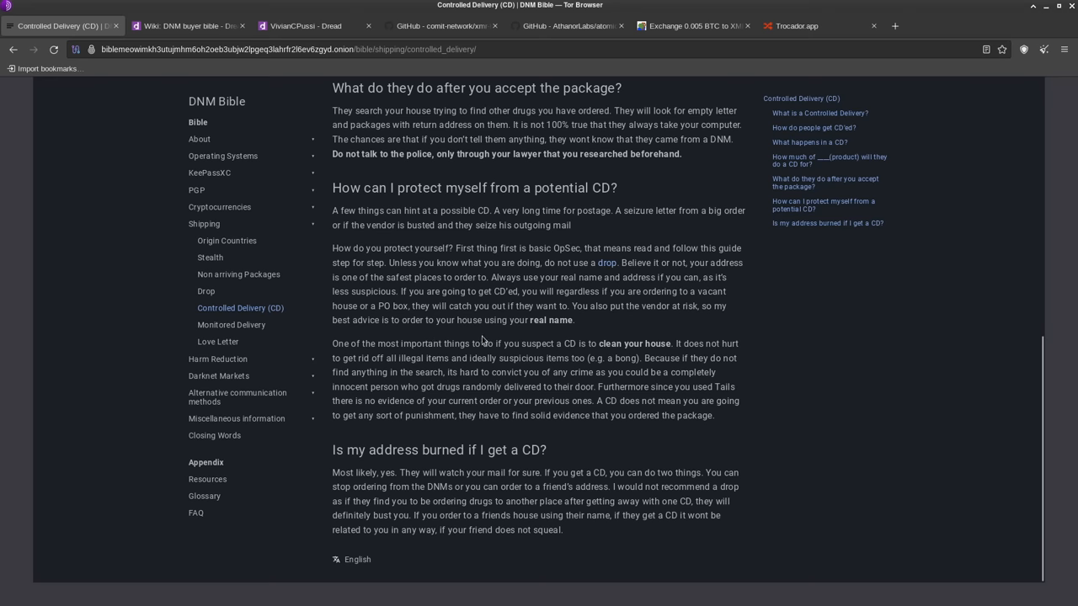
- Scroll back up the page toward the 'Alternative communication methods' sidebar entry
scroll(up, 3)
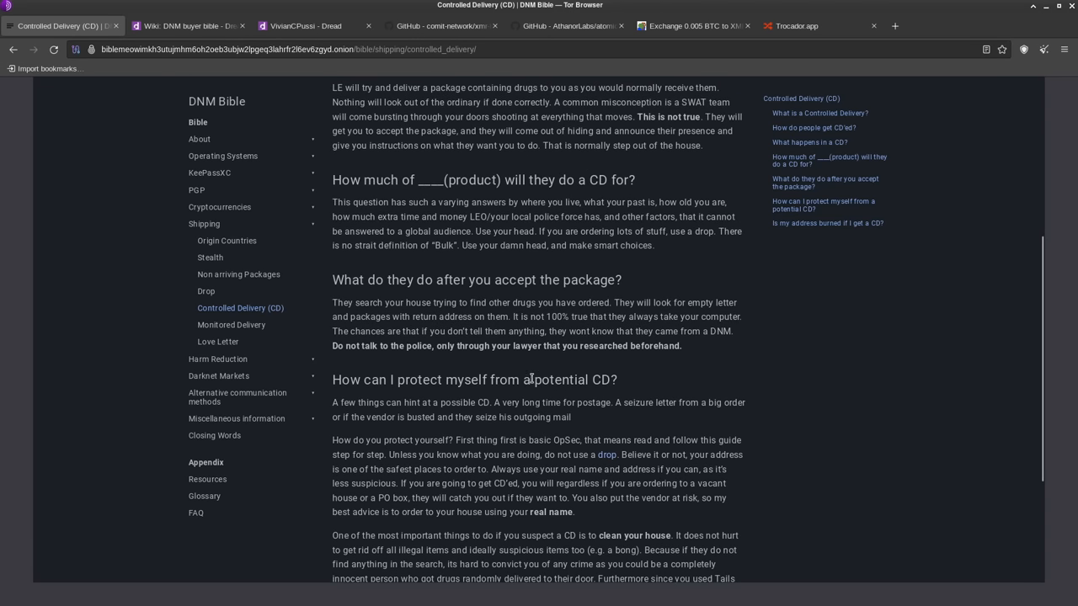
scroll(up, 3)
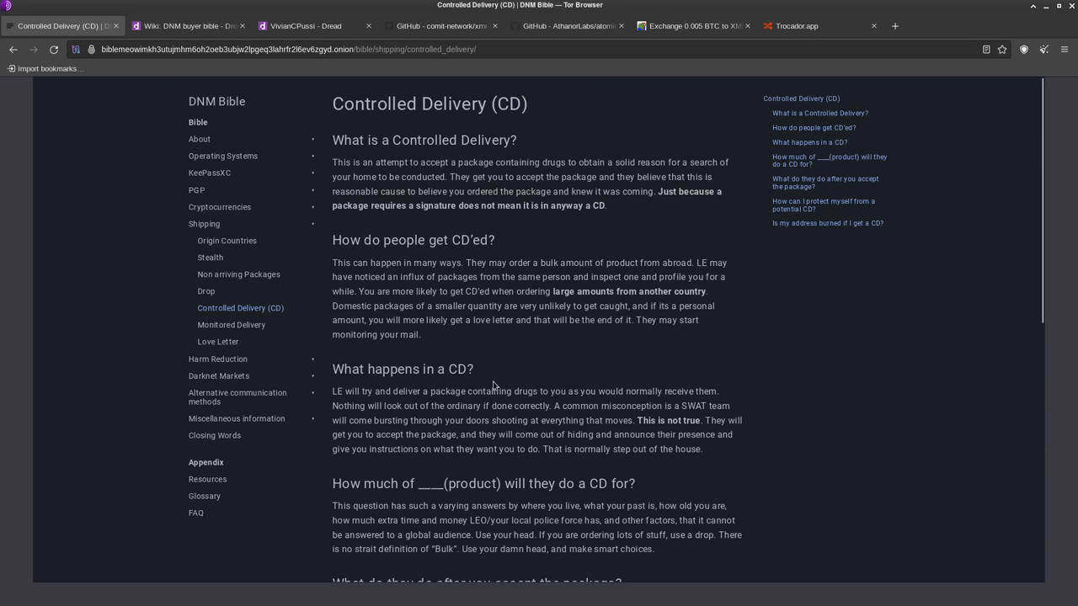
mouse_move(601, 356)
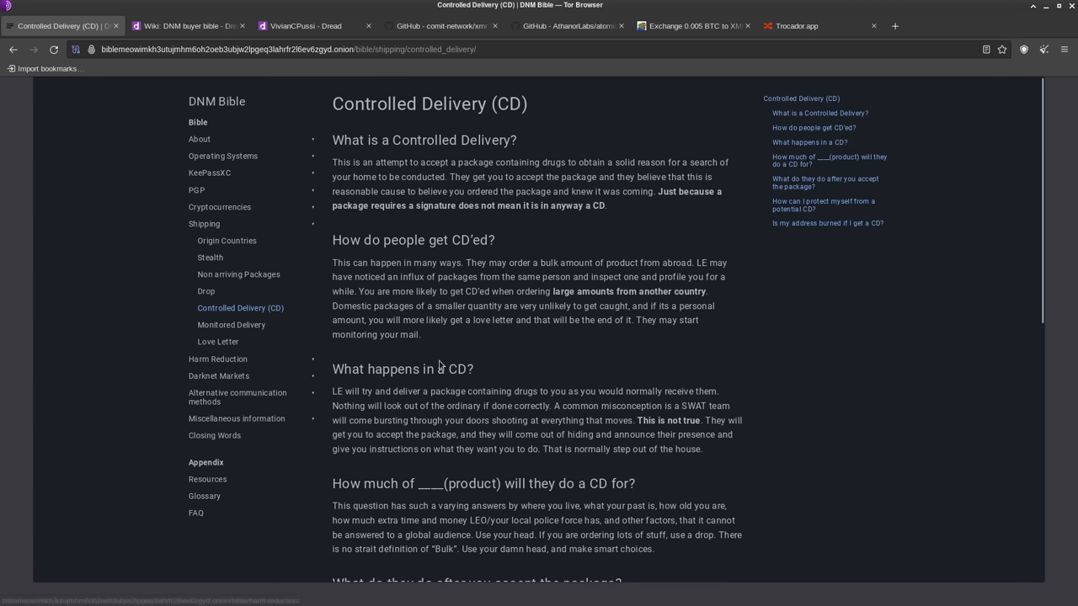
mouse_move(218, 376)
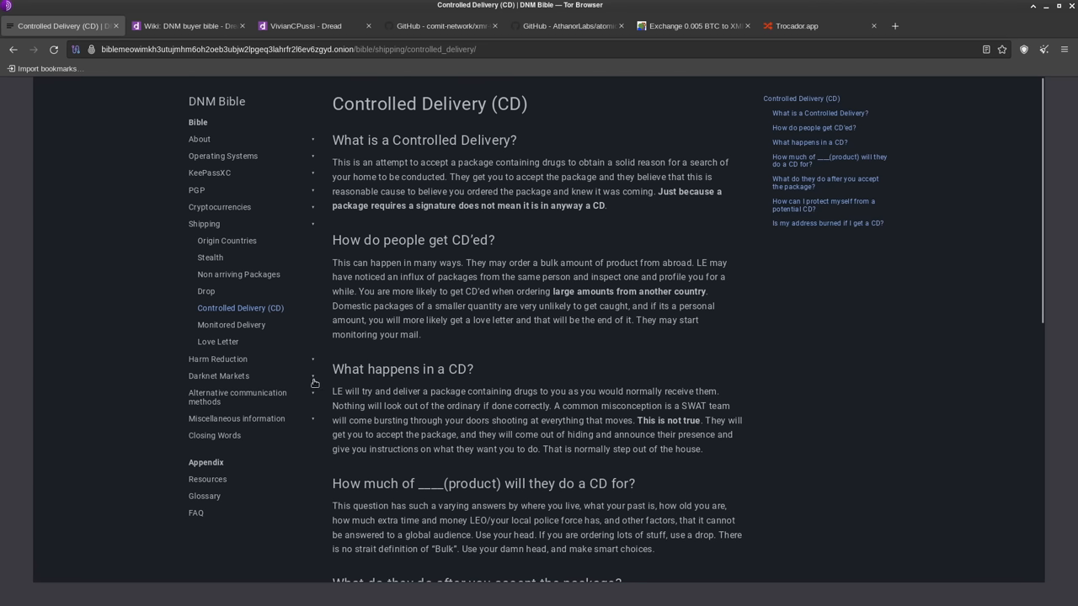
mouse_move(412, 266)
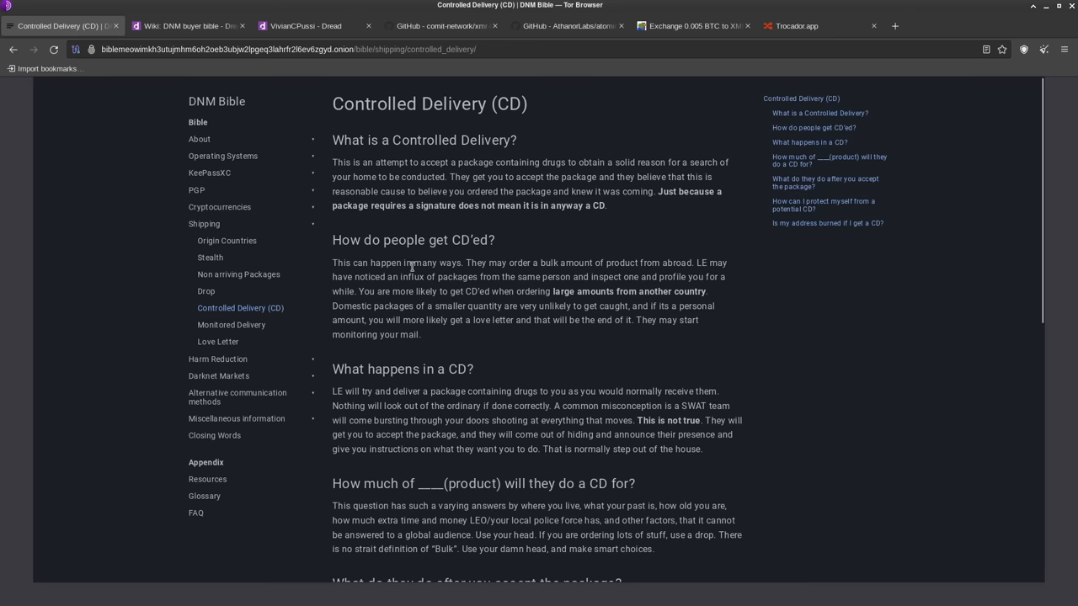
scroll(down, 3)
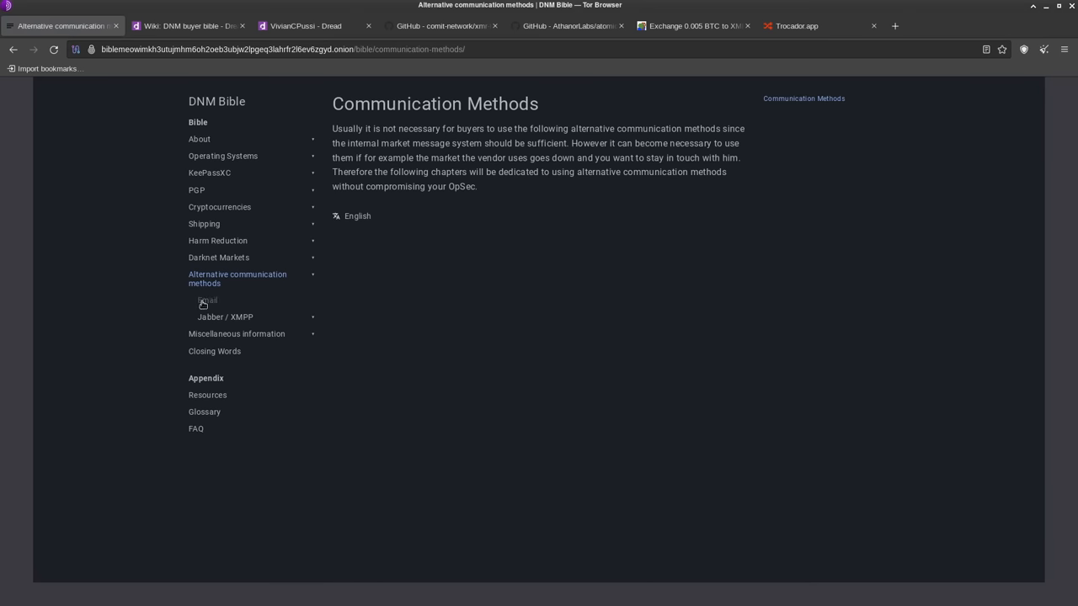
- Open the Email chapter with its provider warning and secure email tips
click(206, 300)
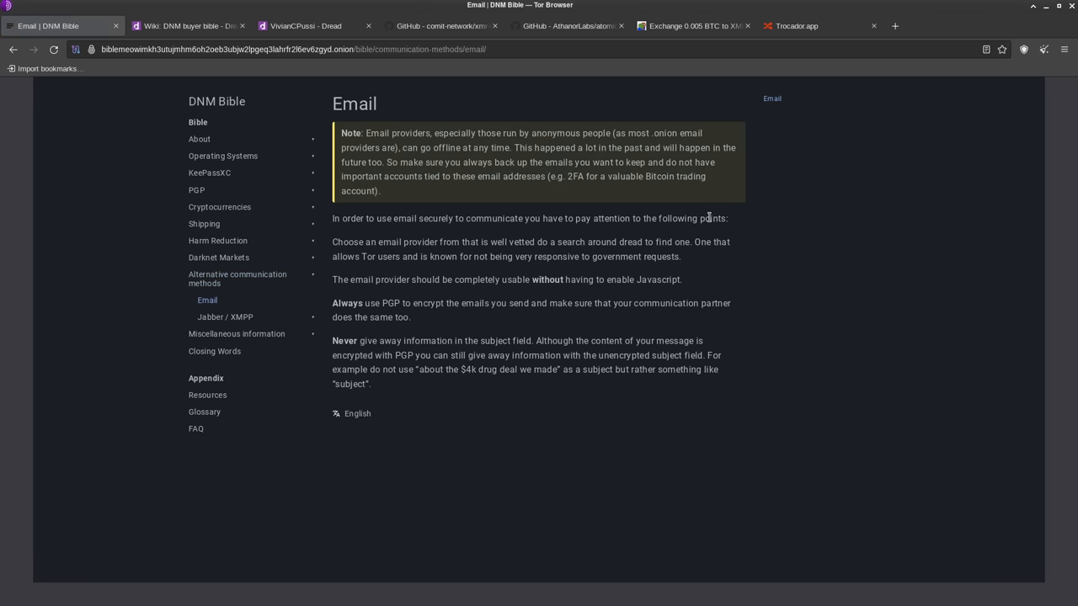
mouse_move(979, 196)
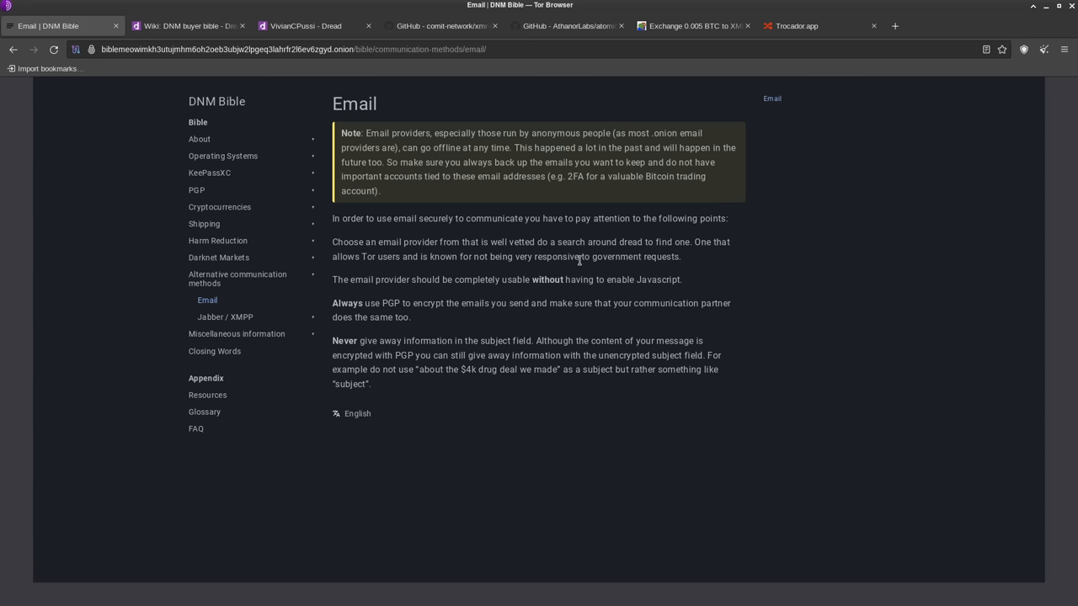
mouse_move(578, 260)
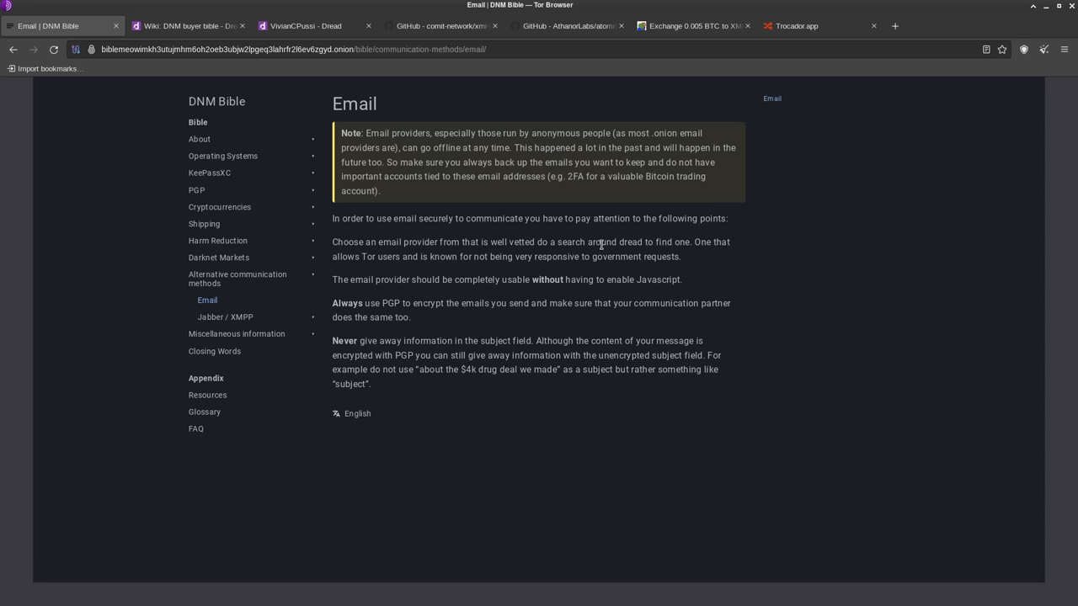
mouse_move(623, 236)
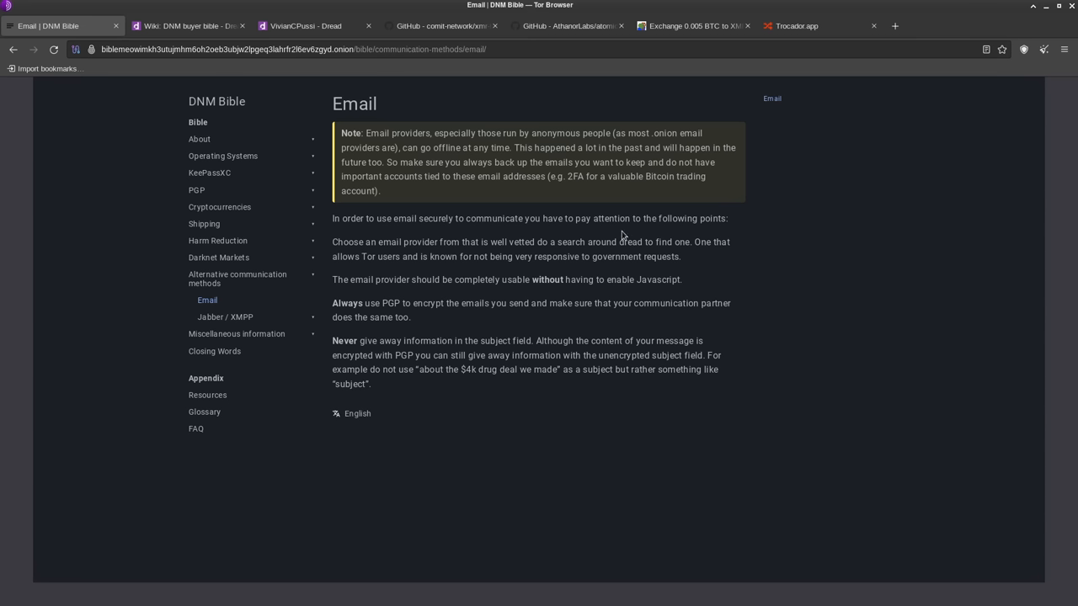
mouse_move(606, 253)
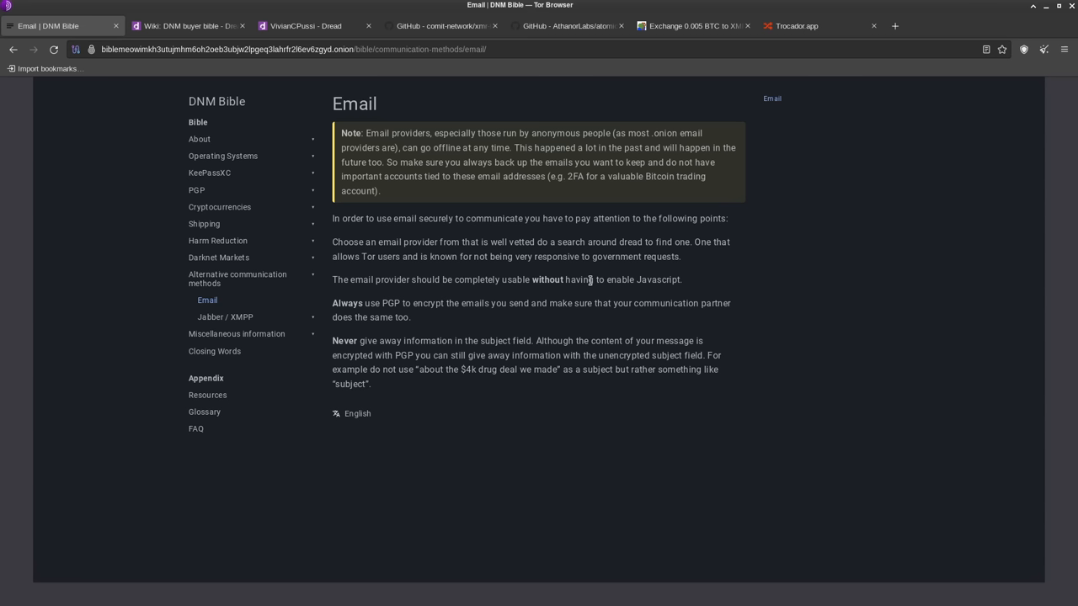
mouse_move(587, 256)
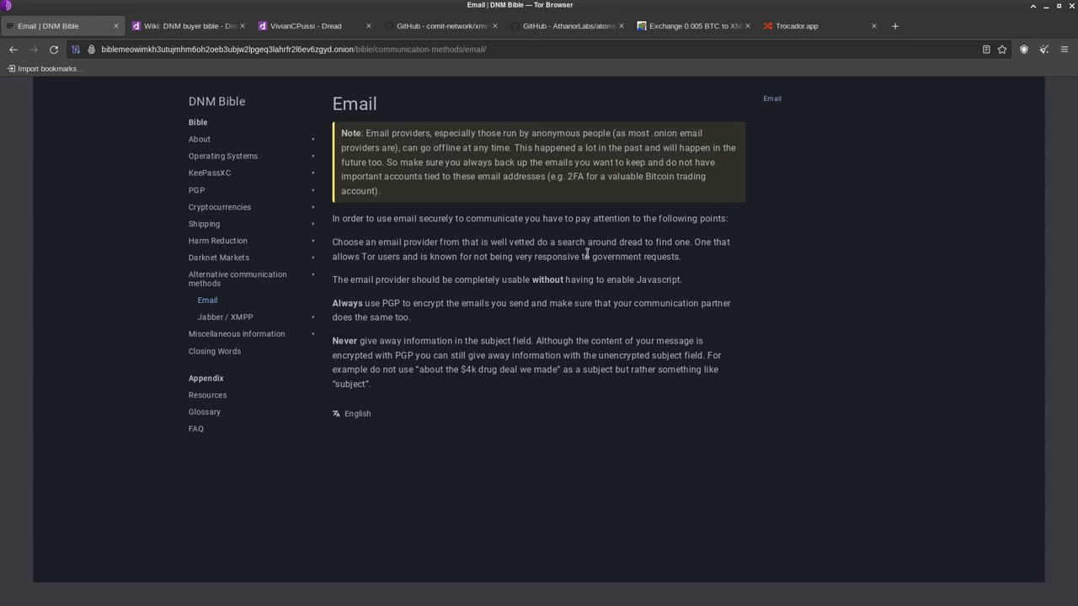
mouse_move(471, 277)
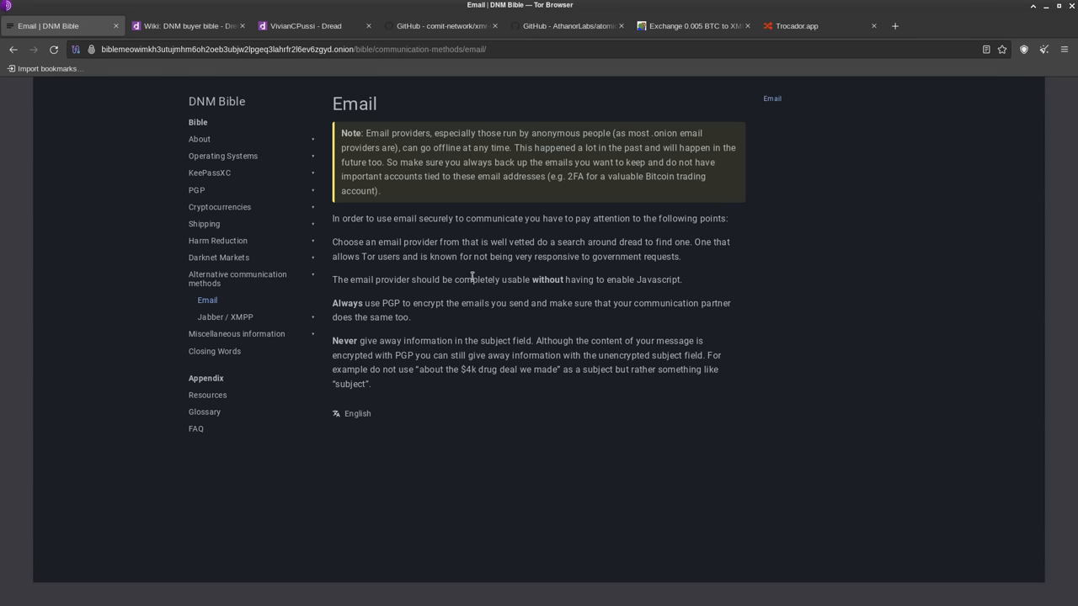
mouse_move(624, 278)
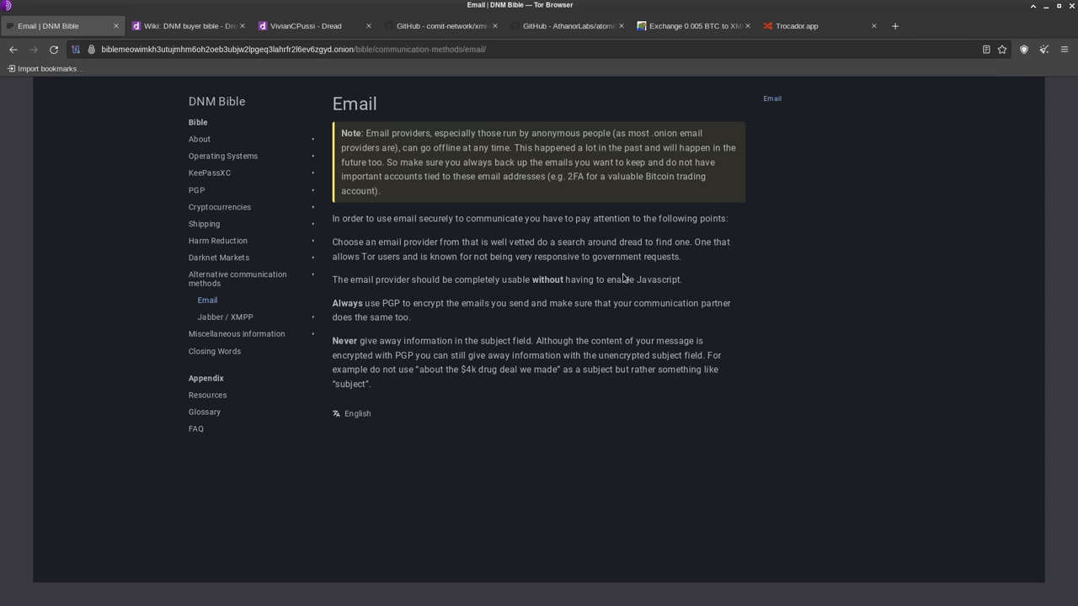
mouse_move(621, 279)
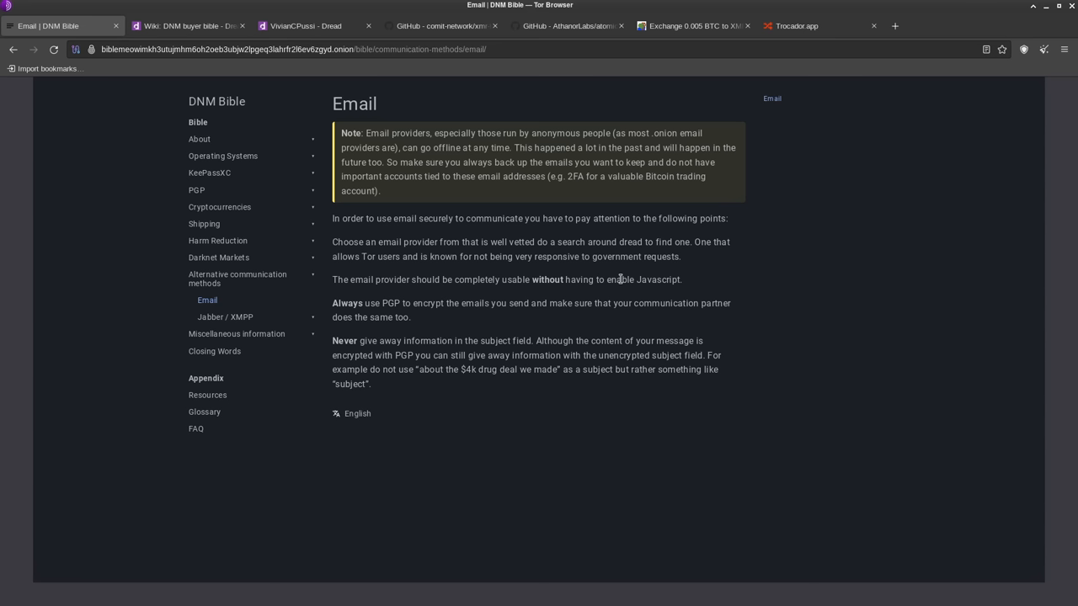
mouse_move(366, 308)
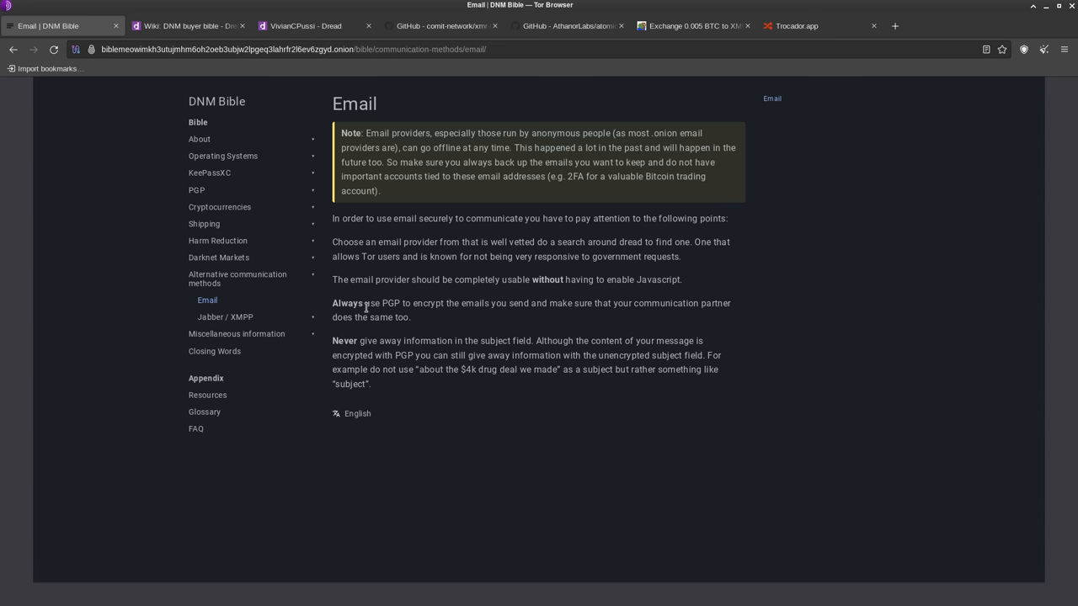
mouse_move(721, 328)
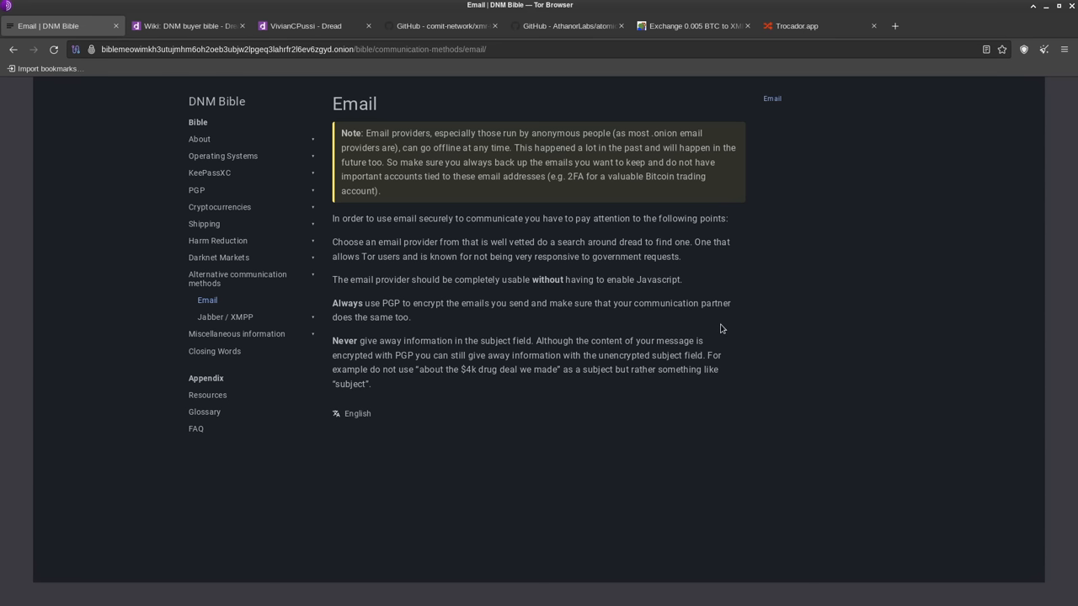
mouse_move(725, 318)
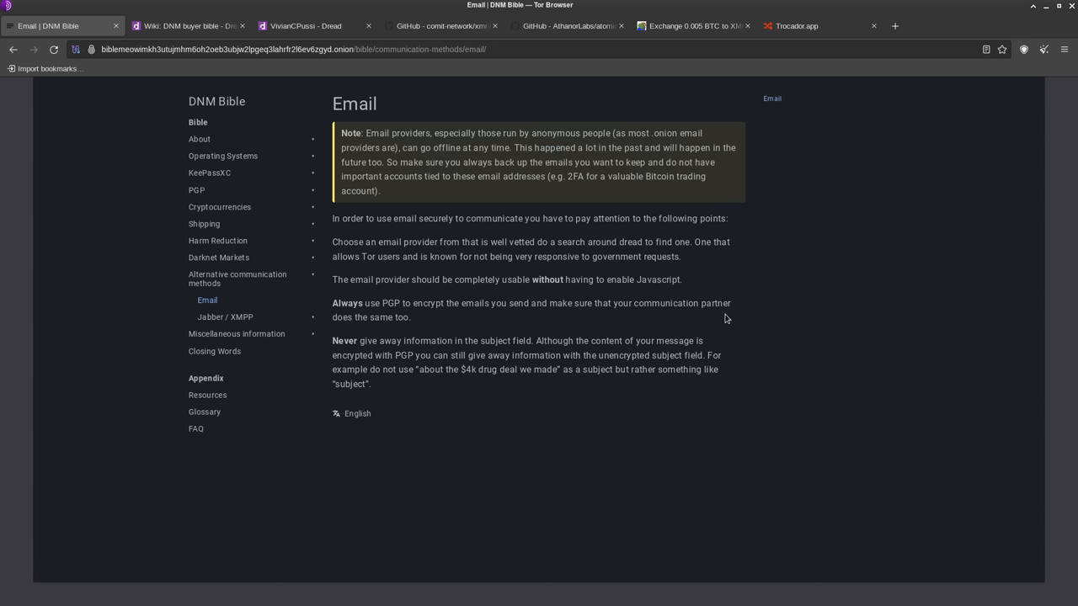
mouse_move(592, 476)
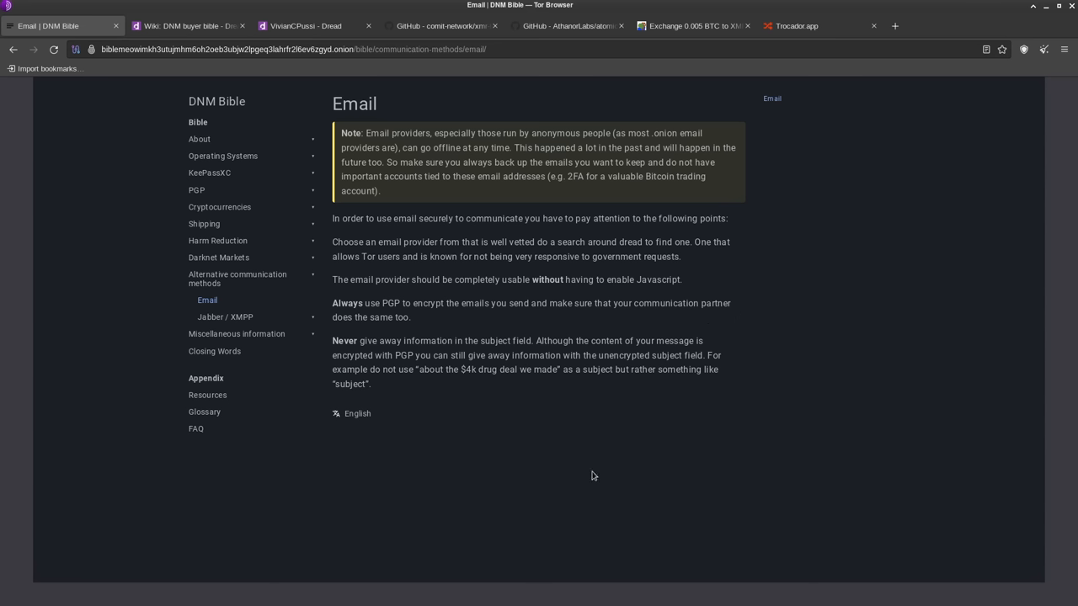
mouse_move(687, 317)
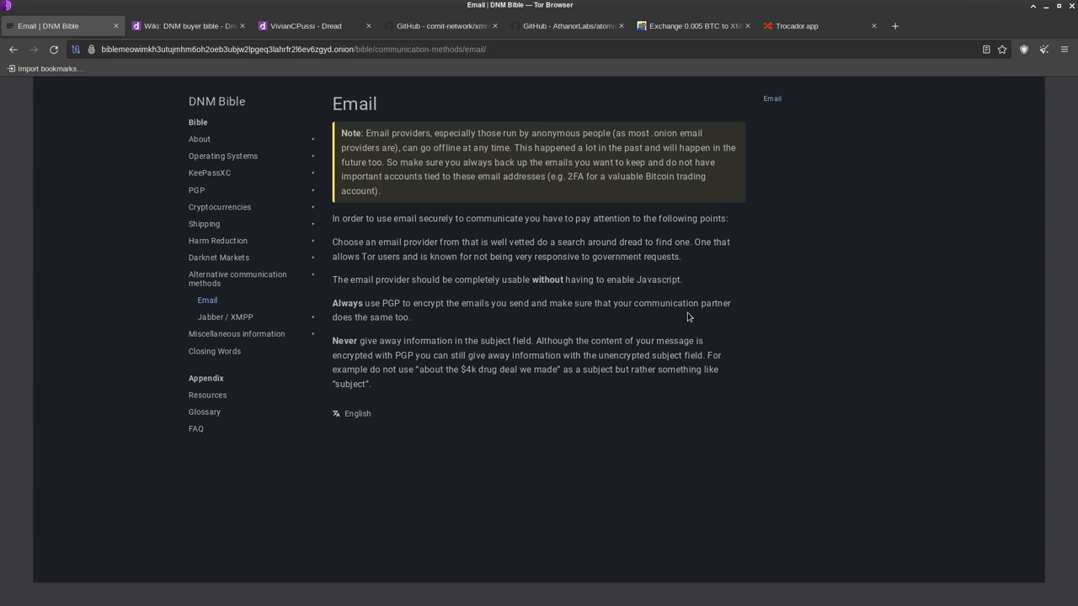
mouse_move(691, 304)
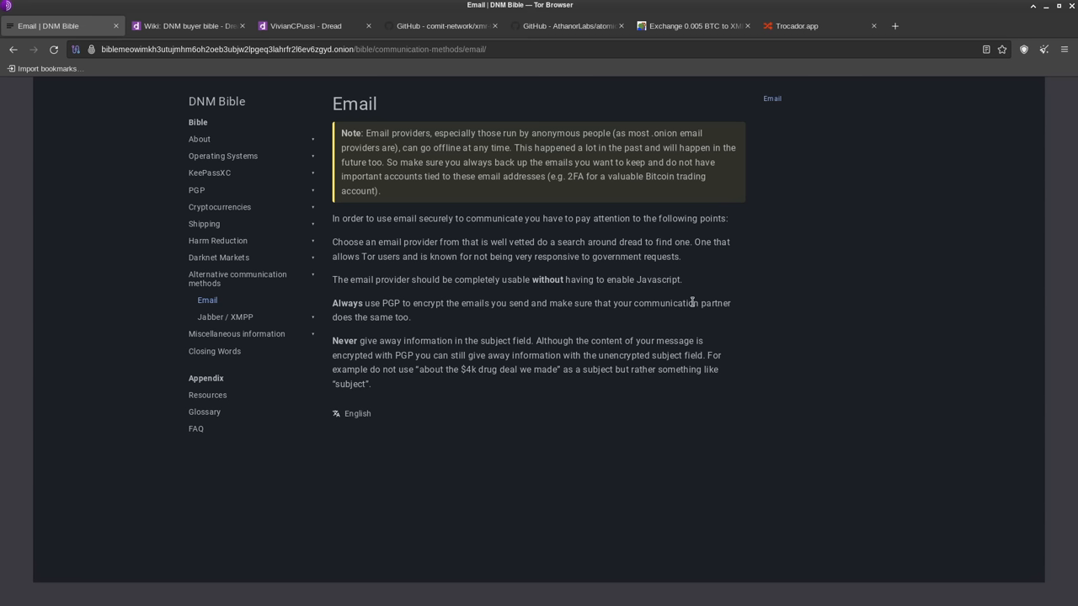
mouse_move(419, 327)
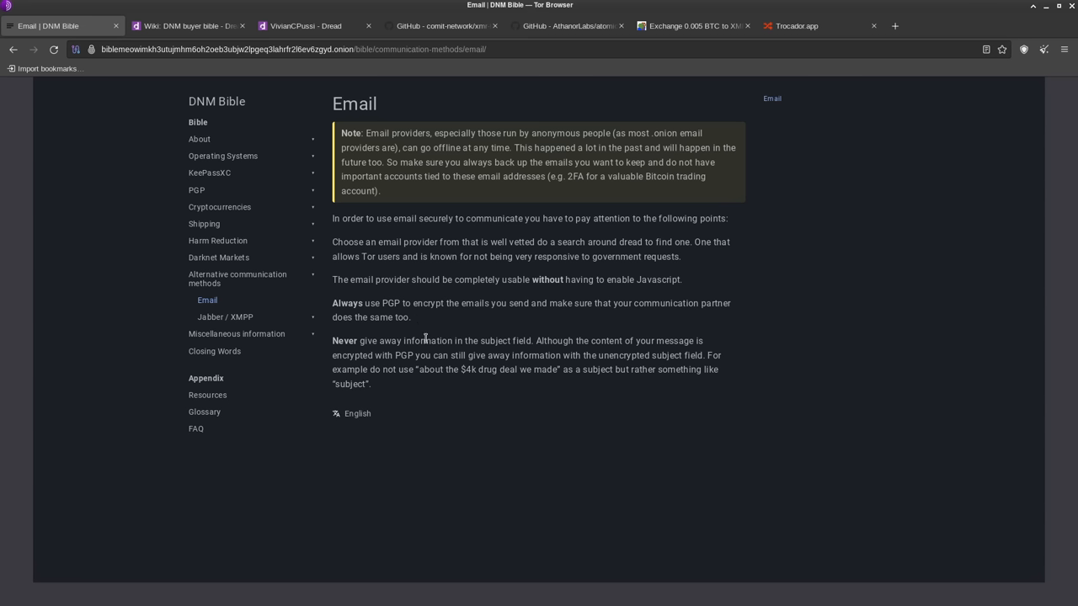
mouse_move(452, 338)
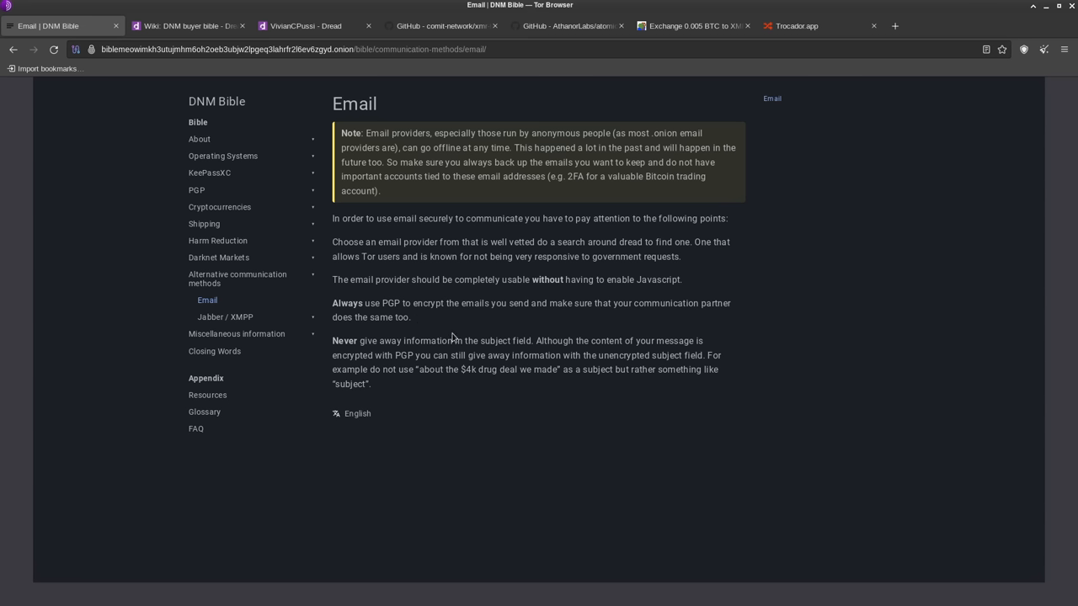
mouse_move(536, 352)
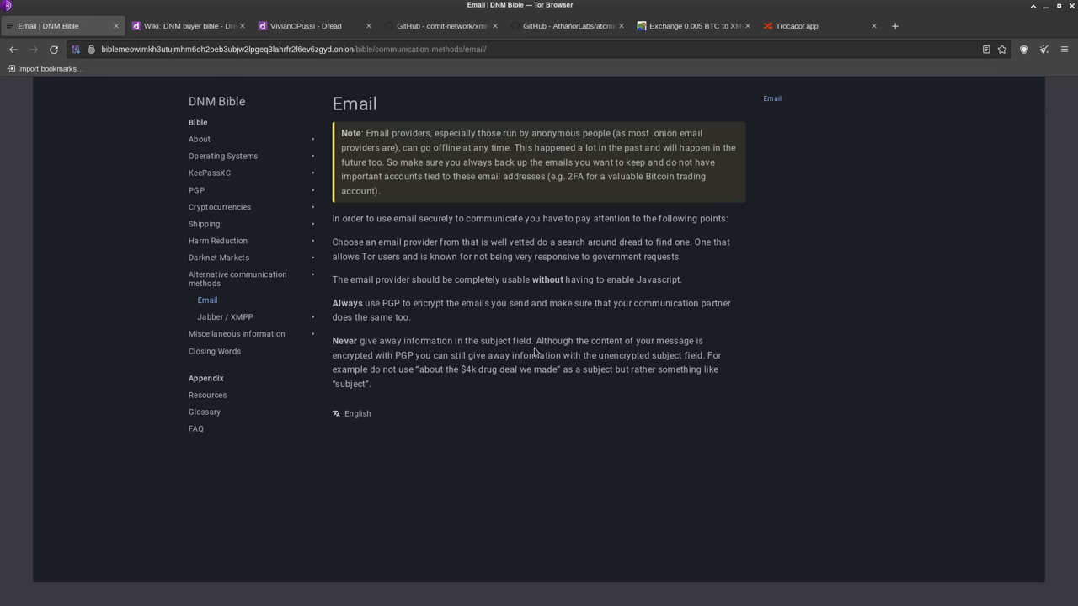
mouse_move(535, 345)
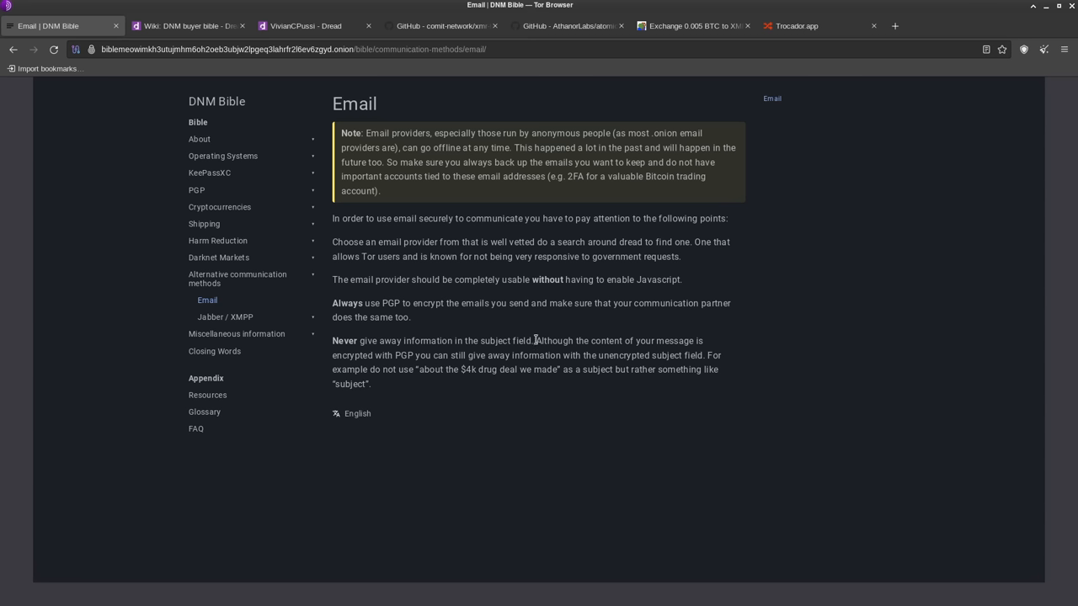
mouse_move(625, 261)
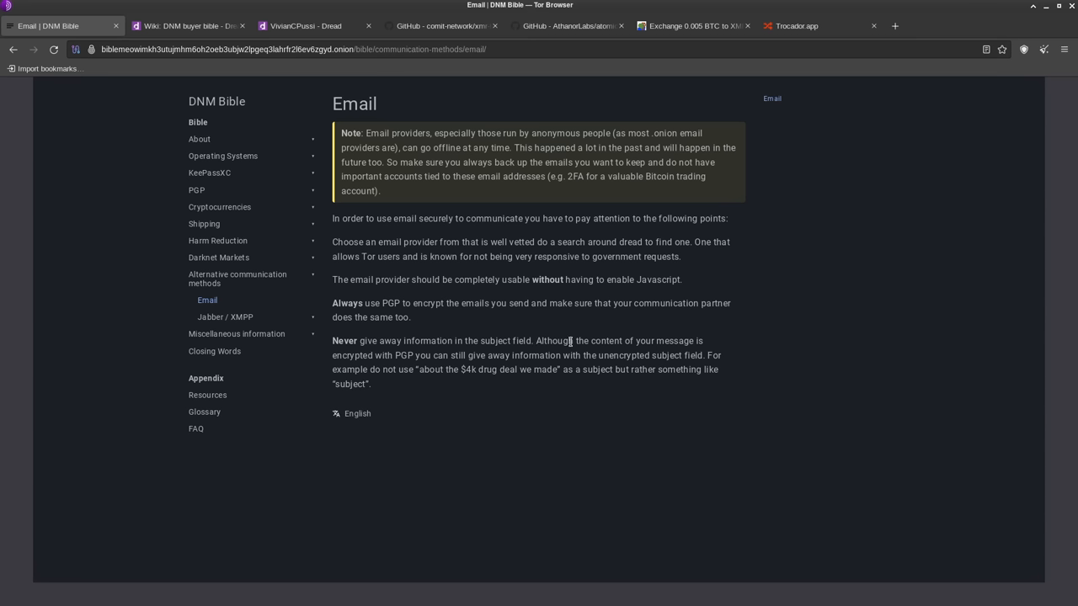
mouse_move(568, 353)
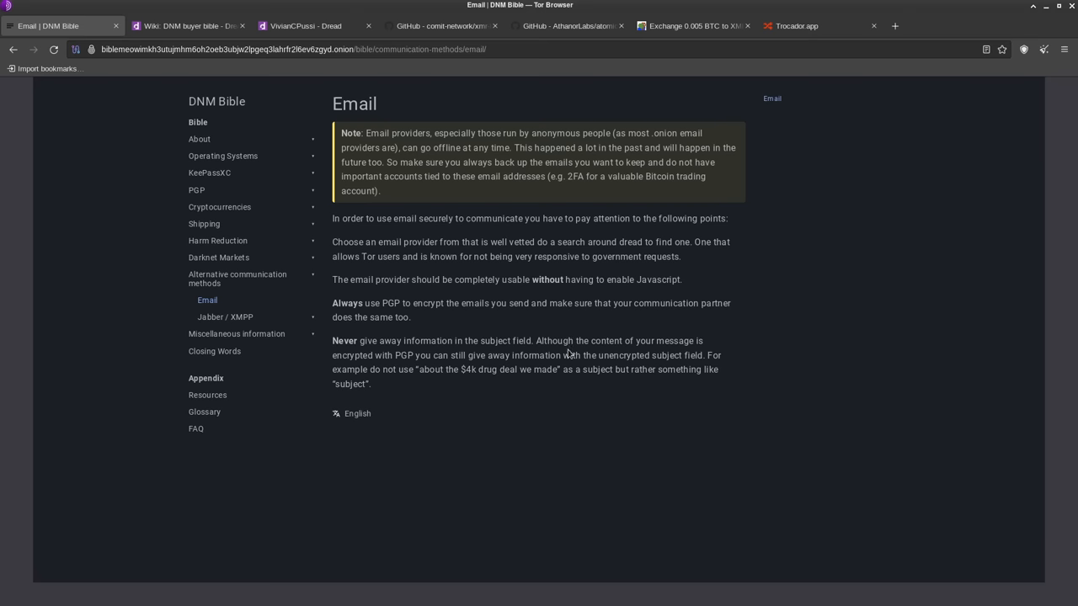
- Open Jabber / XMPP, then its 'Setup Gajim+OMEMO' preinstall and installing guide
click(225, 317)
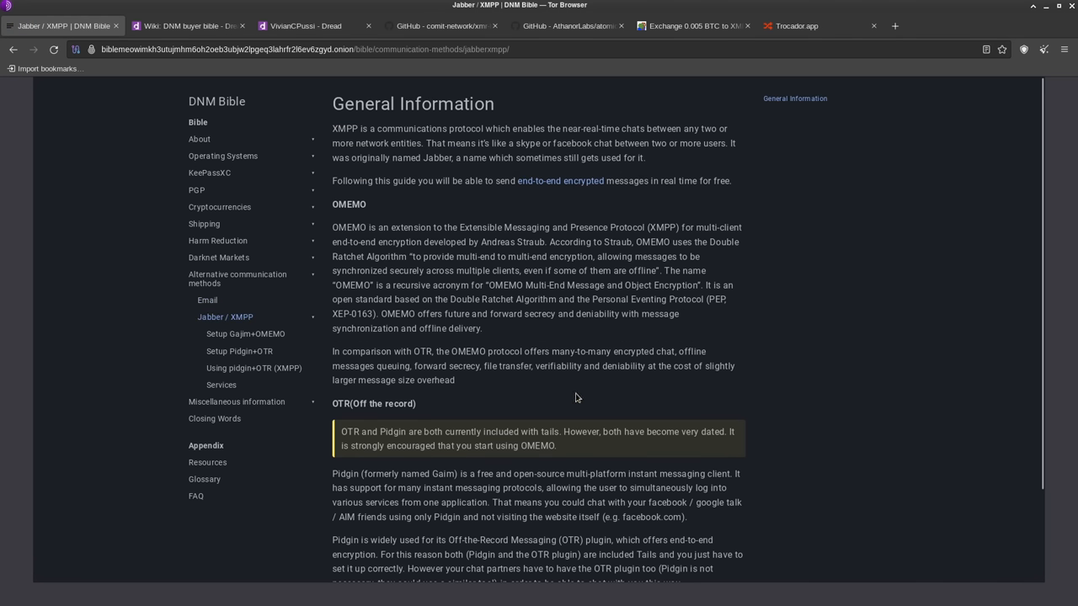
mouse_move(295, 294)
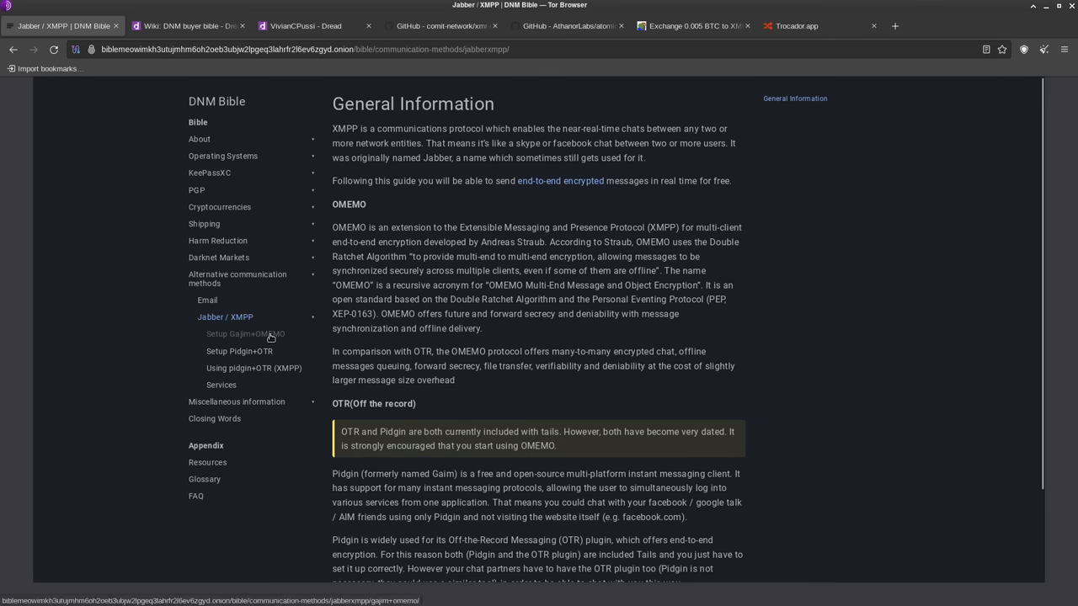
click(245, 334)
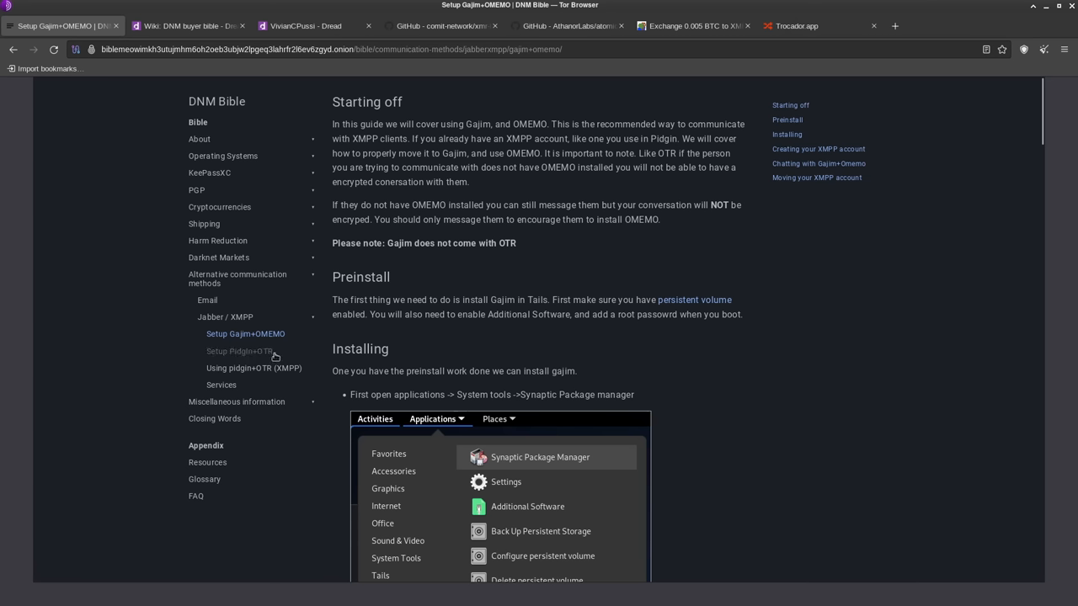
mouse_move(252, 351)
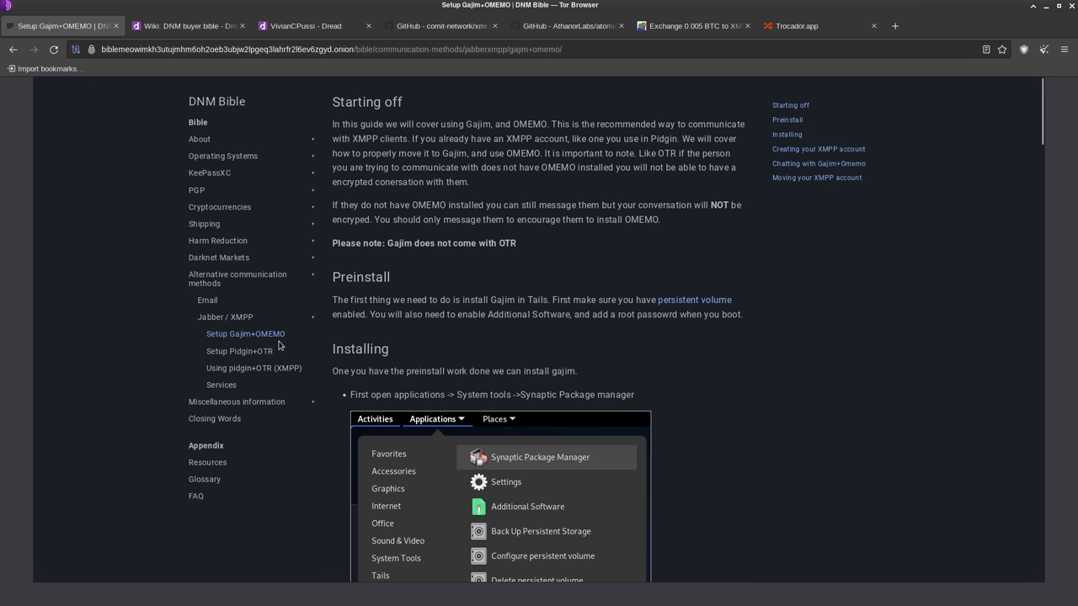
mouse_move(352, 349)
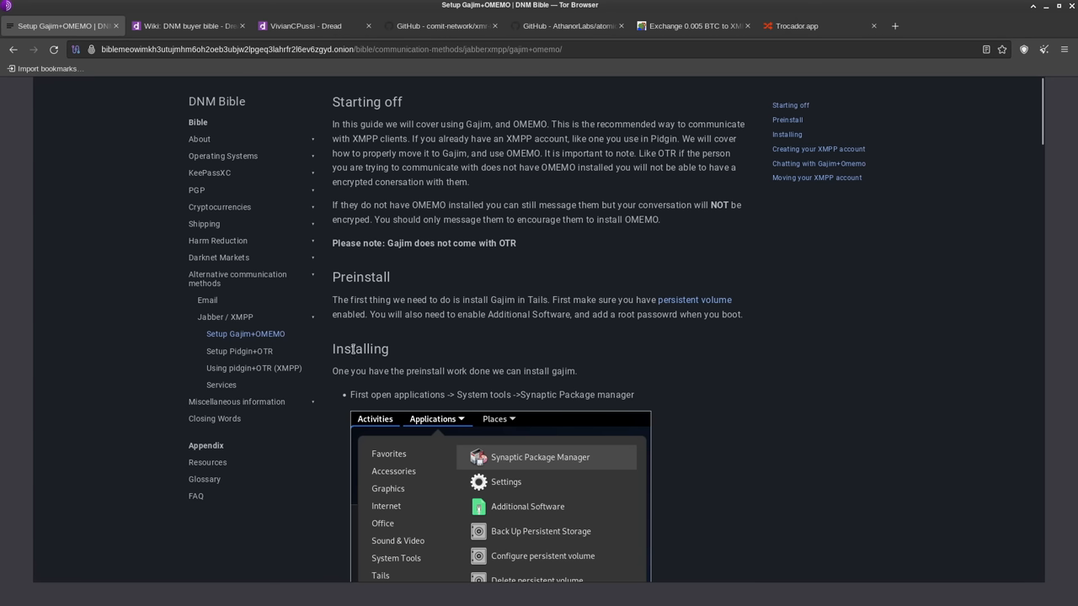
mouse_move(567, 323)
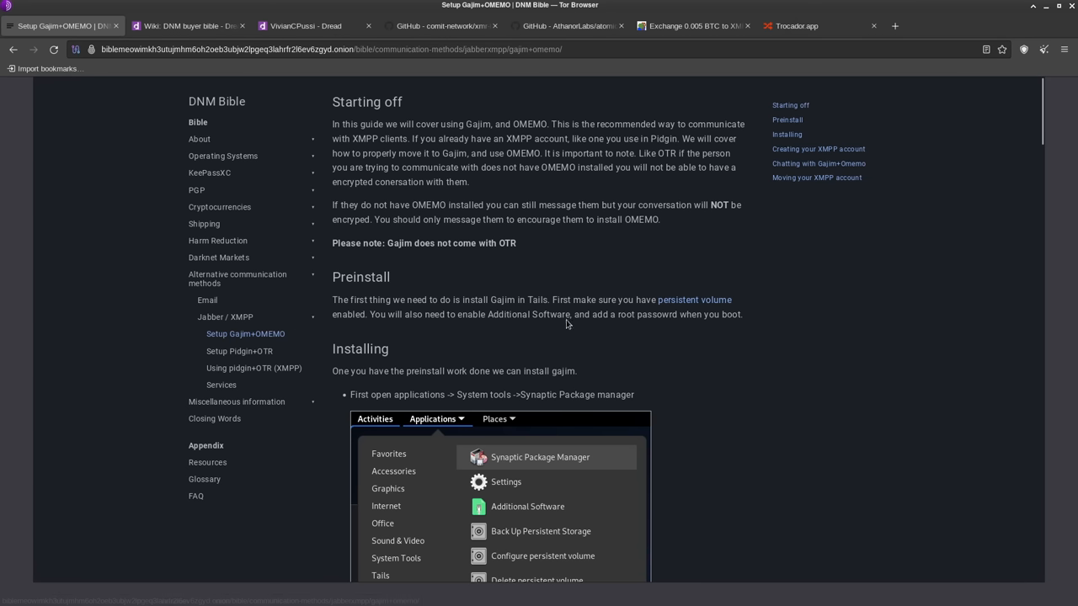
mouse_move(796, 314)
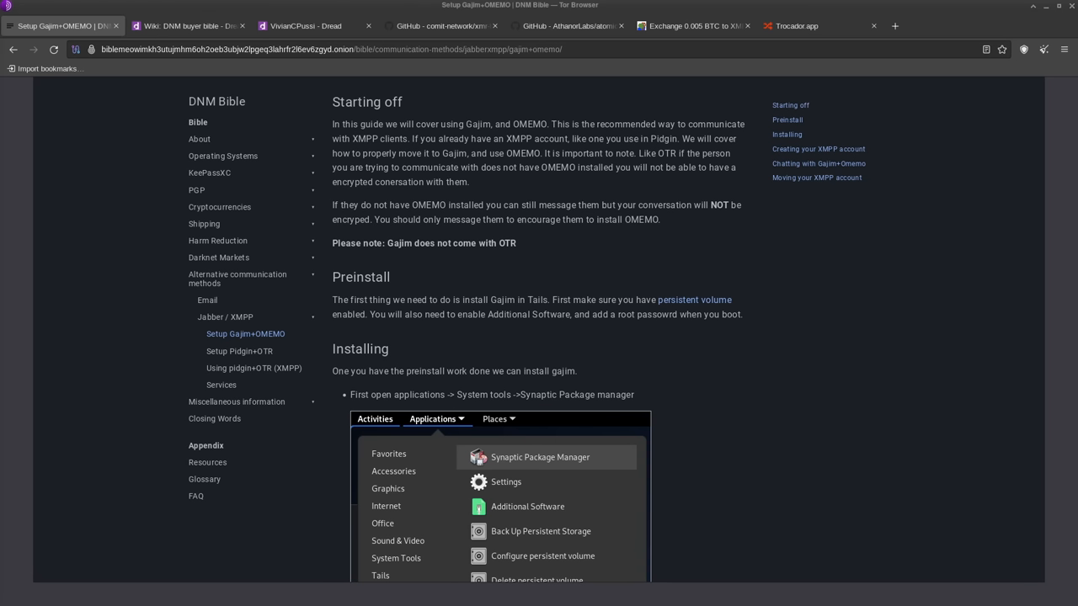
mouse_move(256, 402)
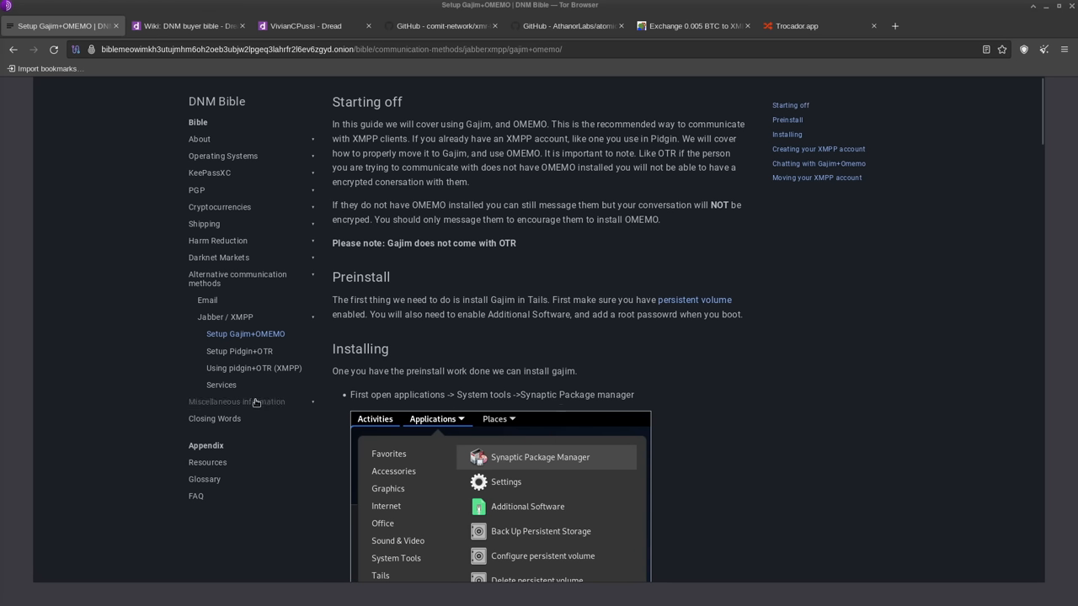
- Open the Javascript warnings page under Miscellaneous and confirm the security level is Safest
click(237, 401)
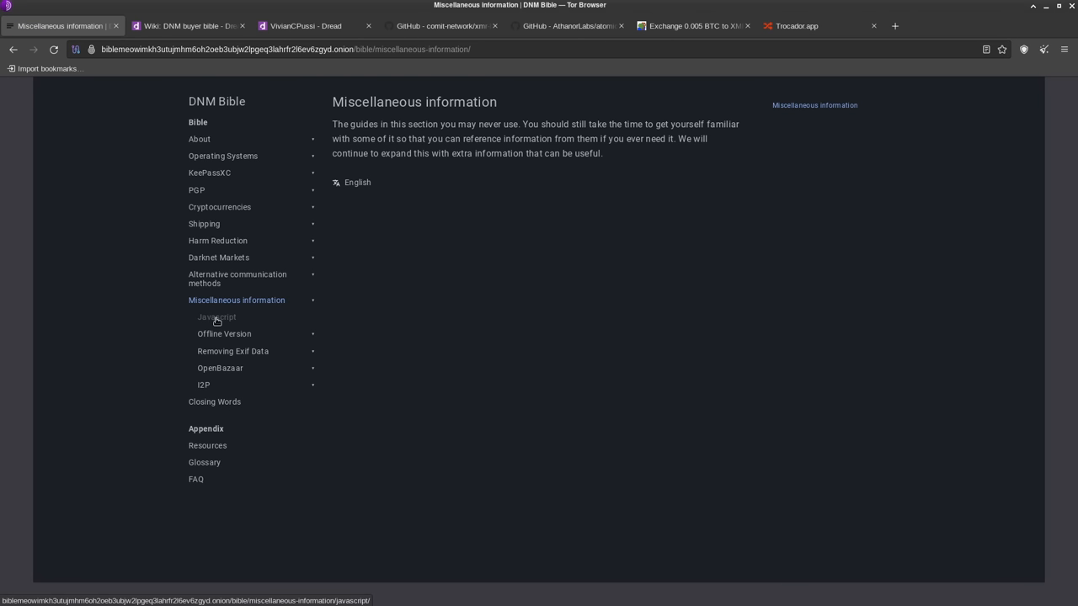
click(216, 318)
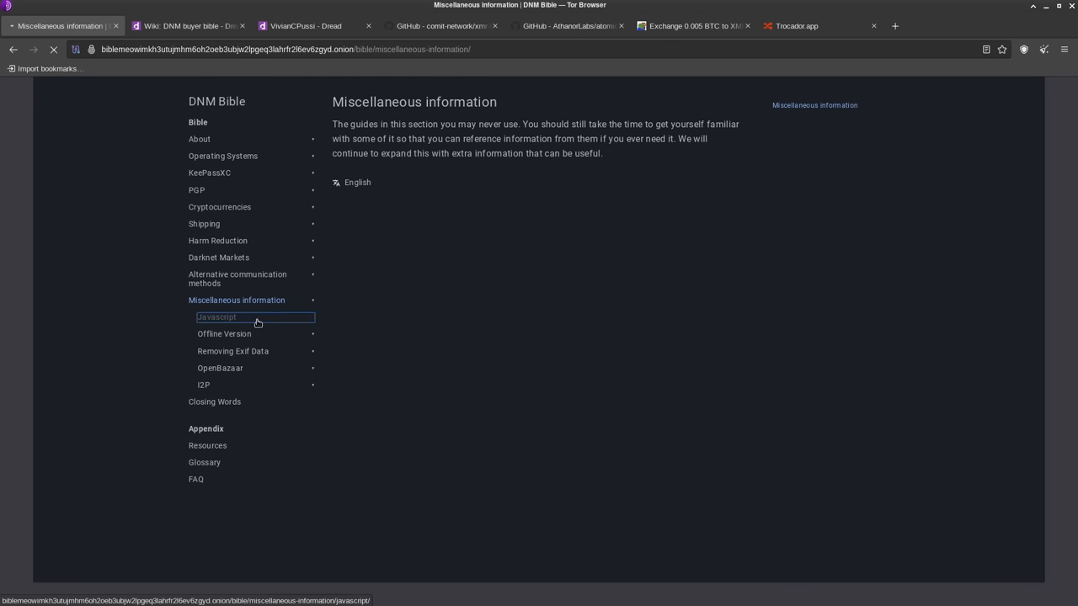
click(216, 317)
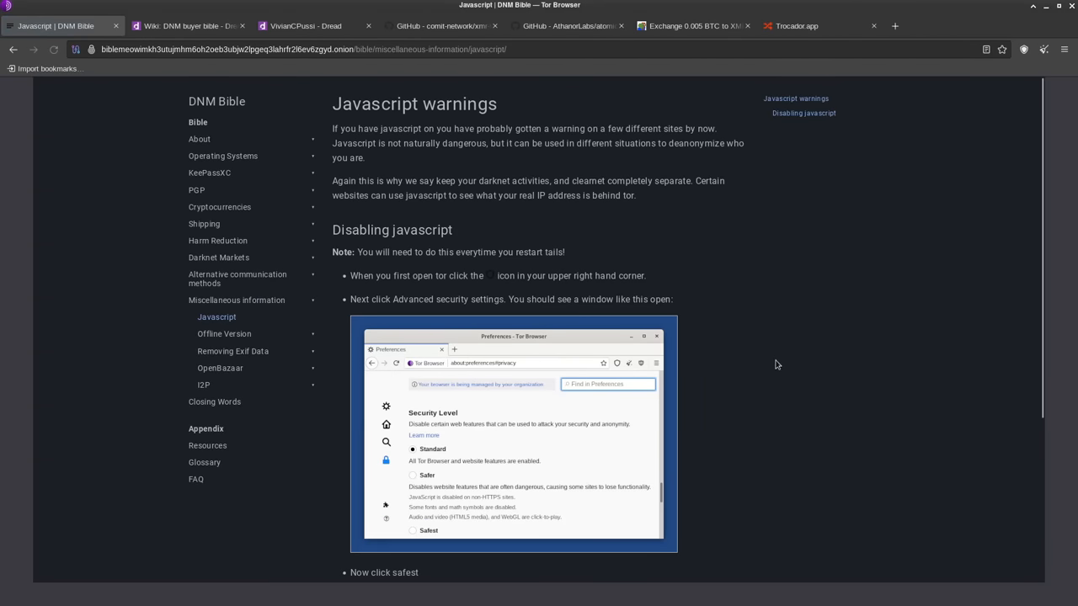
scroll(down, 3)
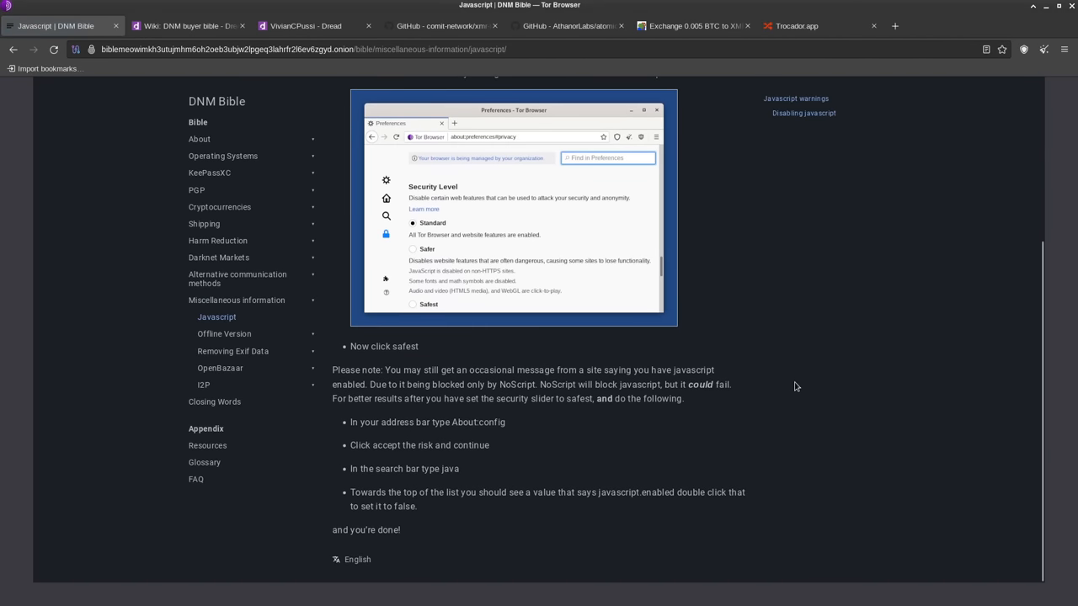
mouse_move(521, 454)
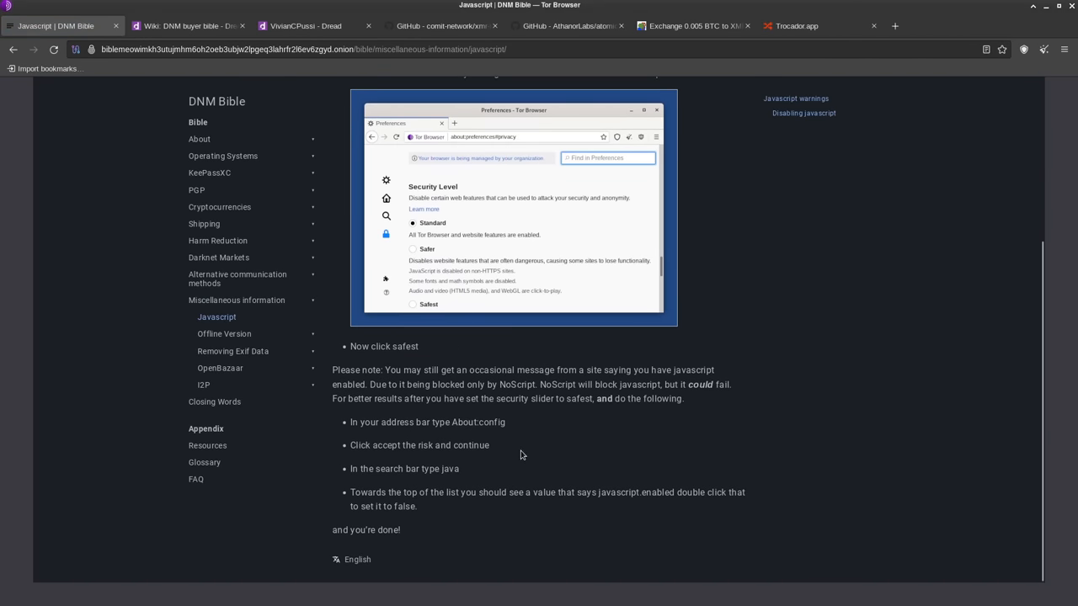
mouse_move(553, 493)
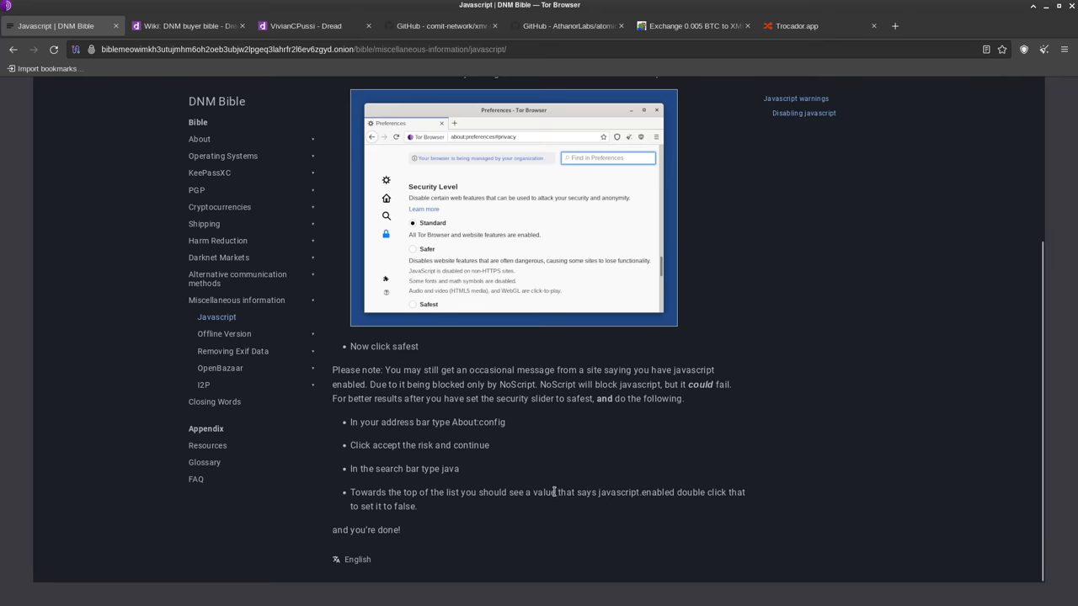
mouse_move(580, 462)
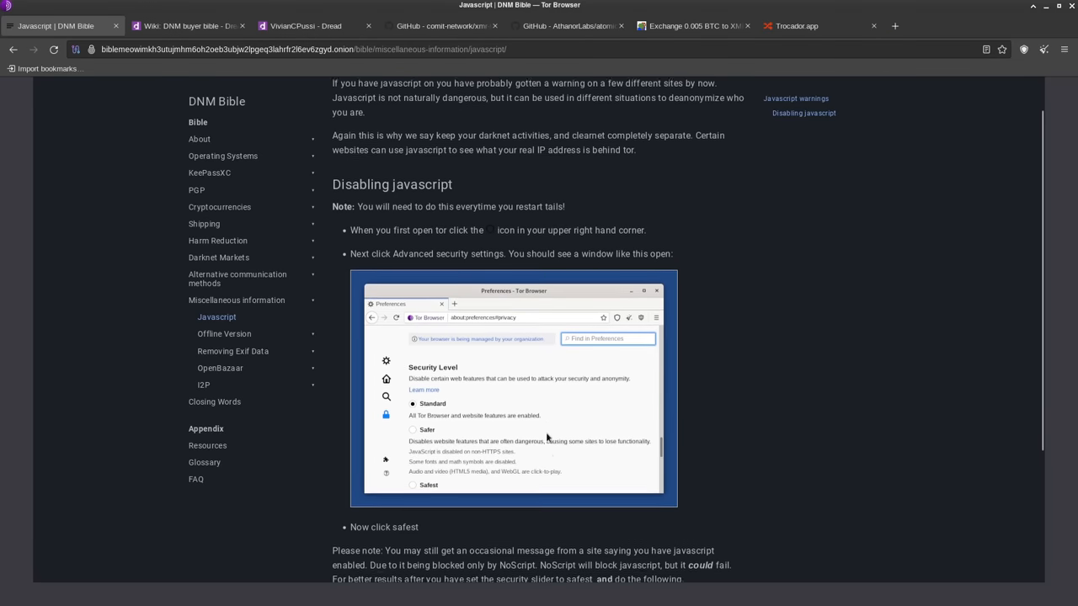
click(1024, 49)
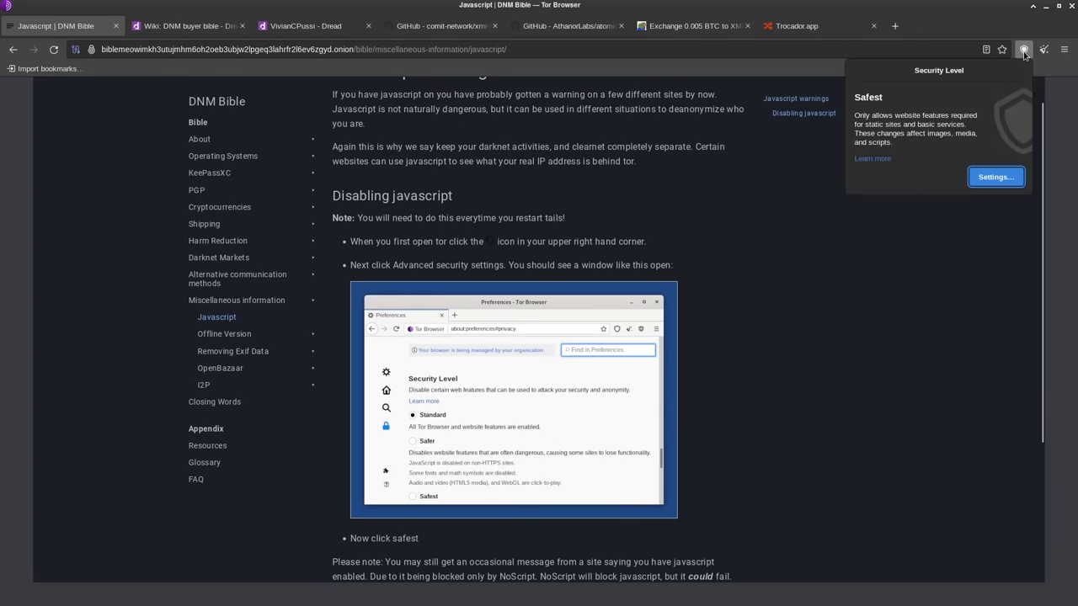
click(1023, 49)
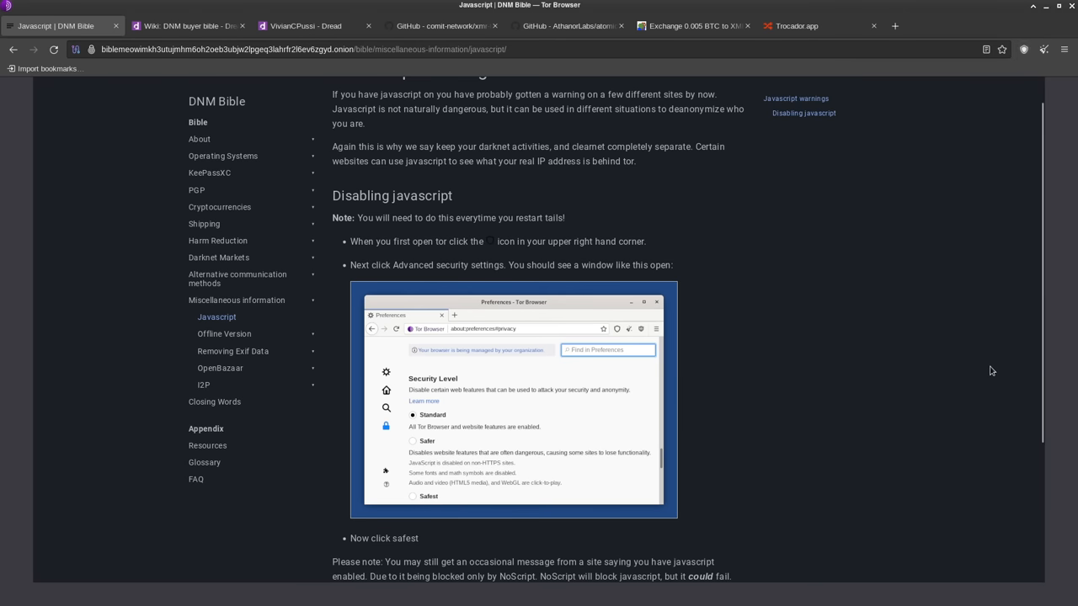
mouse_move(604, 310)
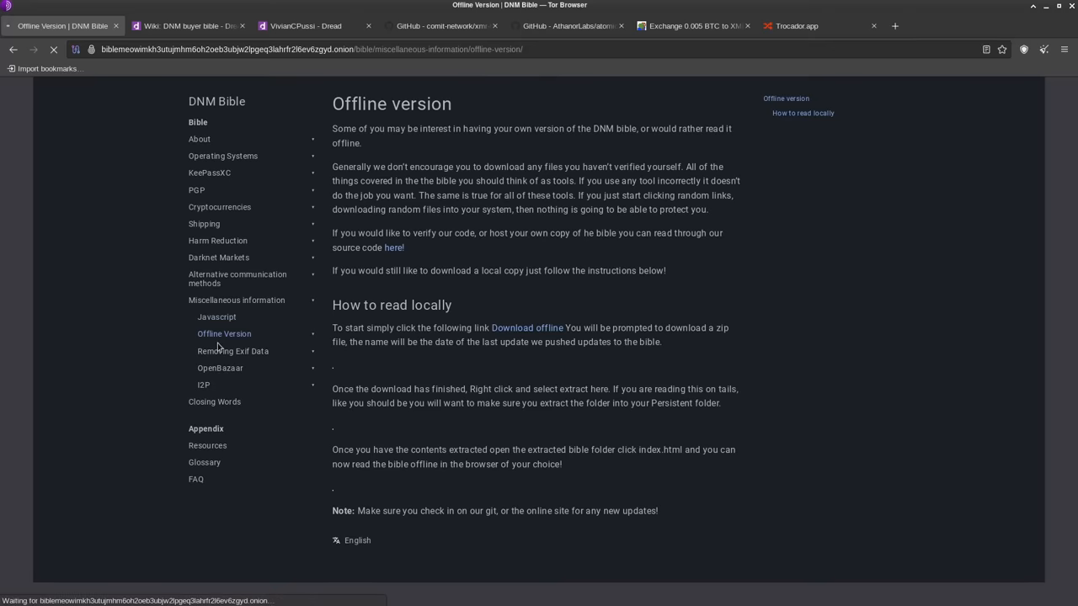
- Open the Offline version page with its bible-2021-02-21.zip download prompt
click(526, 327)
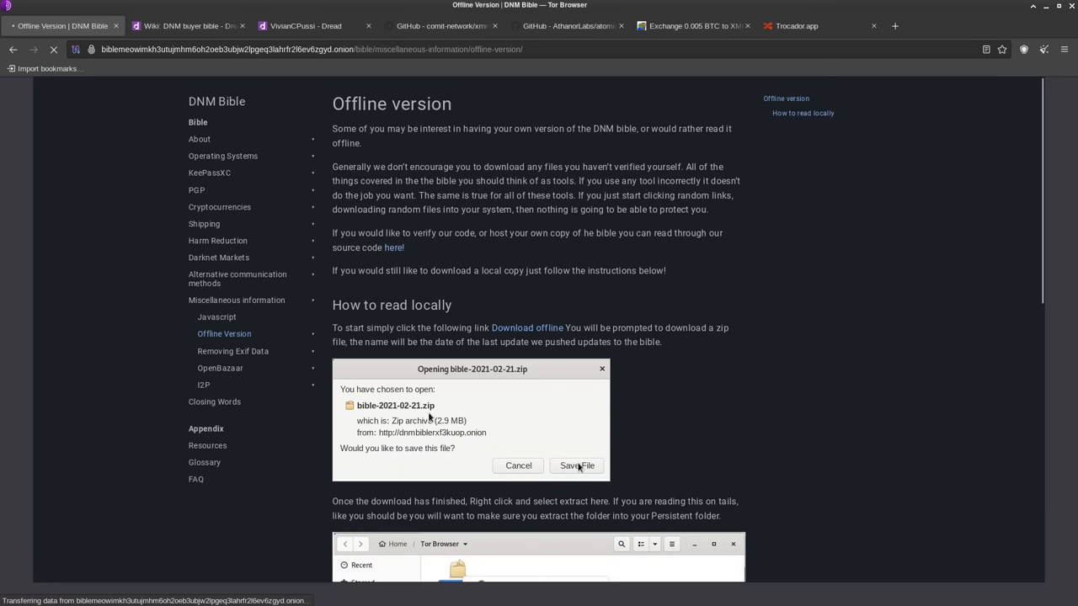
mouse_move(507, 166)
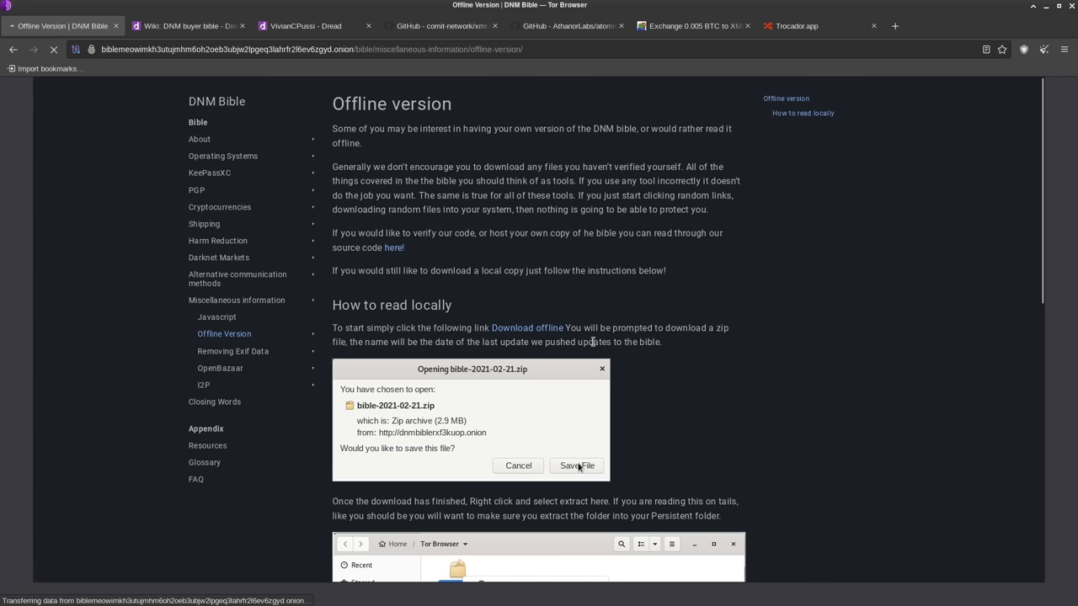
mouse_move(560, 268)
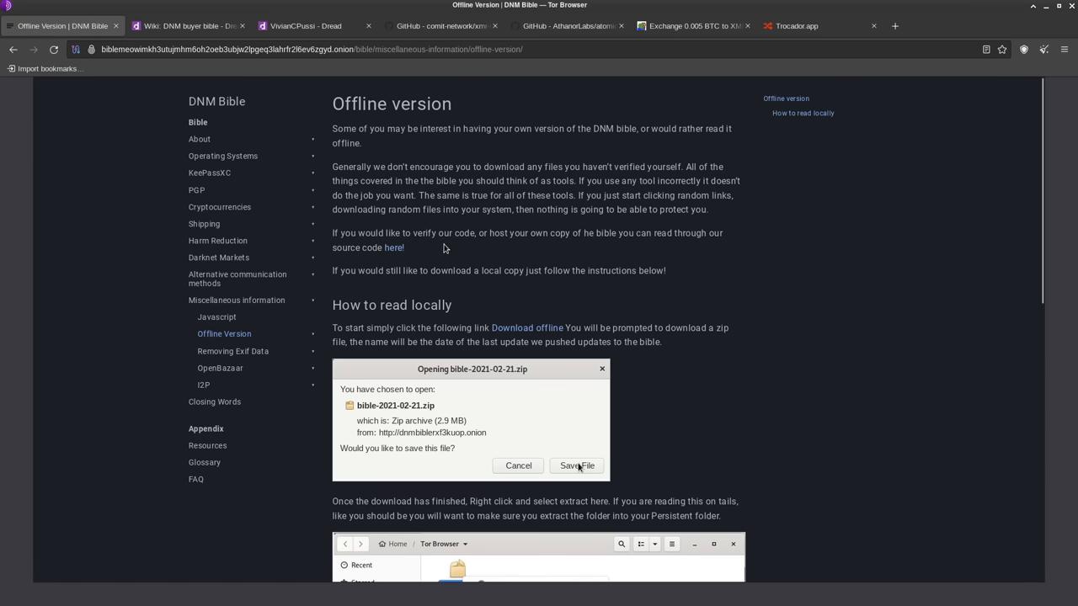
mouse_move(485, 191)
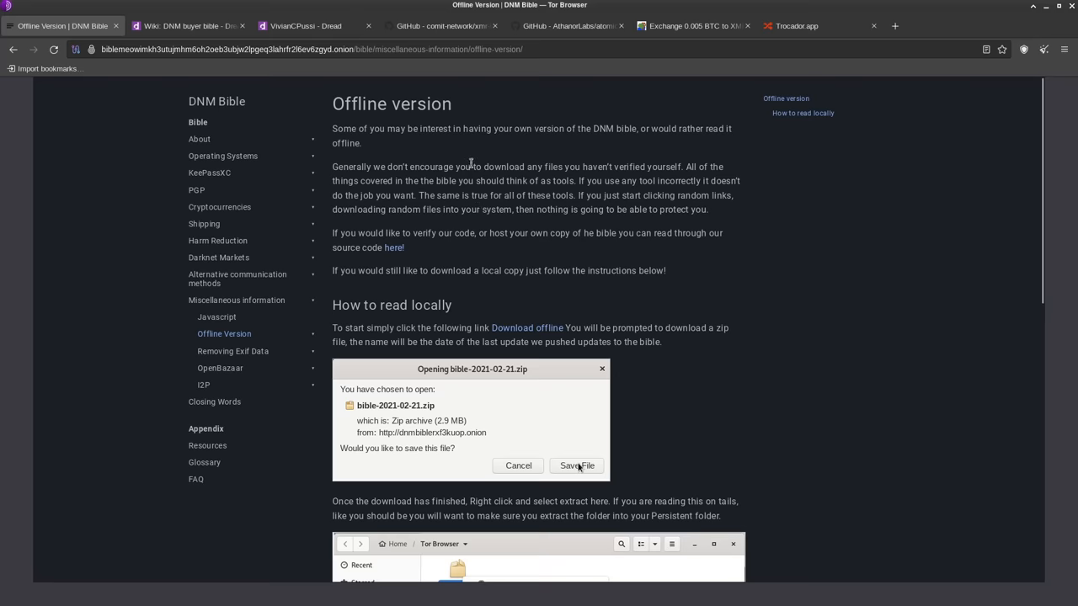
mouse_move(780, 255)
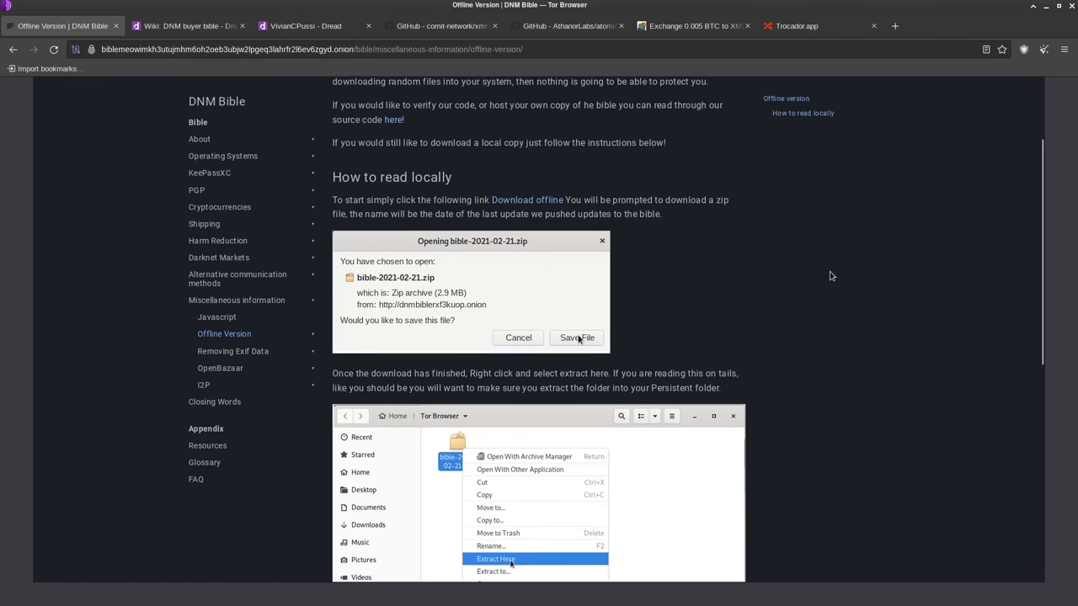
mouse_move(862, 368)
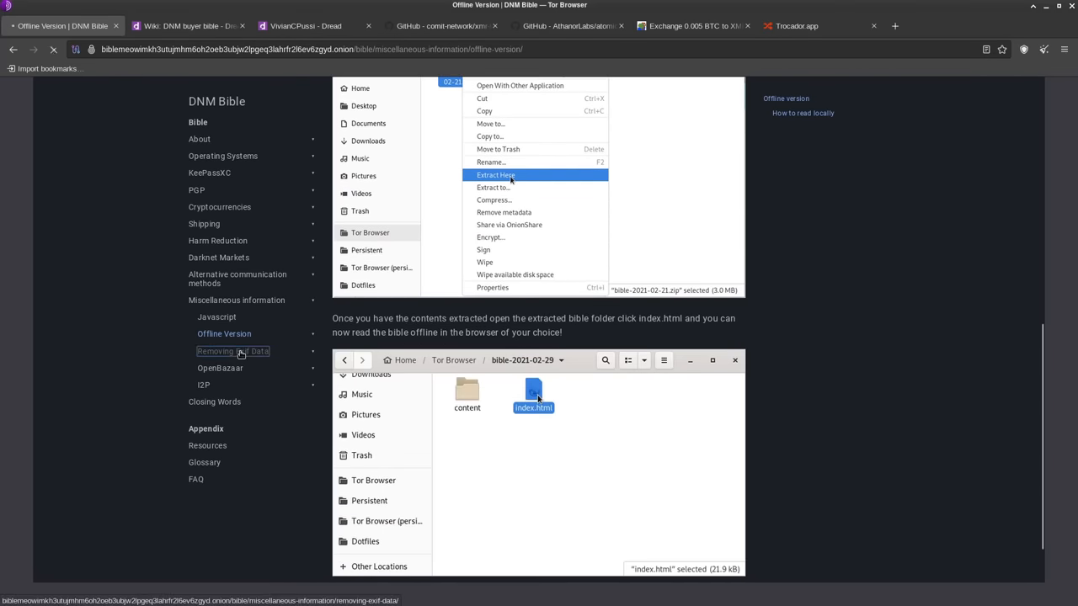
- Open 'Removing exif data from images' and read down to the remove-metadata steps
click(233, 351)
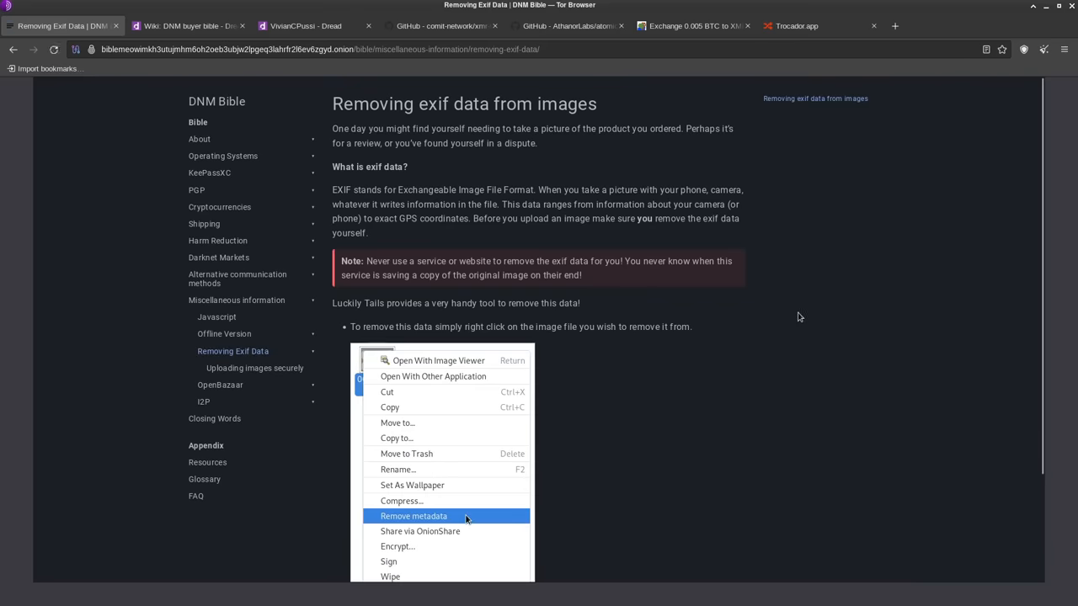
mouse_move(798, 280)
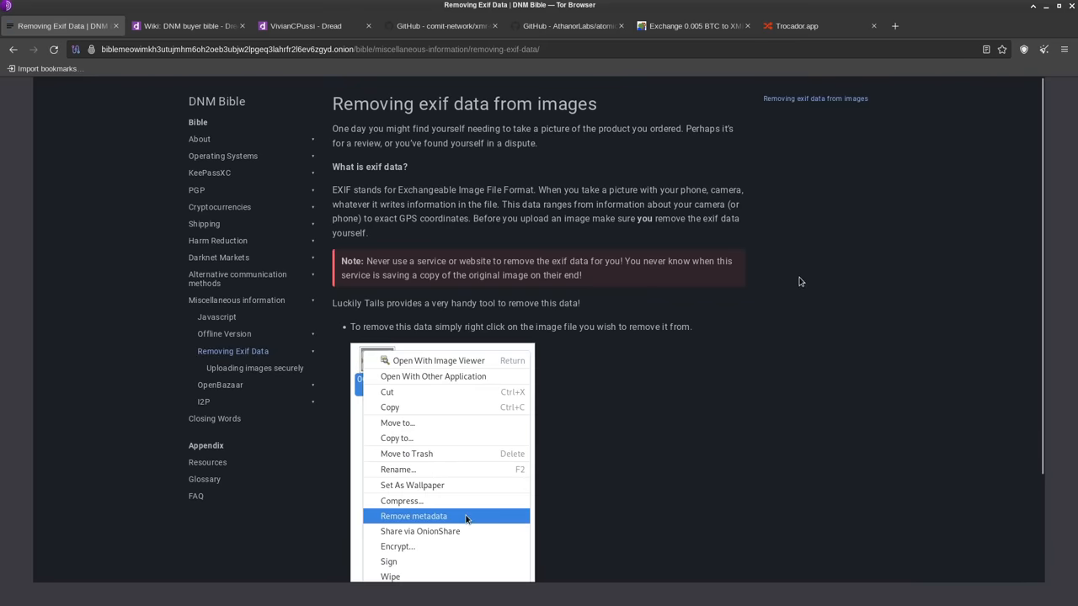
mouse_move(790, 297)
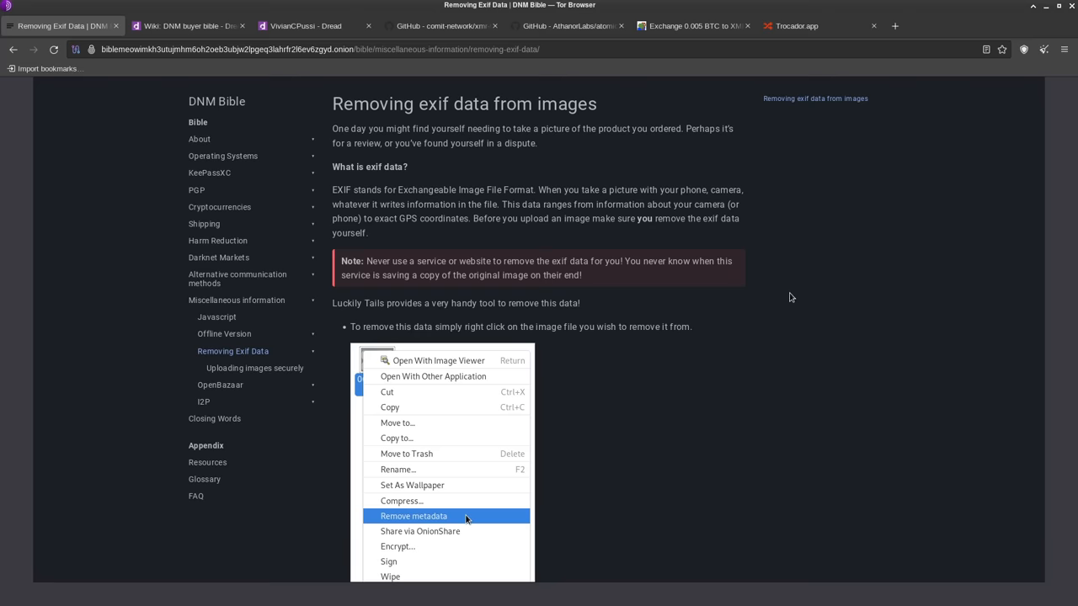
scroll(down, 3)
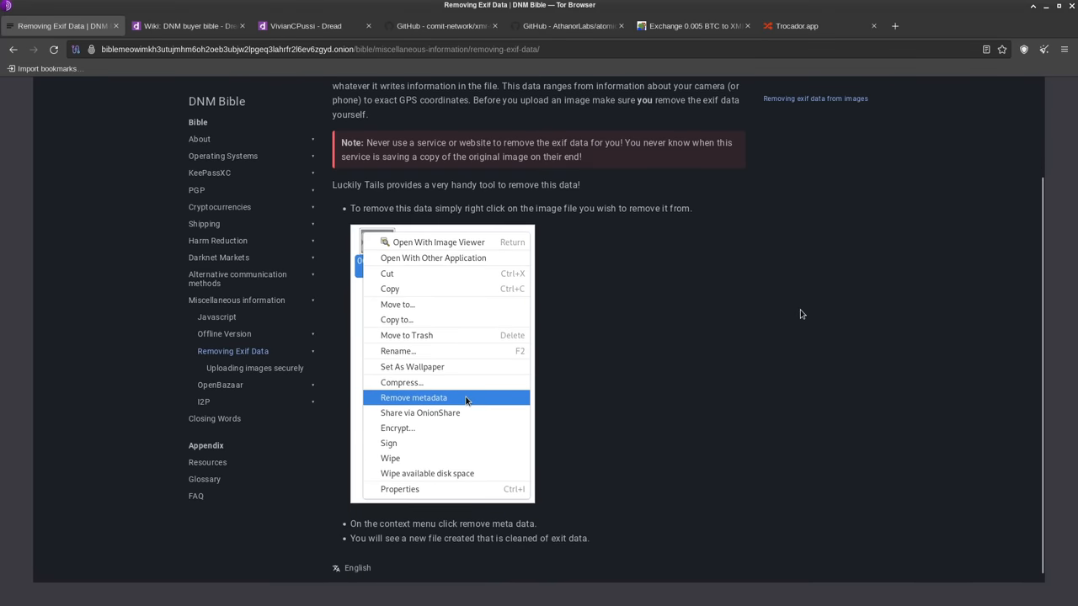
scroll(down, 3)
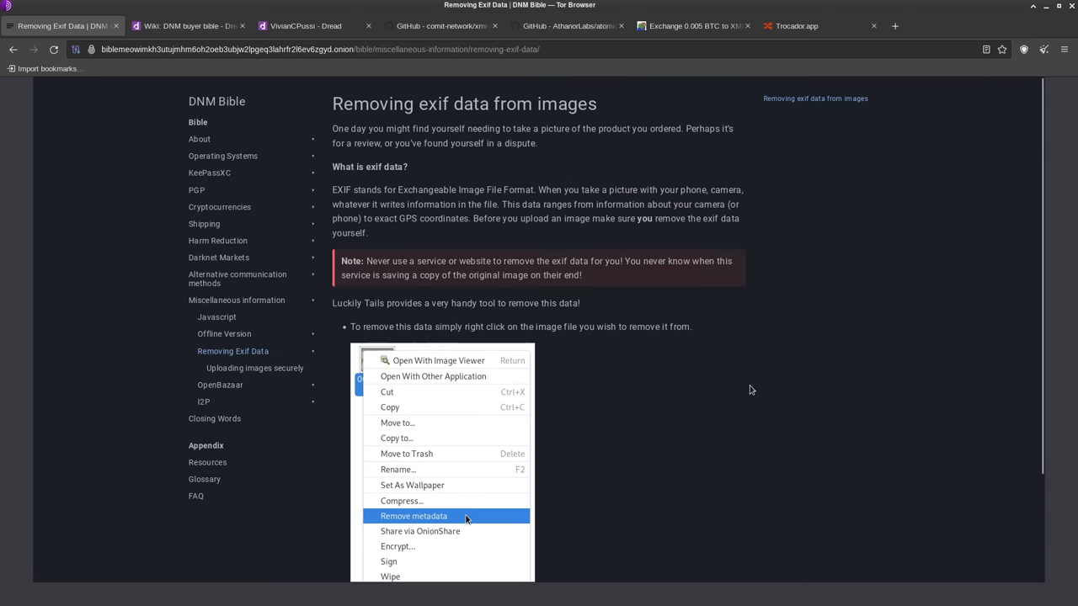
scroll(down, 3)
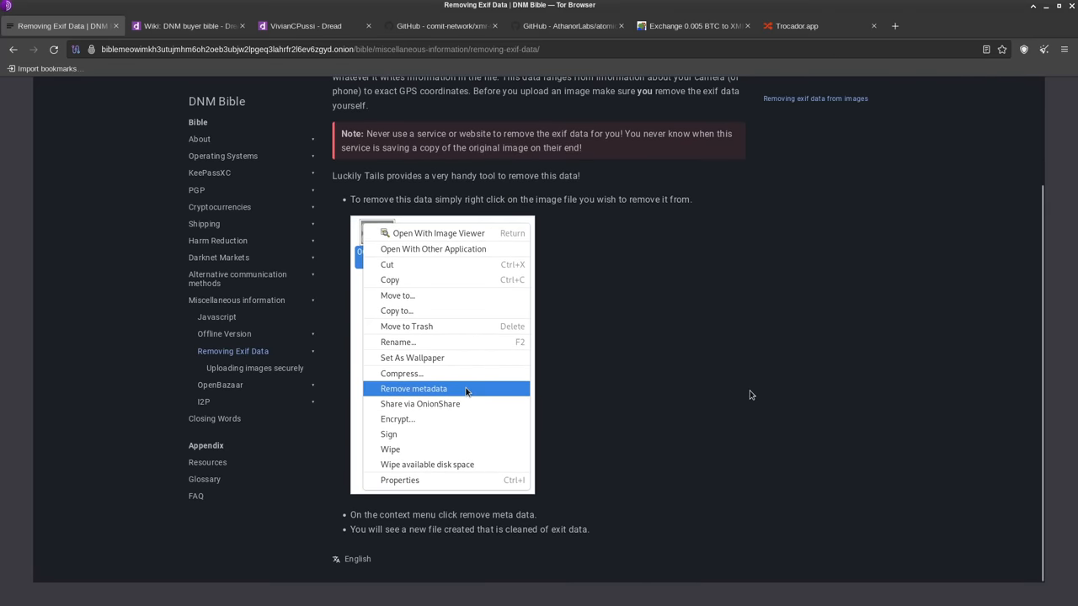
mouse_move(748, 390)
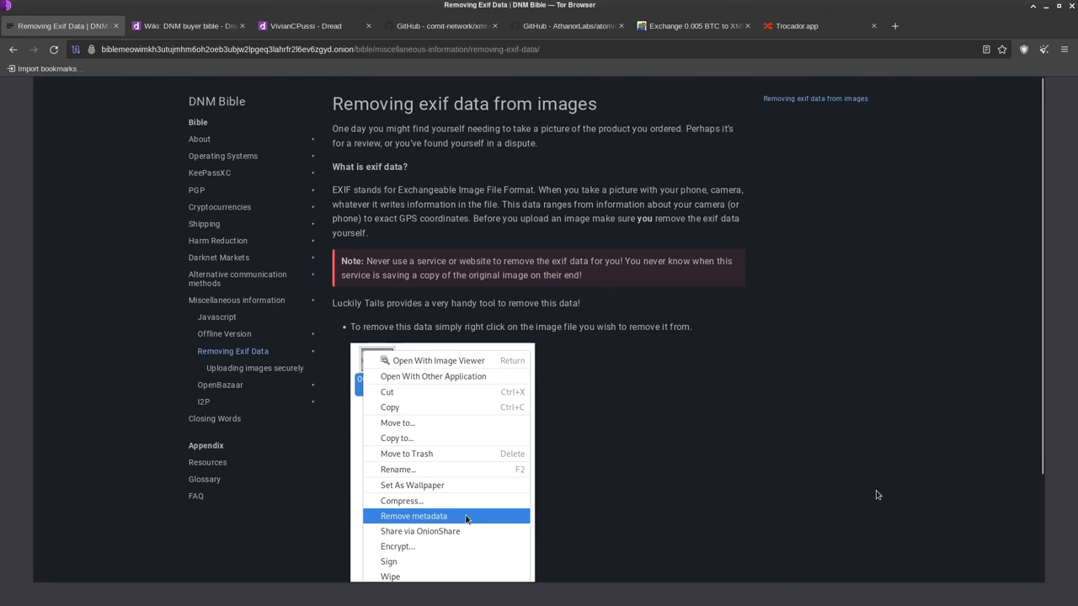
mouse_move(914, 367)
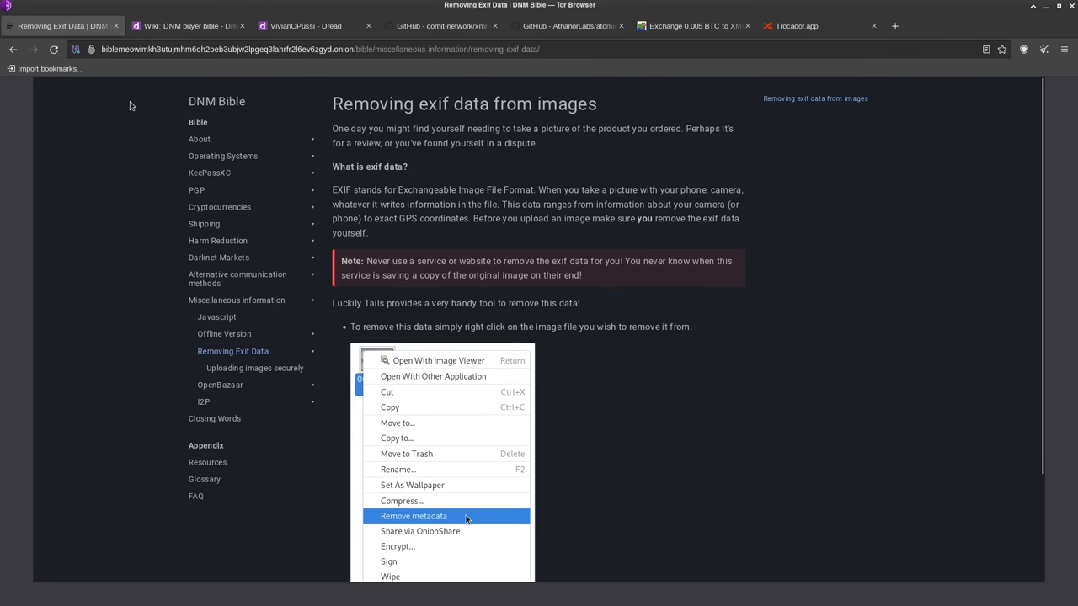
- Open the DNM Bible About page and highlight the Version 2 author's username in the credits
click(199, 139)
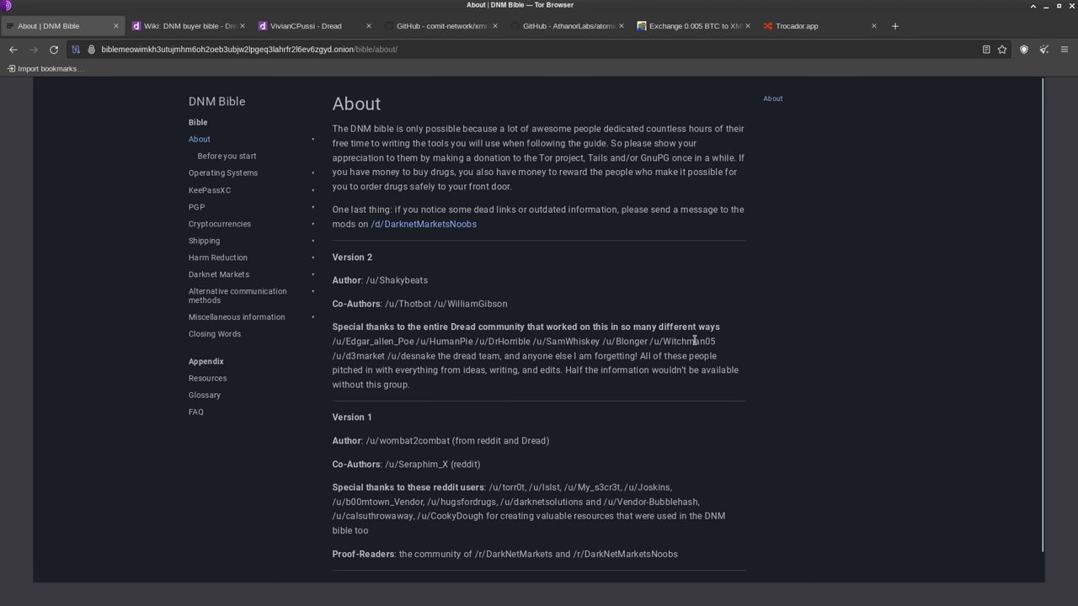
mouse_move(226, 156)
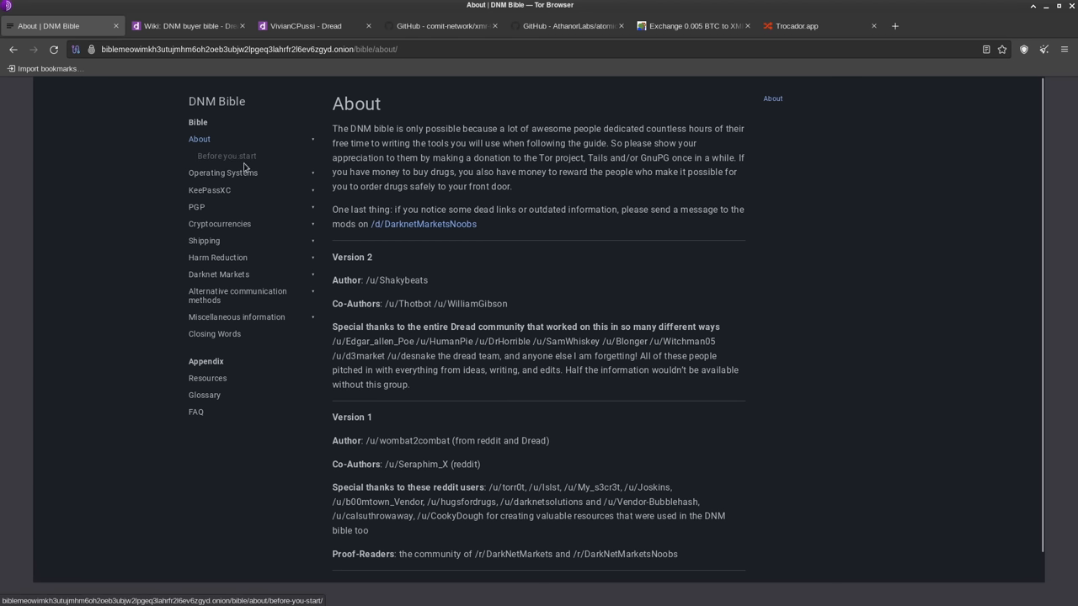
double_click(403, 280)
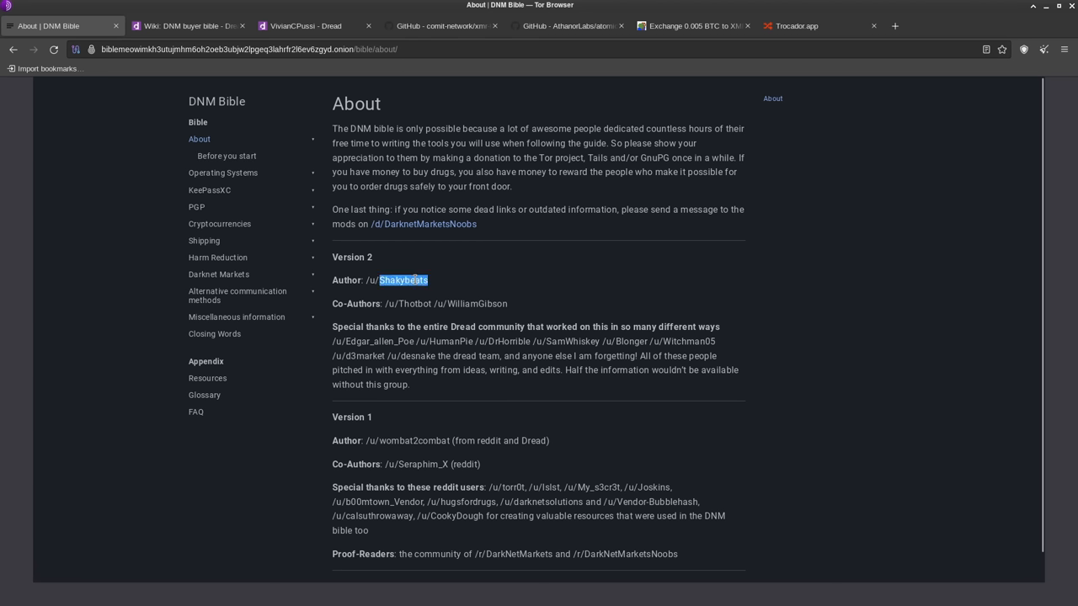
mouse_move(417, 307)
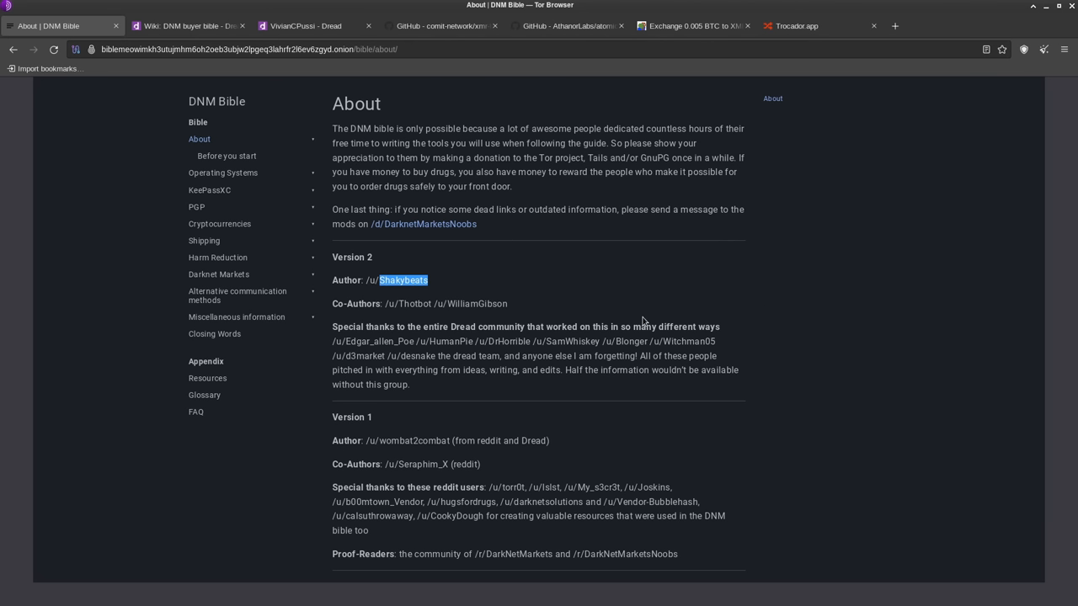
mouse_move(893, 367)
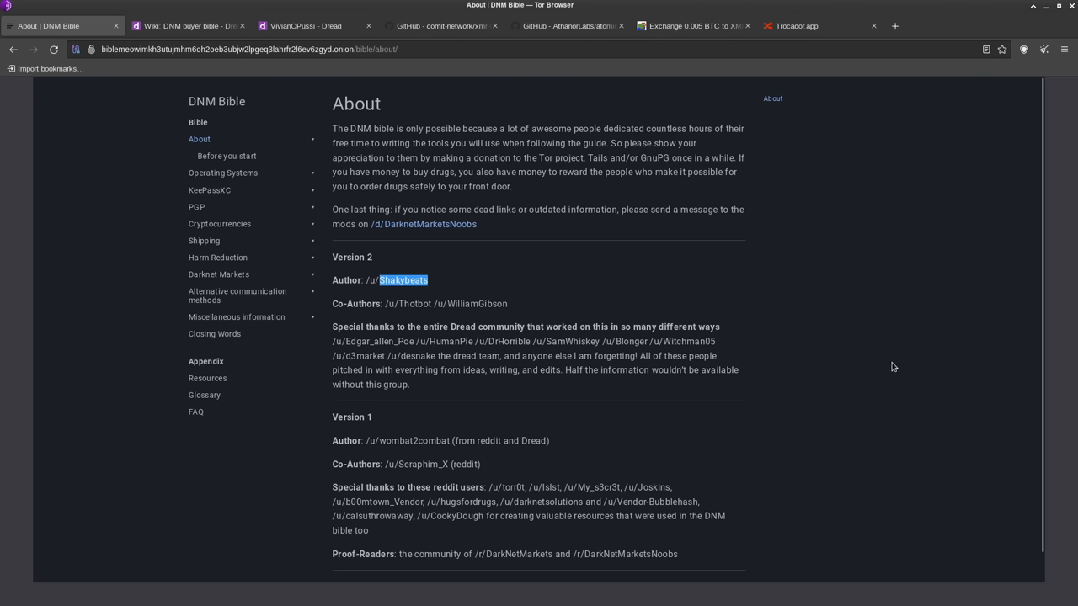